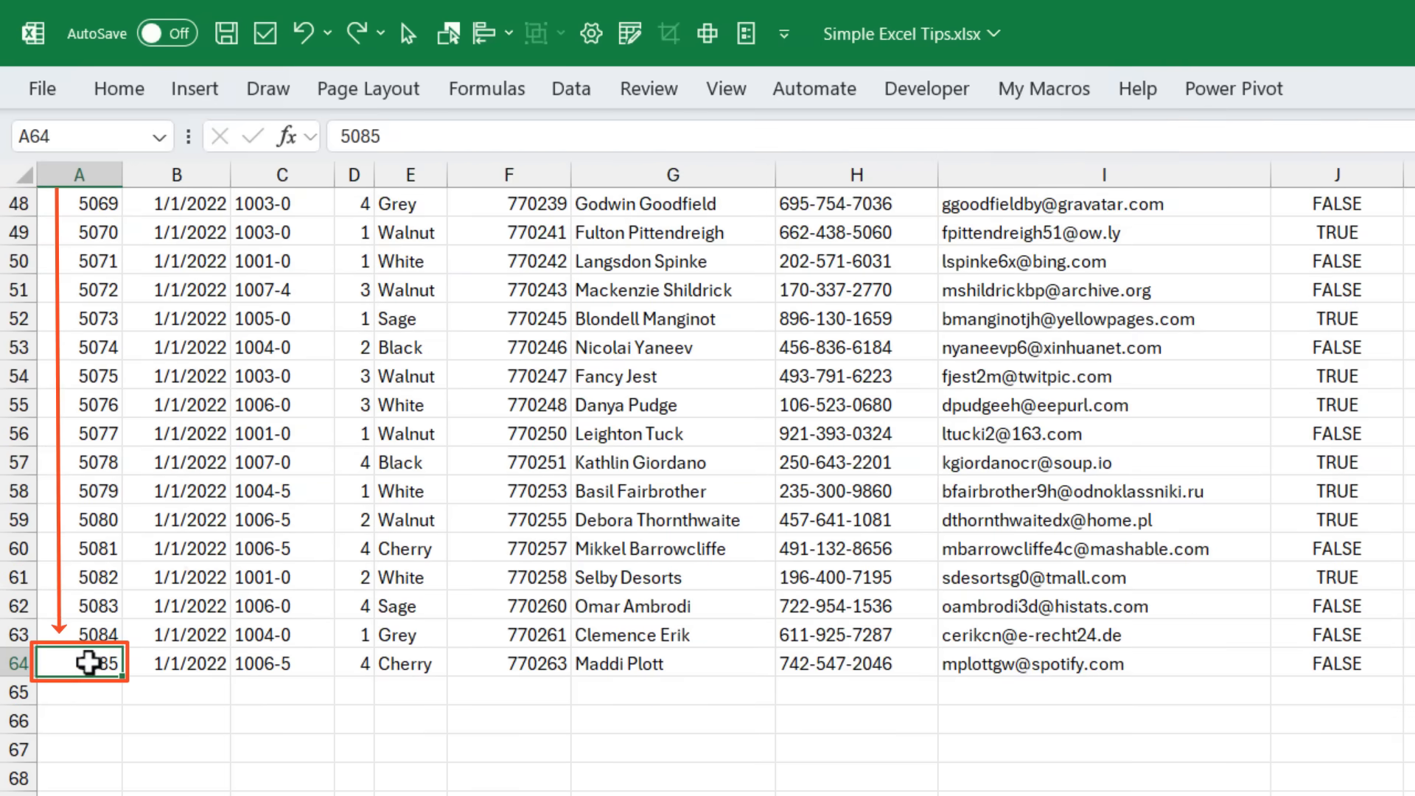
pyautogui.moveTo(126, 672)
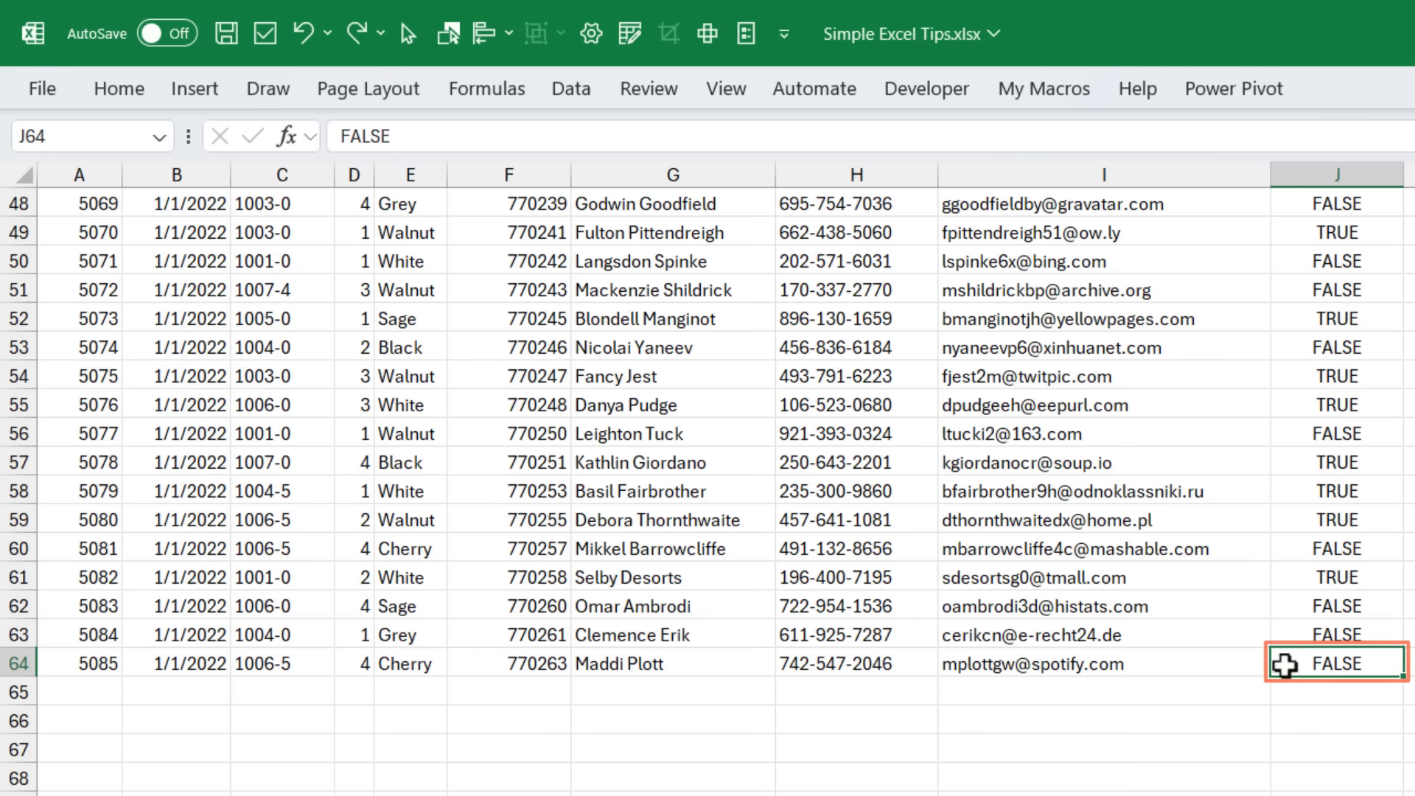
# Move through the workbook's sheets and settle on the Dynamic Array Functions sheet
pyautogui.click(80, 663)
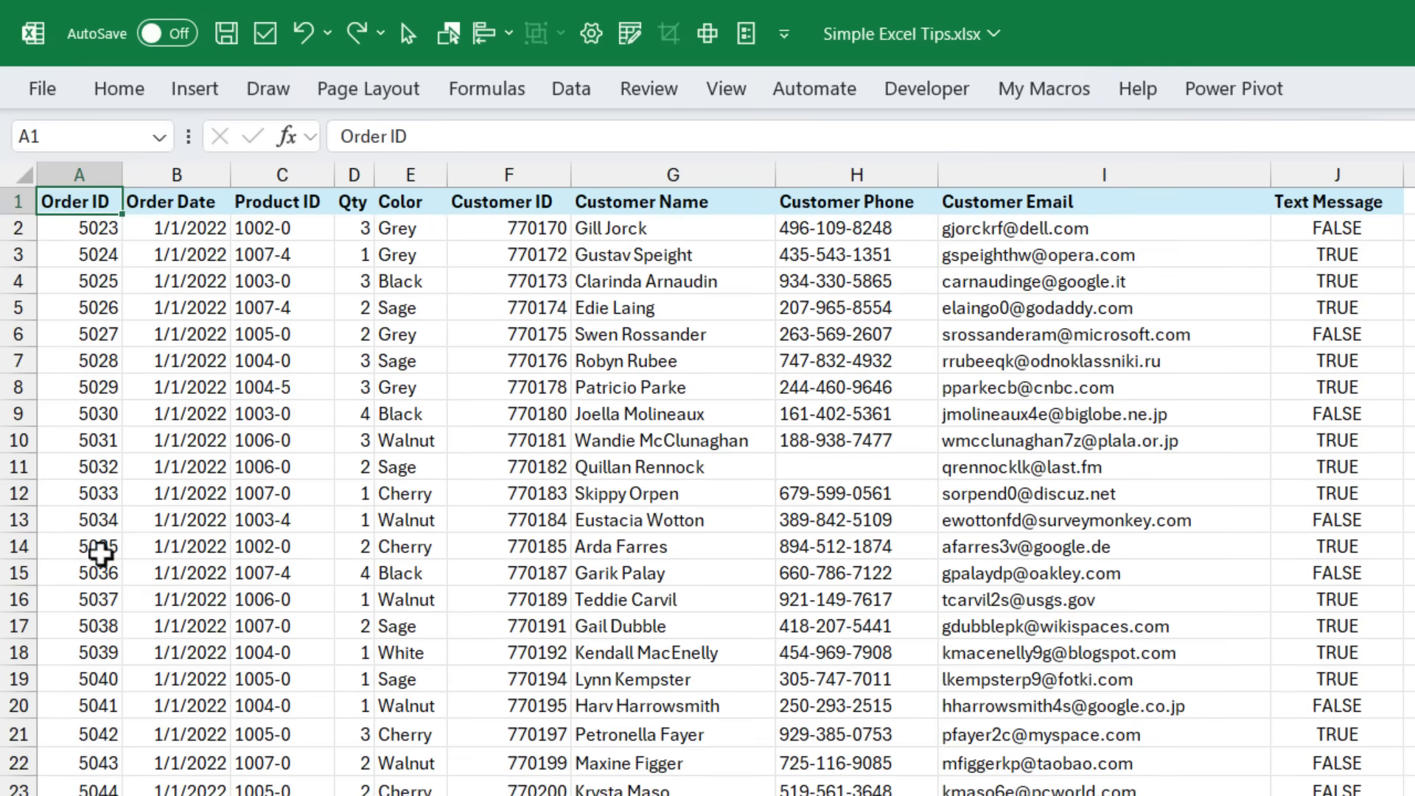
pyautogui.click(79, 228)
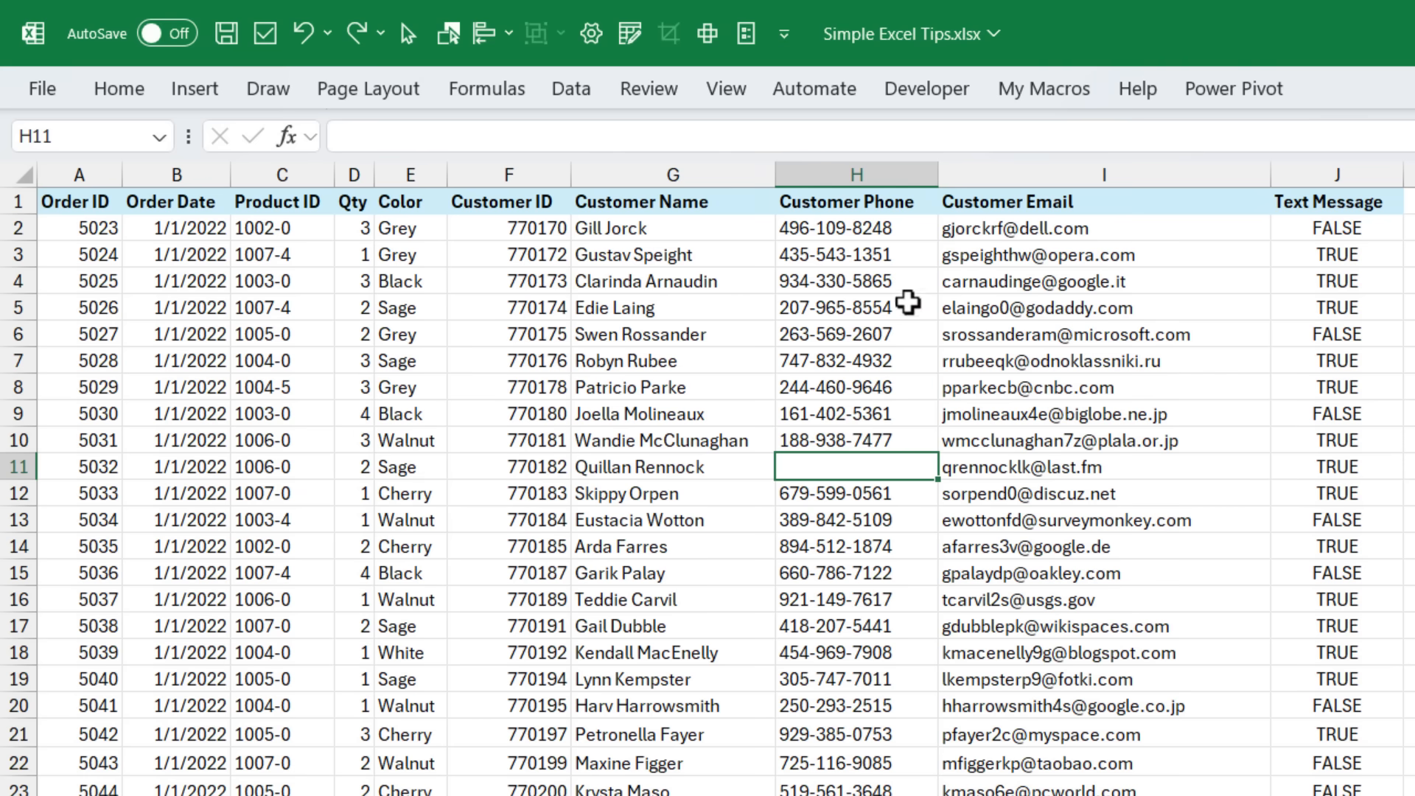
pyautogui.click(855, 228)
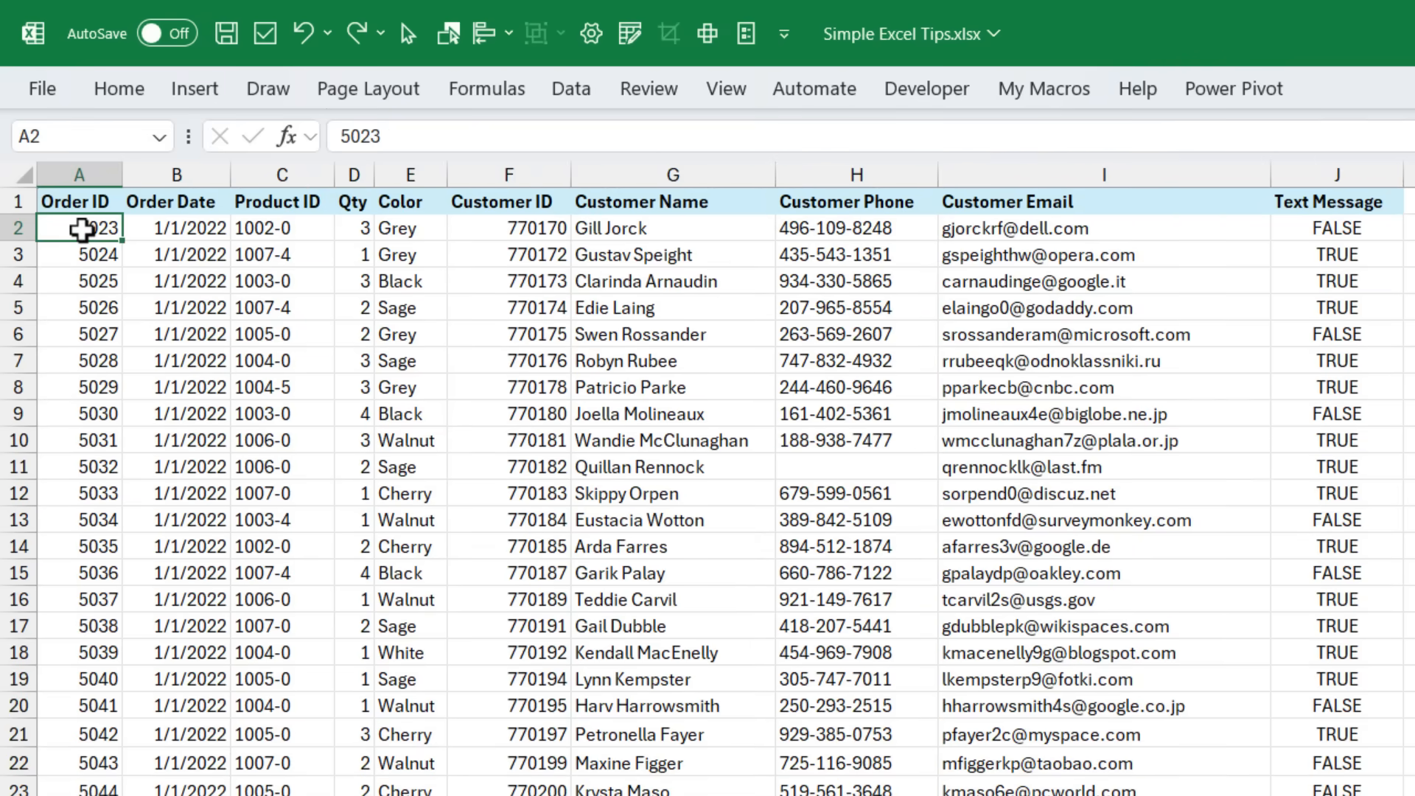
pyautogui.click(367, 759)
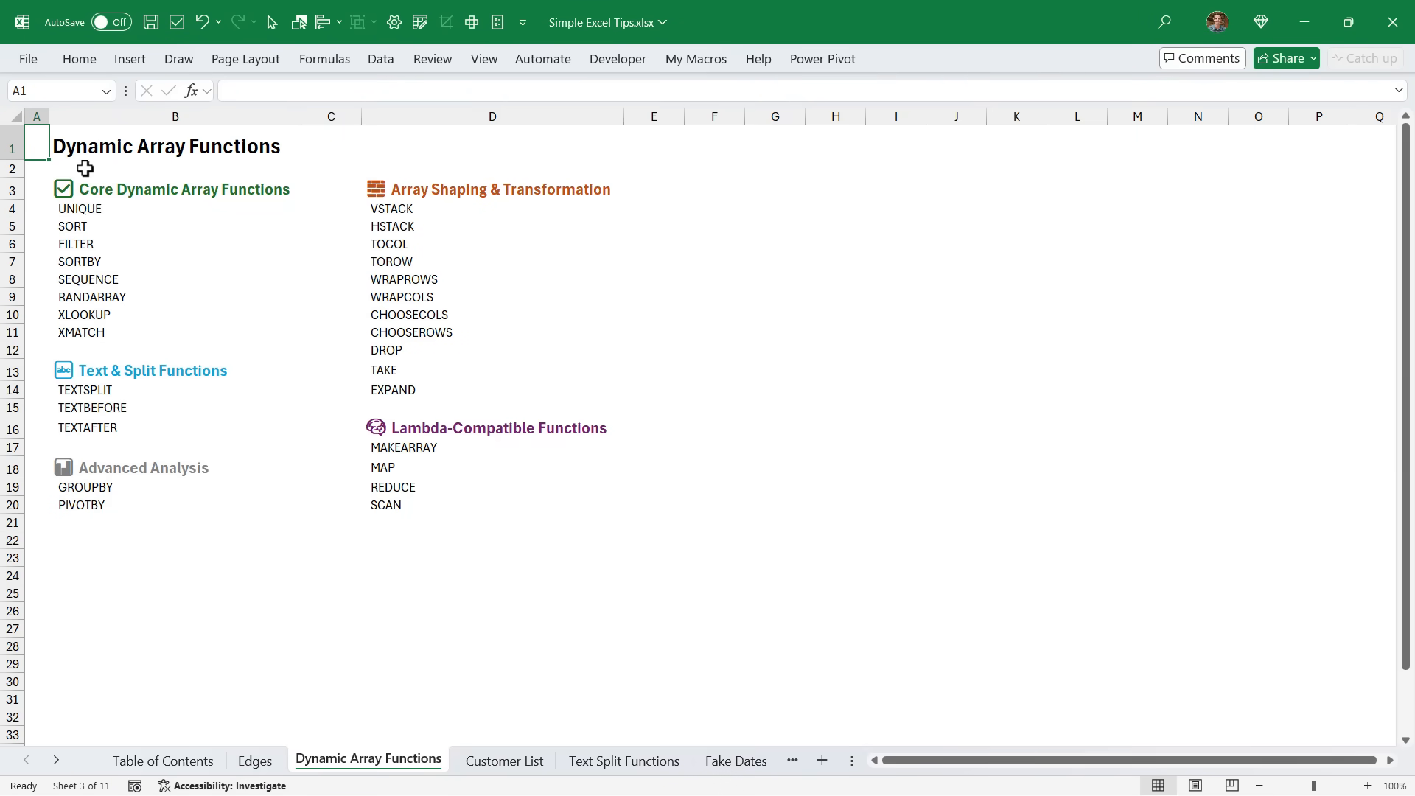
# Turn on Collect Without Showing Office Clipboard from the Clipboard pane, then close the pane
pyautogui.click(79, 59)
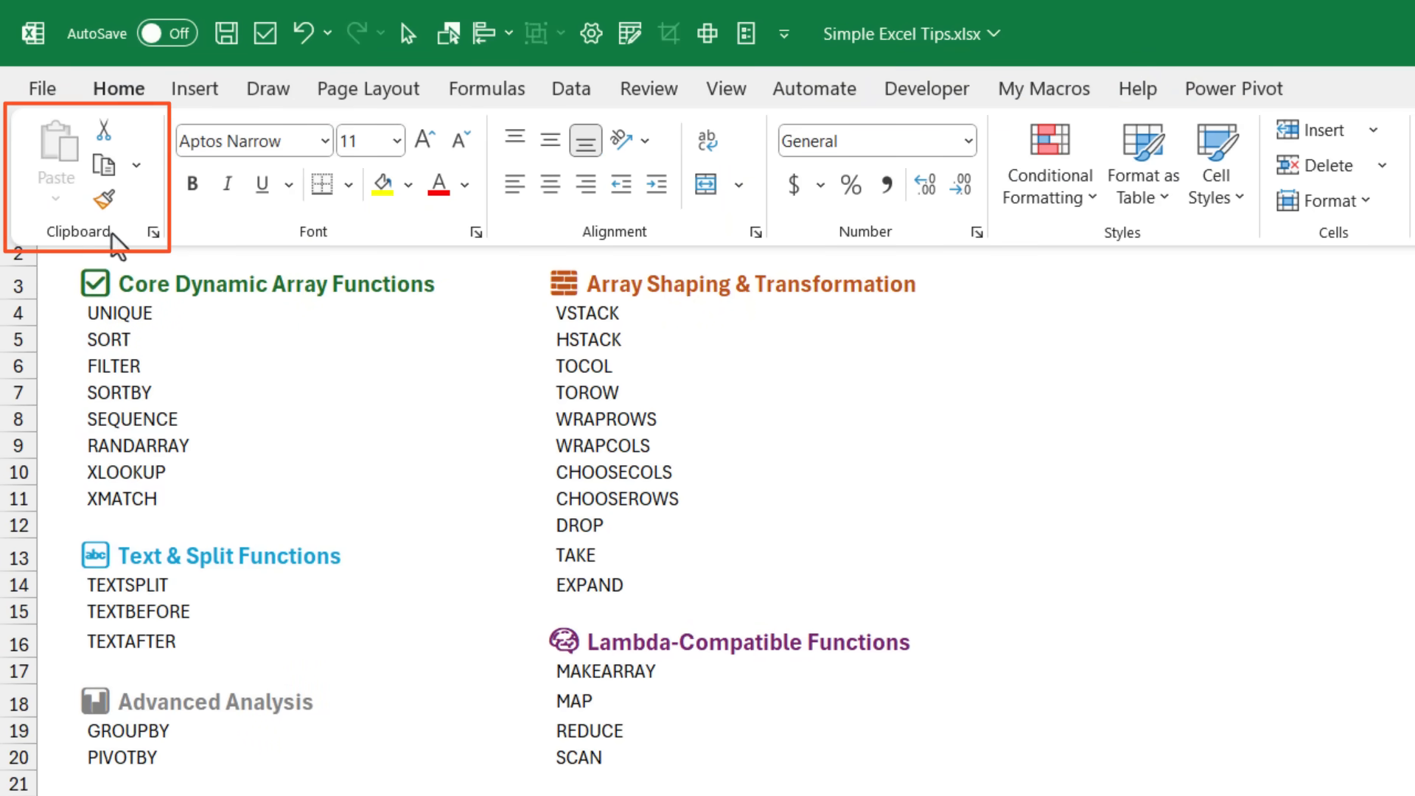
pyautogui.click(156, 232)
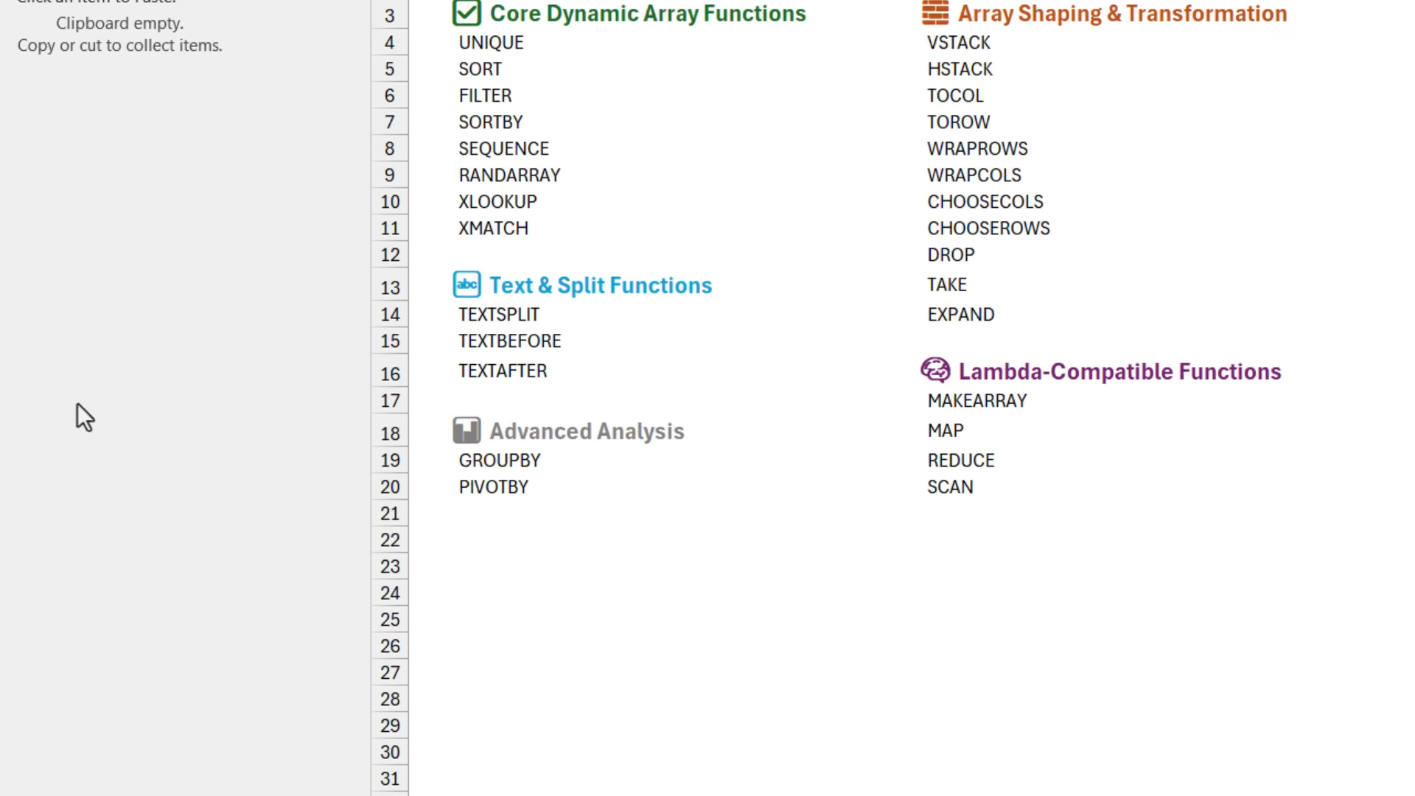
pyautogui.click(57, 731)
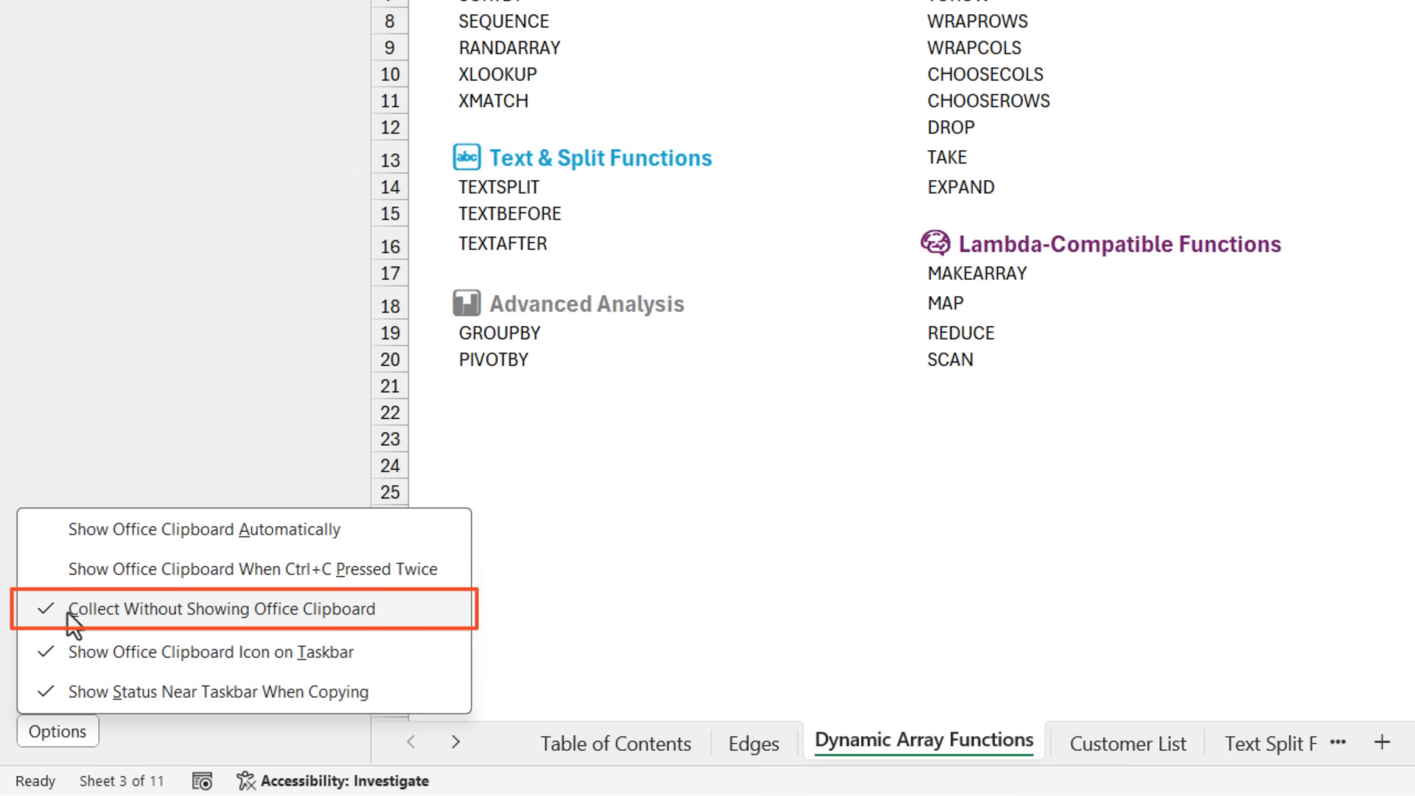
pyautogui.moveTo(59, 627)
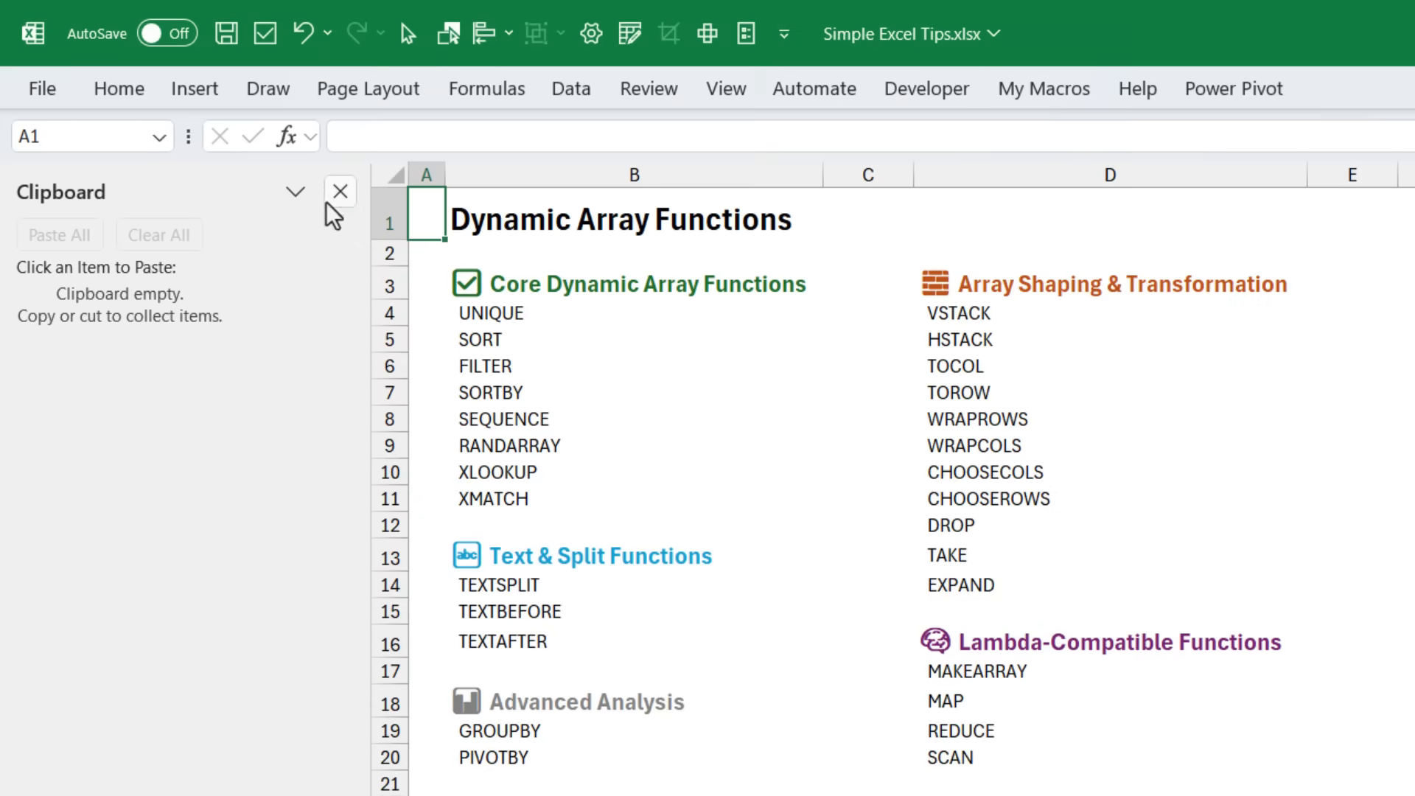
pyautogui.click(339, 190)
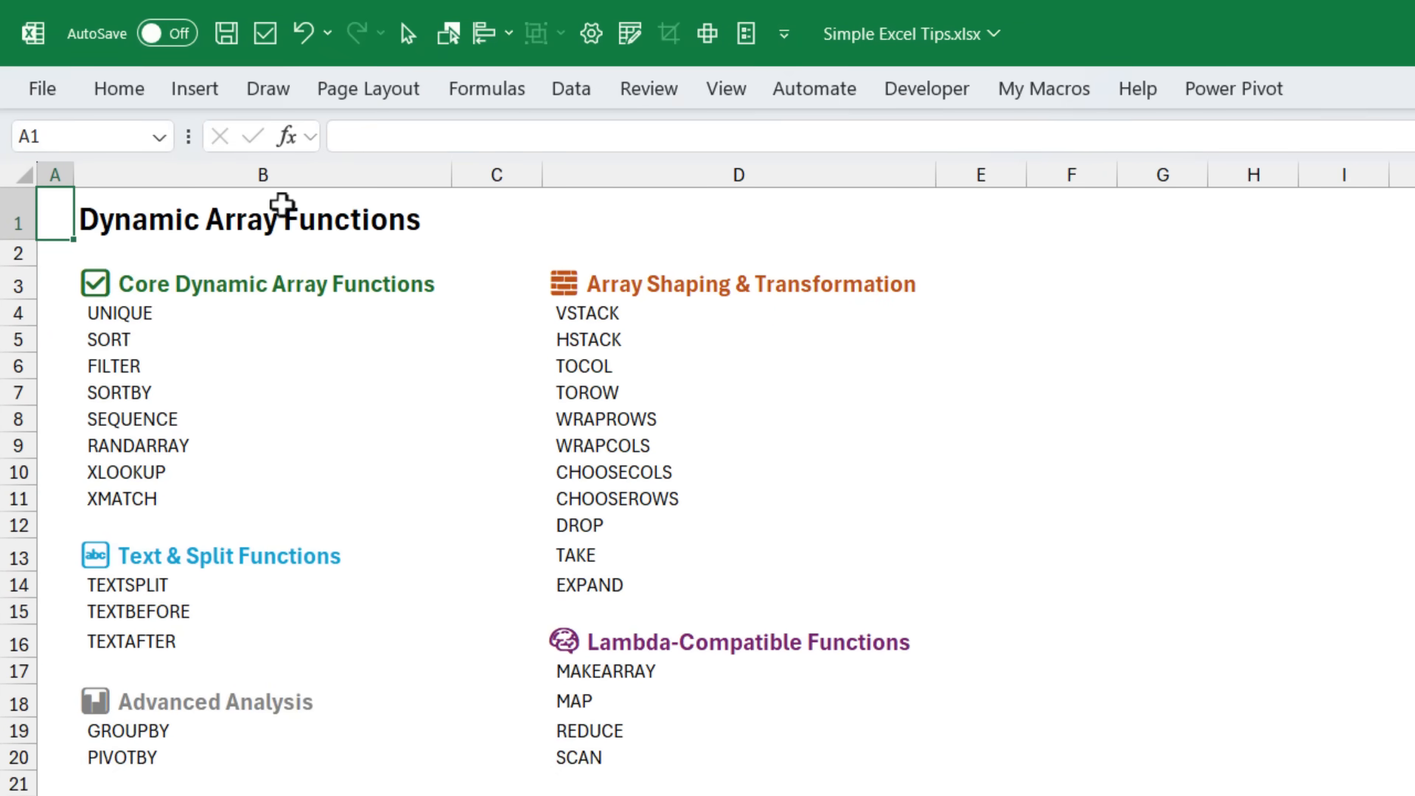
# Copy the Dynamic Array Functions title B1 and the Text & Split block B13:B16
pyautogui.click(262, 217)
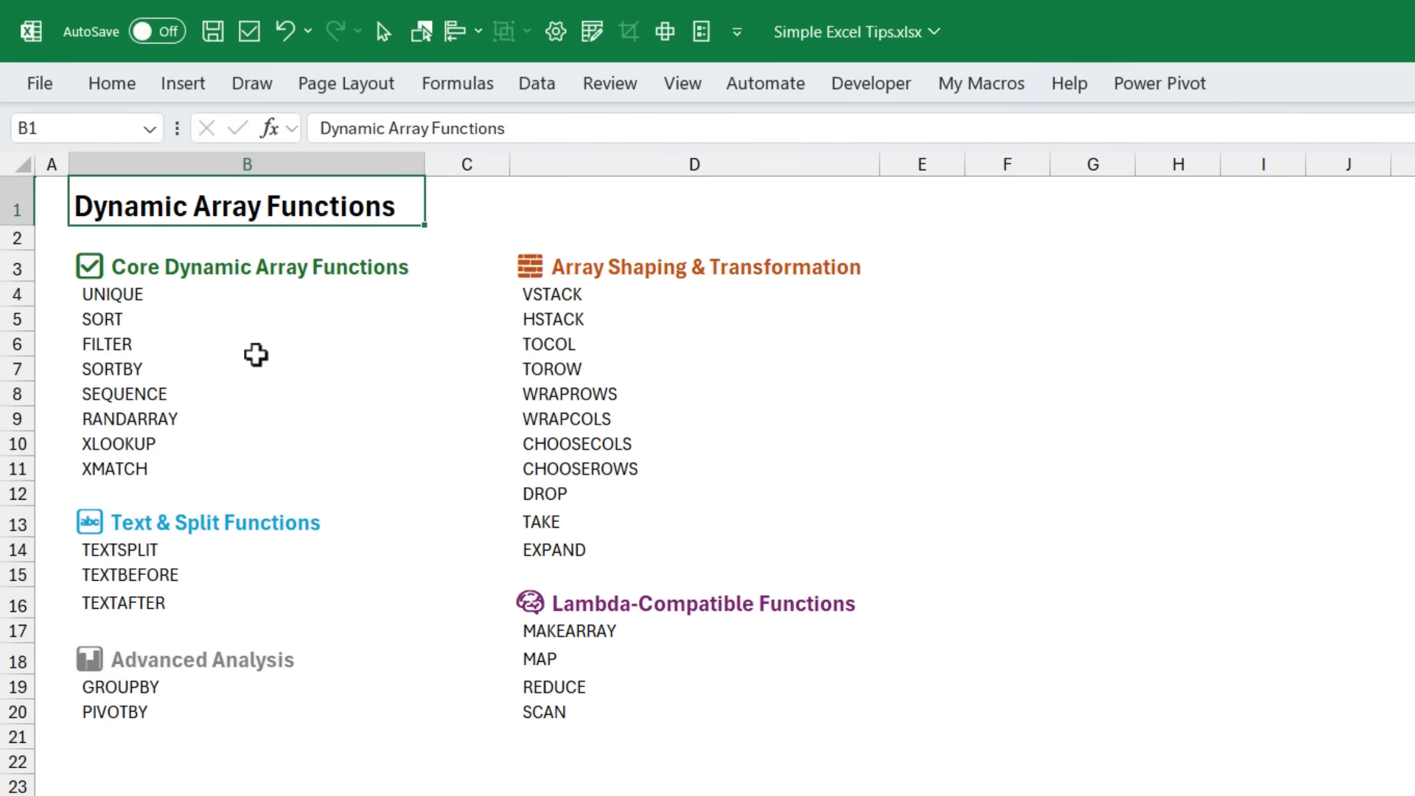
pyautogui.click(623, 760)
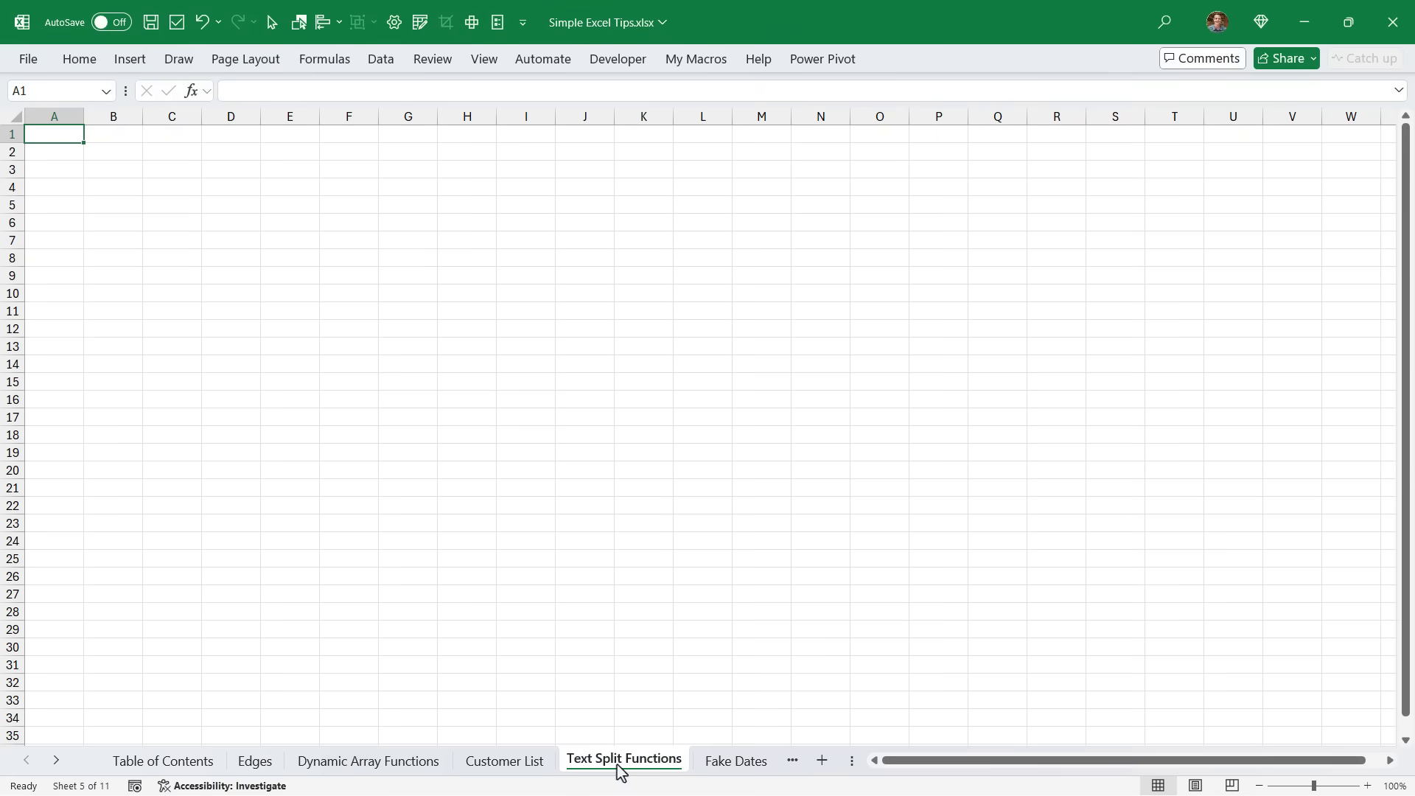
pyautogui.click(367, 761)
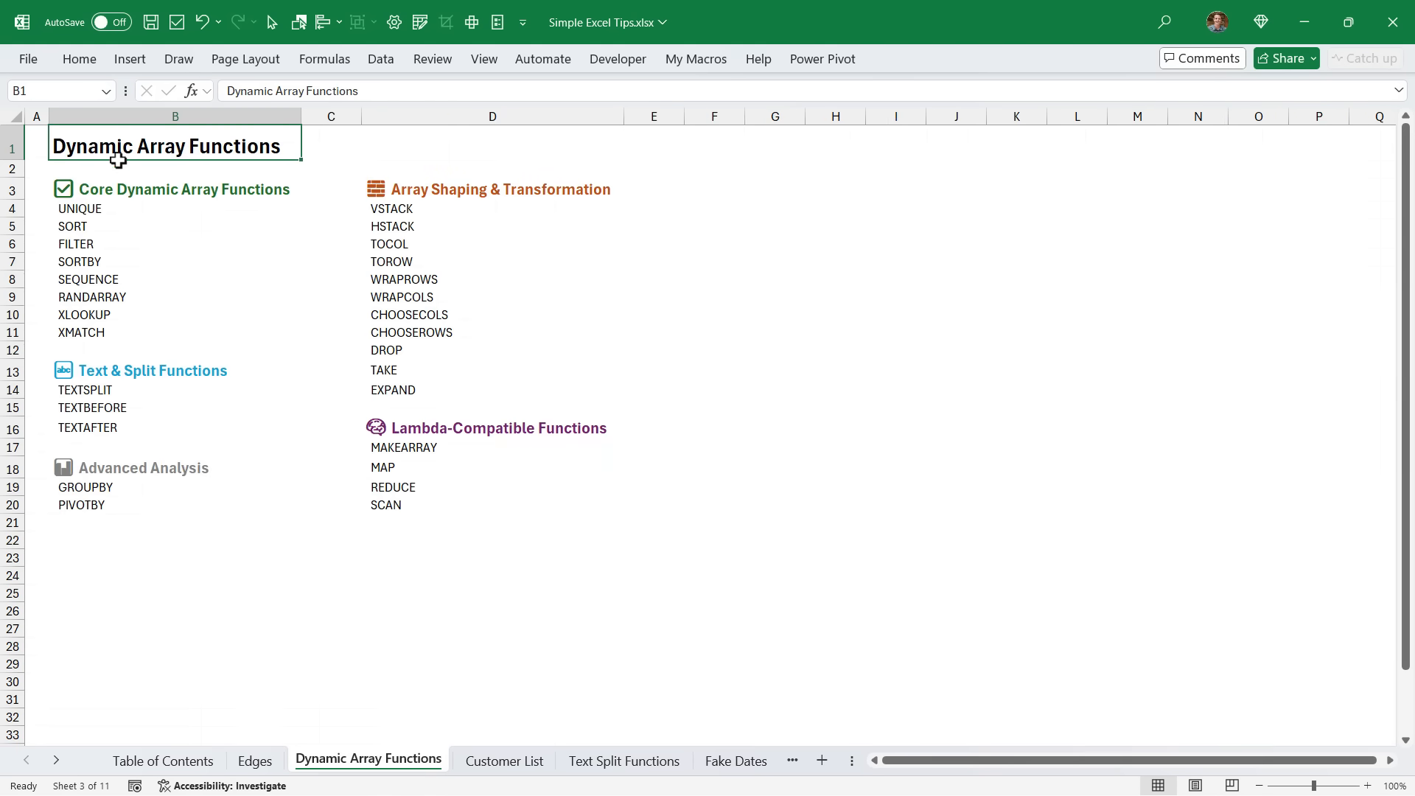
pyautogui.press('ctrl+c')
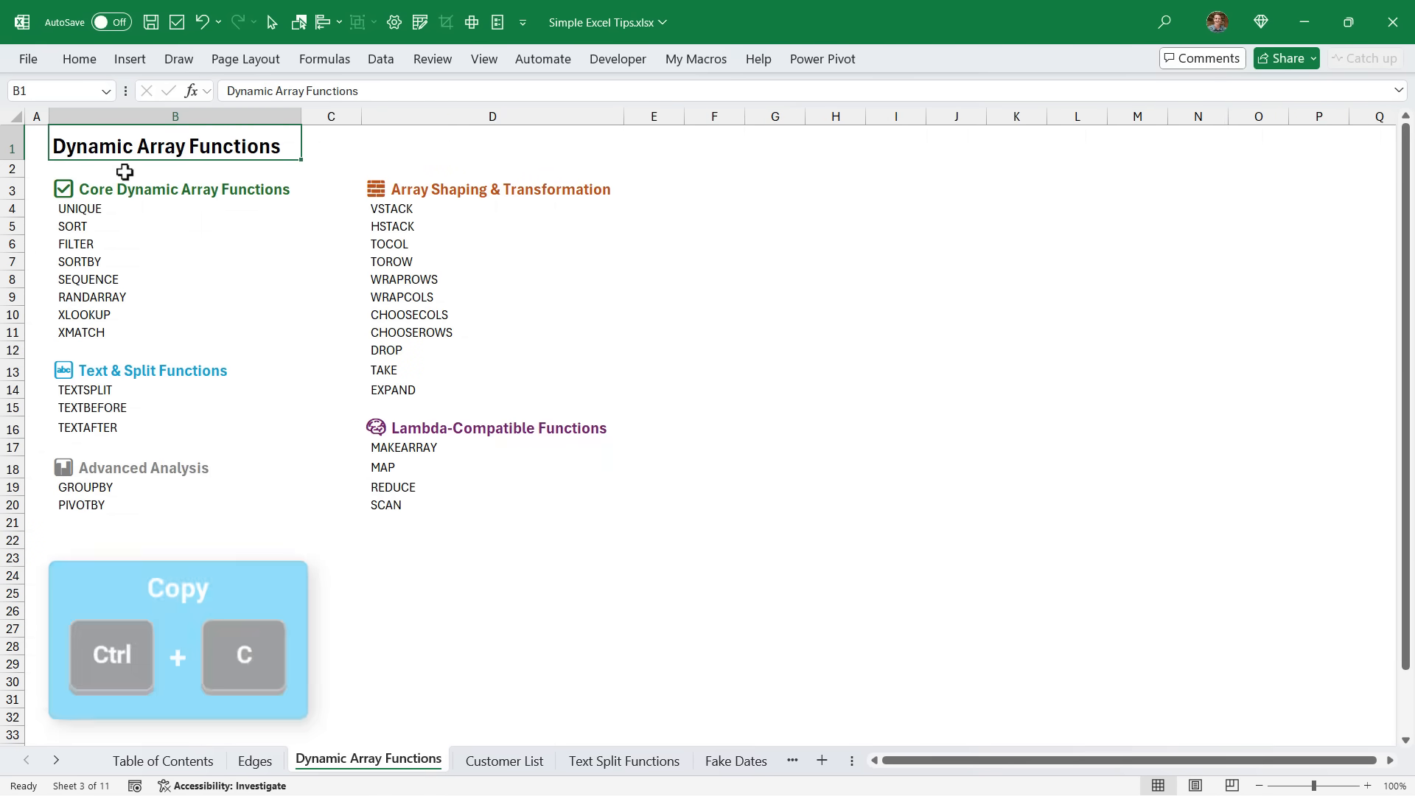
pyautogui.press('ctrl+c')
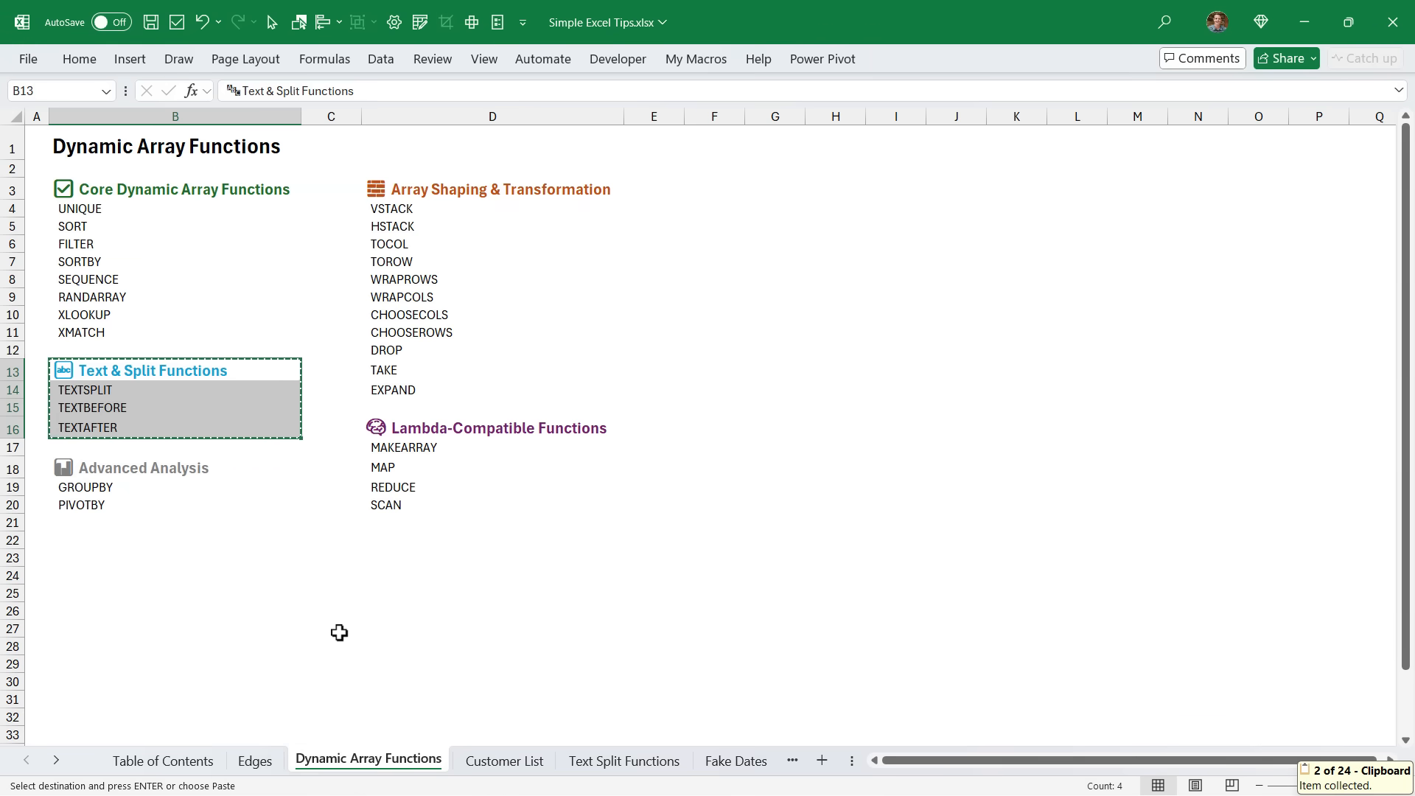
# Copy the Customer List table B4:E22 and go to the Text Split Functions sheet
pyautogui.click(503, 760)
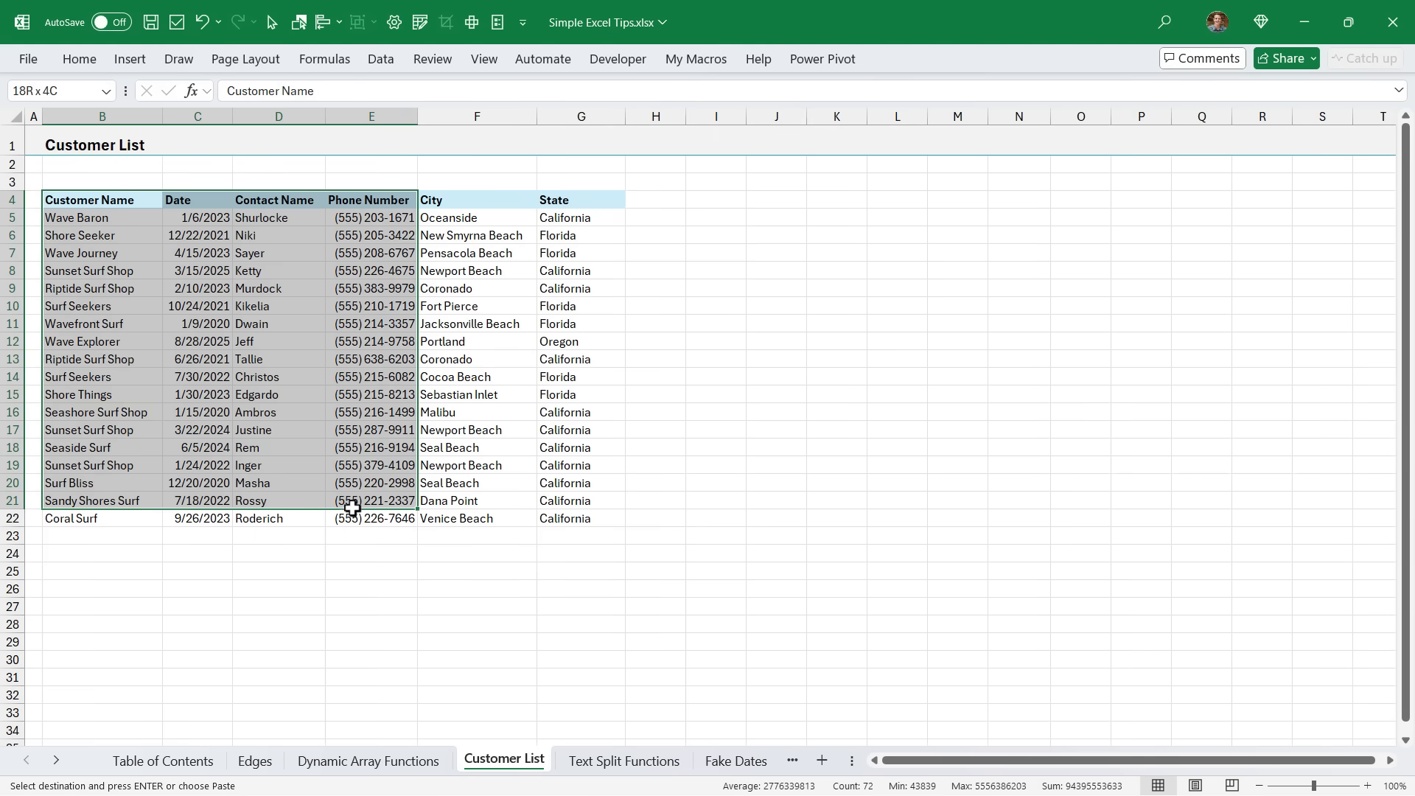
pyautogui.press('ctrl+c')
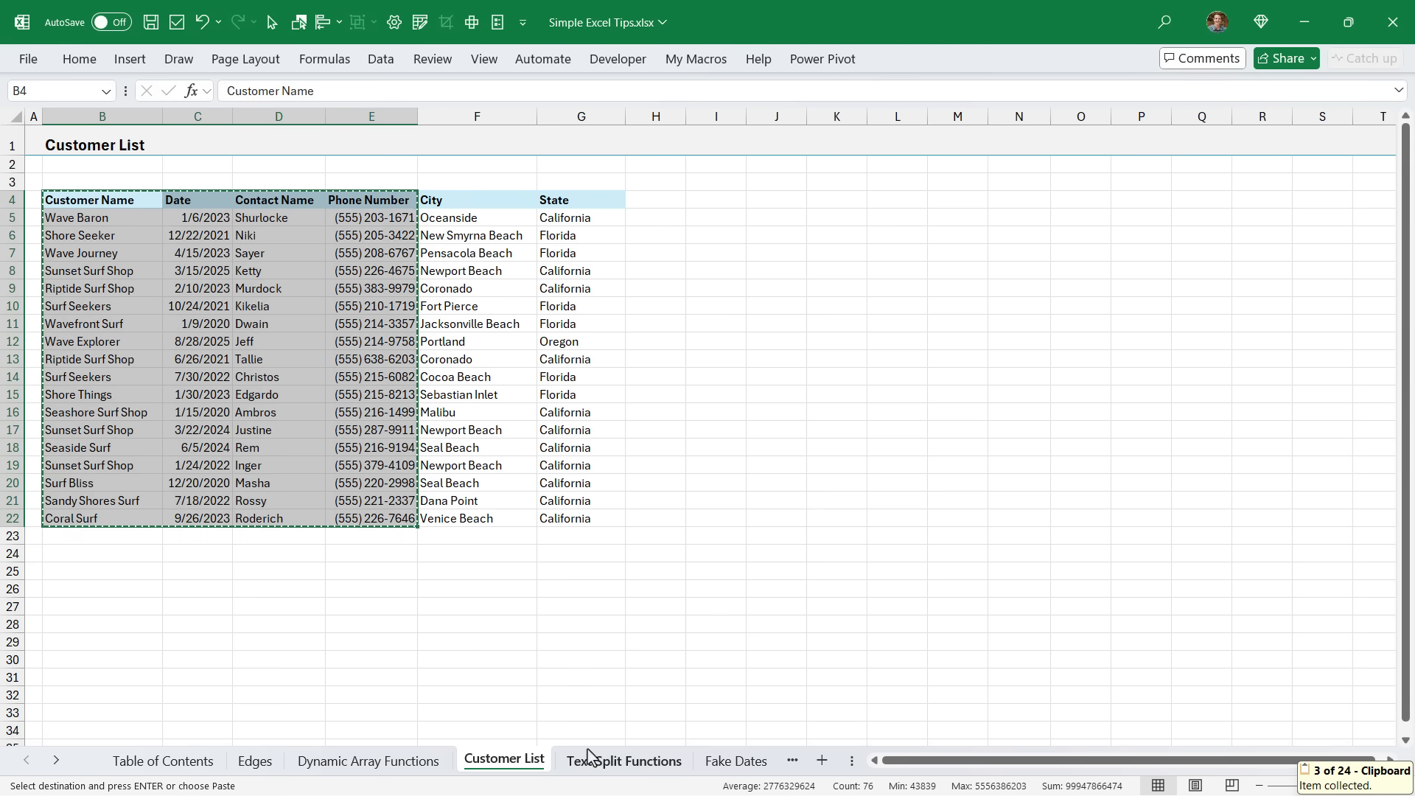
pyautogui.click(630, 767)
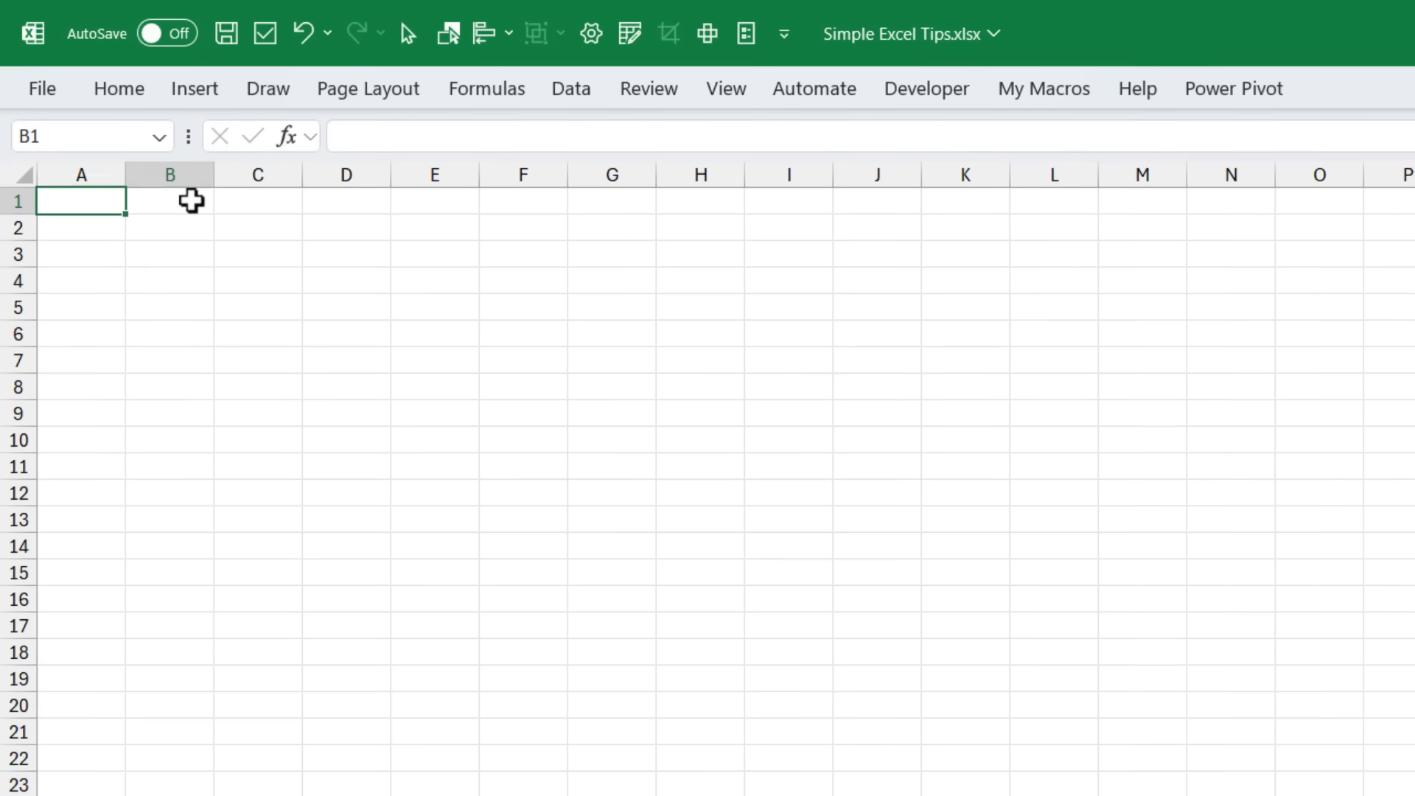
# Paste the collected title into B1 and the Text & Split Functions list into B3
pyautogui.click(118, 89)
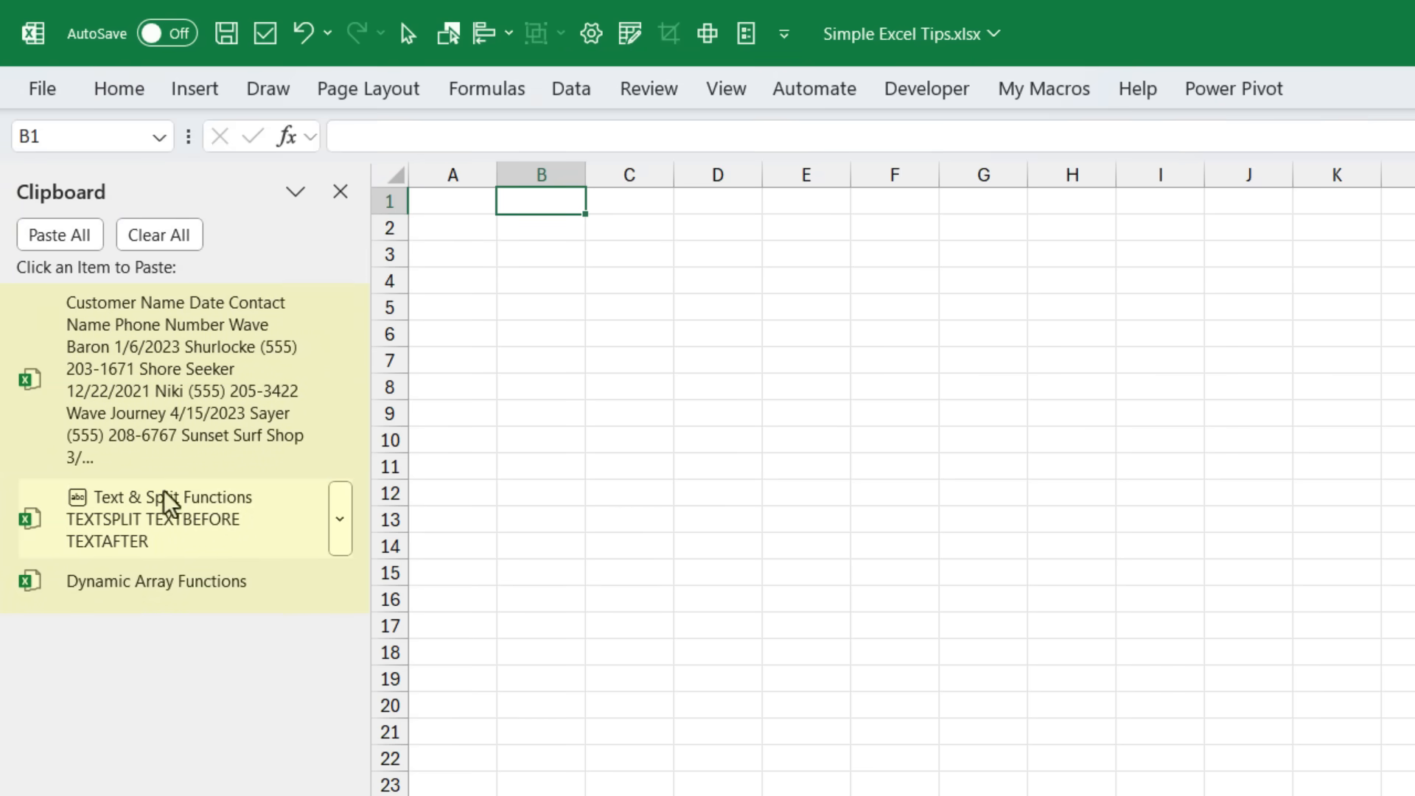
pyautogui.moveTo(200, 543)
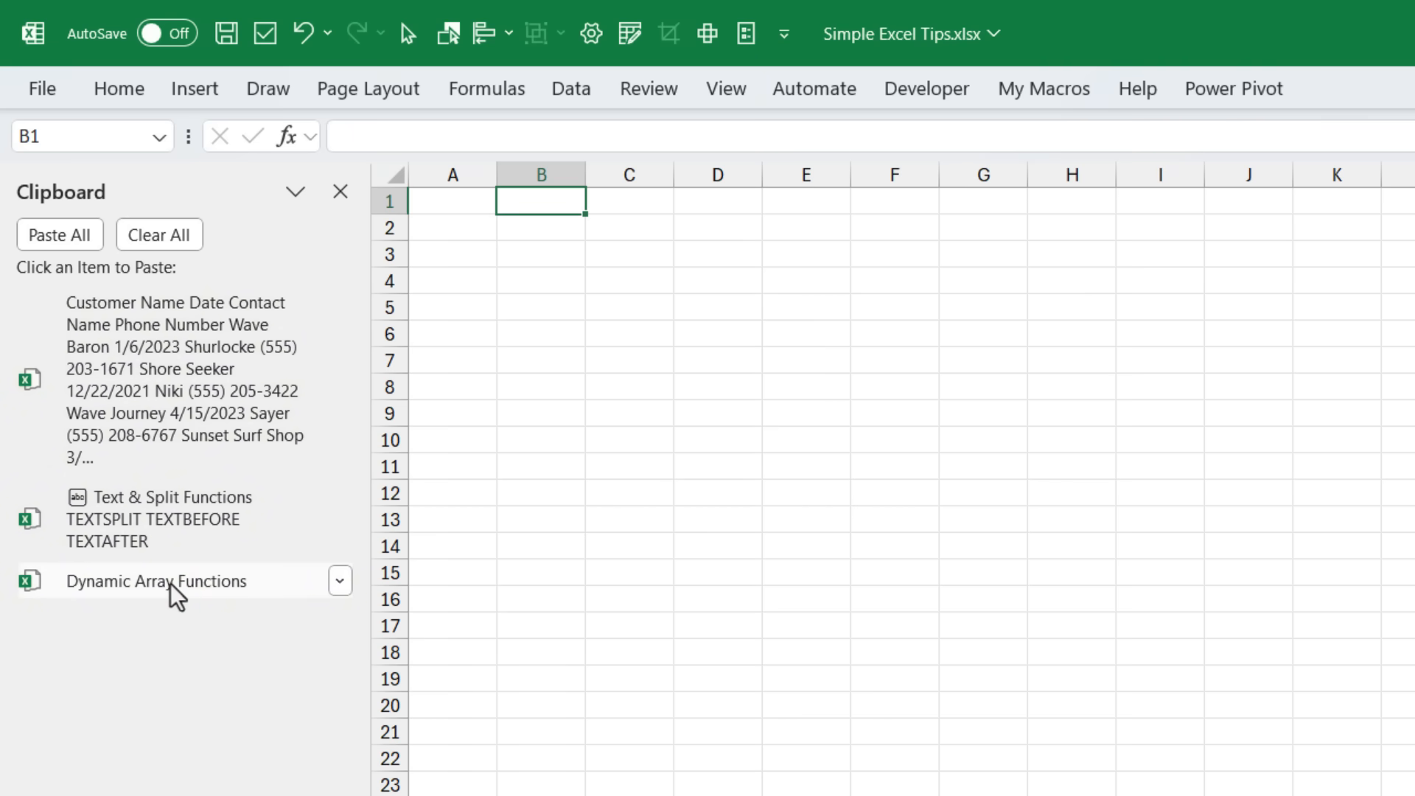
pyautogui.click(156, 580)
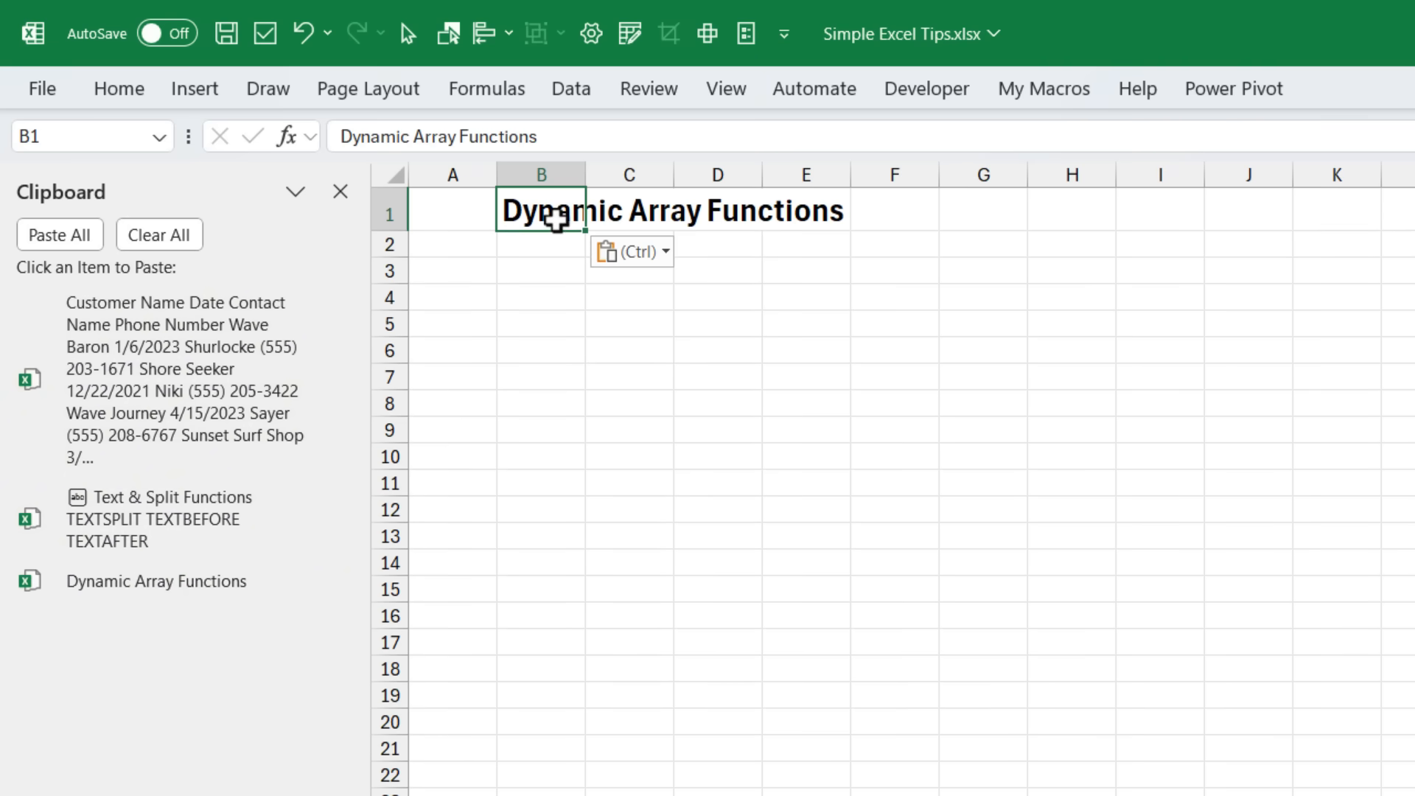
pyautogui.click(539, 270)
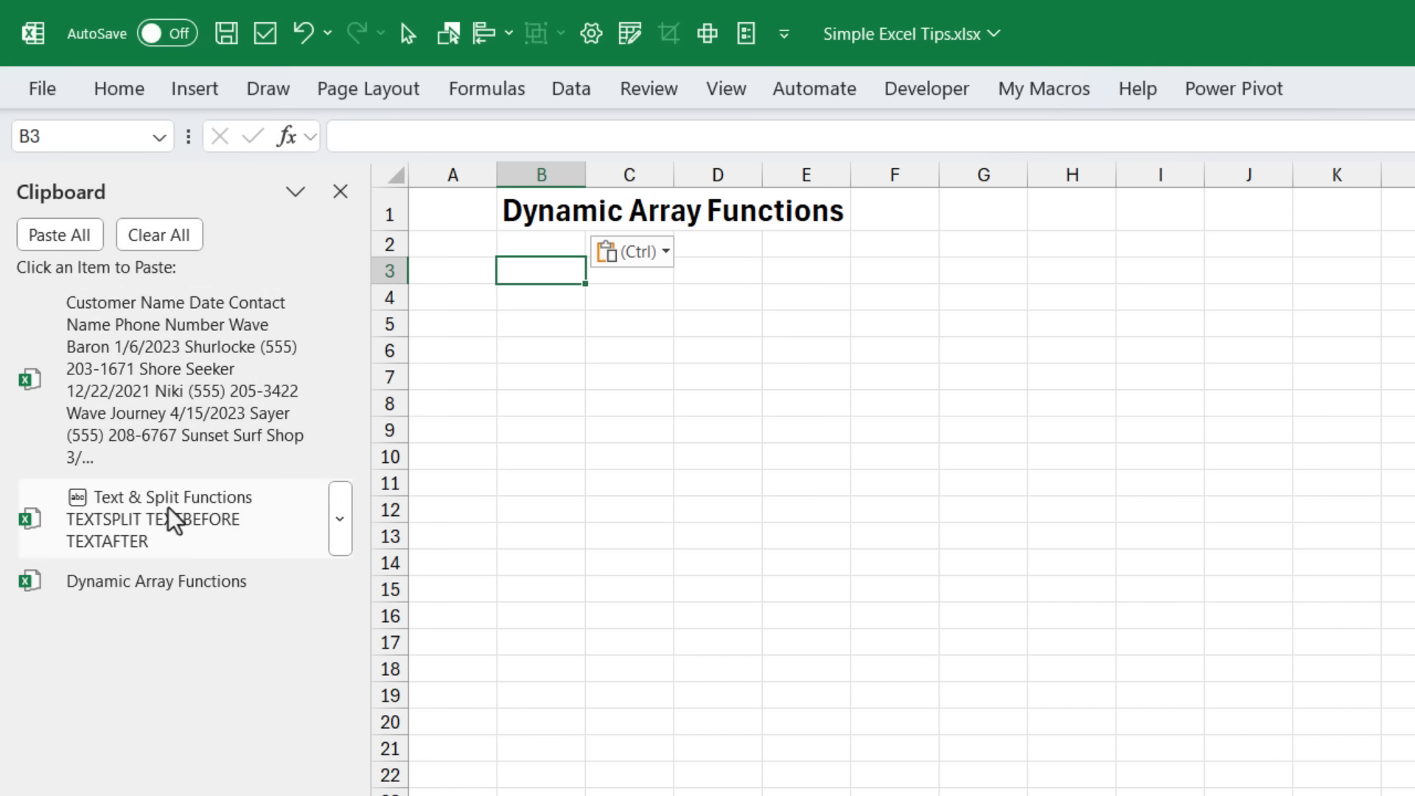
pyautogui.click(172, 518)
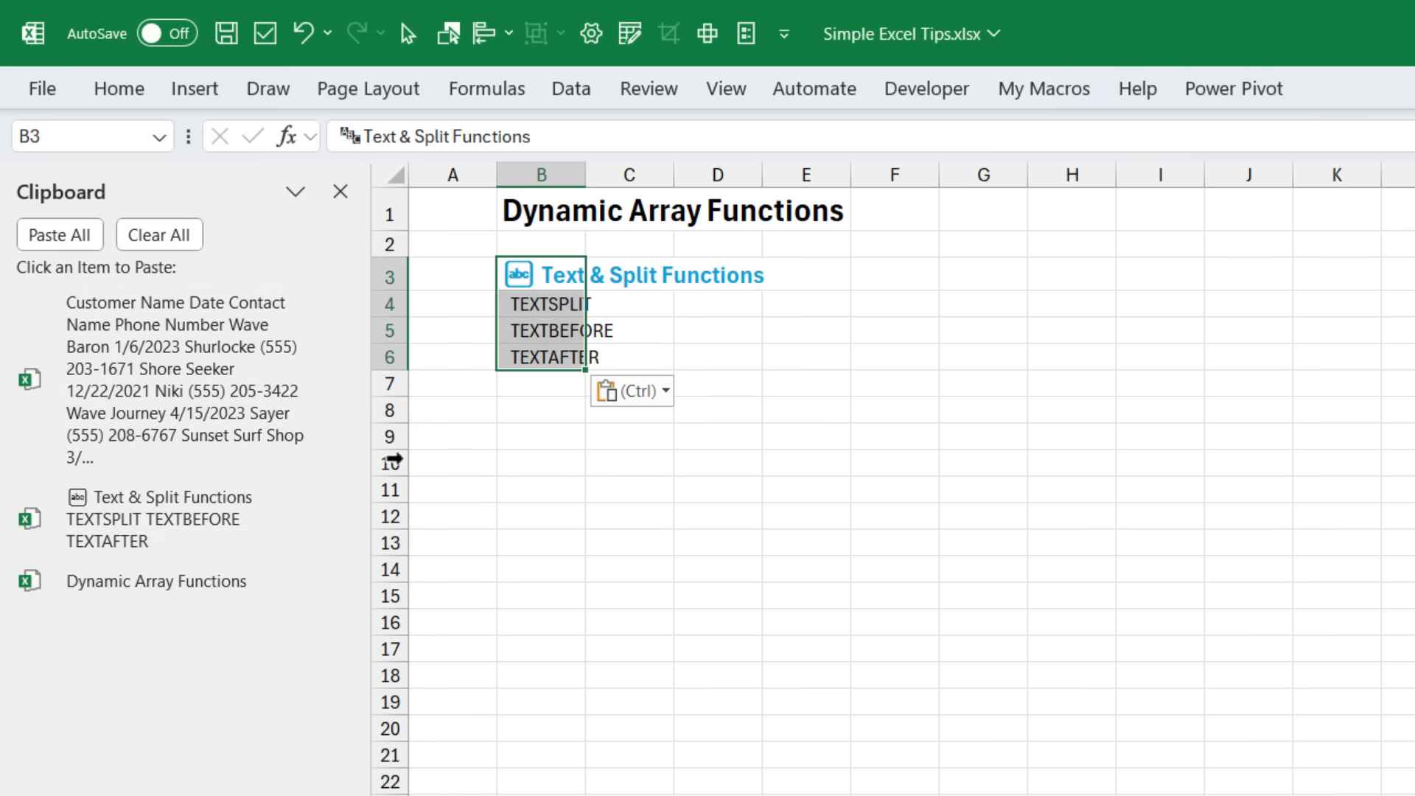
pyautogui.moveTo(747, 305)
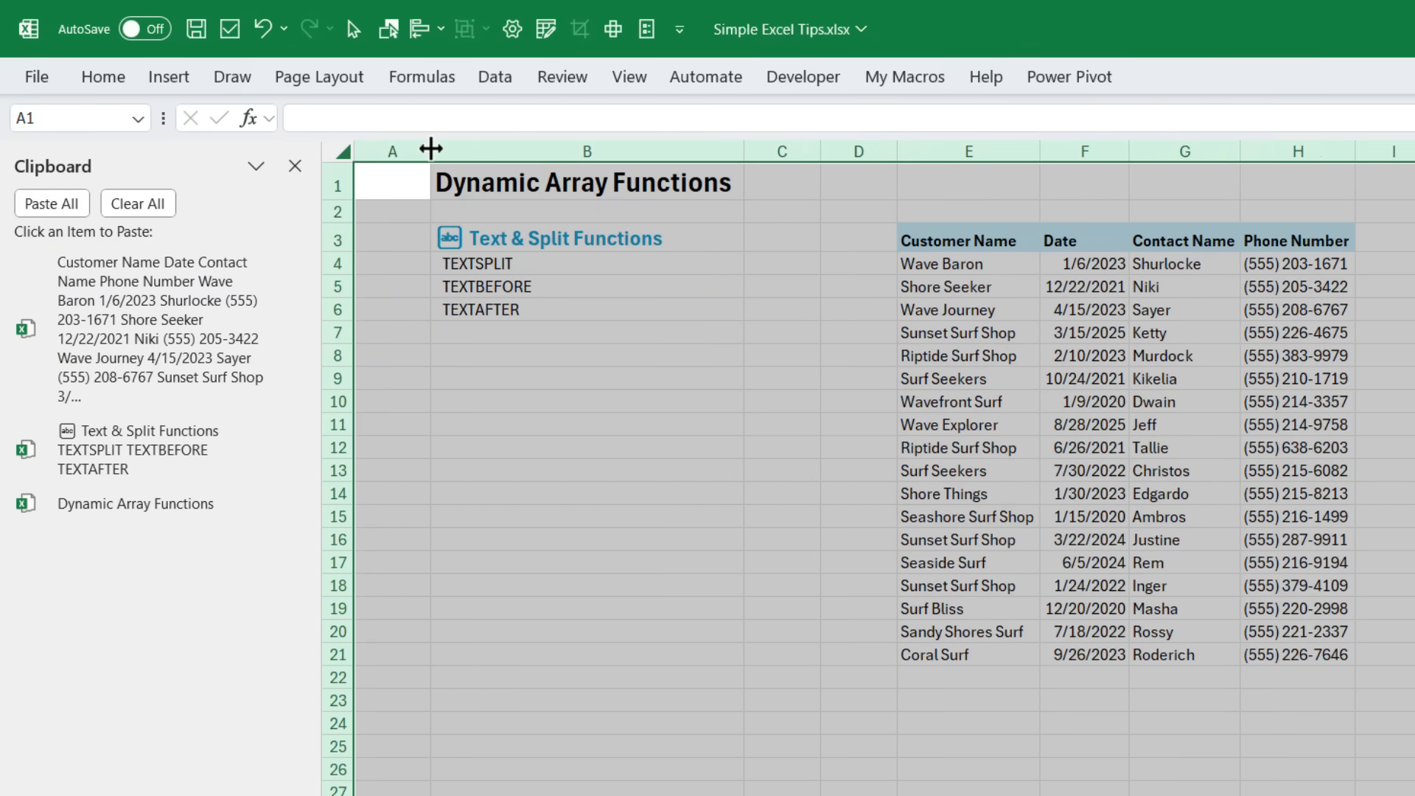
# Compare against the Dynamic Array Functions sheet, then move on to the Fake Dates sheet
pyautogui.click(781, 264)
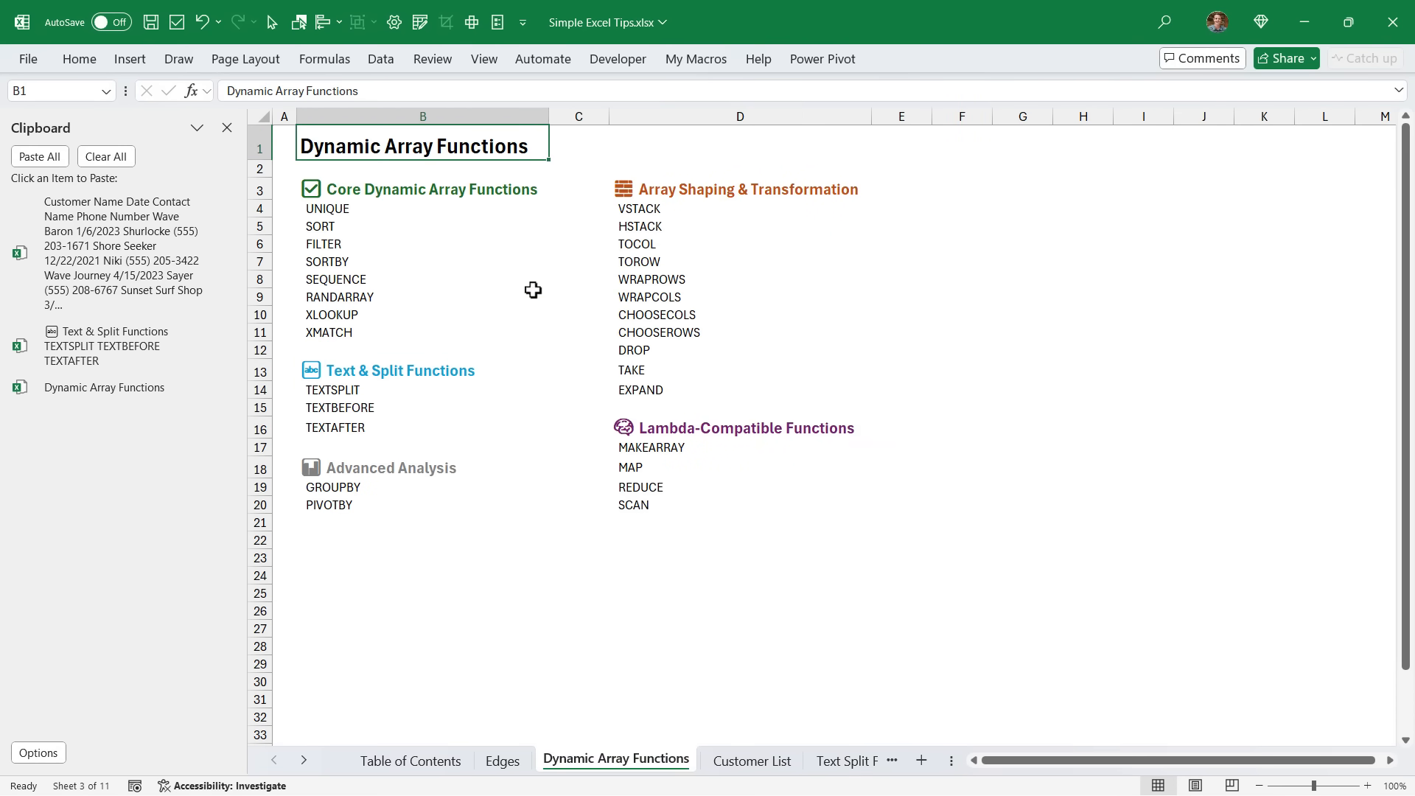
pyautogui.click(745, 759)
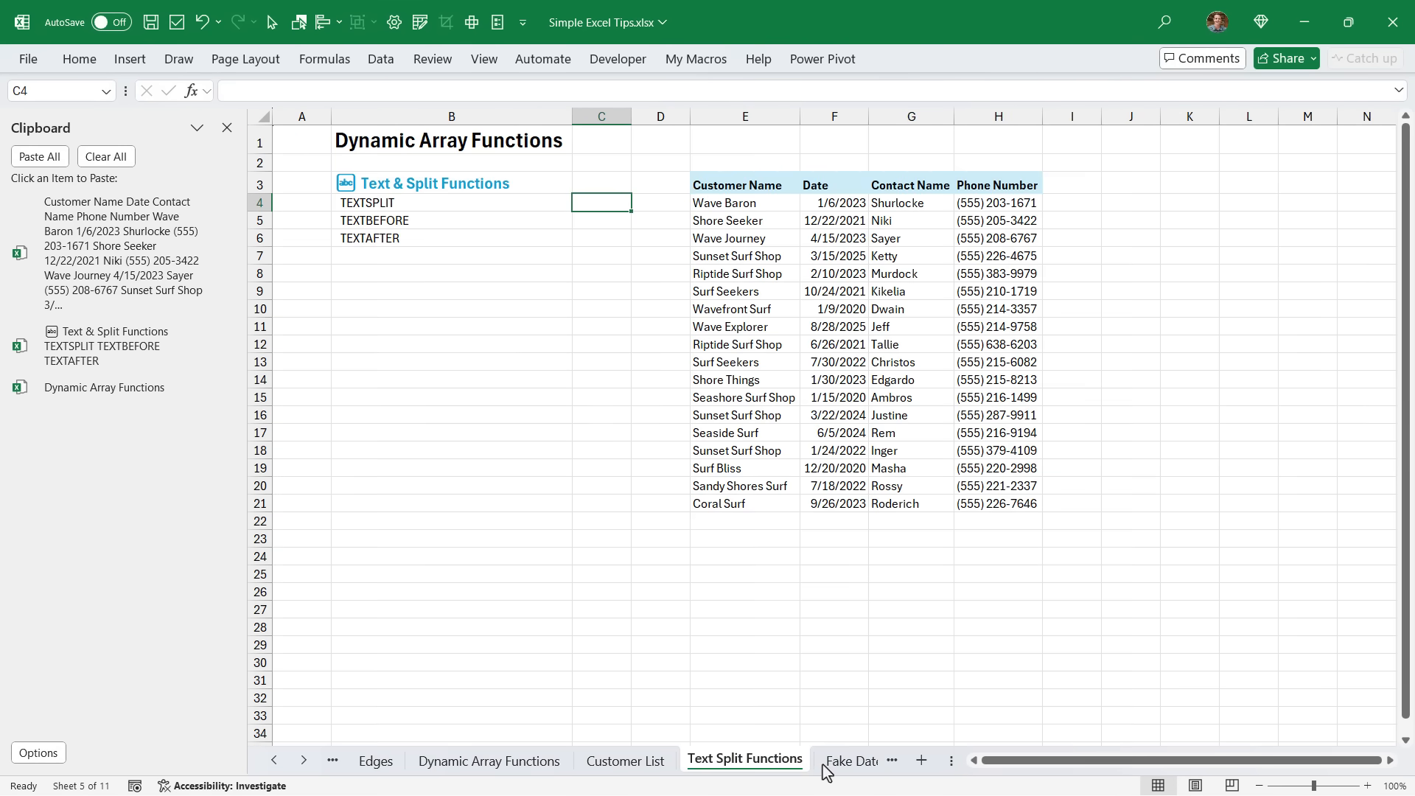
pyautogui.click(624, 760)
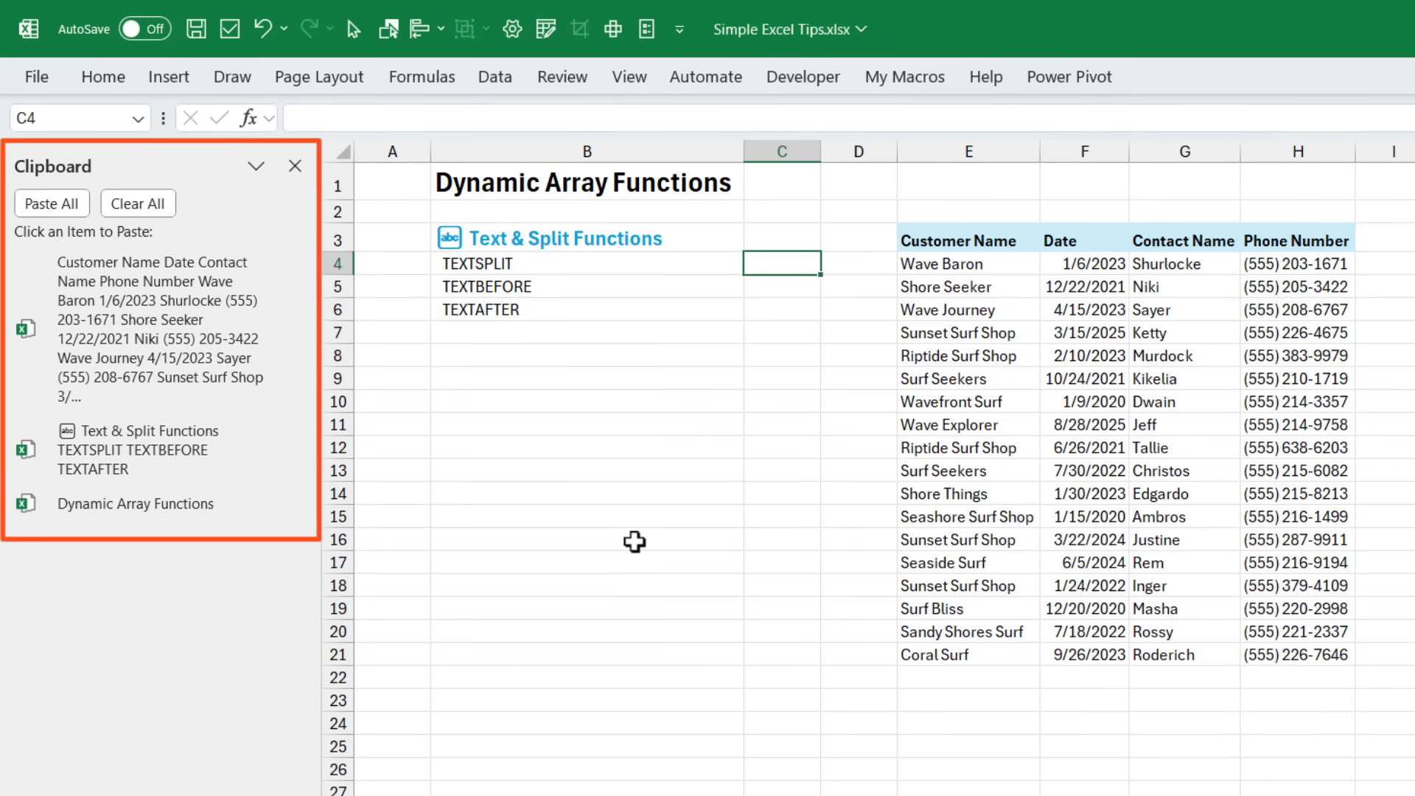
pyautogui.click(383, 758)
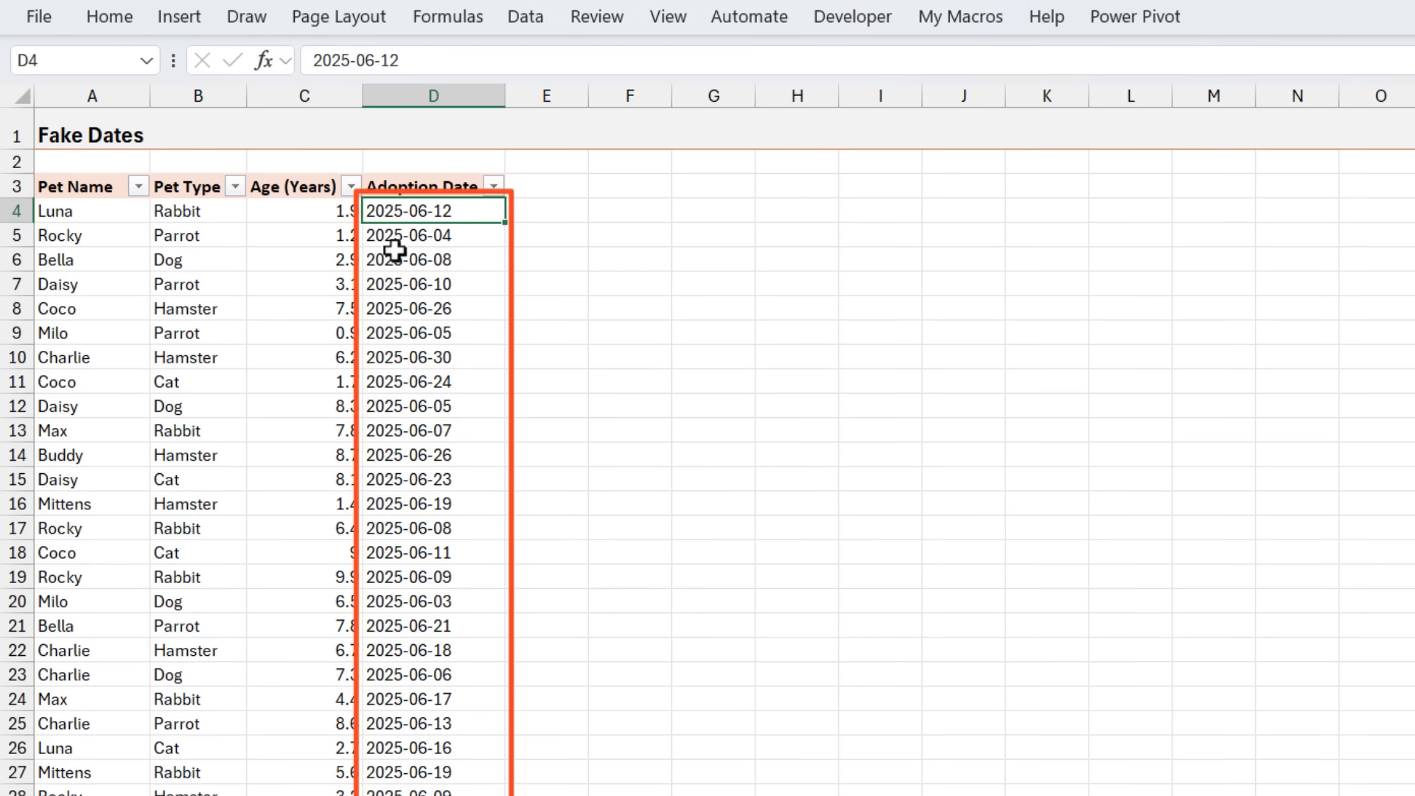
pyautogui.moveTo(398, 311)
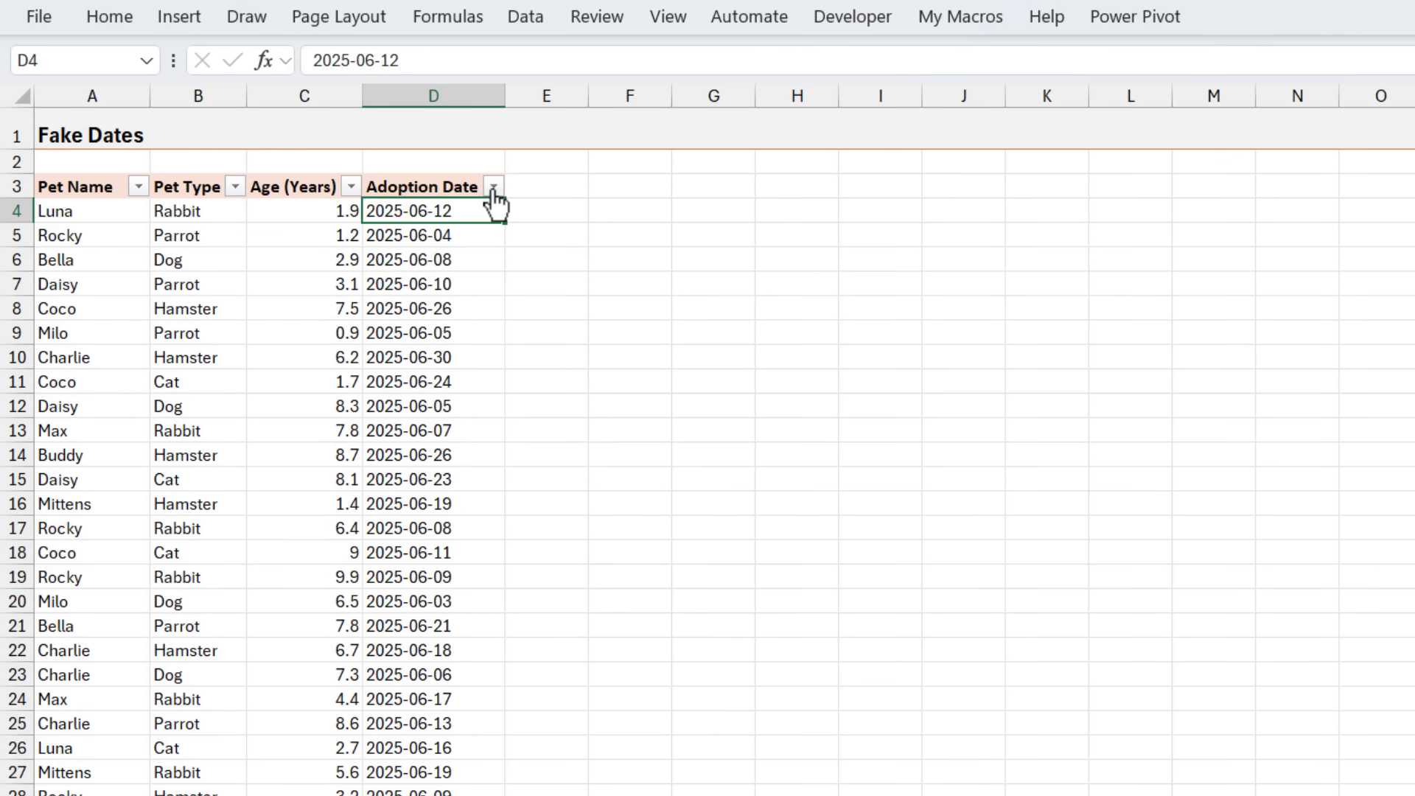
pyautogui.click(494, 185)
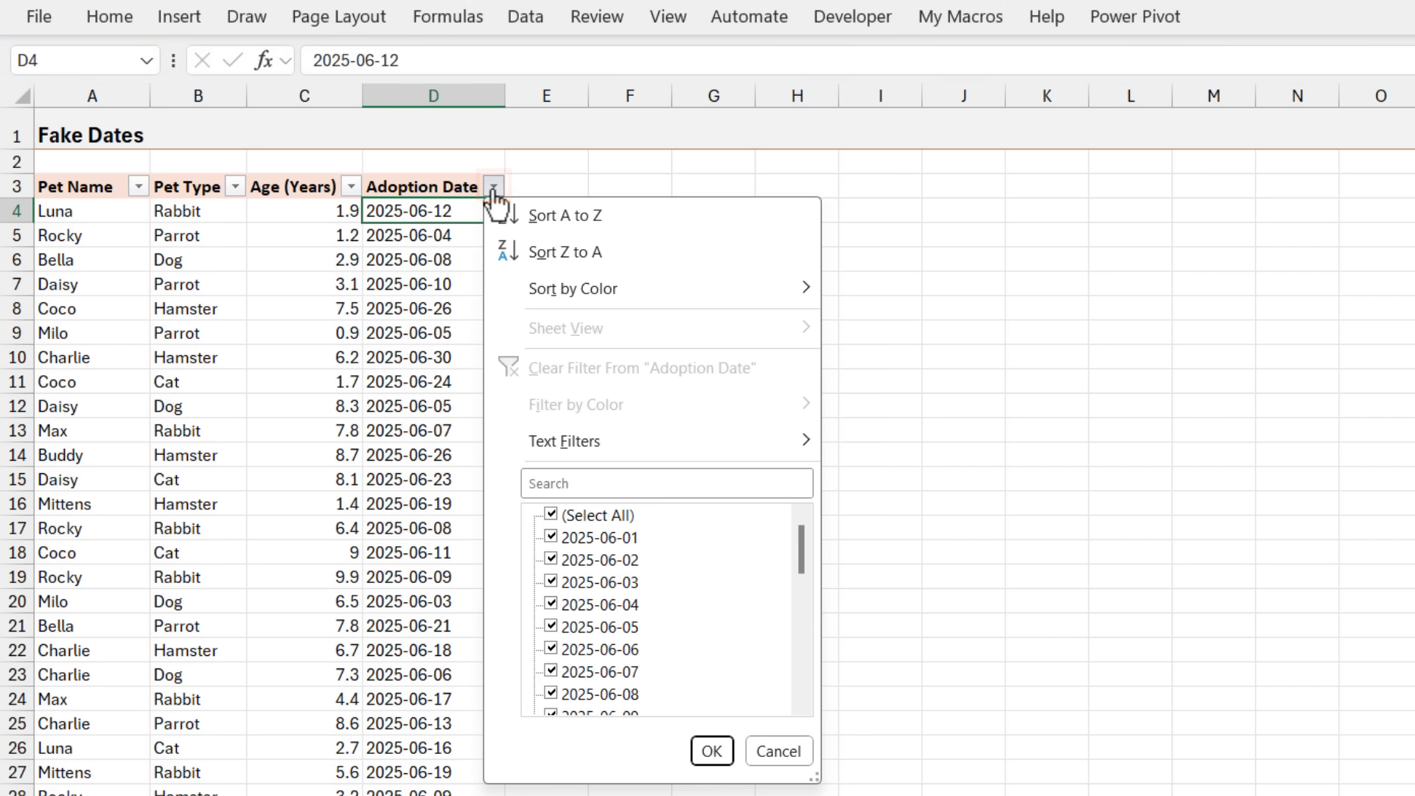
pyautogui.moveTo(614, 542)
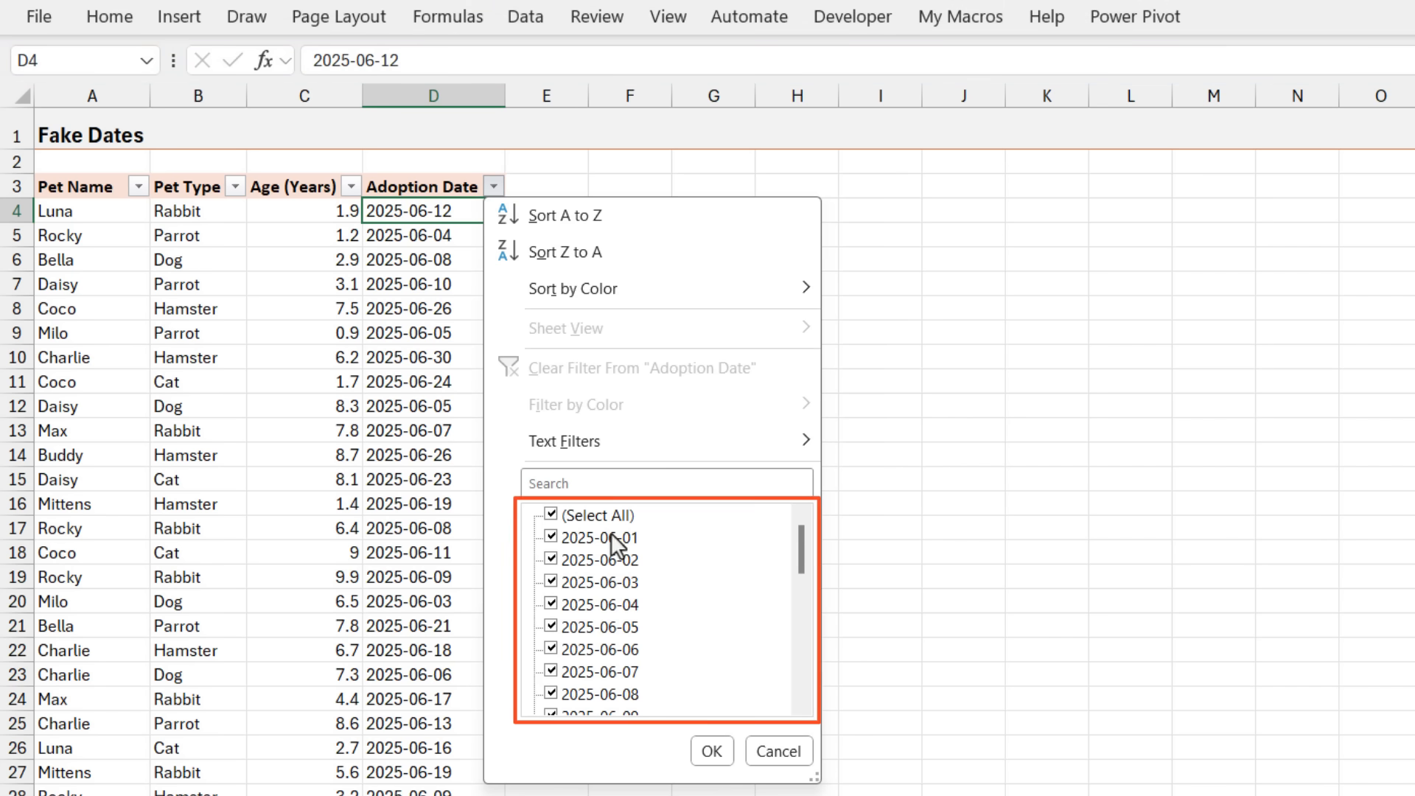
pyautogui.moveTo(618, 546)
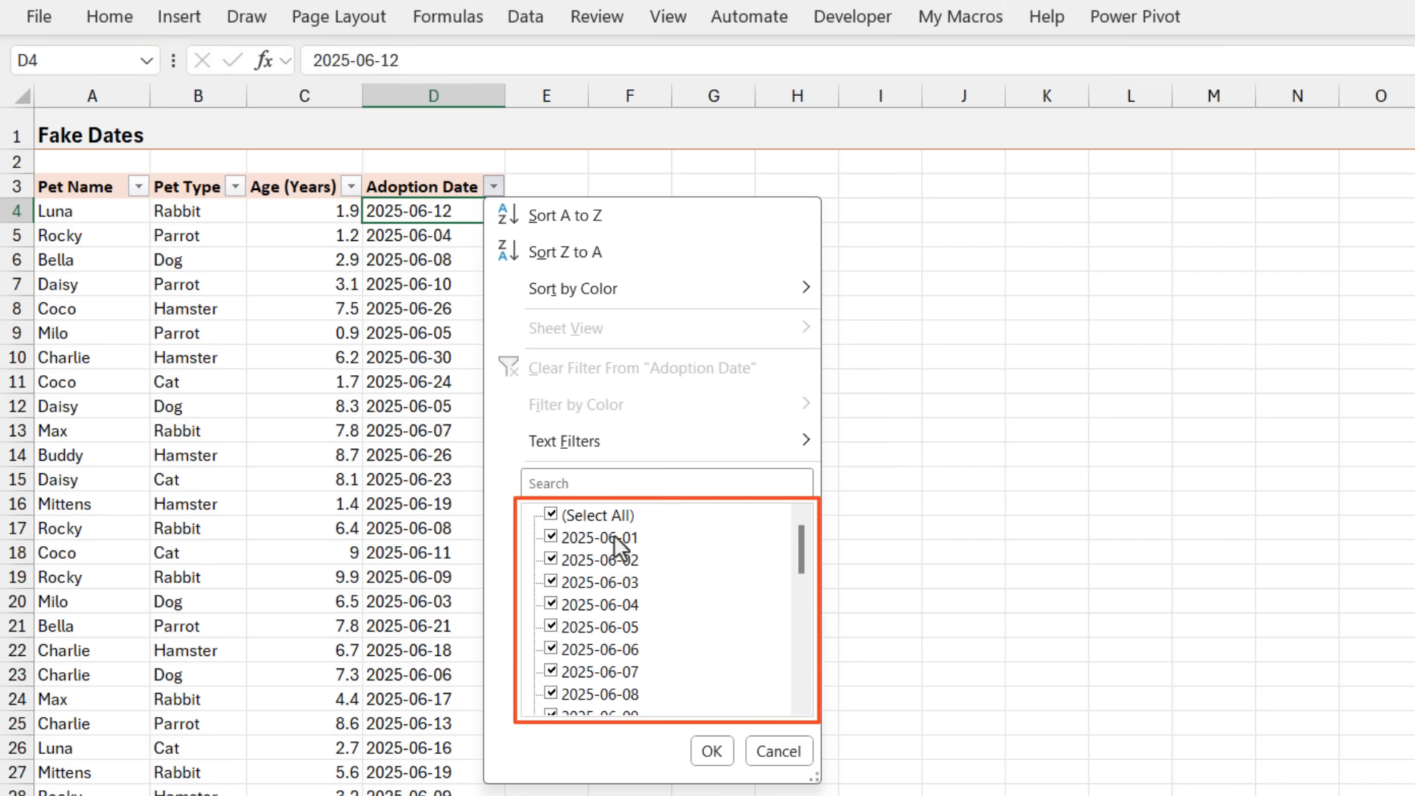
pyautogui.moveTo(631, 651)
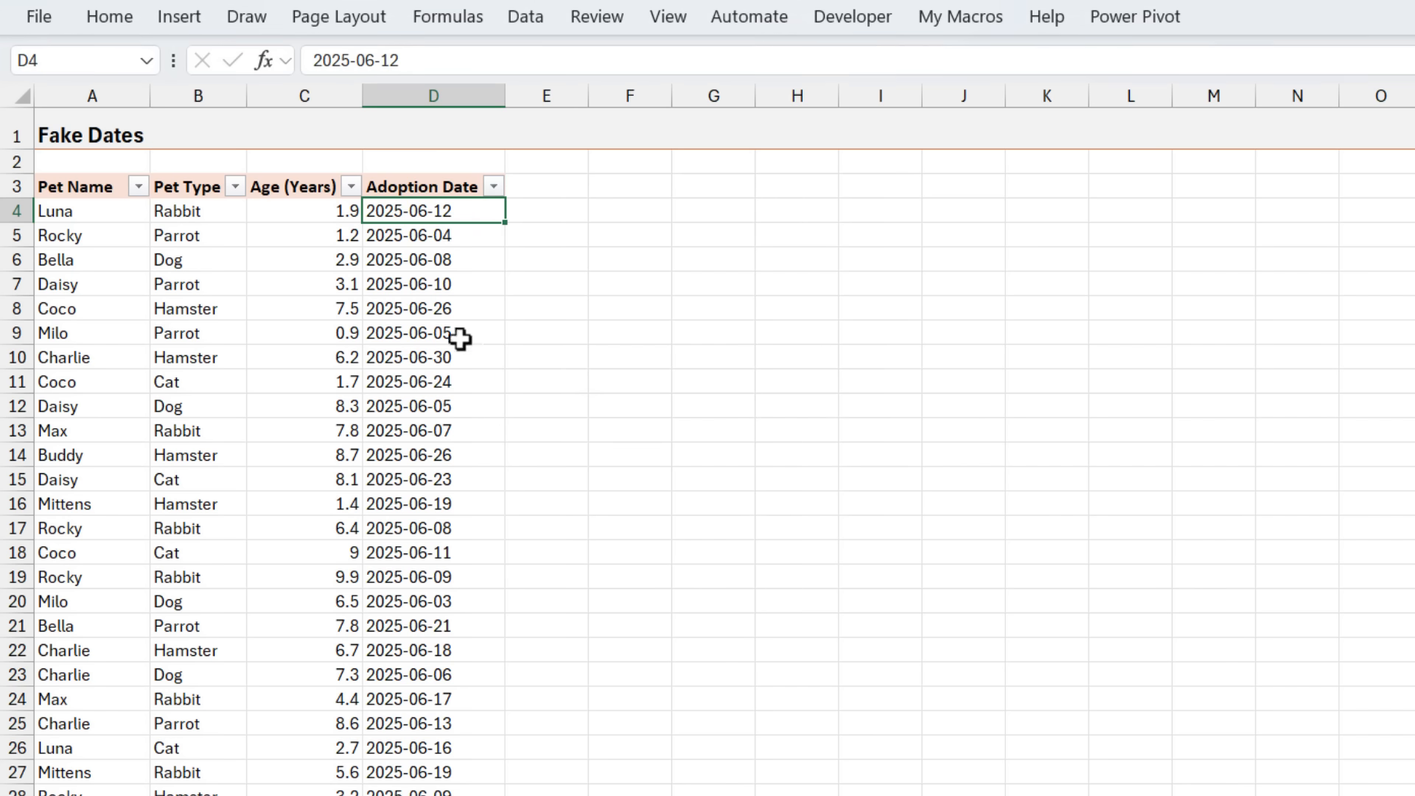
pyautogui.moveTo(399, 174)
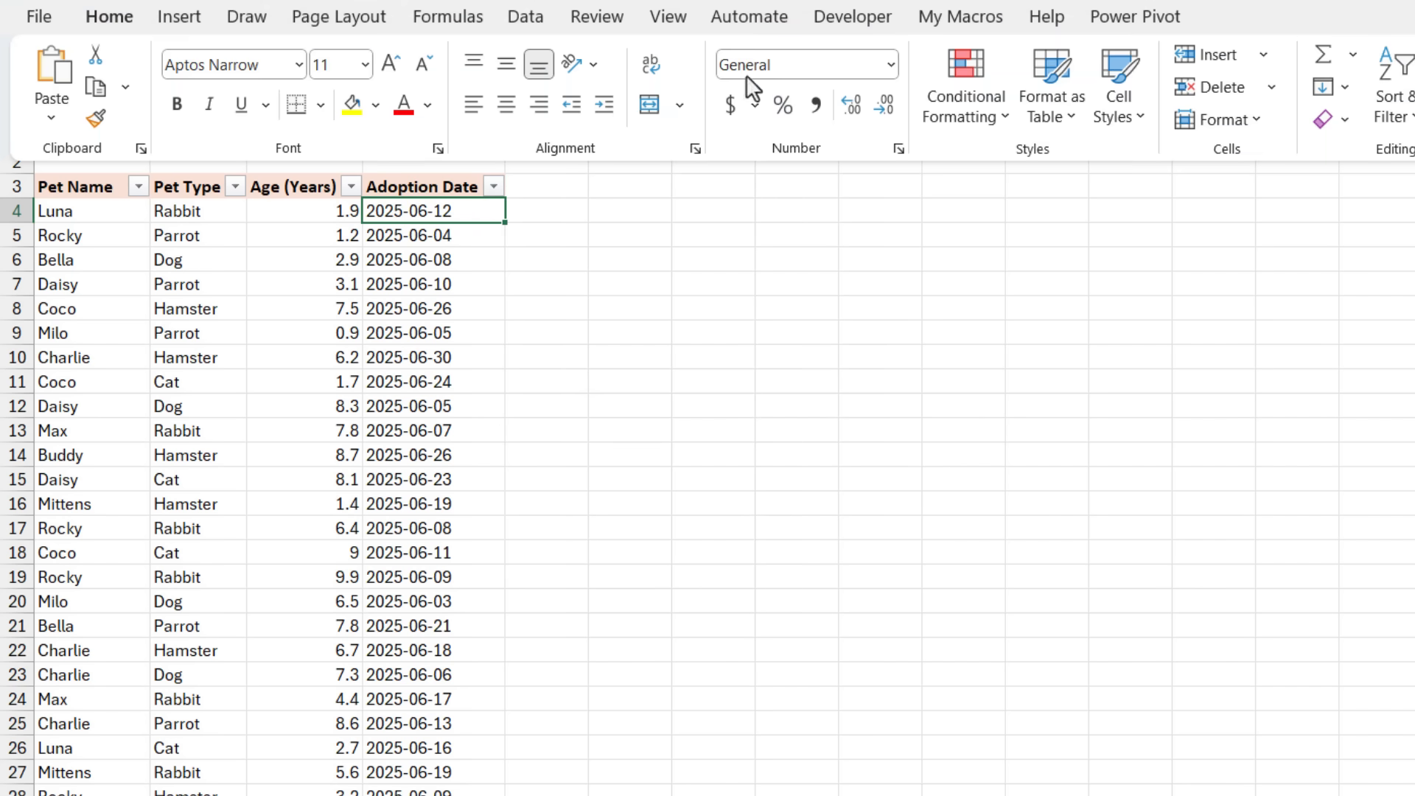
pyautogui.click(885, 64)
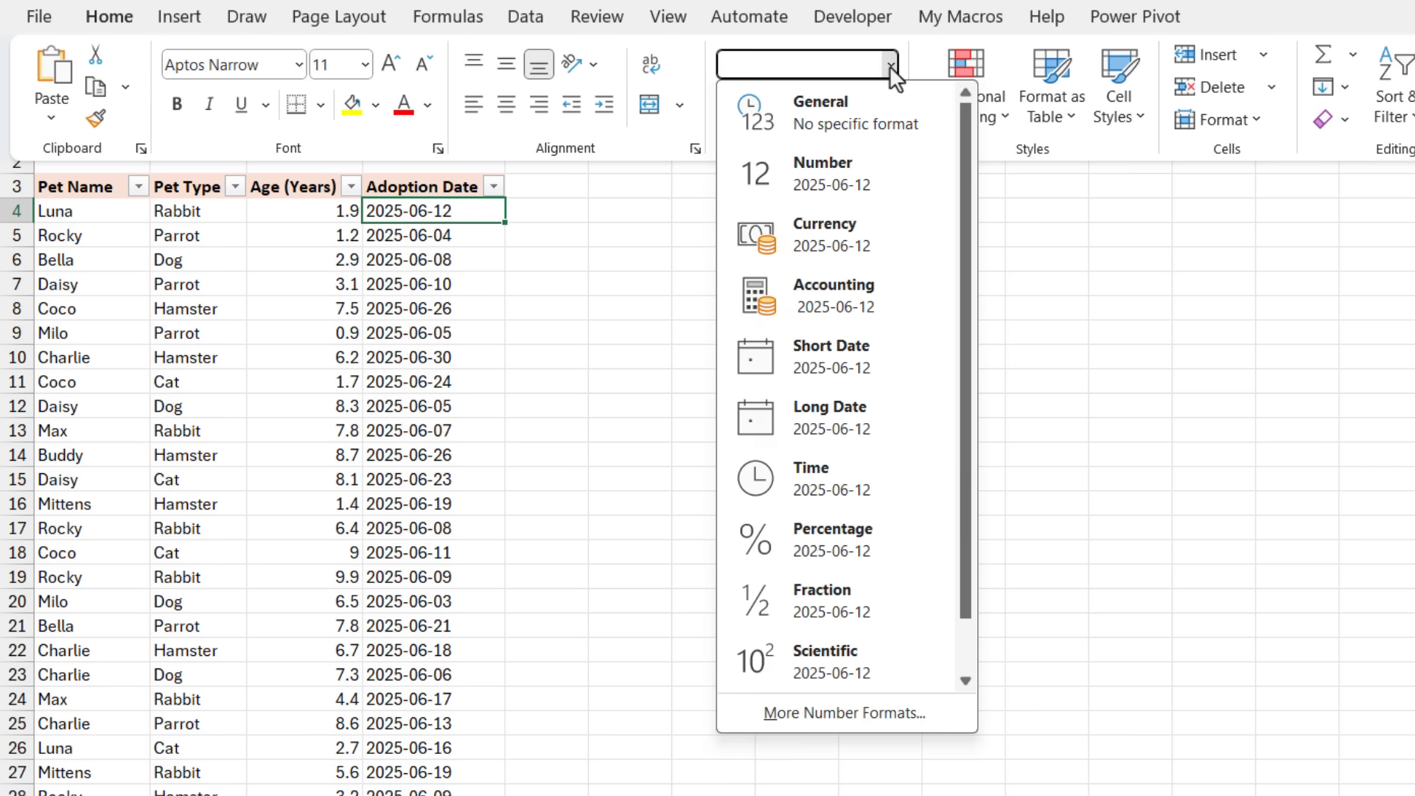
pyautogui.moveTo(835, 172)
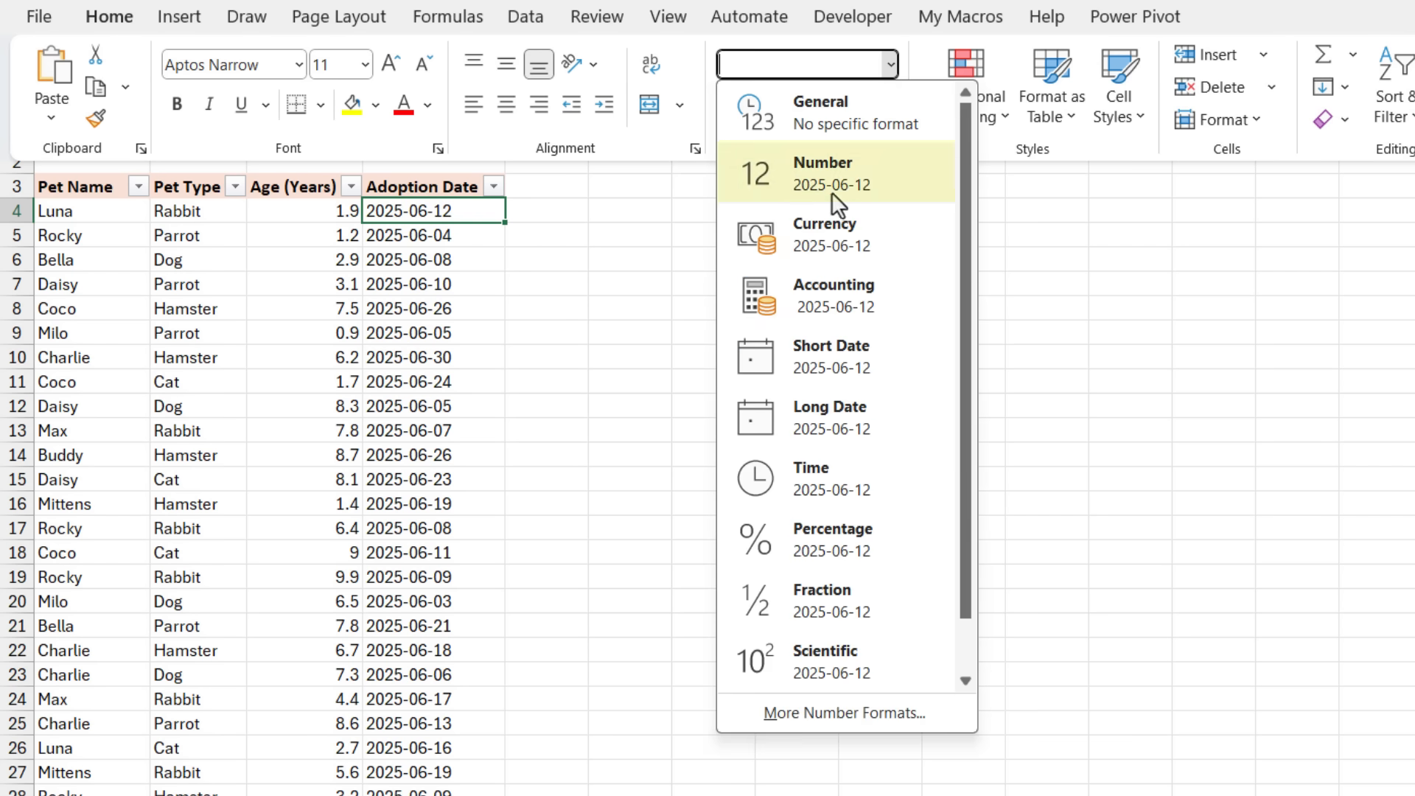
pyautogui.moveTo(847, 296)
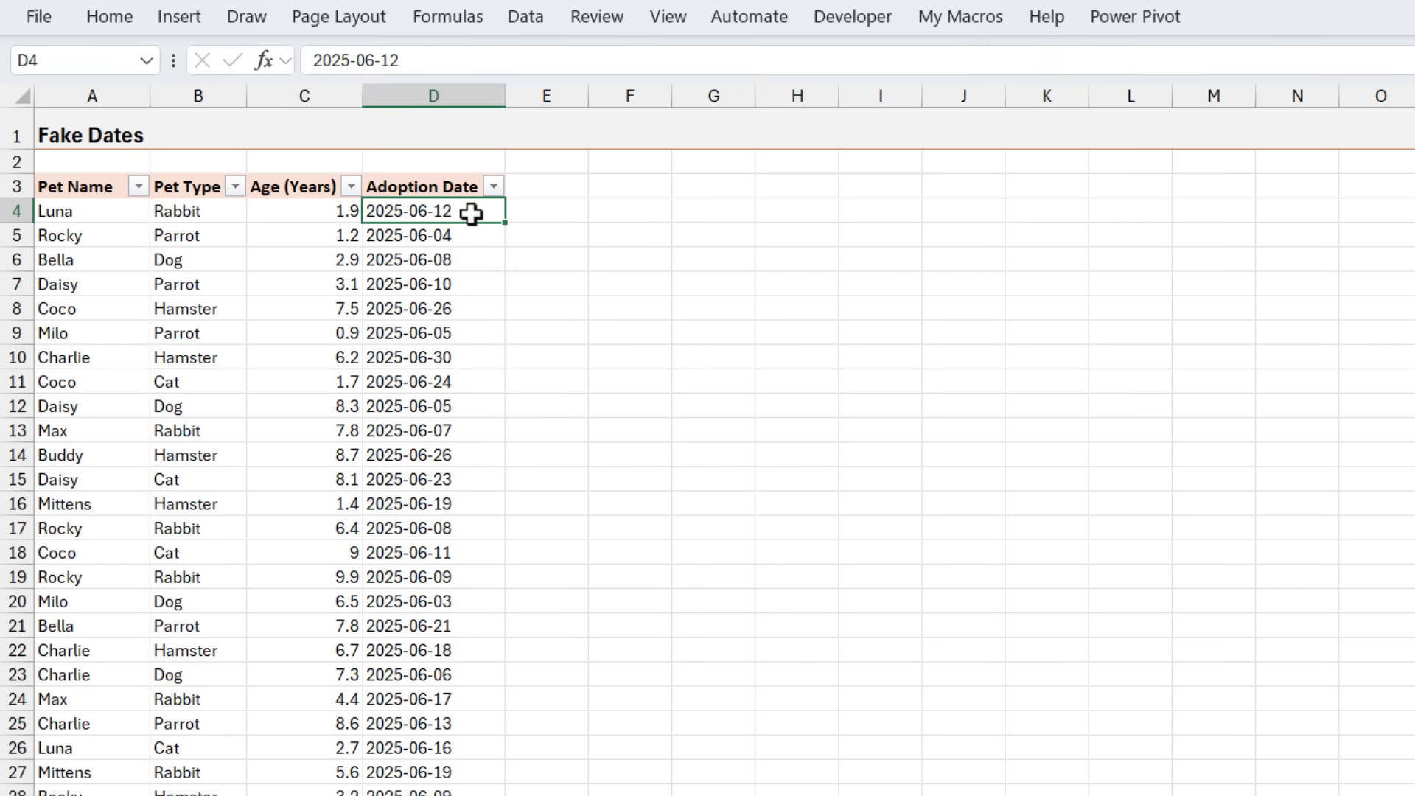
# Select Adoption Dates D4:D103 and Replace All '-' with '-', making 200 replacements
pyautogui.press('shift')
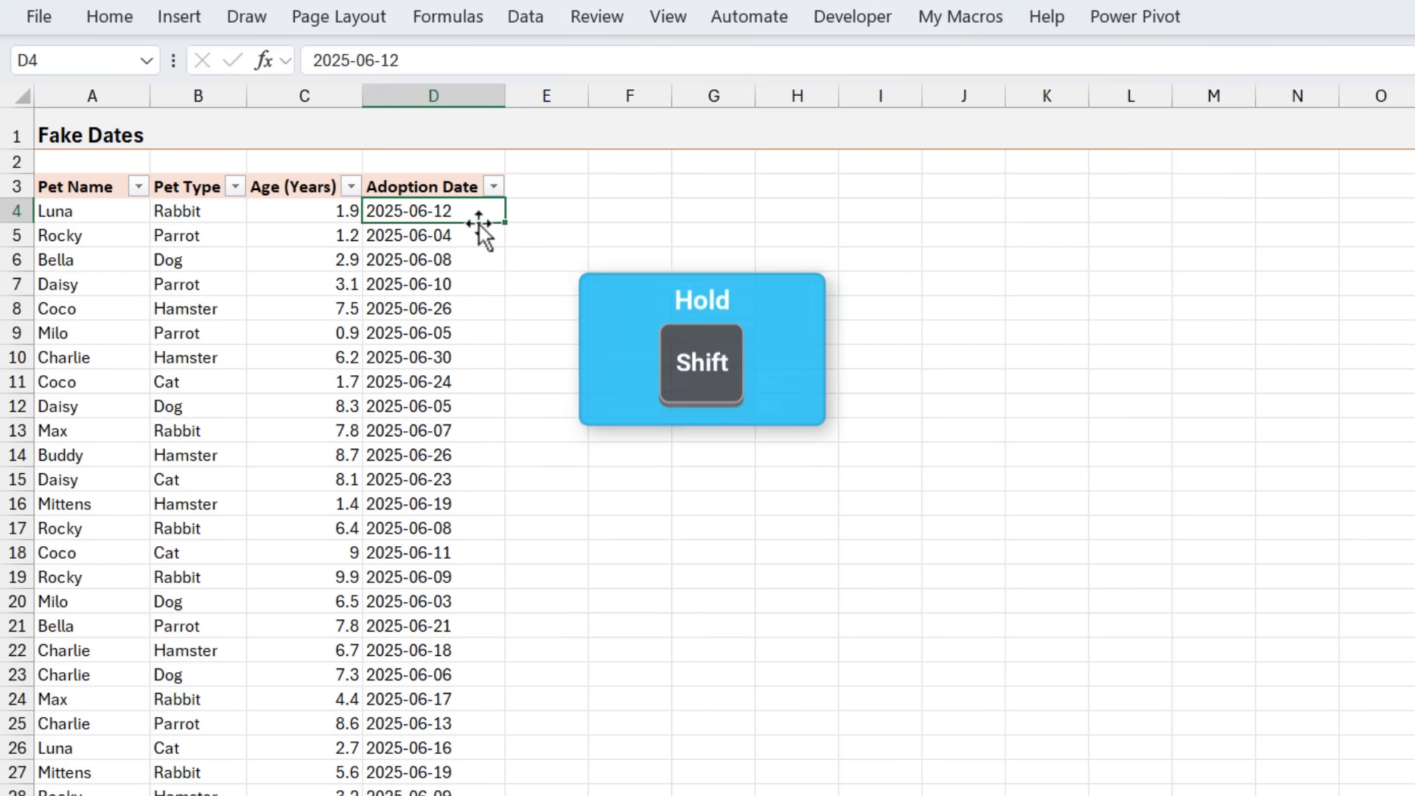
pyautogui.click(433, 535)
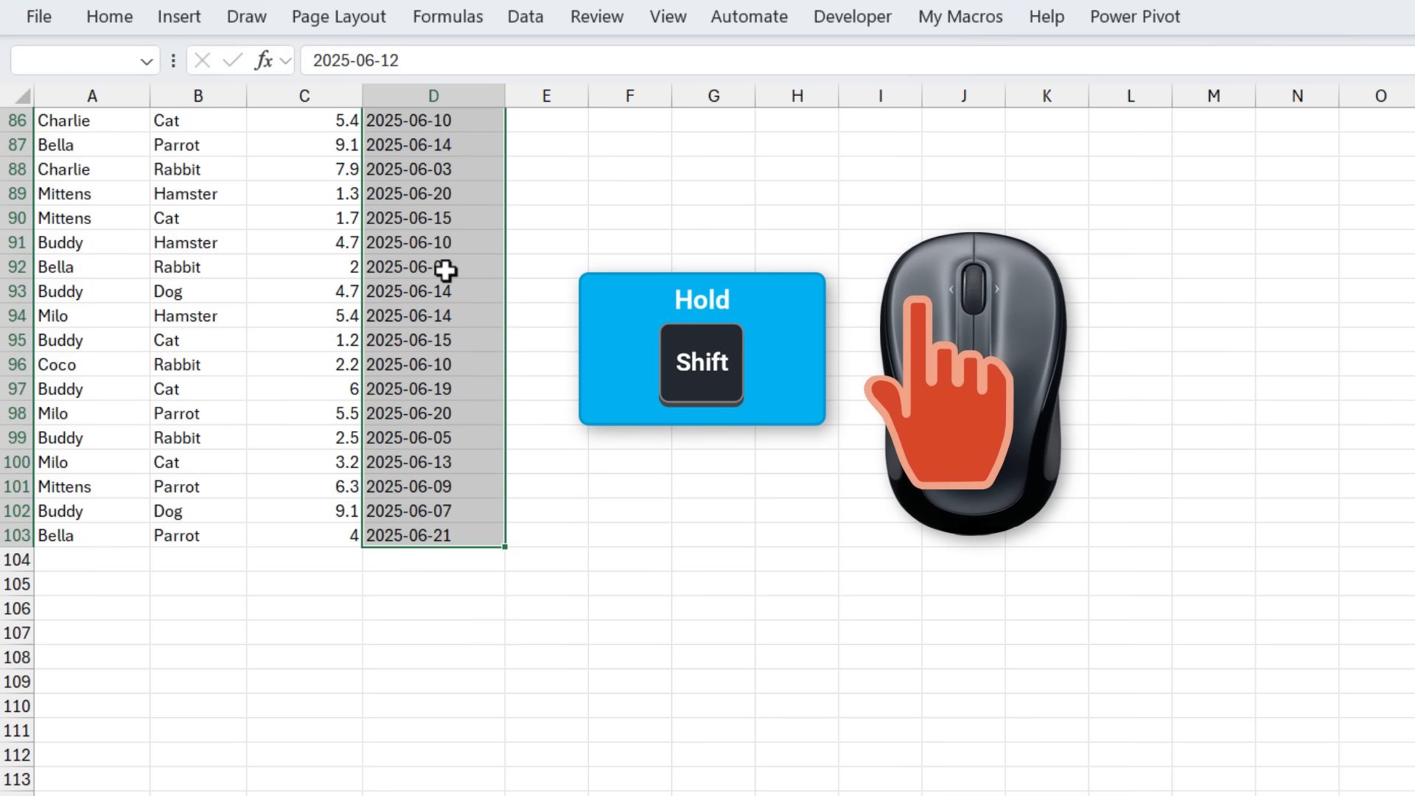
pyautogui.press('ctrl+h')
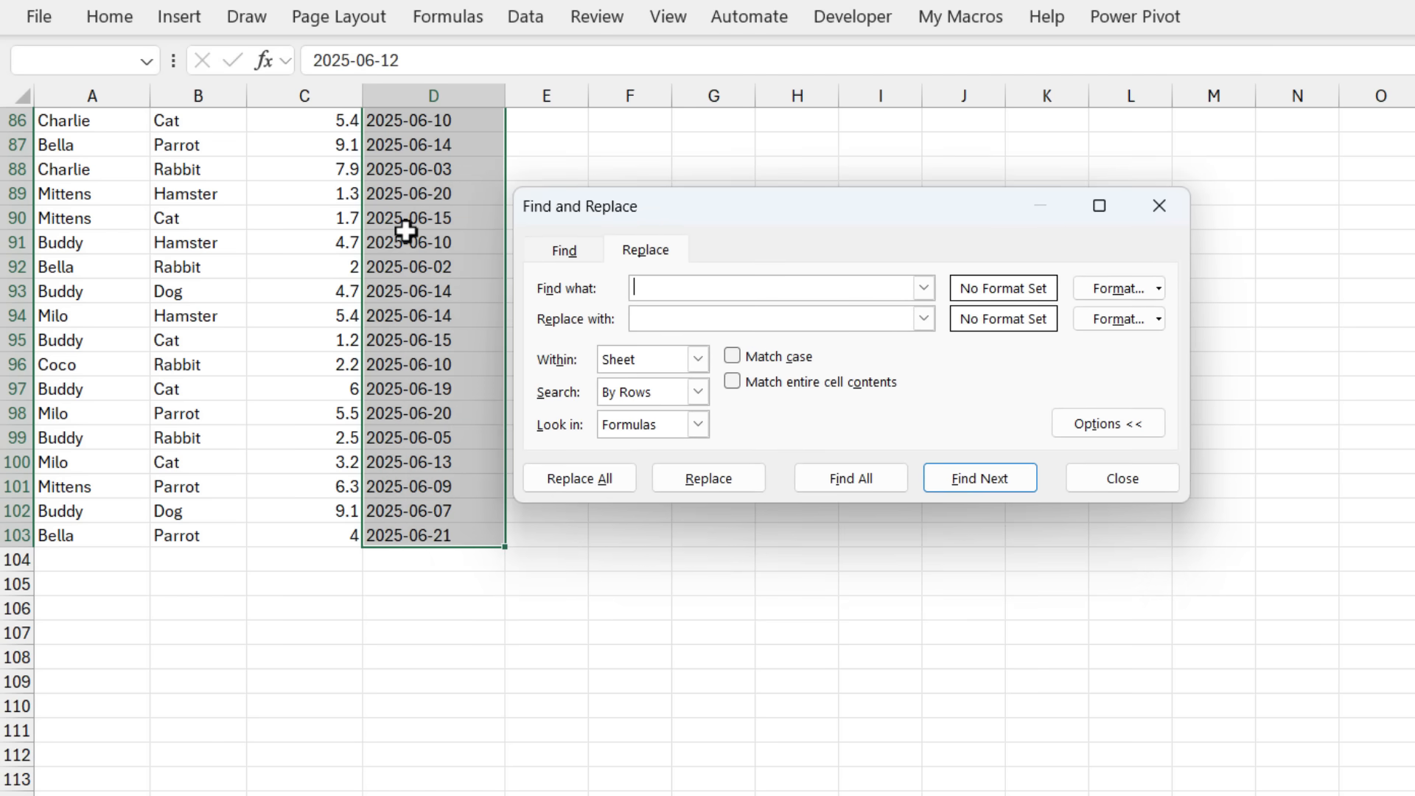
pyautogui.write('-')
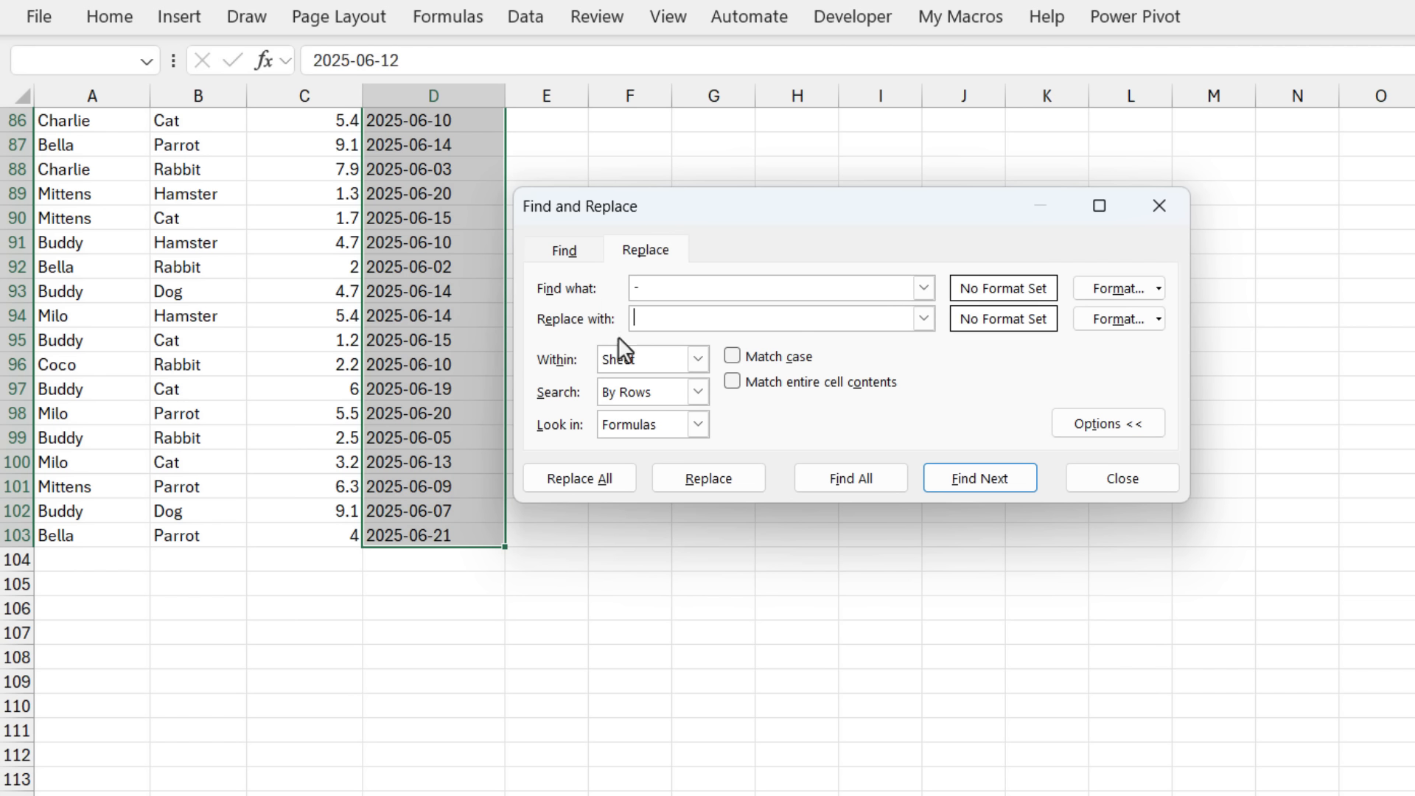
pyautogui.write('-')
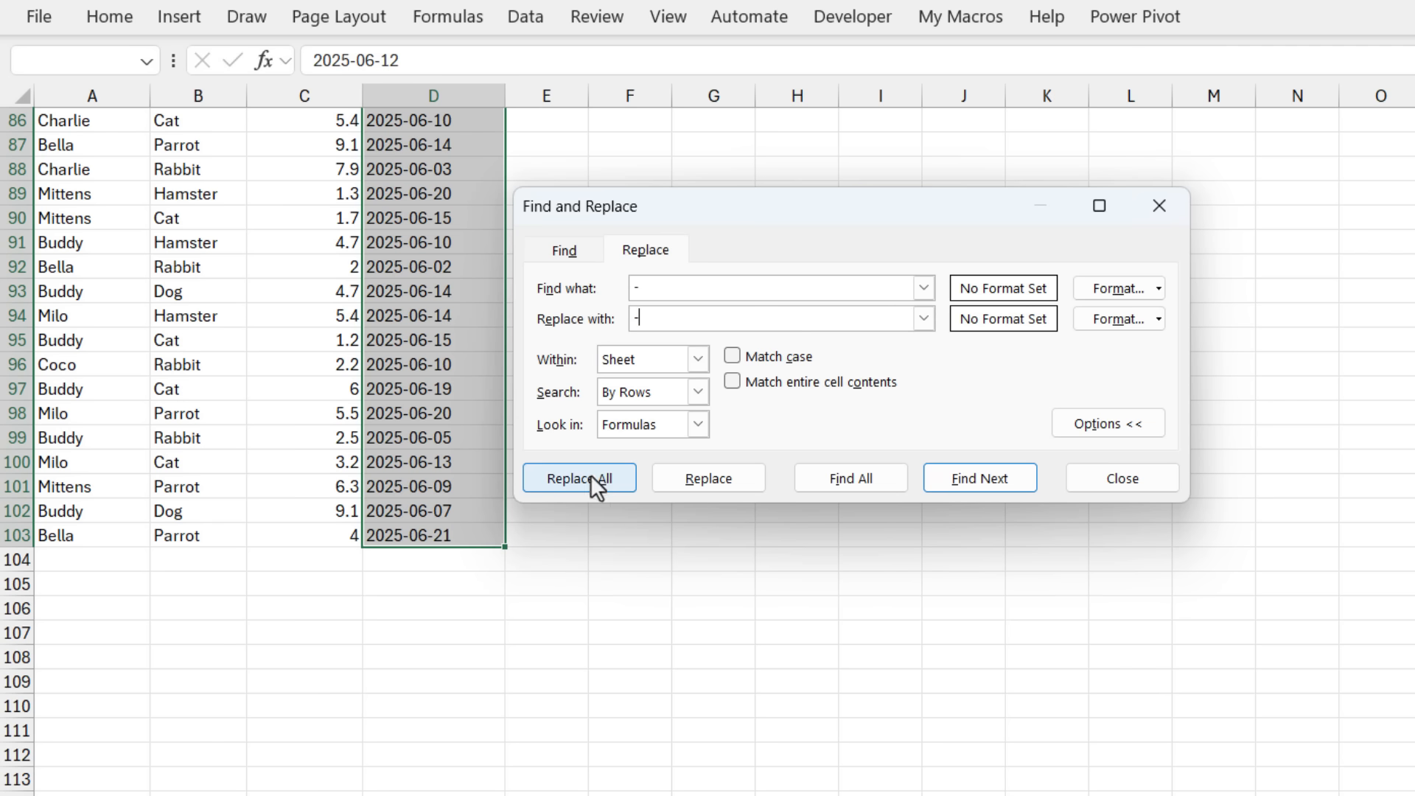
pyautogui.click(578, 478)
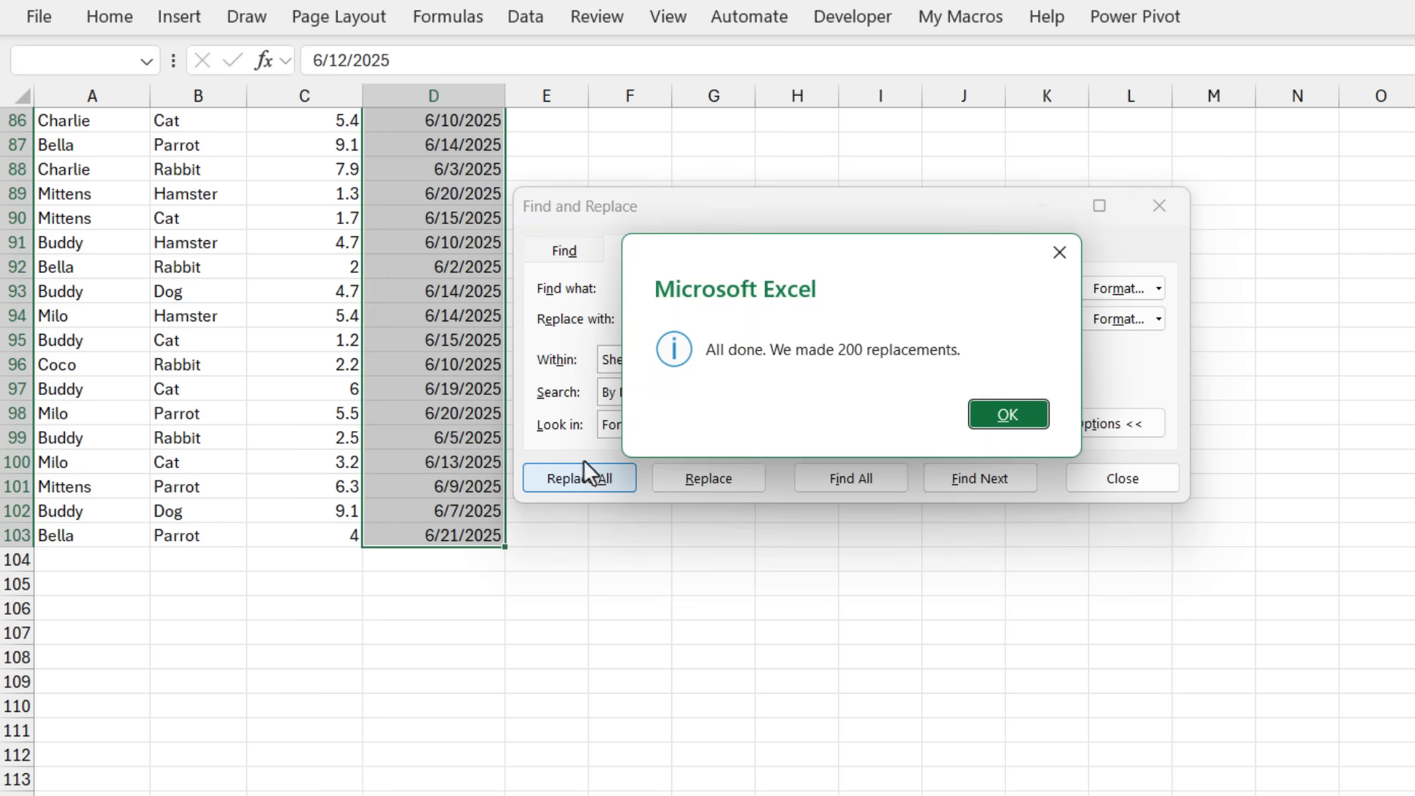
pyautogui.click(1007, 414)
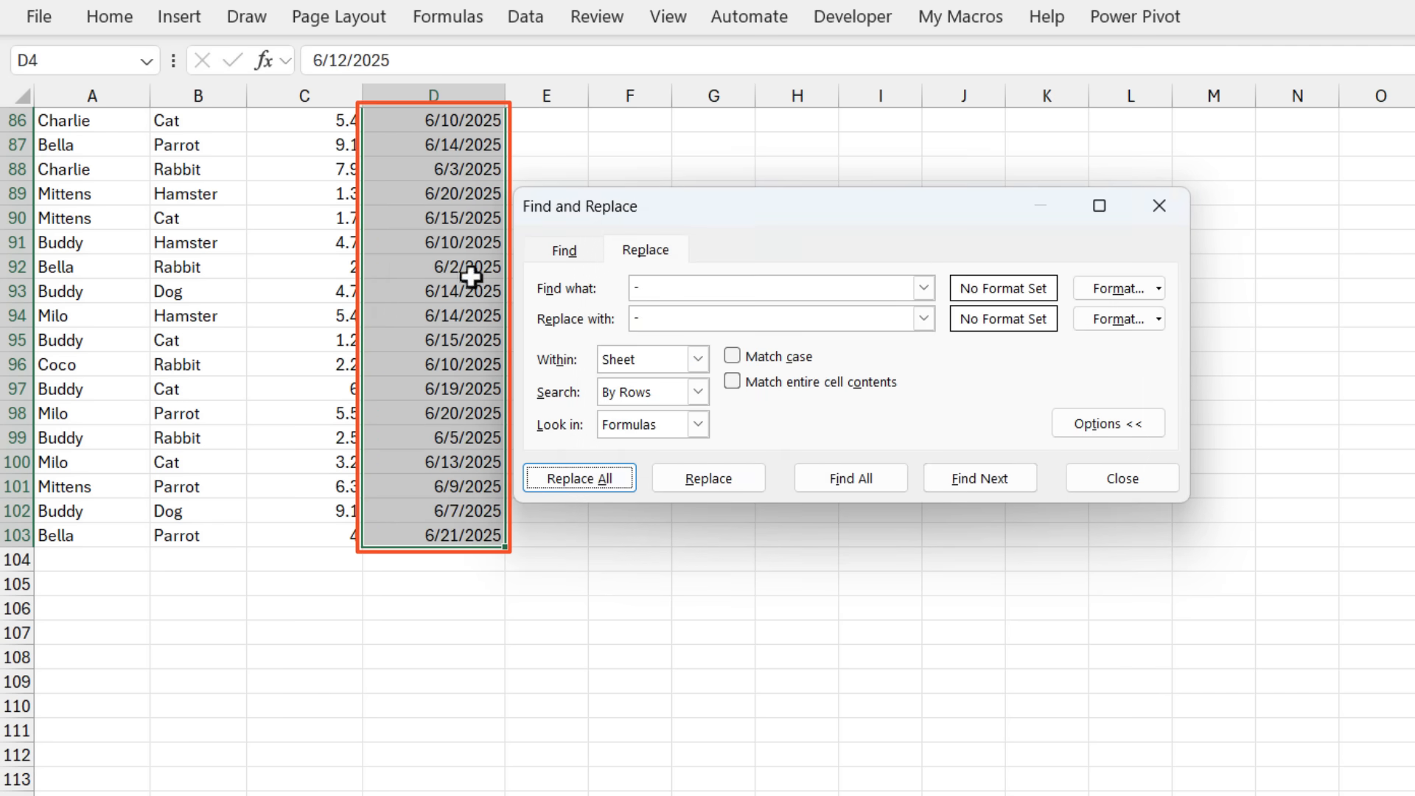
pyautogui.moveTo(425, 209)
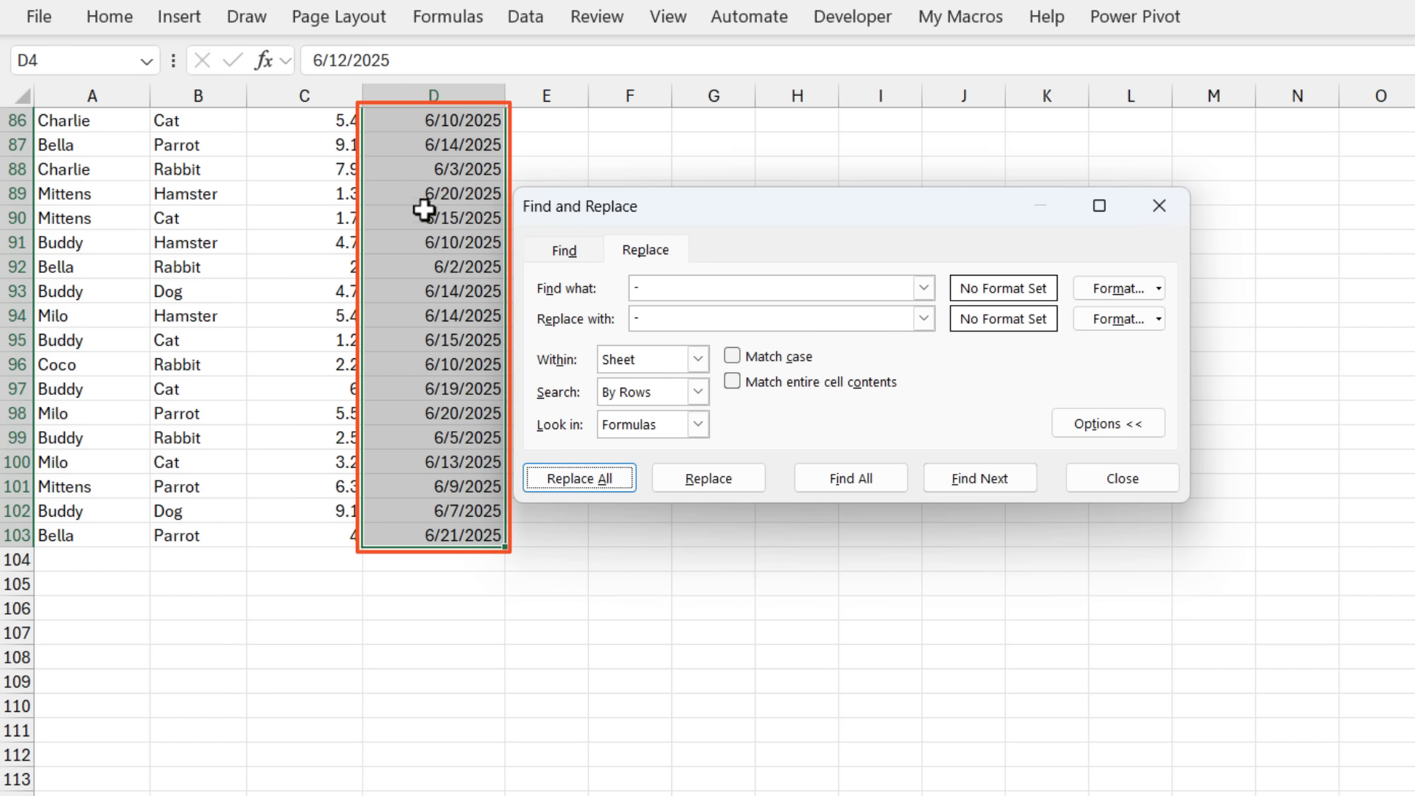
pyautogui.moveTo(422, 303)
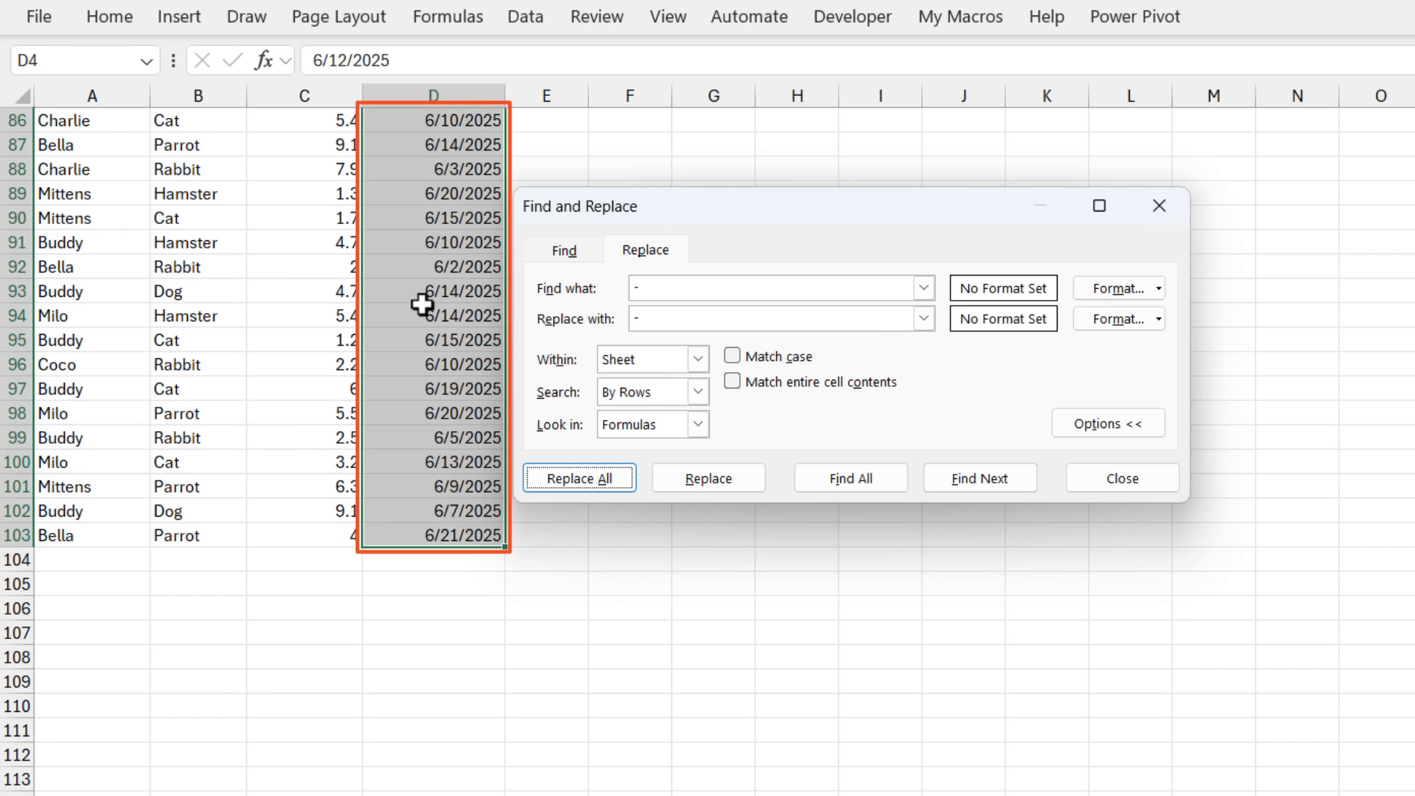
pyautogui.moveTo(443, 330)
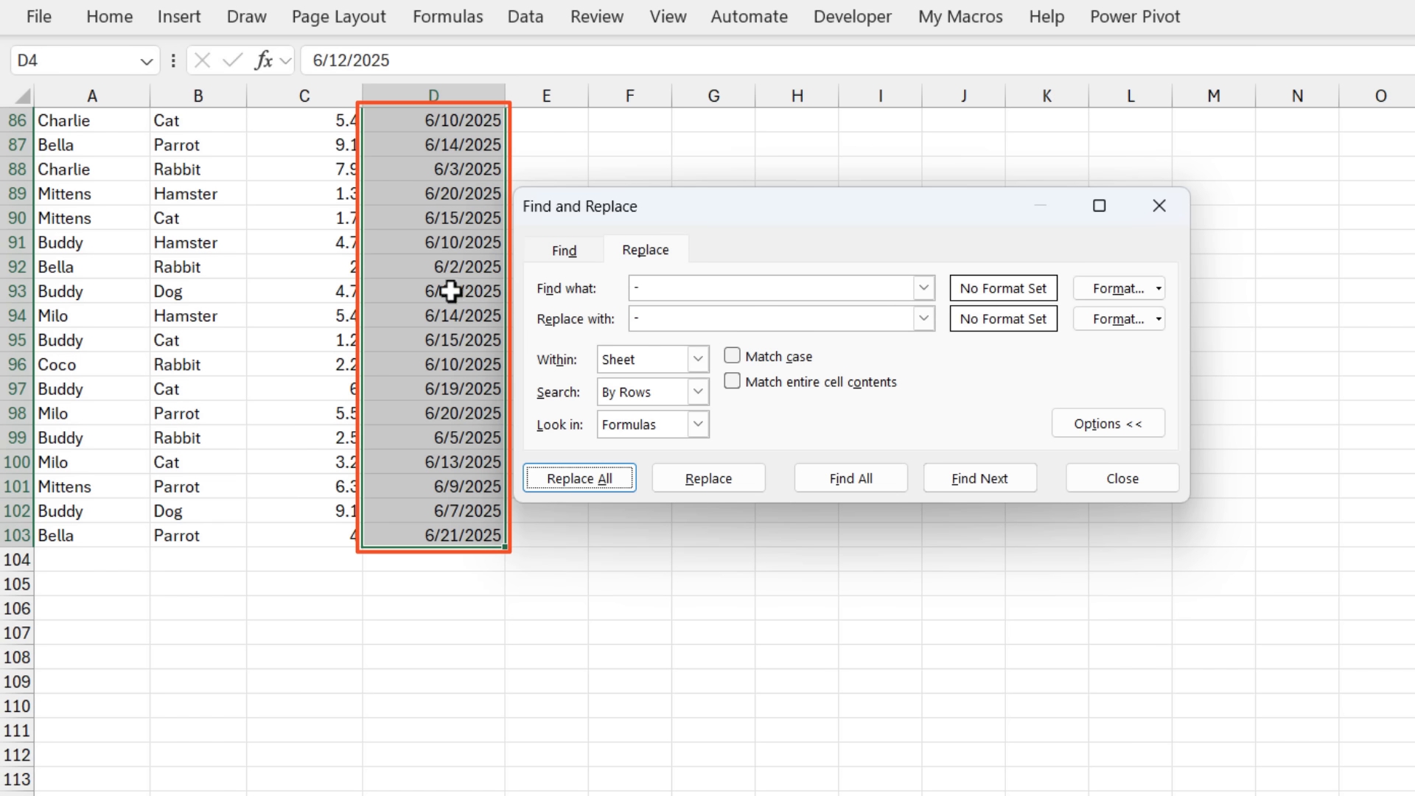
pyautogui.moveTo(436, 311)
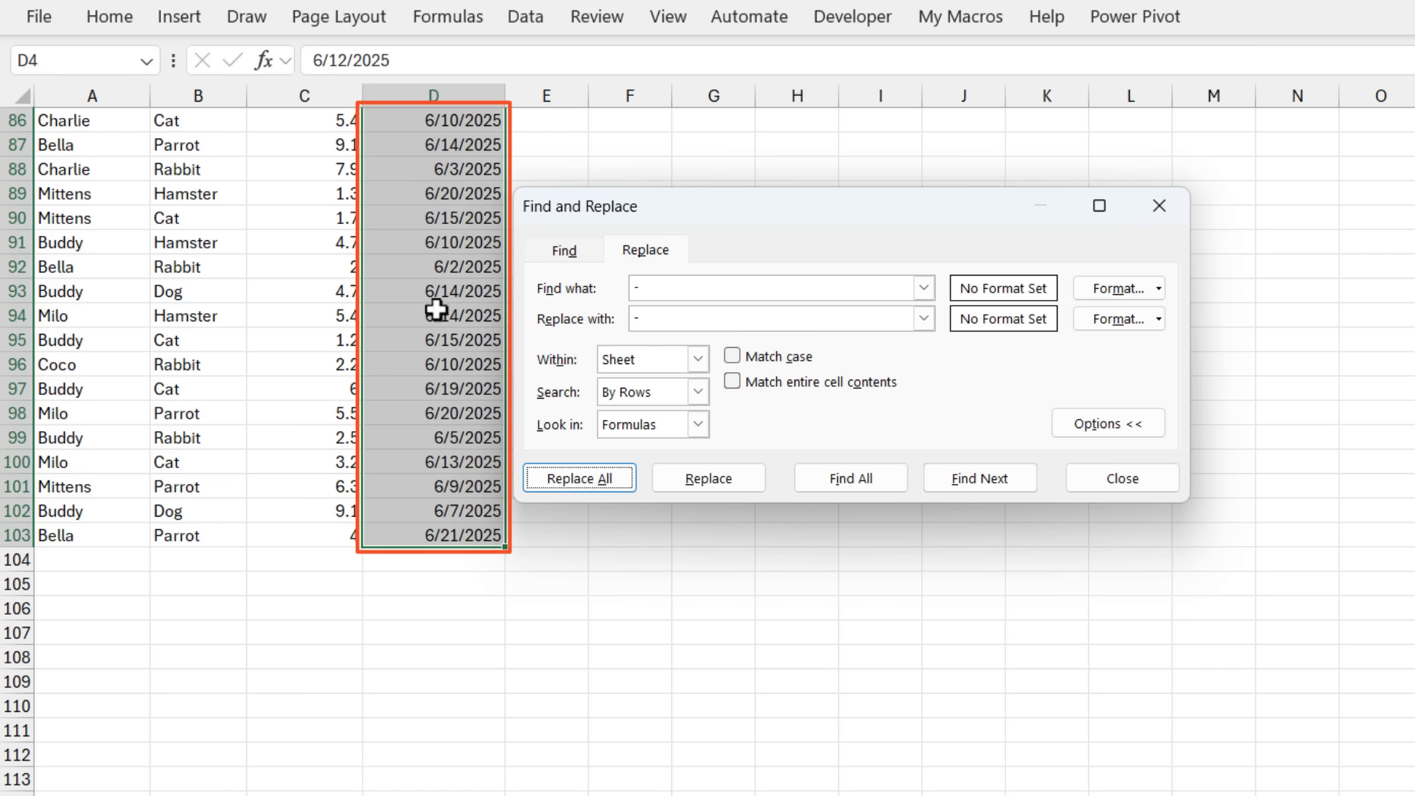
pyautogui.moveTo(418, 300)
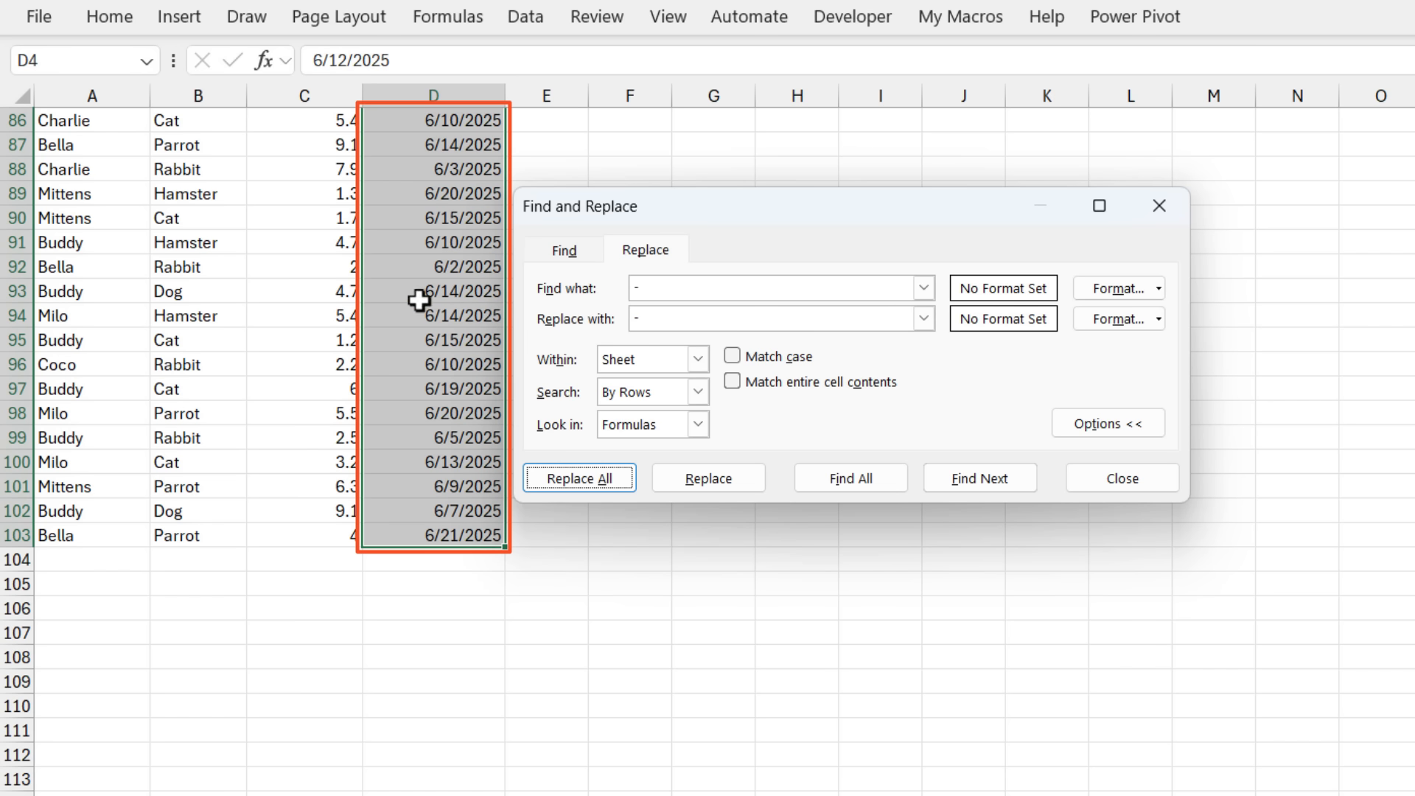
# Close Find and Replace, preview number formats, and confirm the Adoption Date filter groups 2025 > June
pyautogui.click(1122, 478)
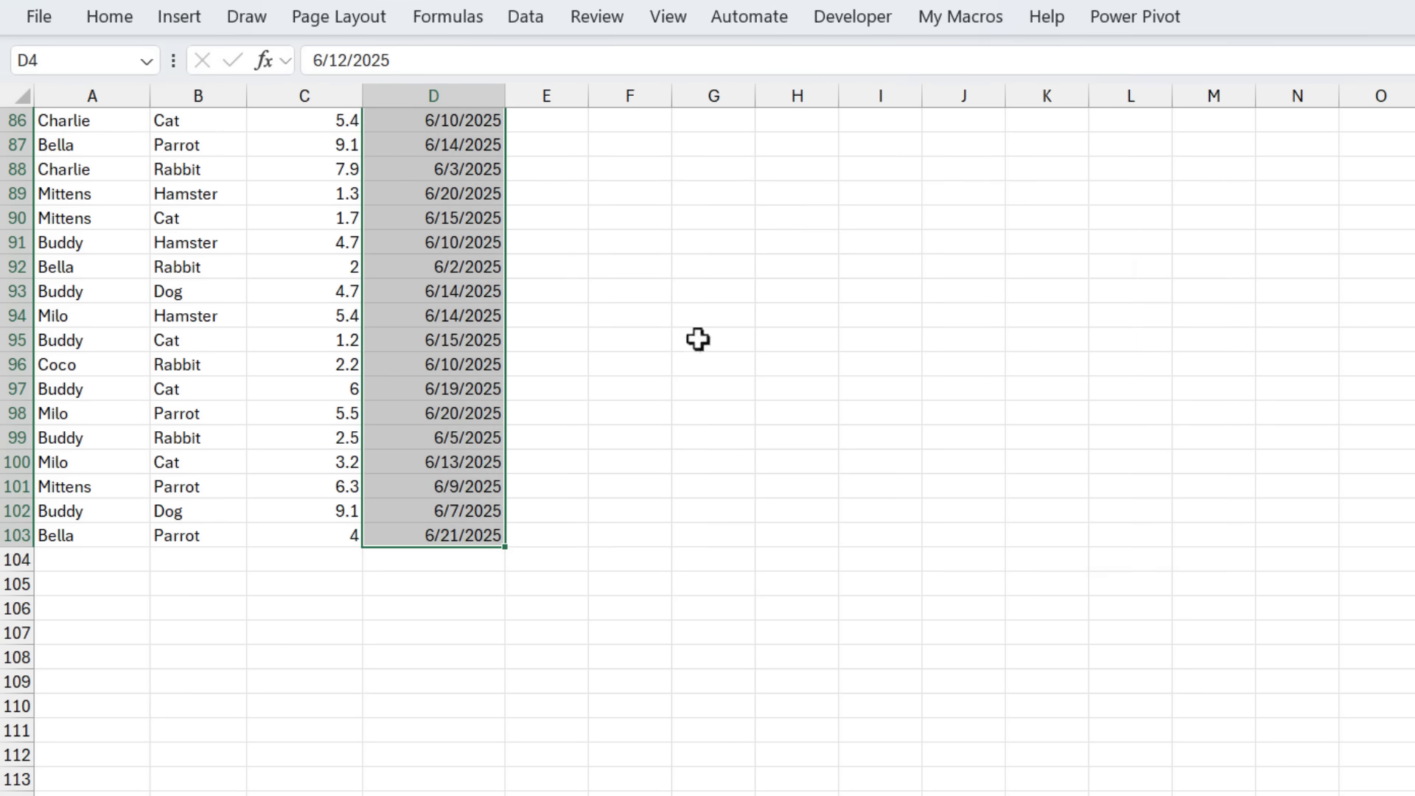
pyautogui.click(109, 17)
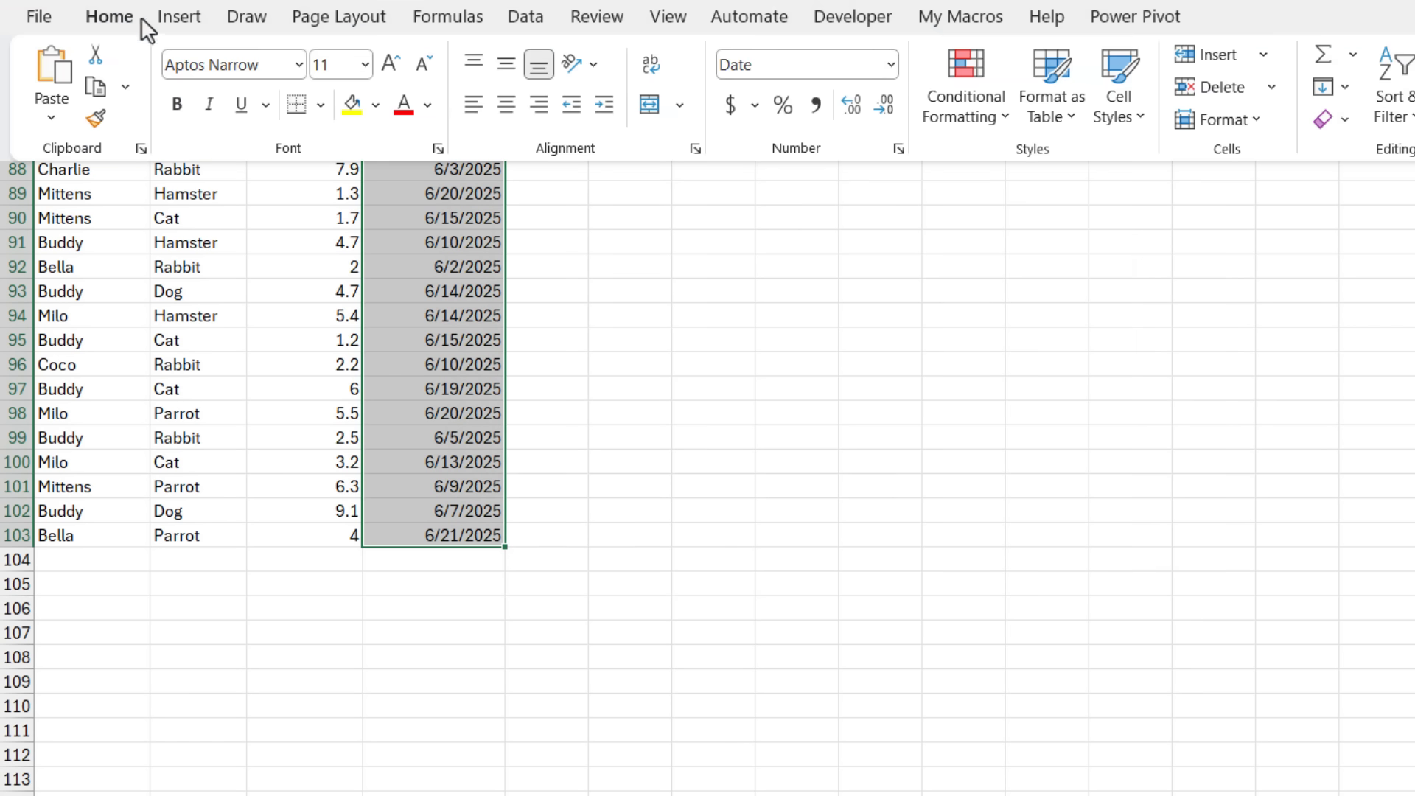
pyautogui.click(889, 64)
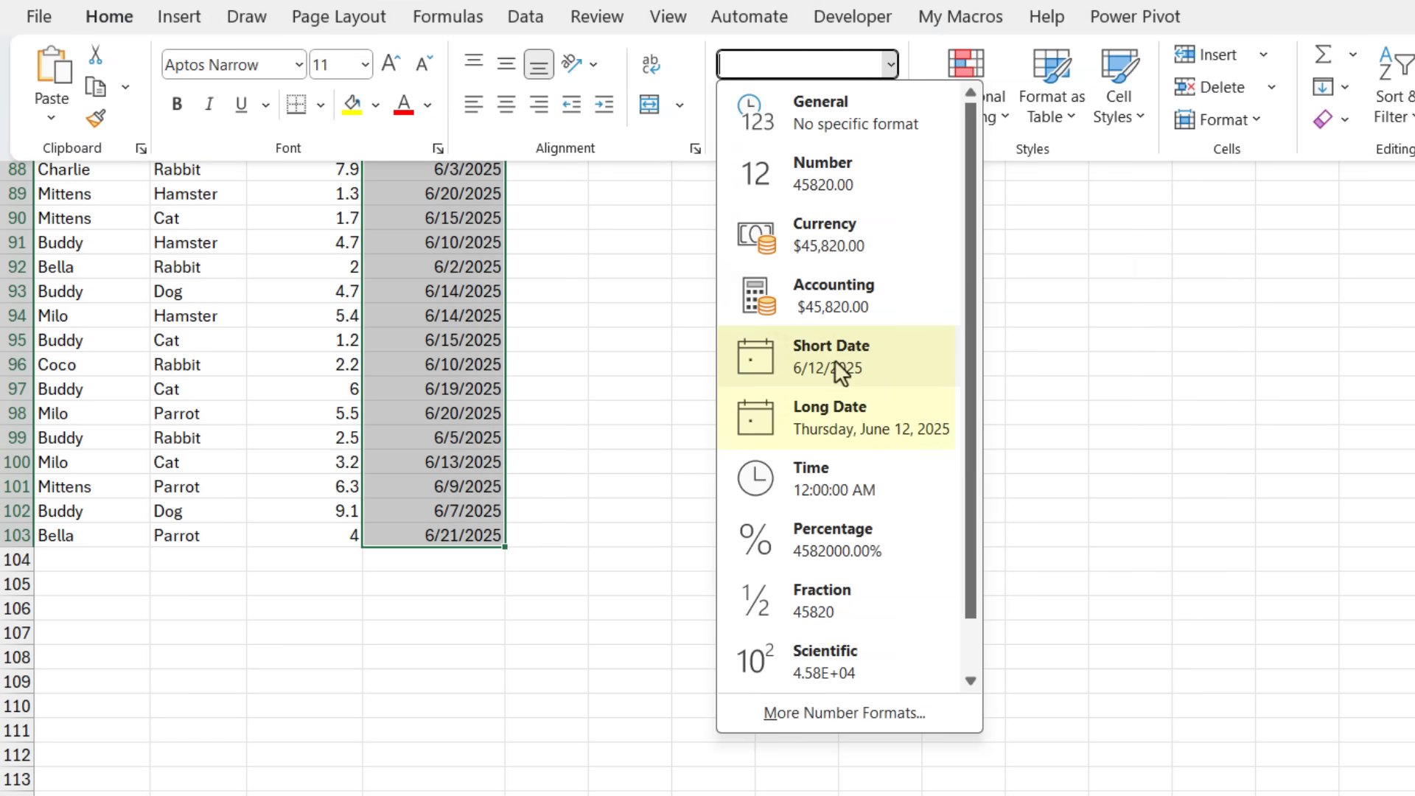
pyautogui.moveTo(727, 361)
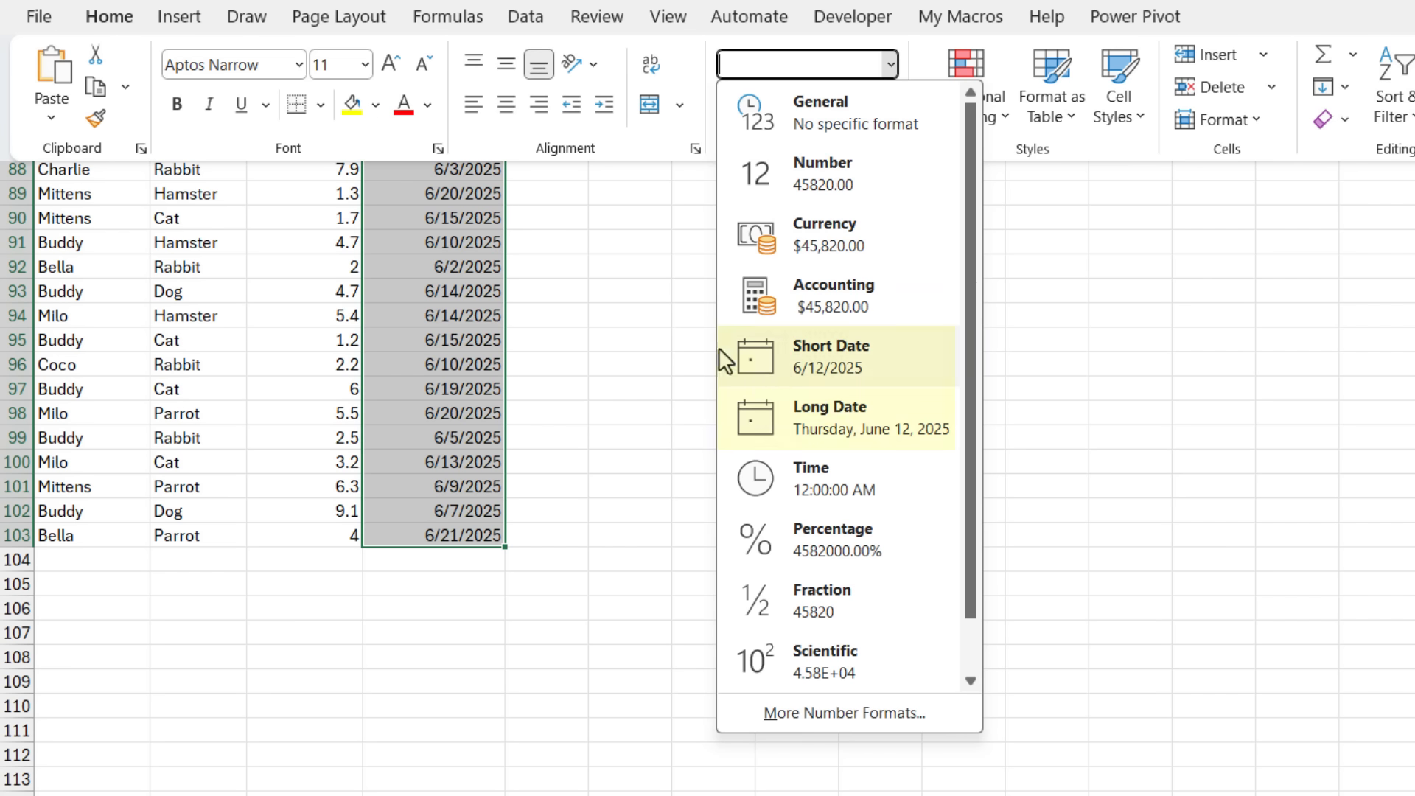
pyautogui.moveTo(522, 323)
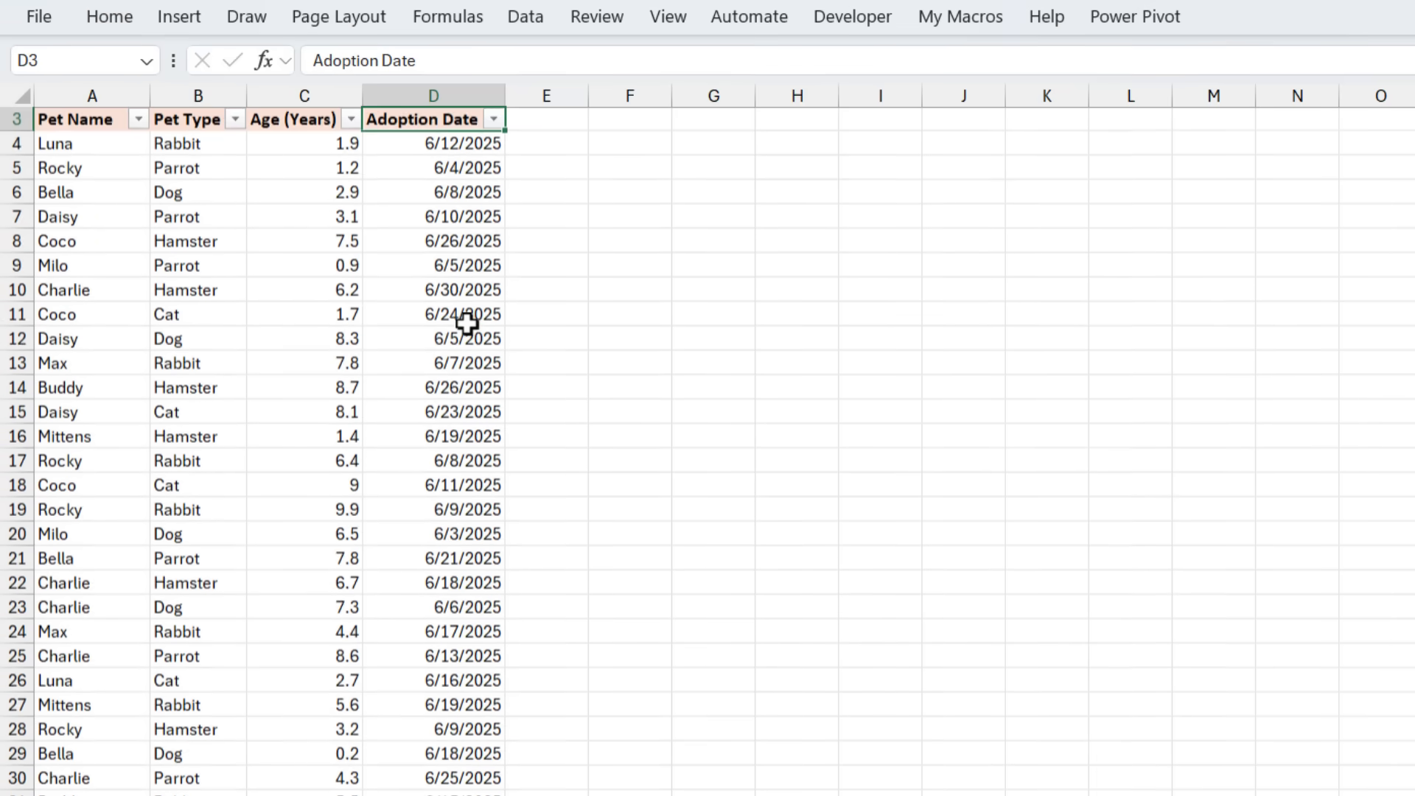
pyautogui.click(492, 118)
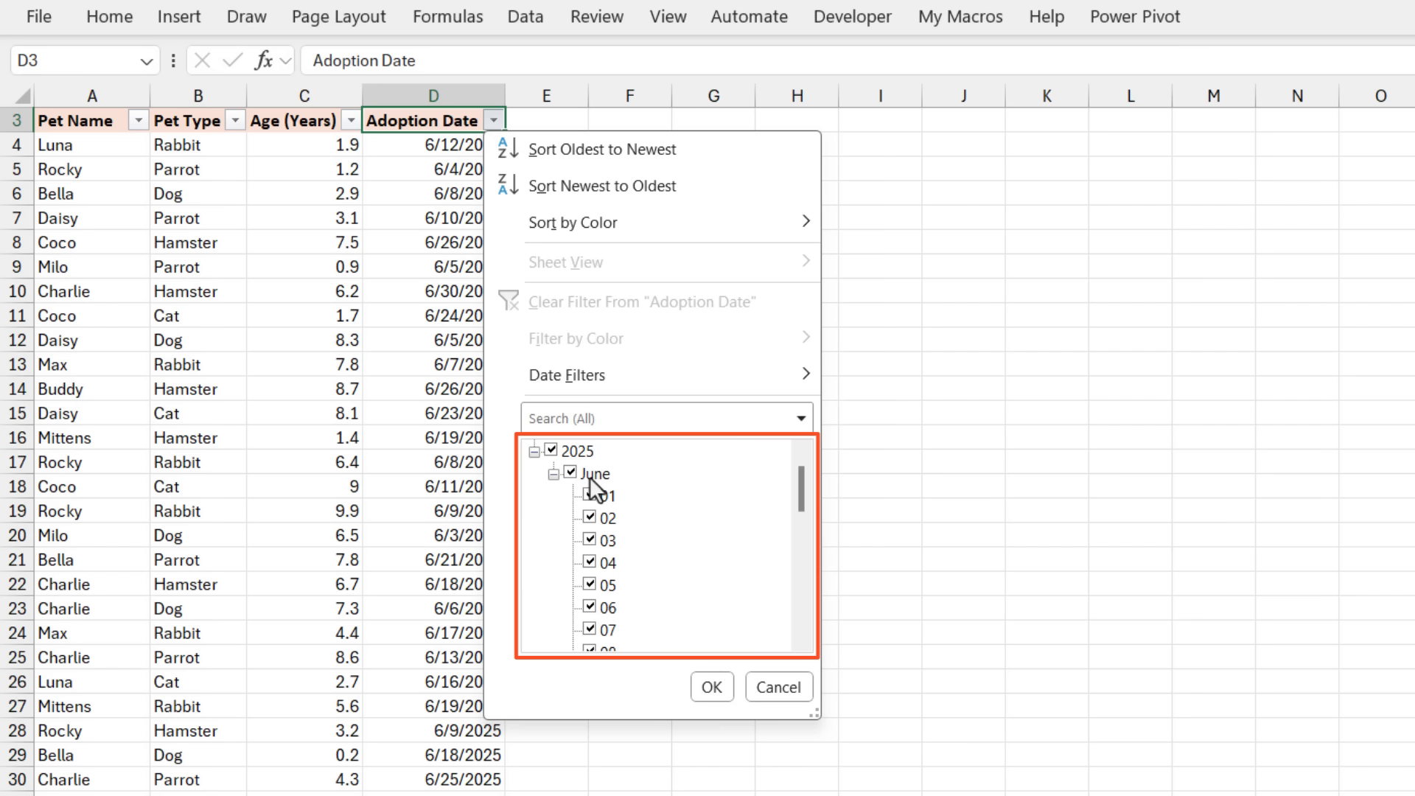
pyautogui.moveTo(616, 487)
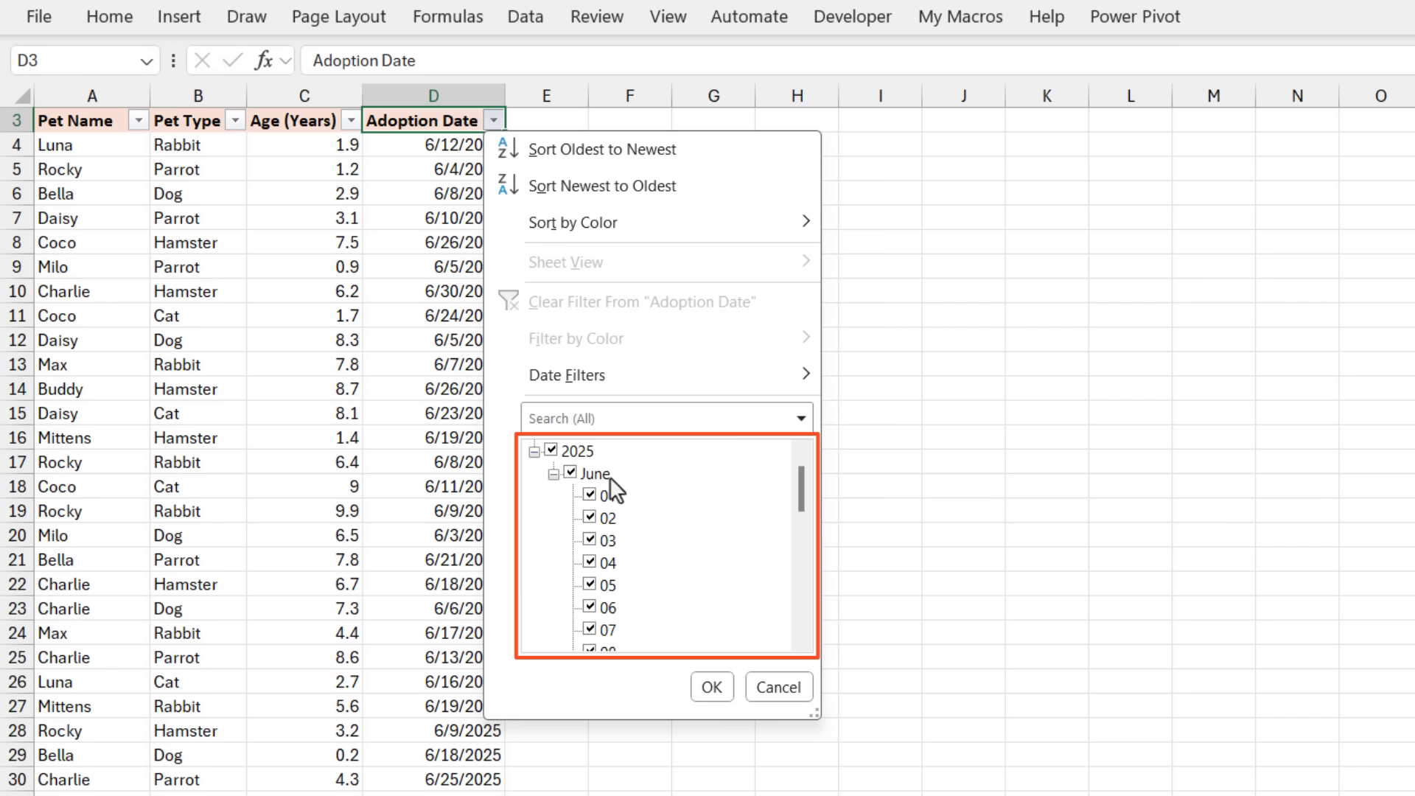
pyautogui.moveTo(727, 604)
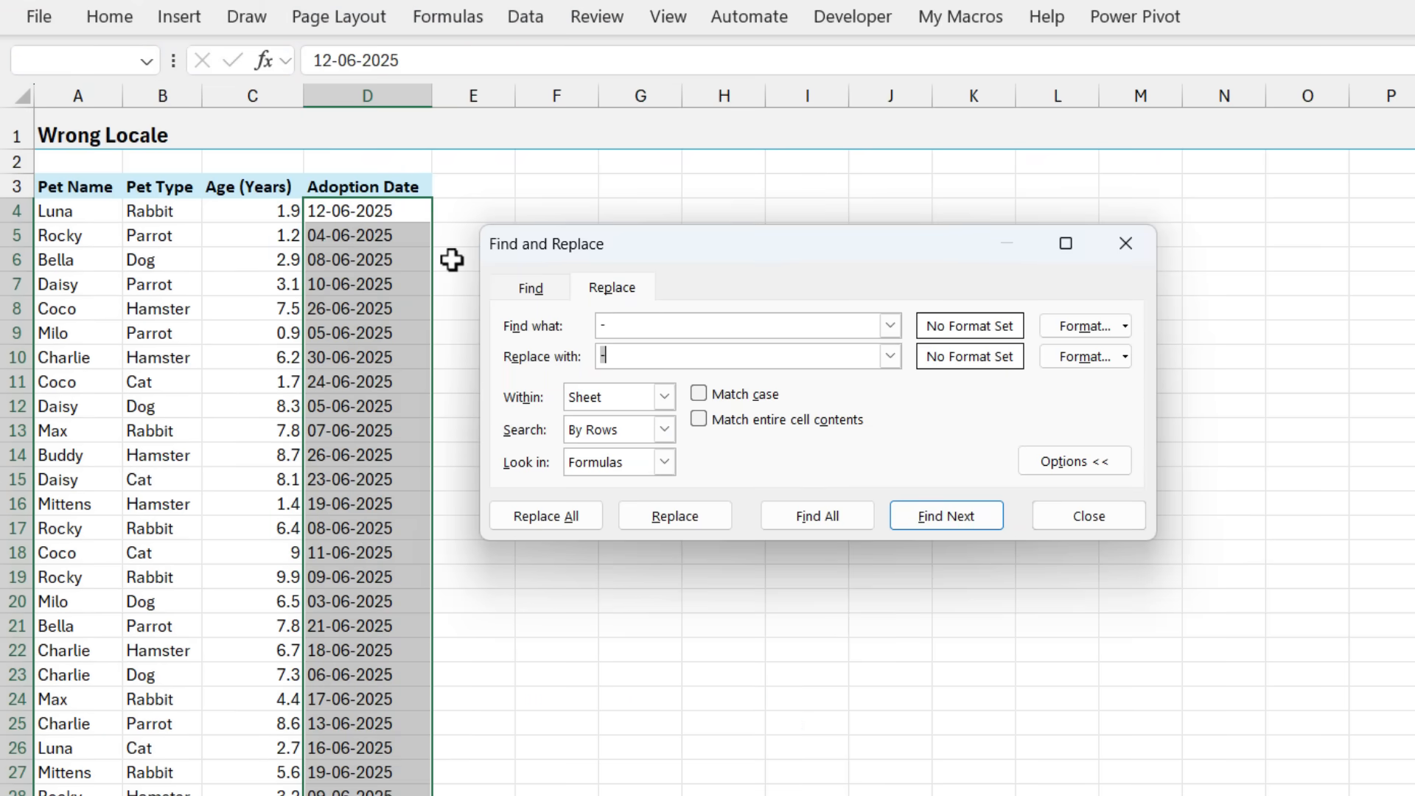
pyautogui.moveTo(383, 253)
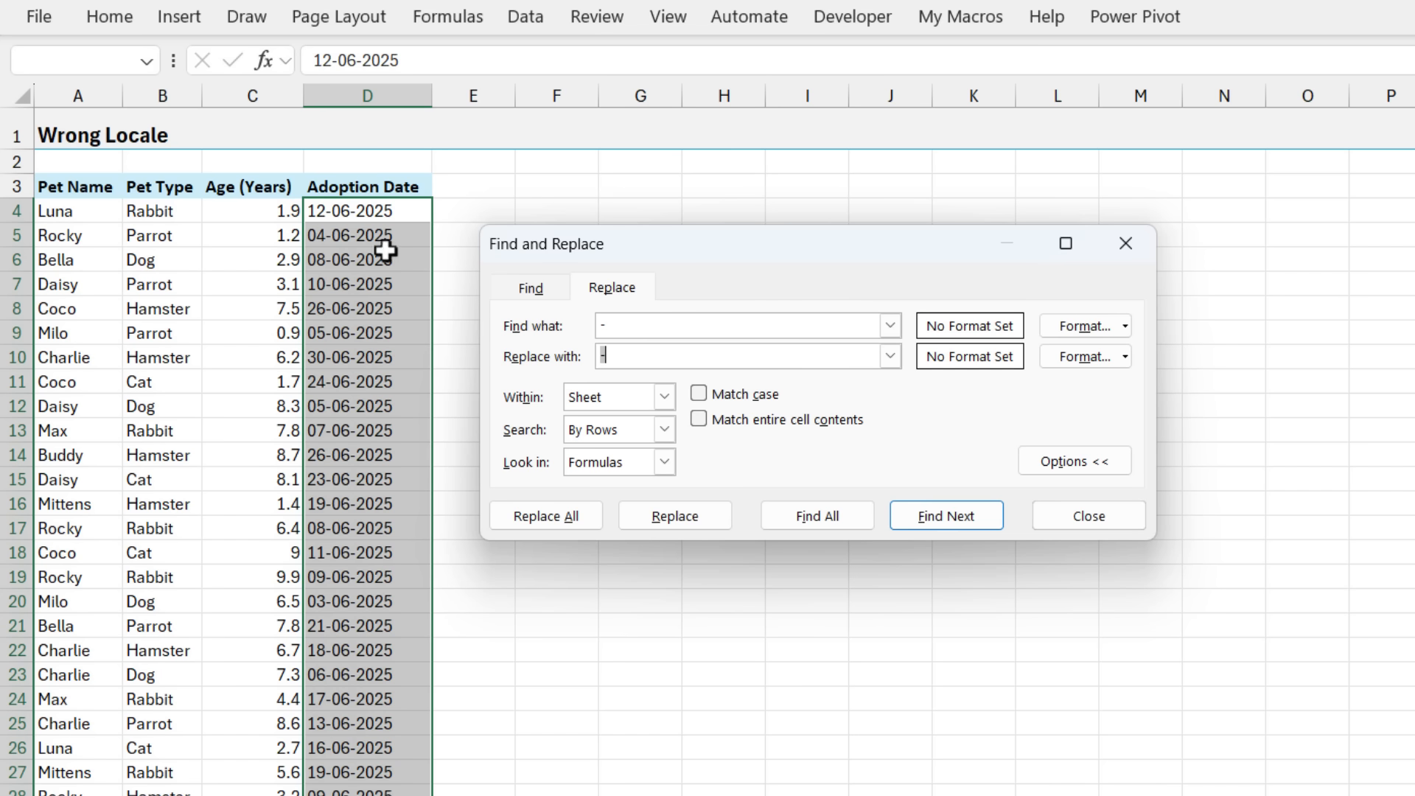
pyautogui.click(546, 515)
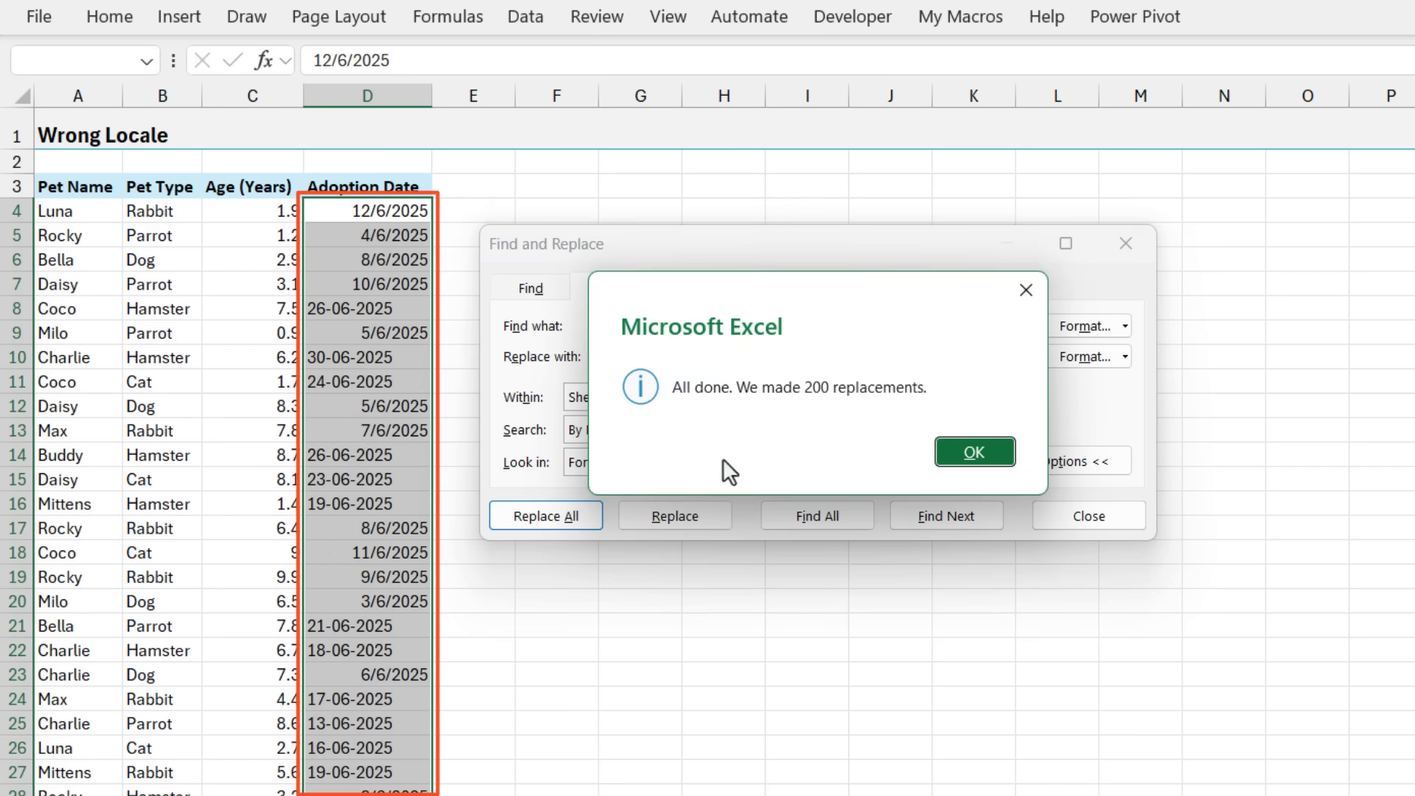
pyautogui.click(973, 451)
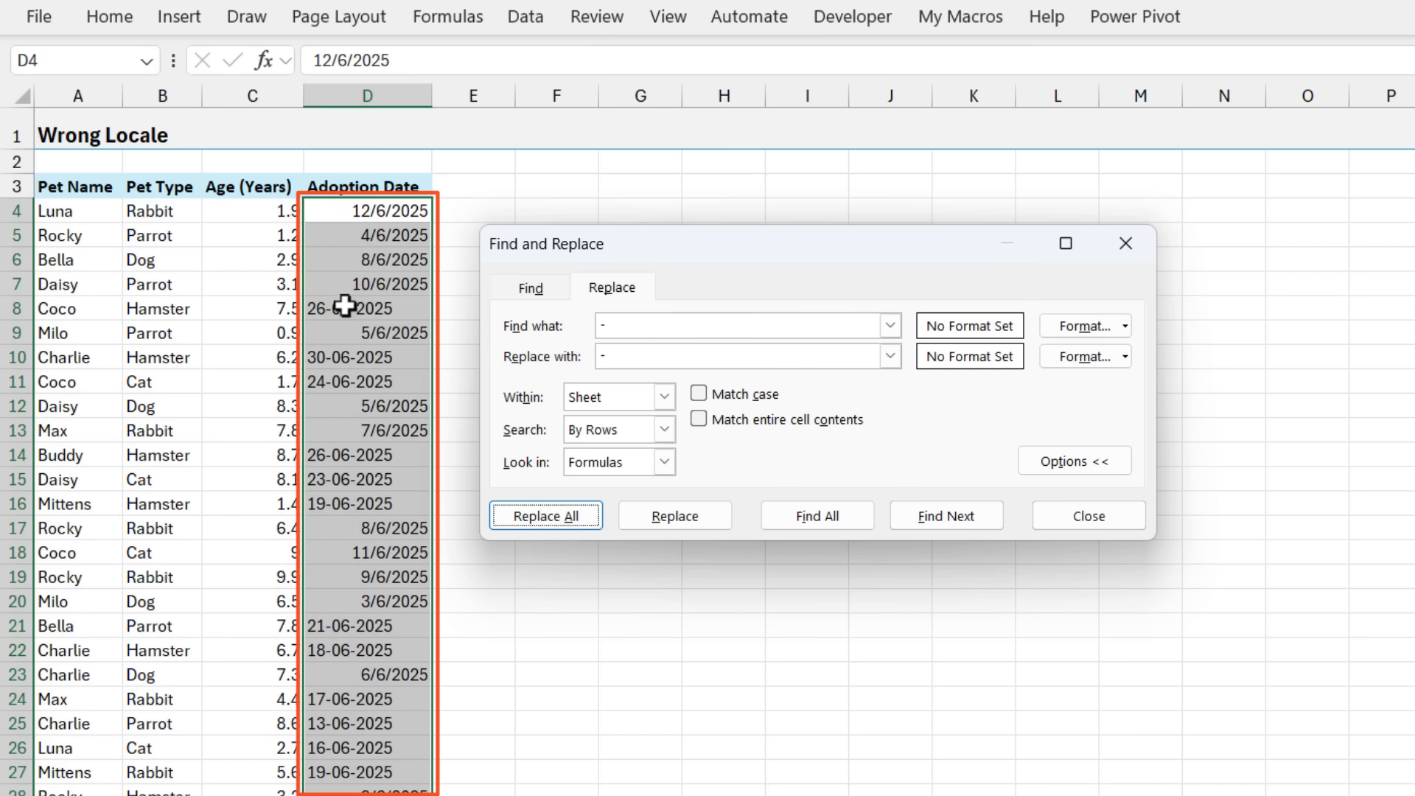
pyautogui.moveTo(338, 221)
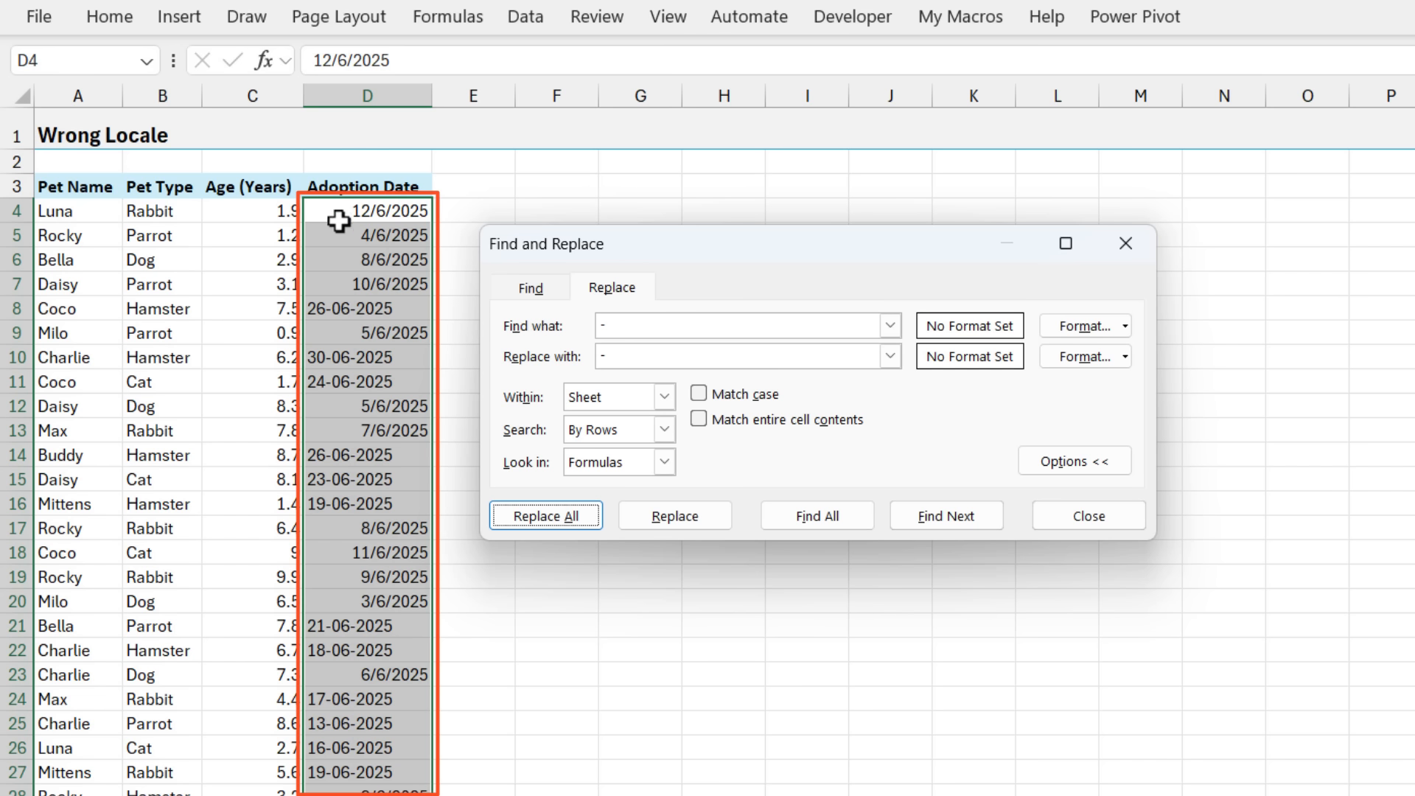
pyautogui.moveTo(359, 298)
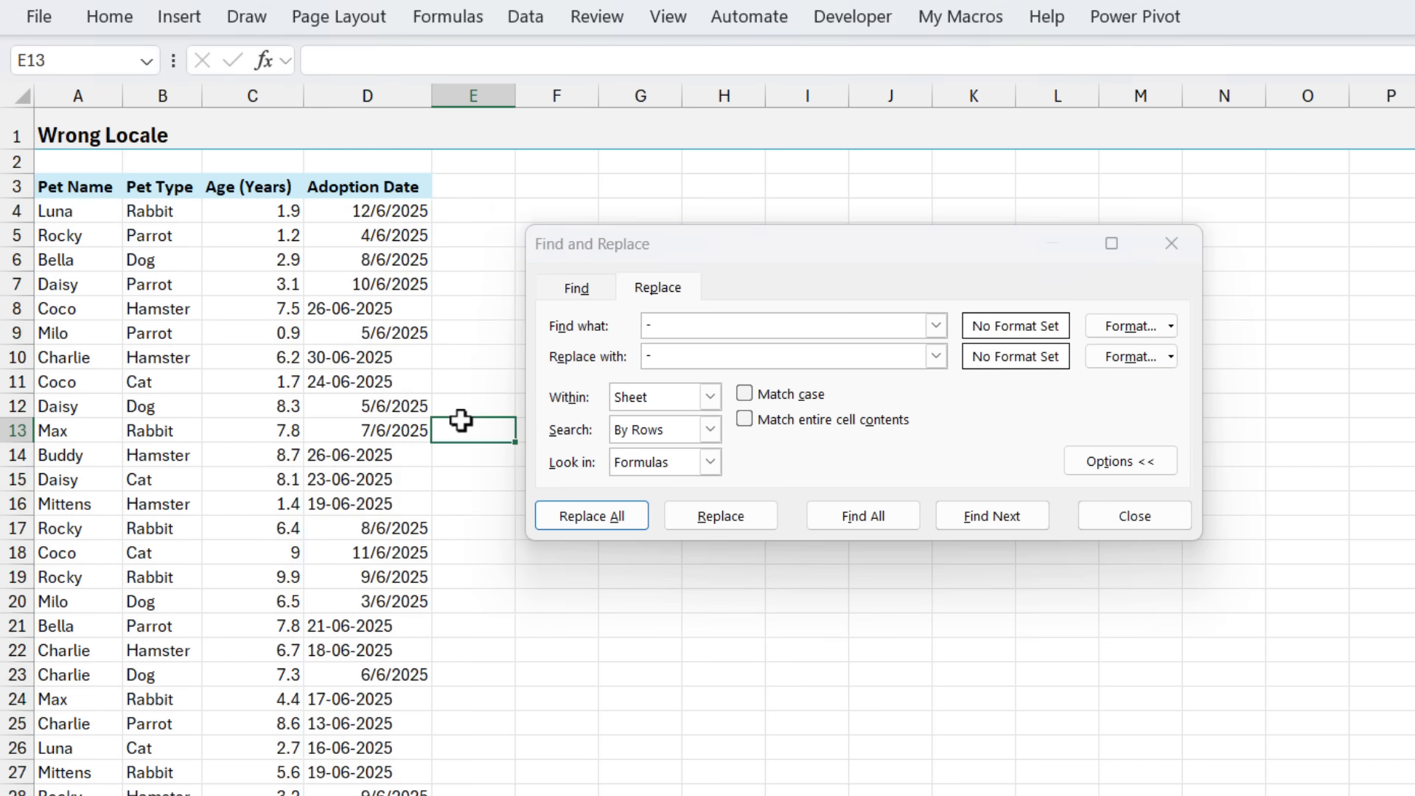
pyautogui.click(591, 515)
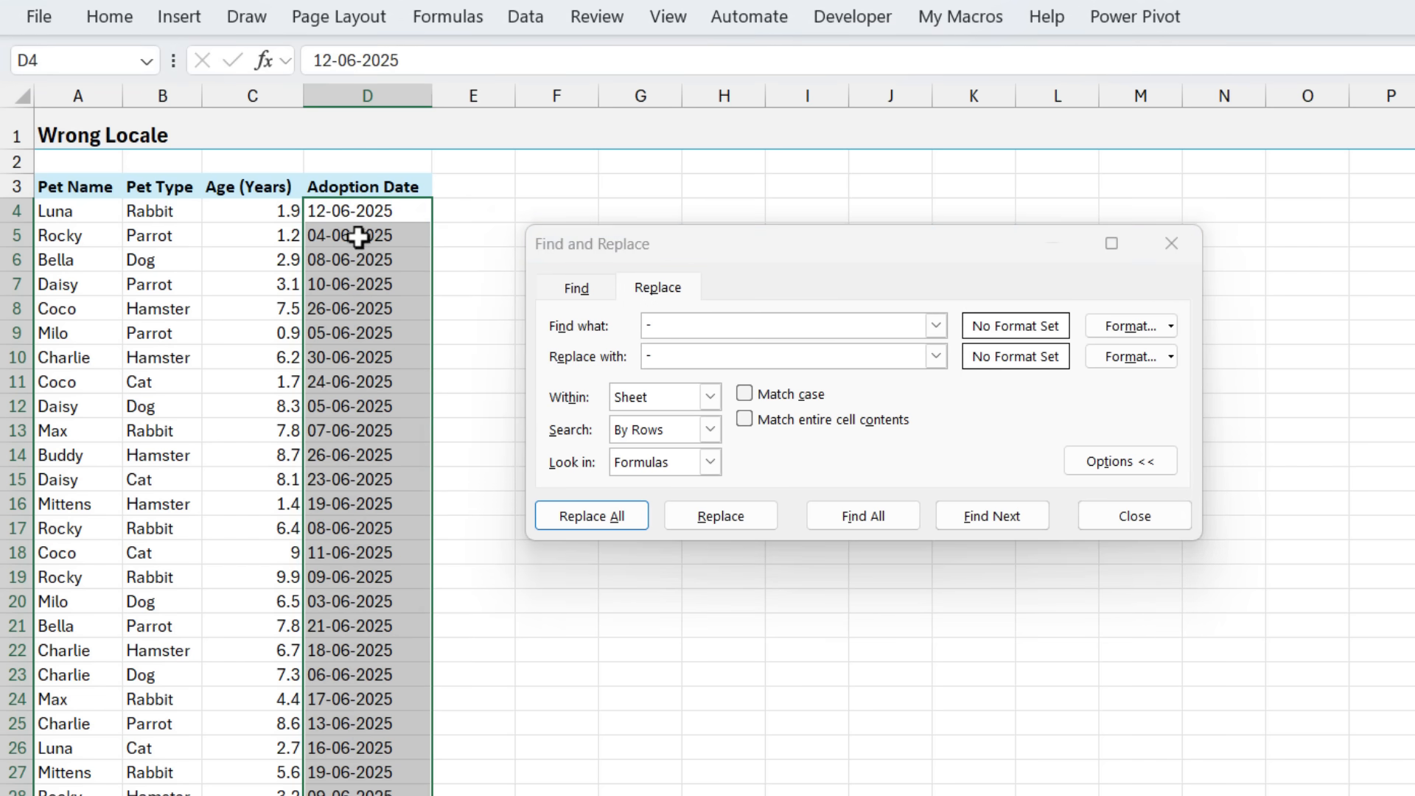
pyautogui.moveTo(336, 224)
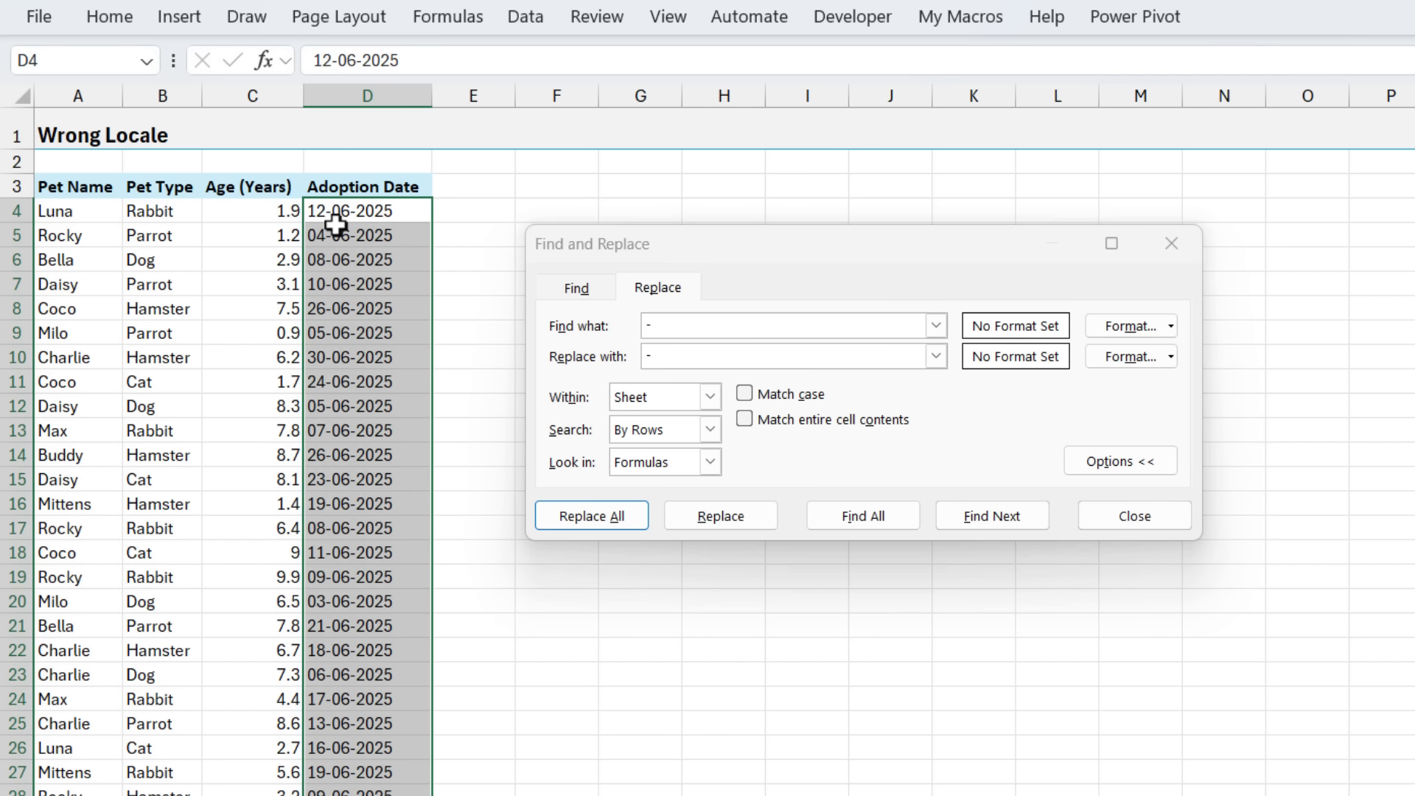
pyautogui.moveTo(336, 224)
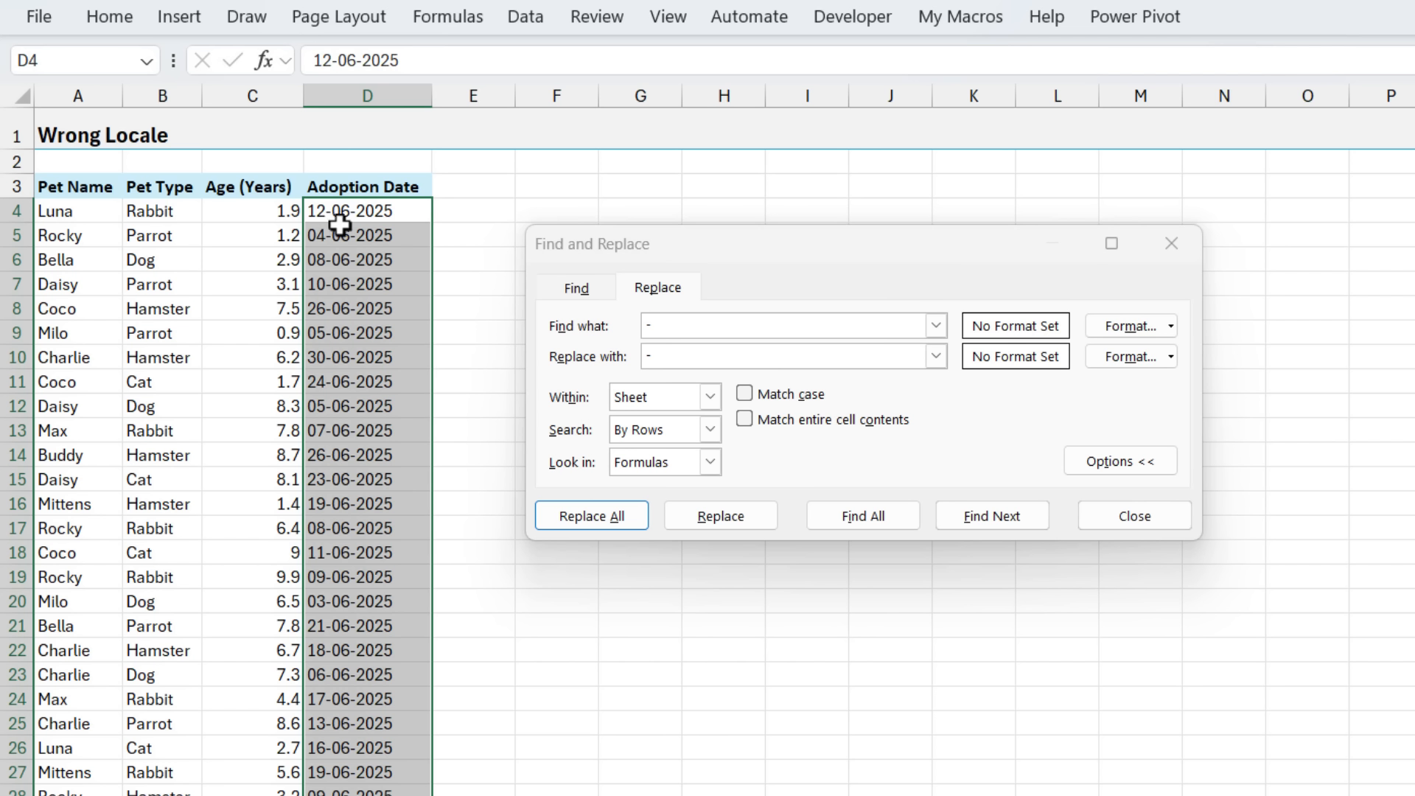
pyautogui.moveTo(366, 225)
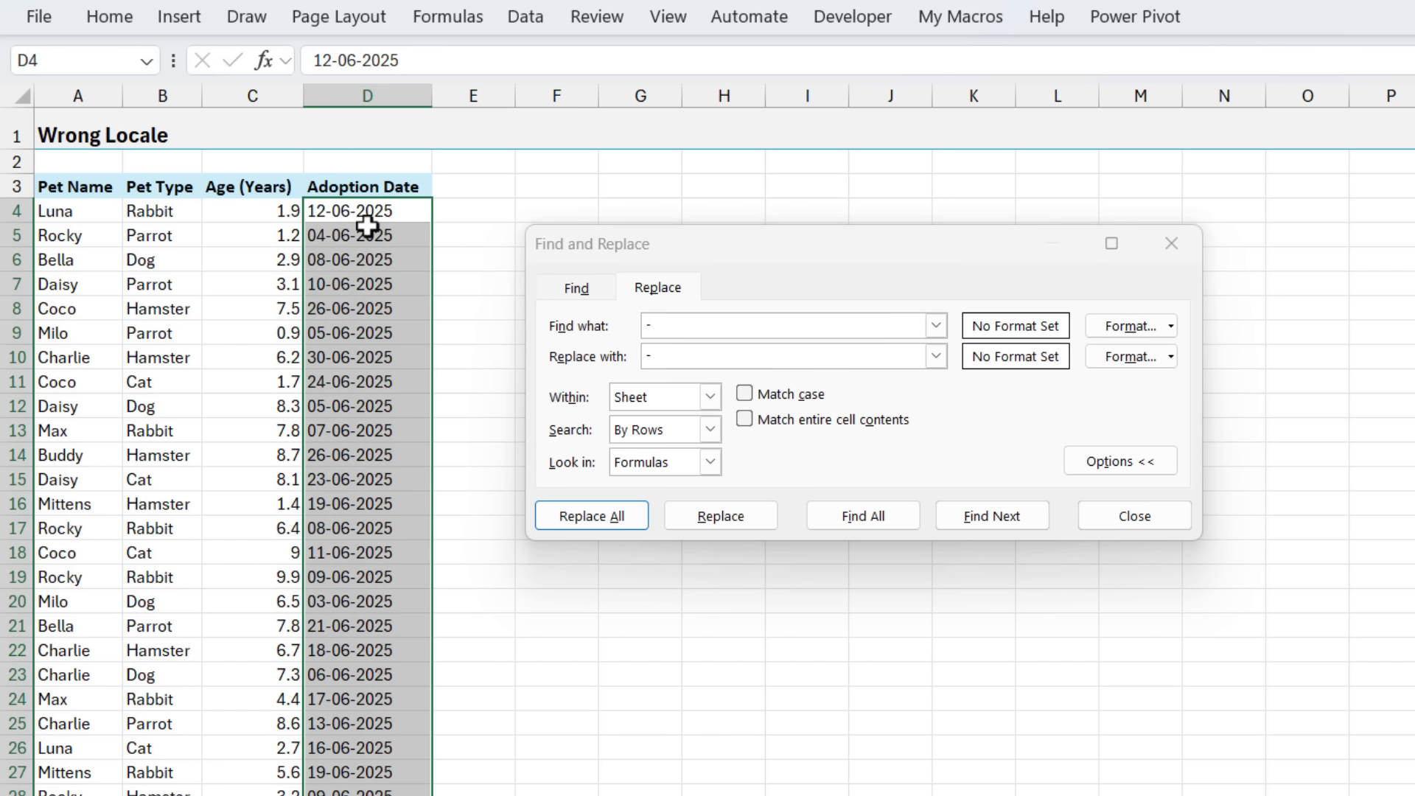
pyautogui.moveTo(390, 218)
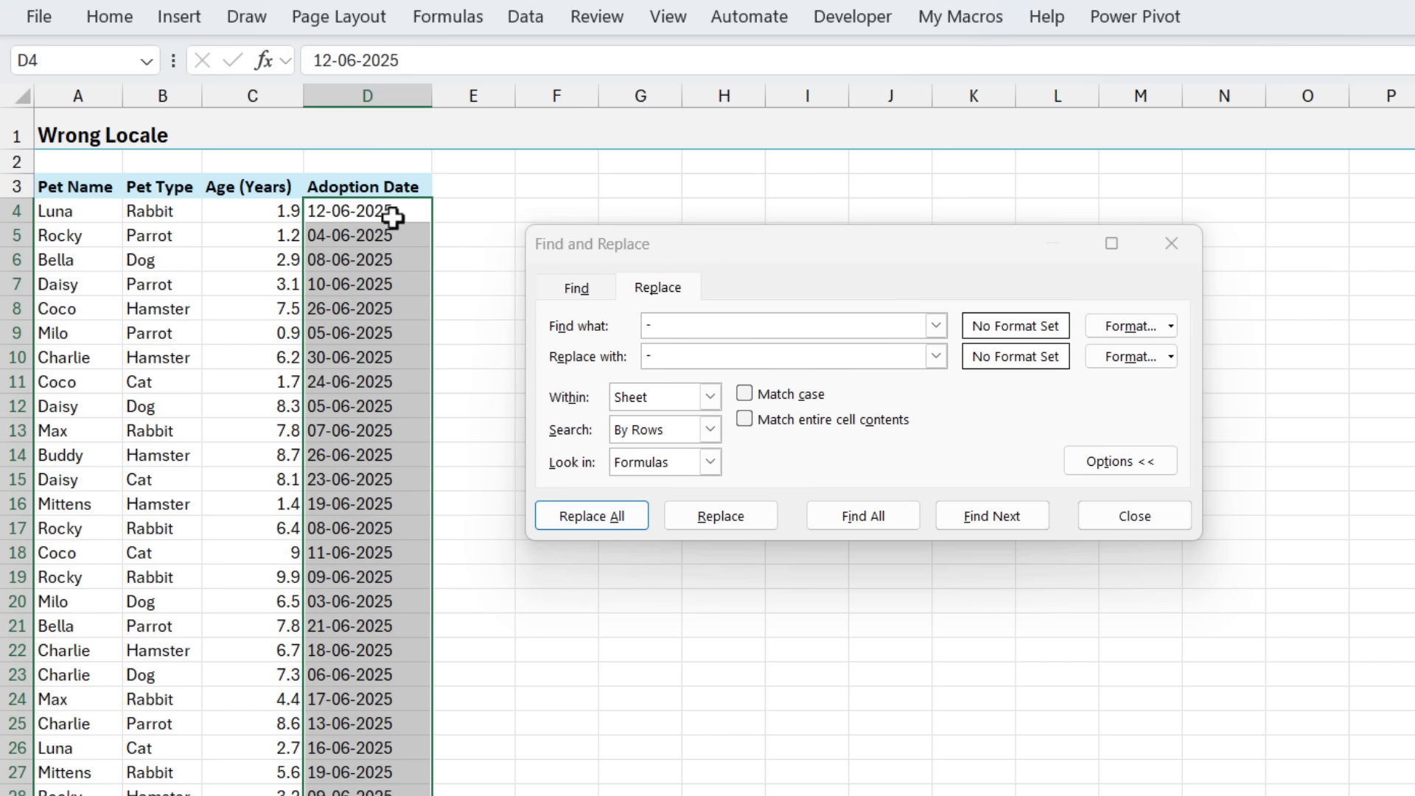
pyautogui.moveTo(1171, 244)
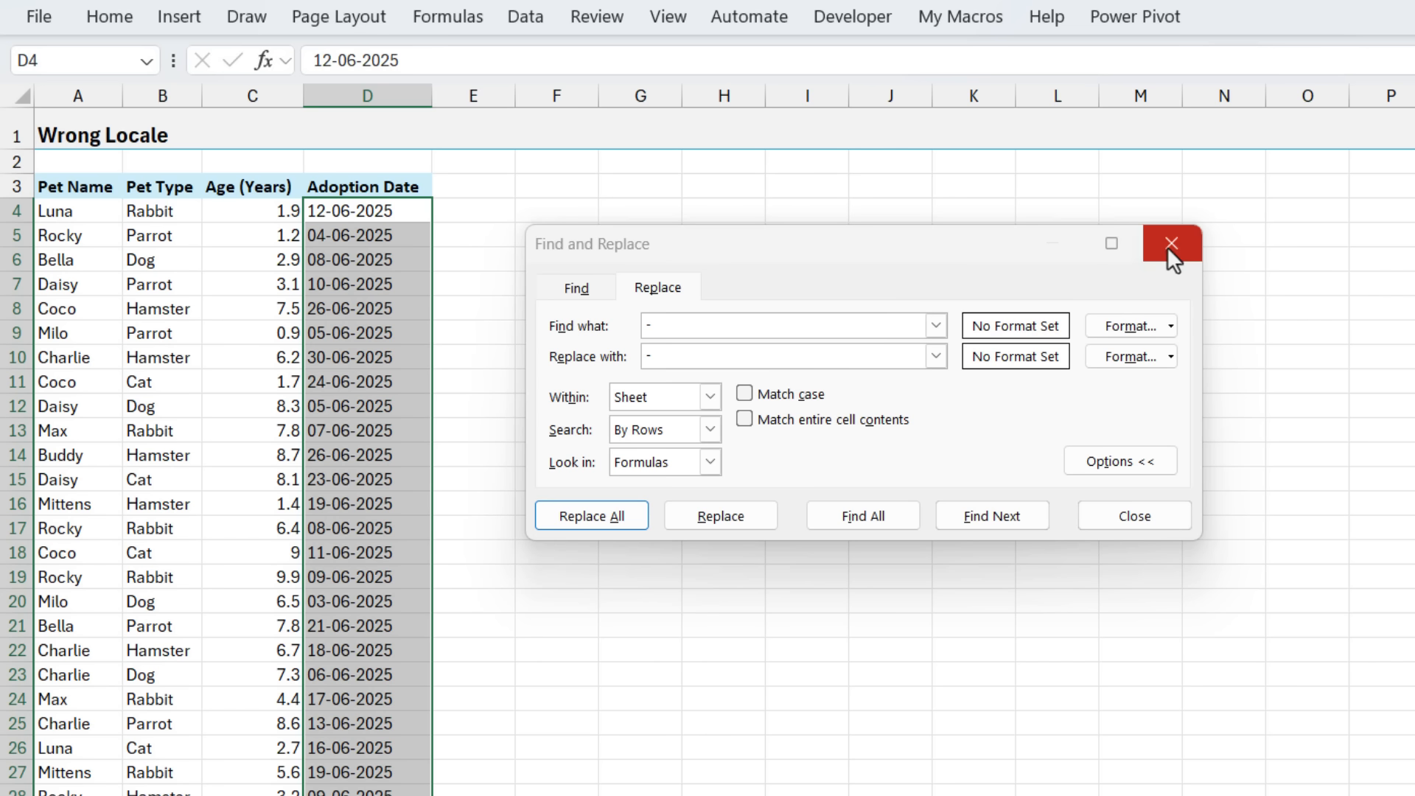
# Run Text to Columns on Adoption Date as Delimited with column format Date: DMY
pyautogui.click(1171, 245)
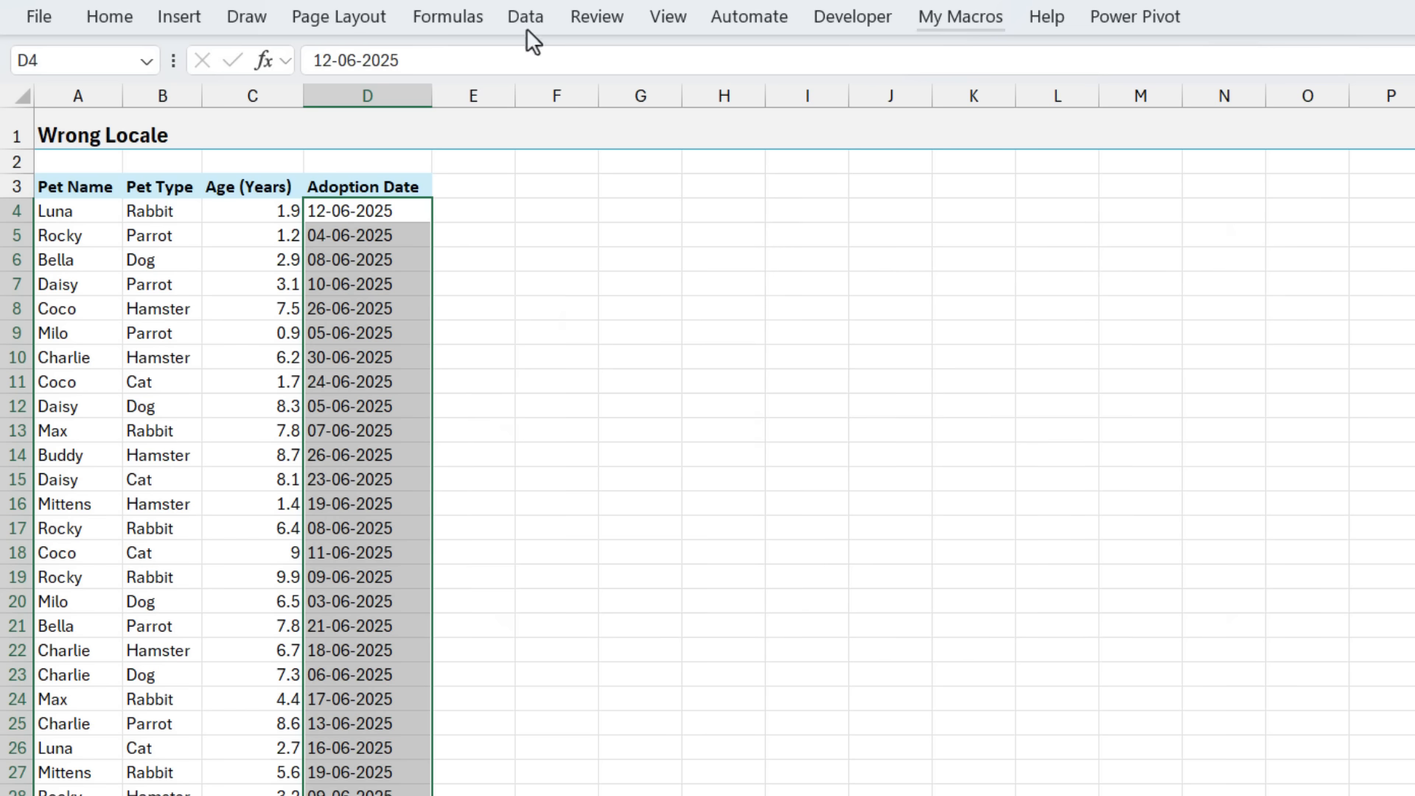
pyautogui.click(524, 16)
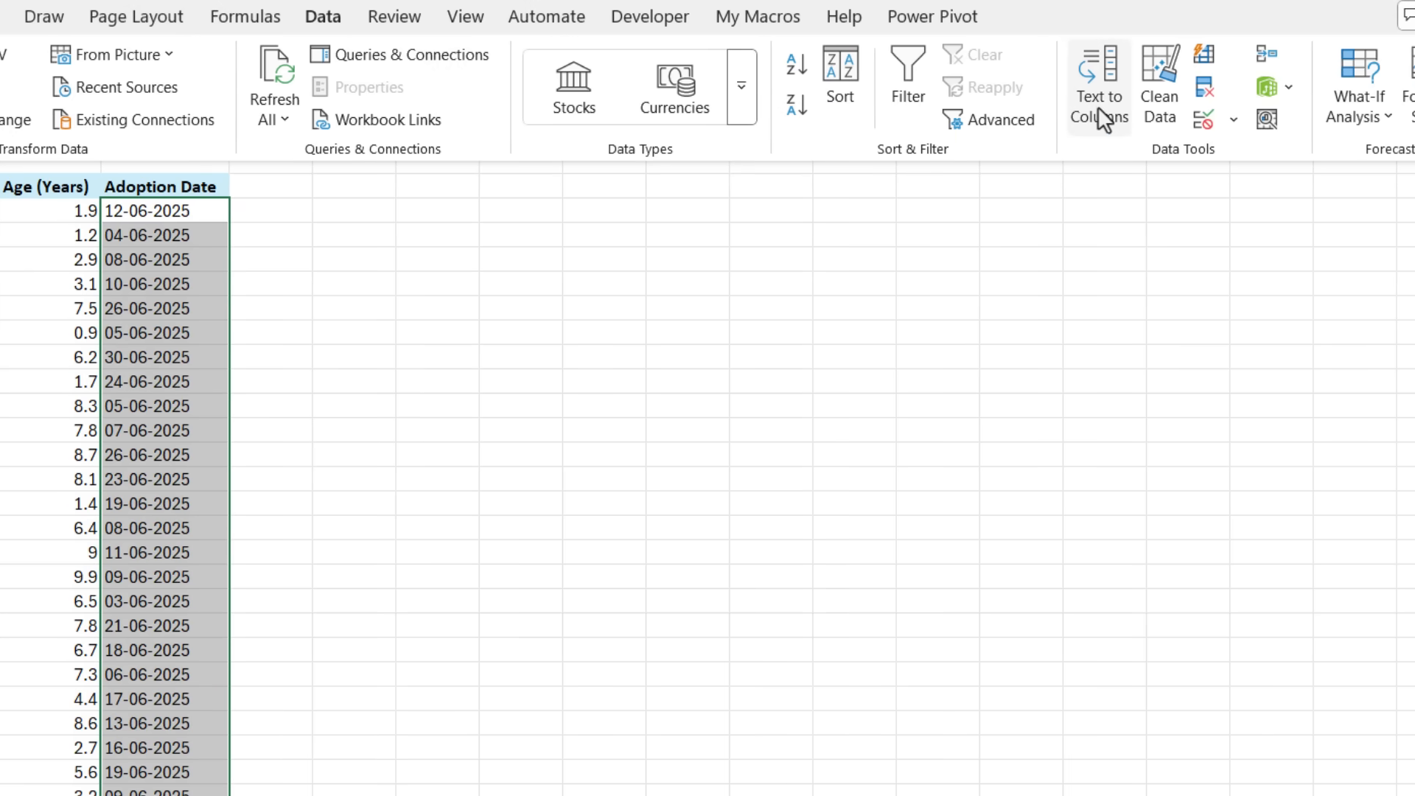
pyautogui.click(1098, 85)
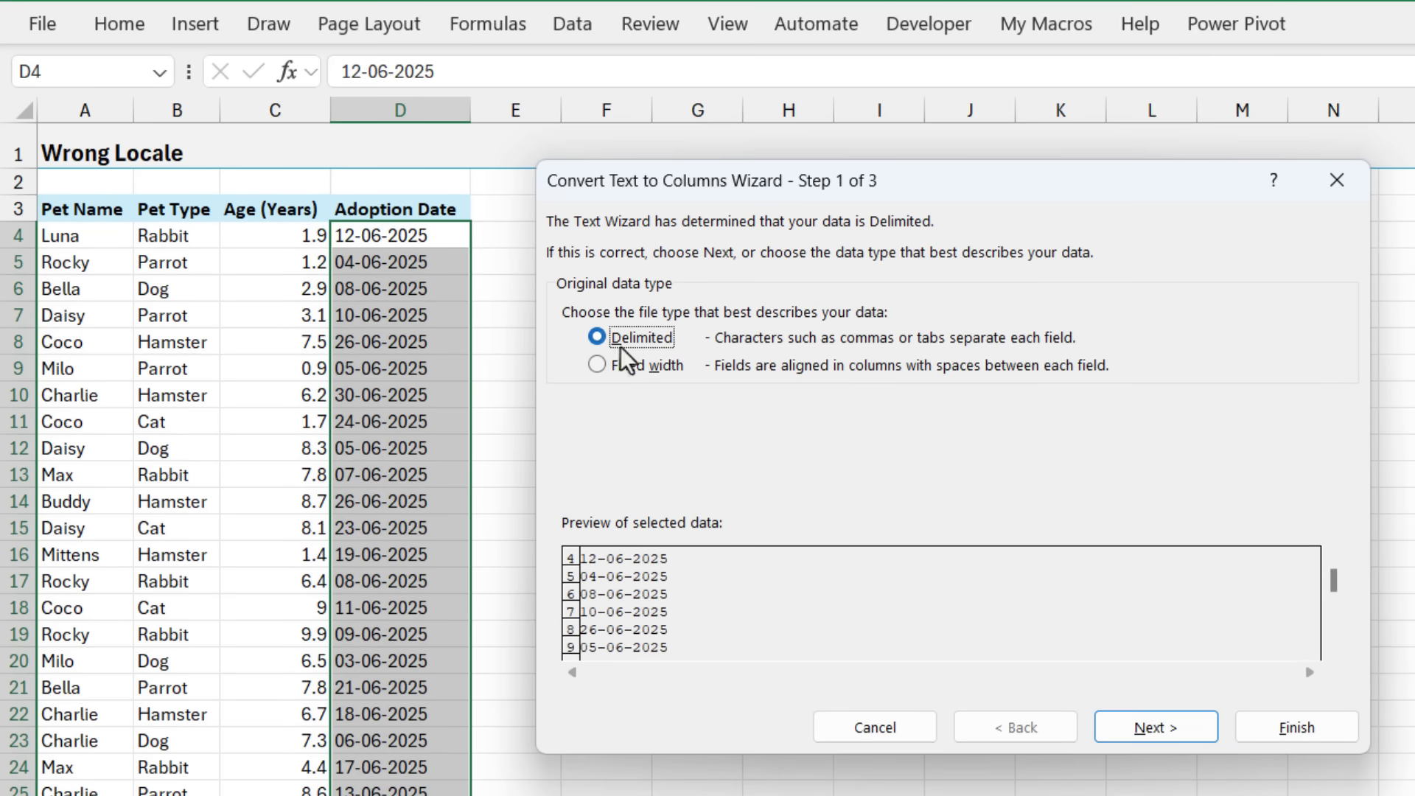
pyautogui.click(1155, 727)
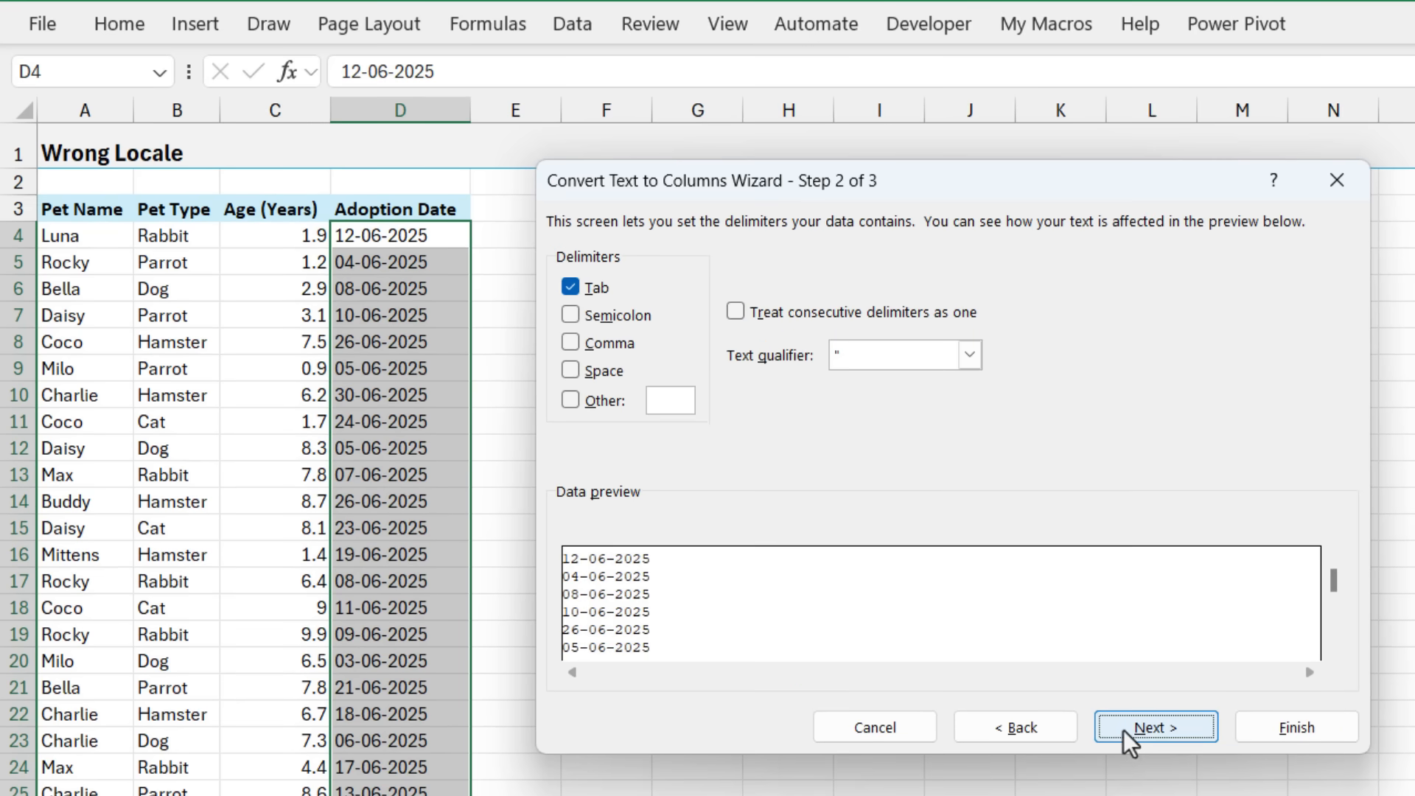
pyautogui.click(1155, 727)
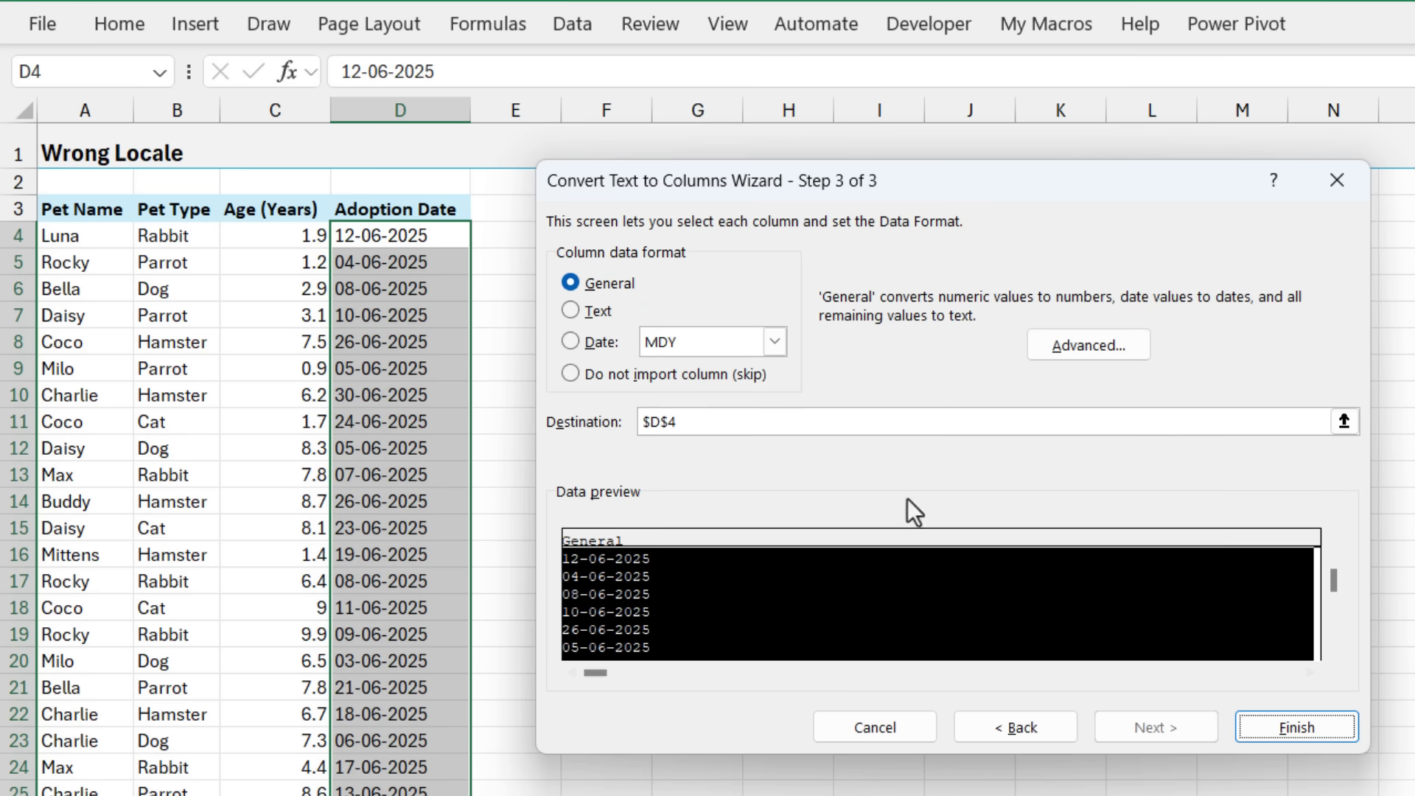
pyautogui.click(569, 341)
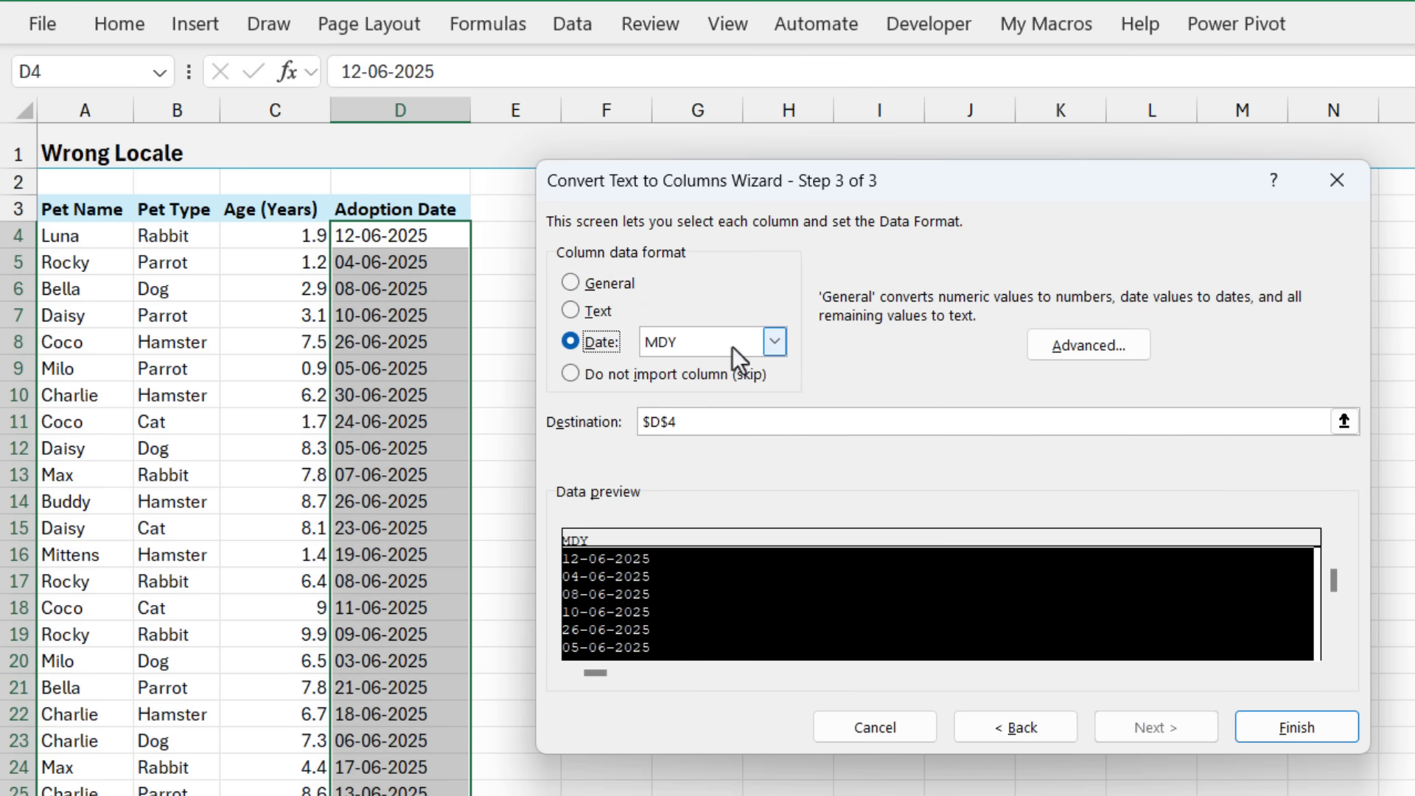
pyautogui.click(772, 342)
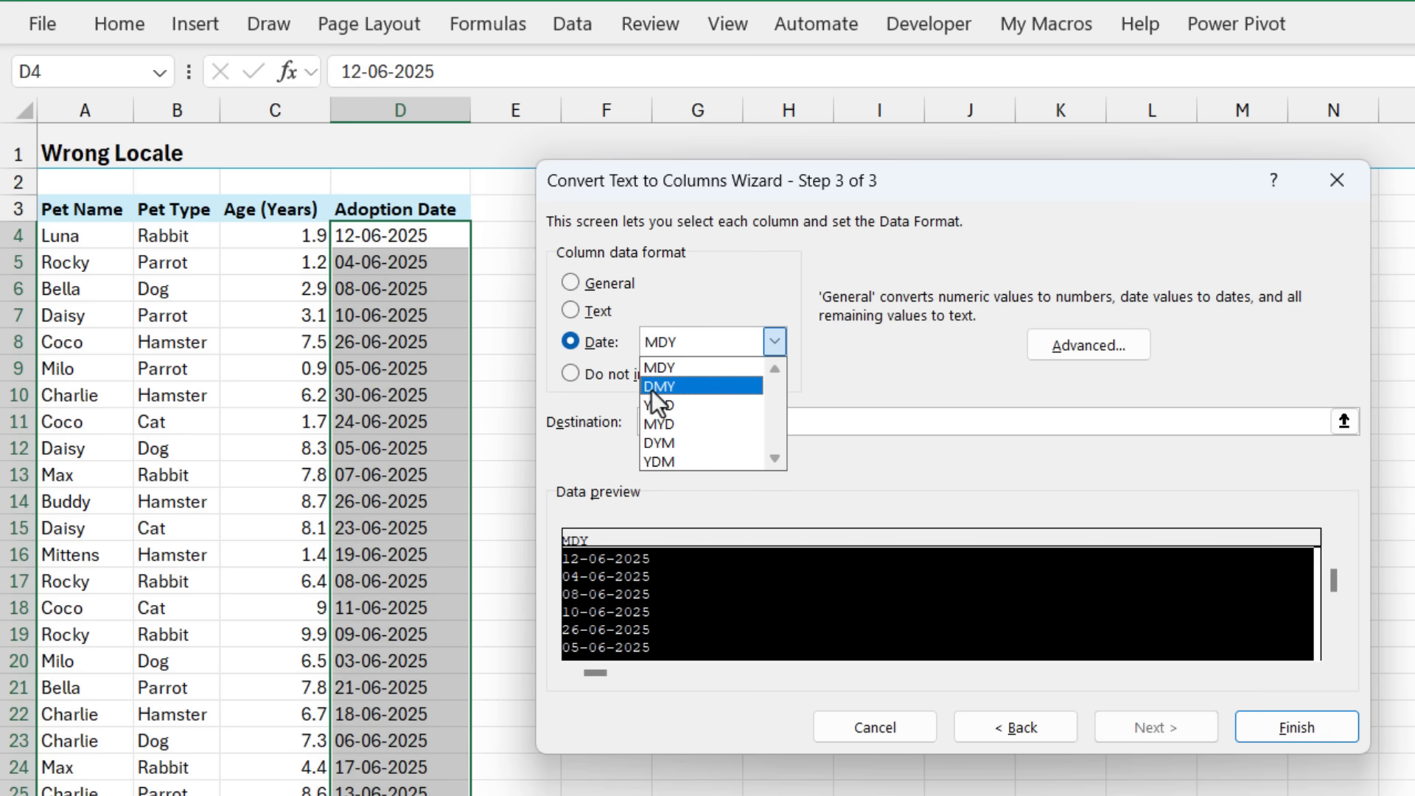
pyautogui.click(658, 386)
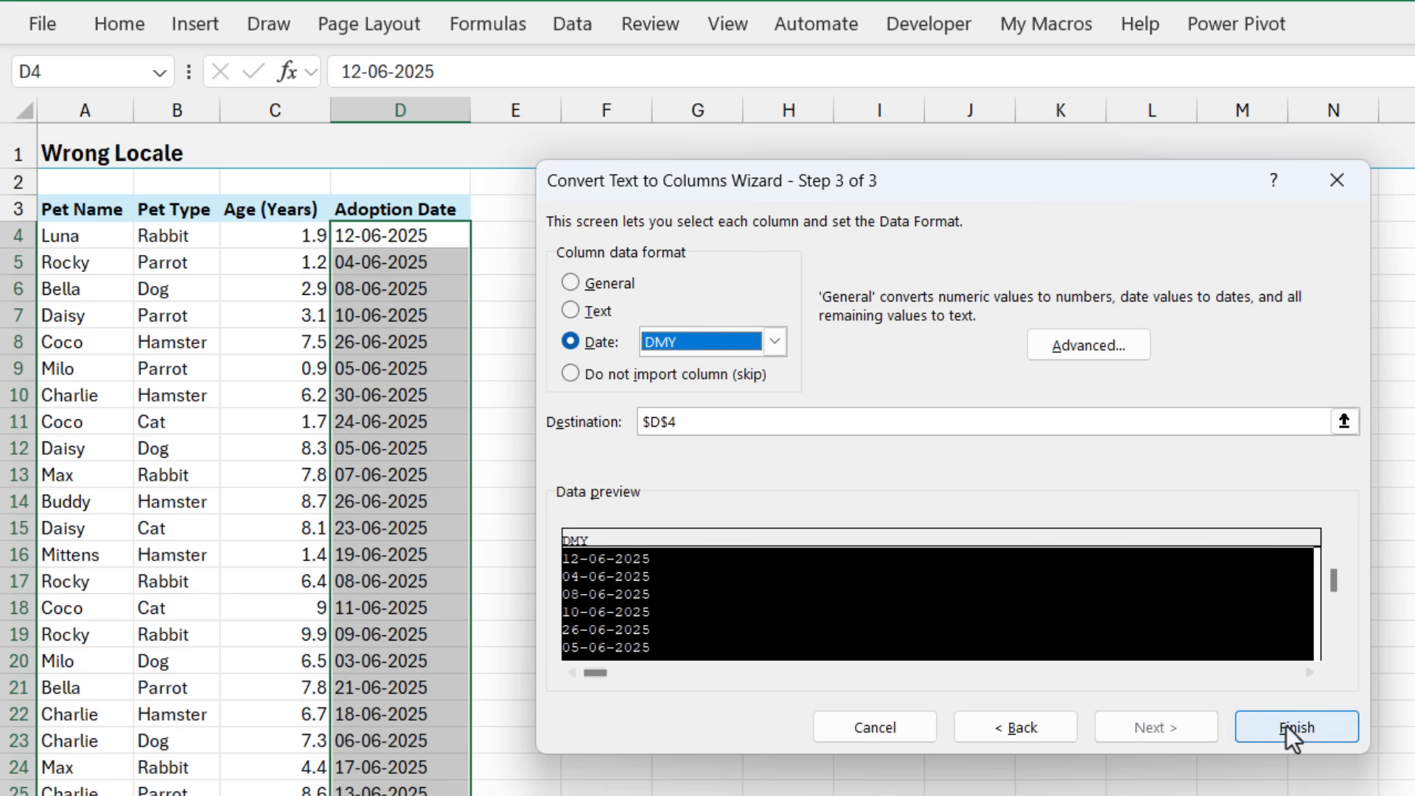
pyautogui.click(1296, 727)
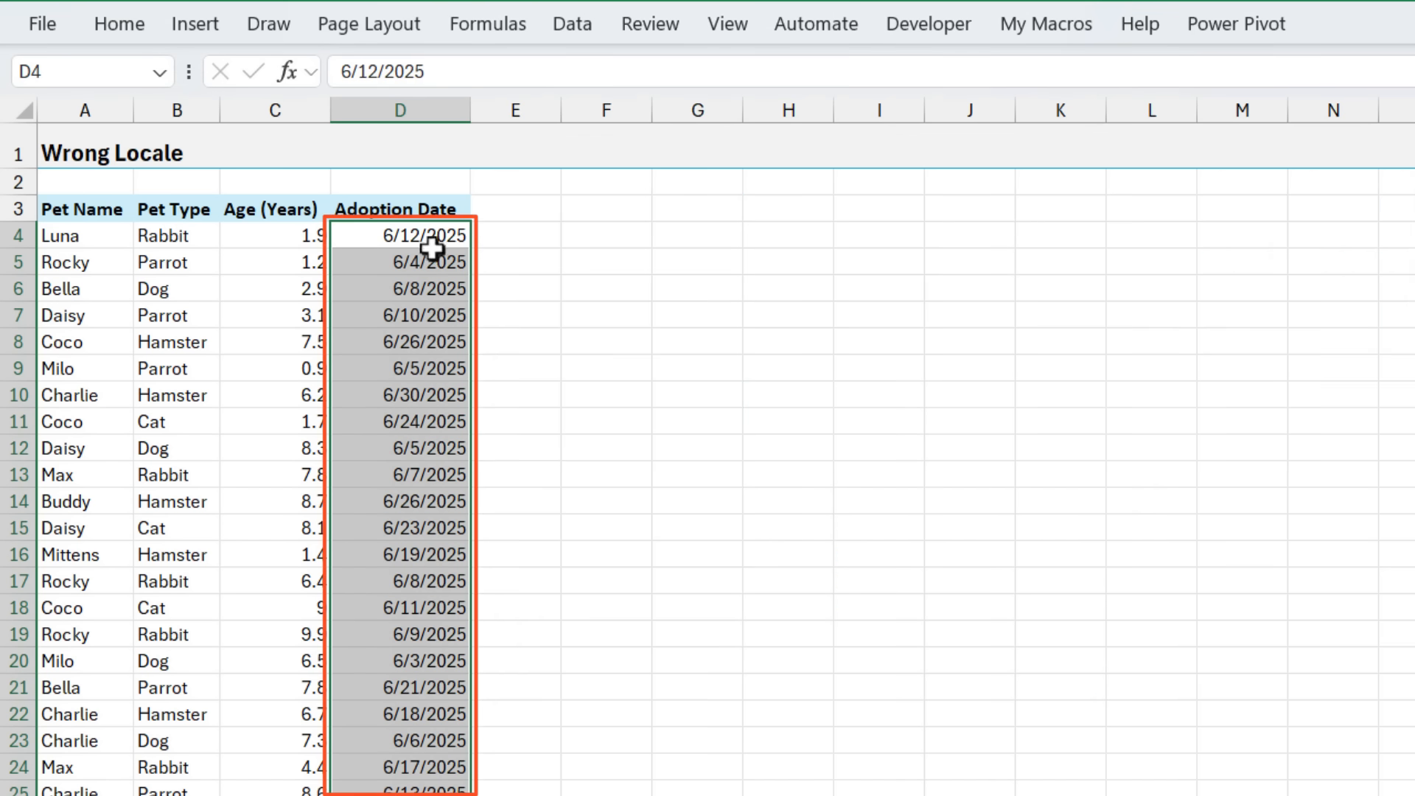
pyautogui.moveTo(415, 262)
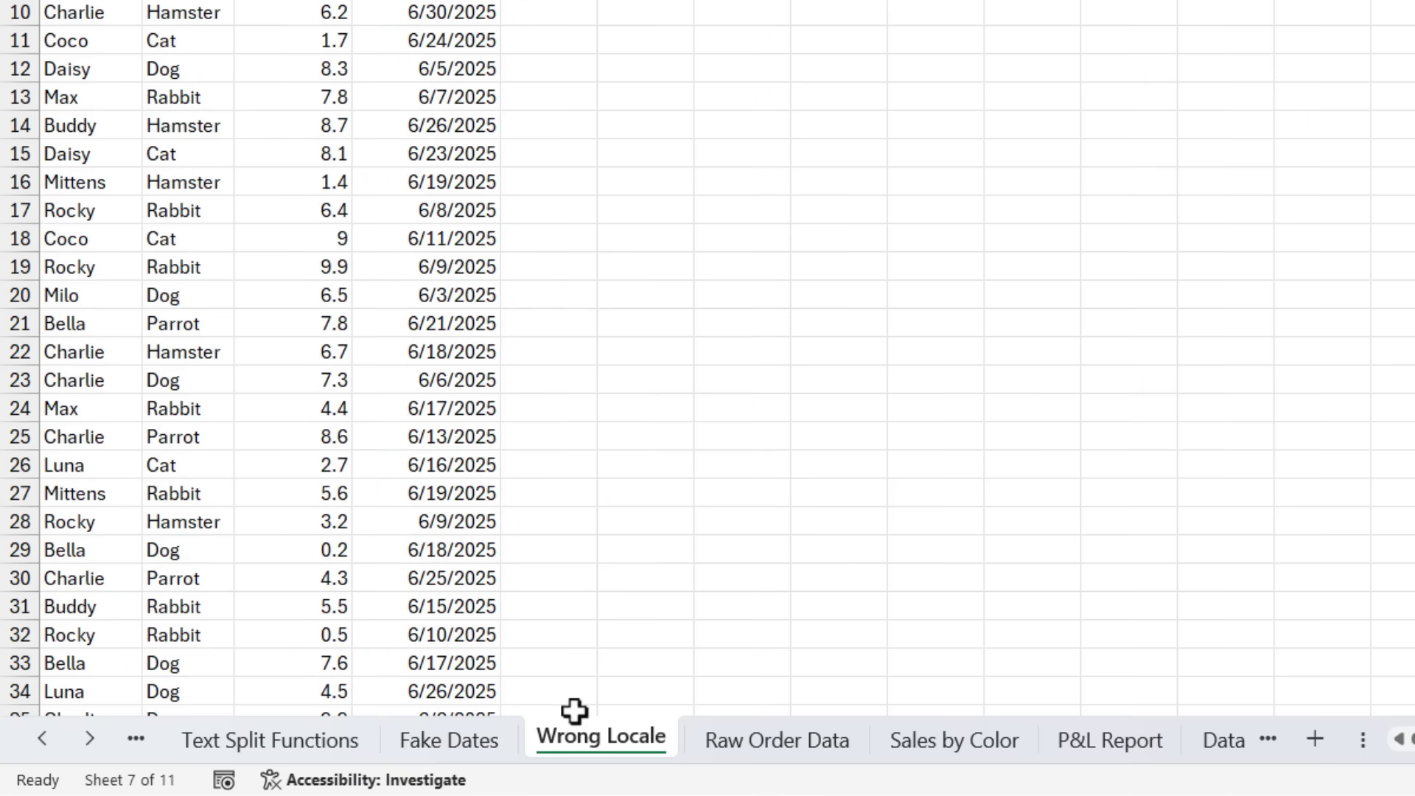
pyautogui.rightClick(599, 738)
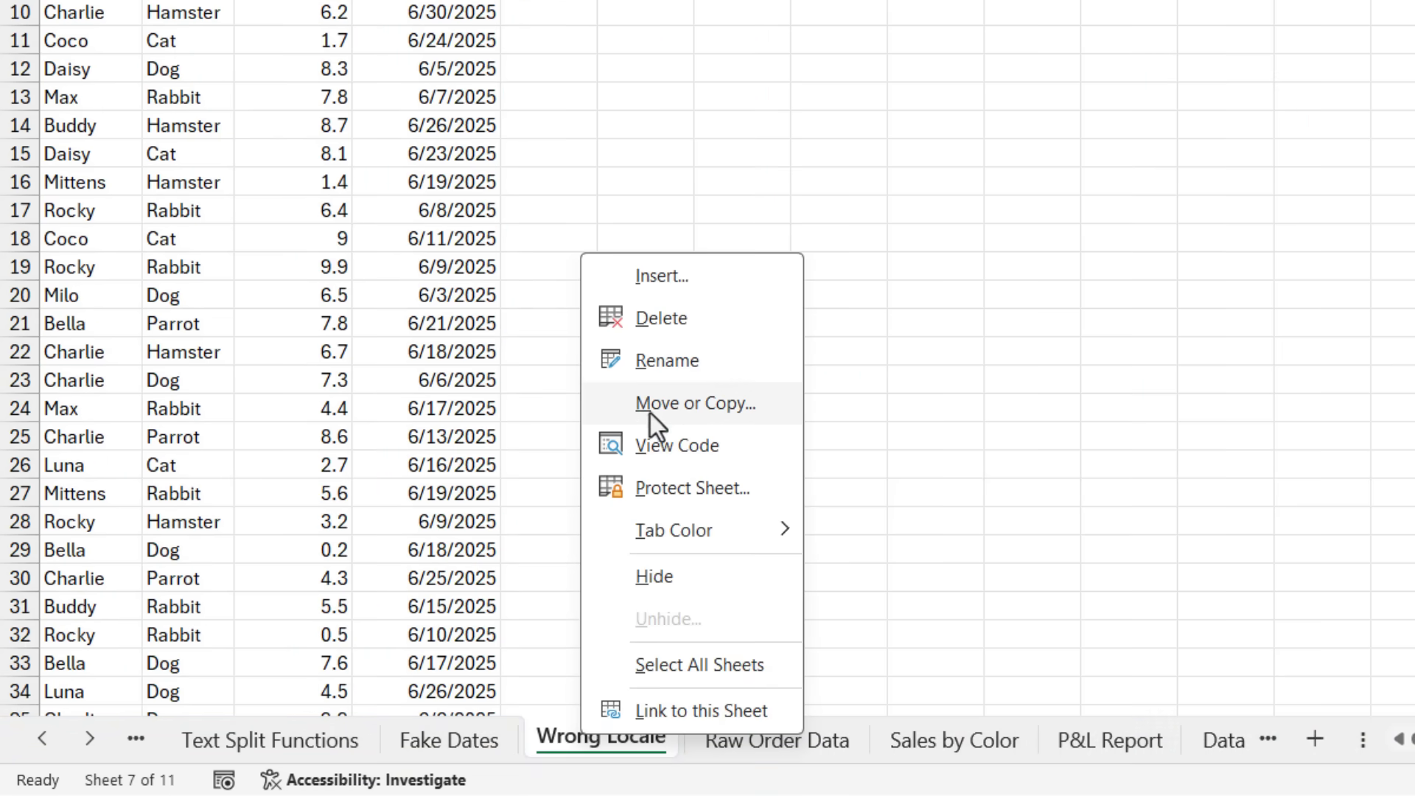
pyautogui.click(695, 403)
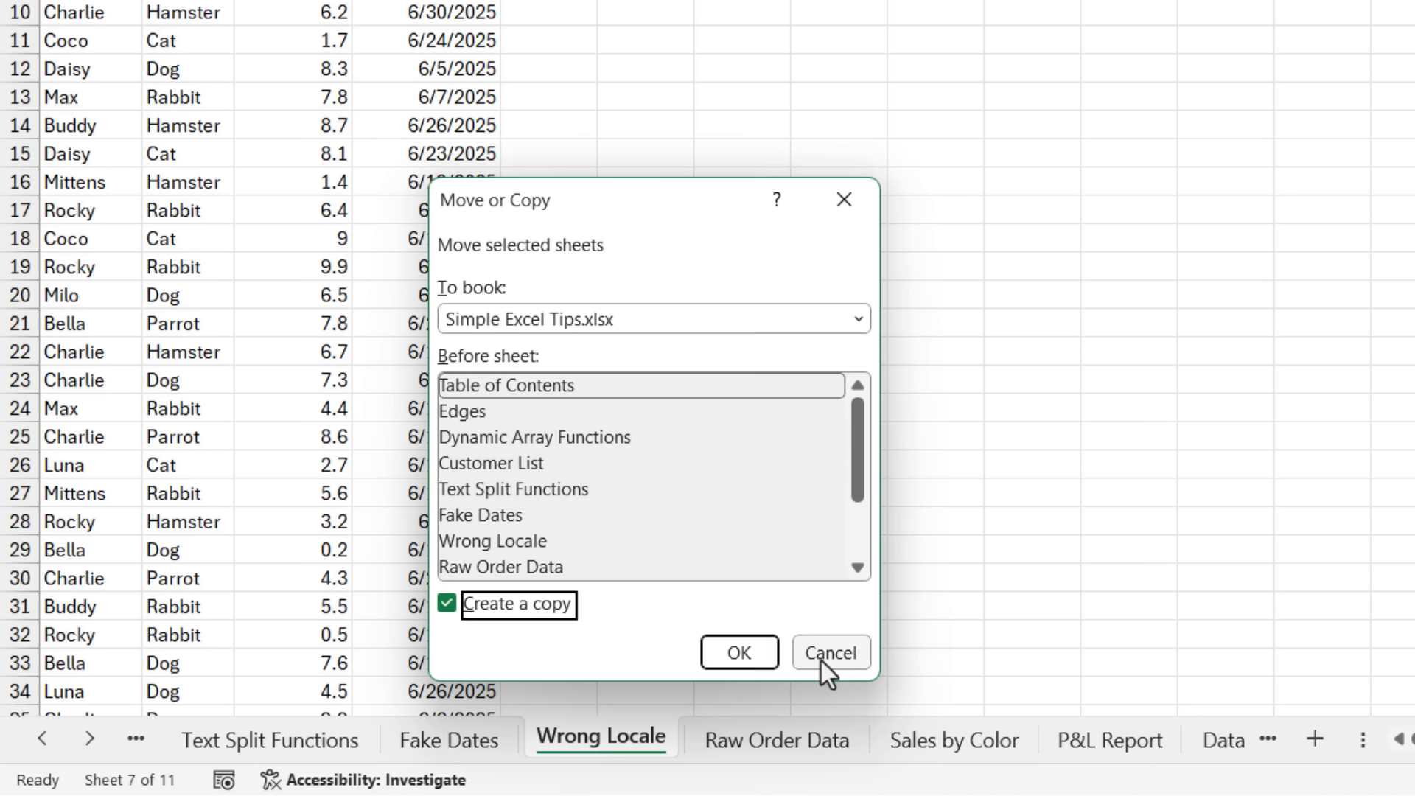
pyautogui.click(829, 651)
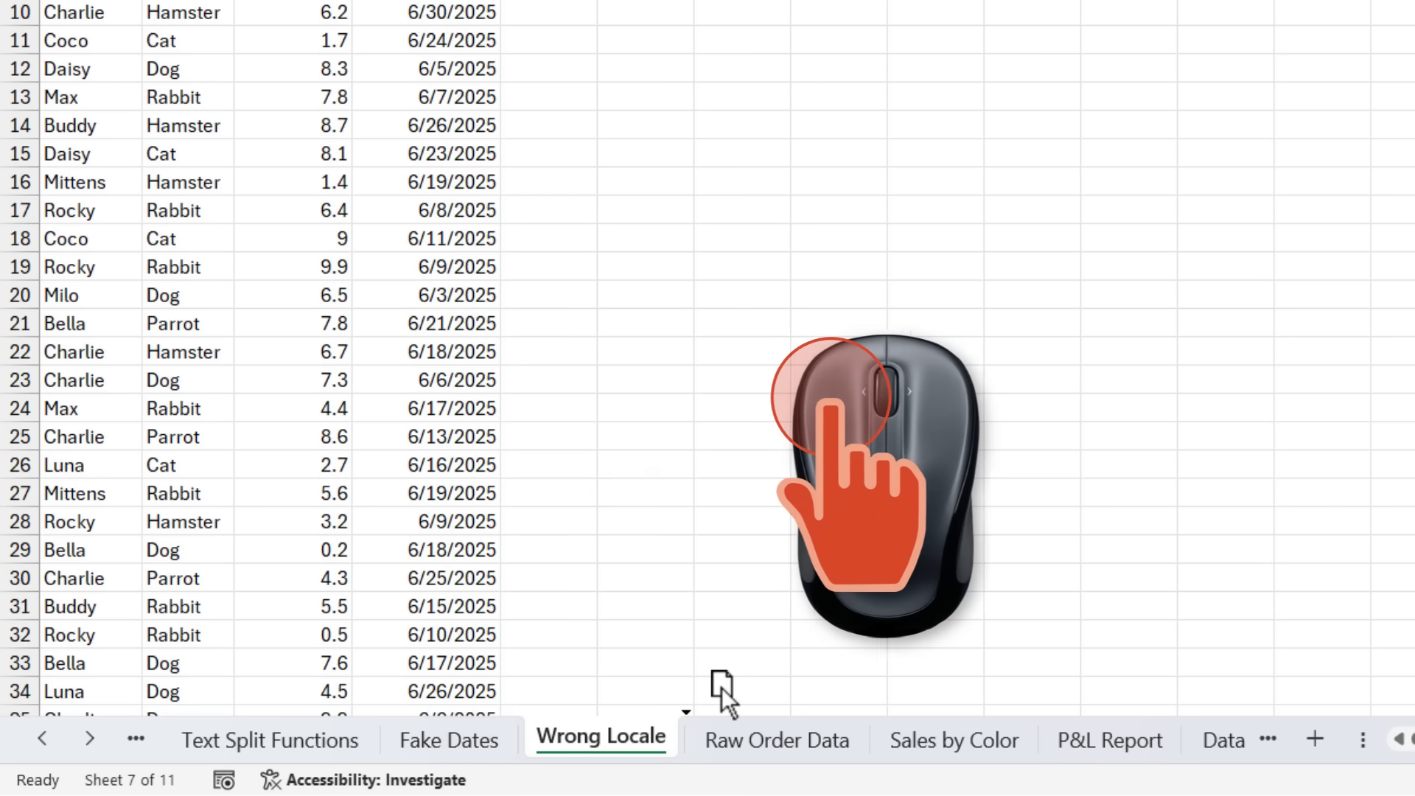
# Hold Ctrl to drag-copy the Wrong Locale sheet tab
pyautogui.press('ctrl')
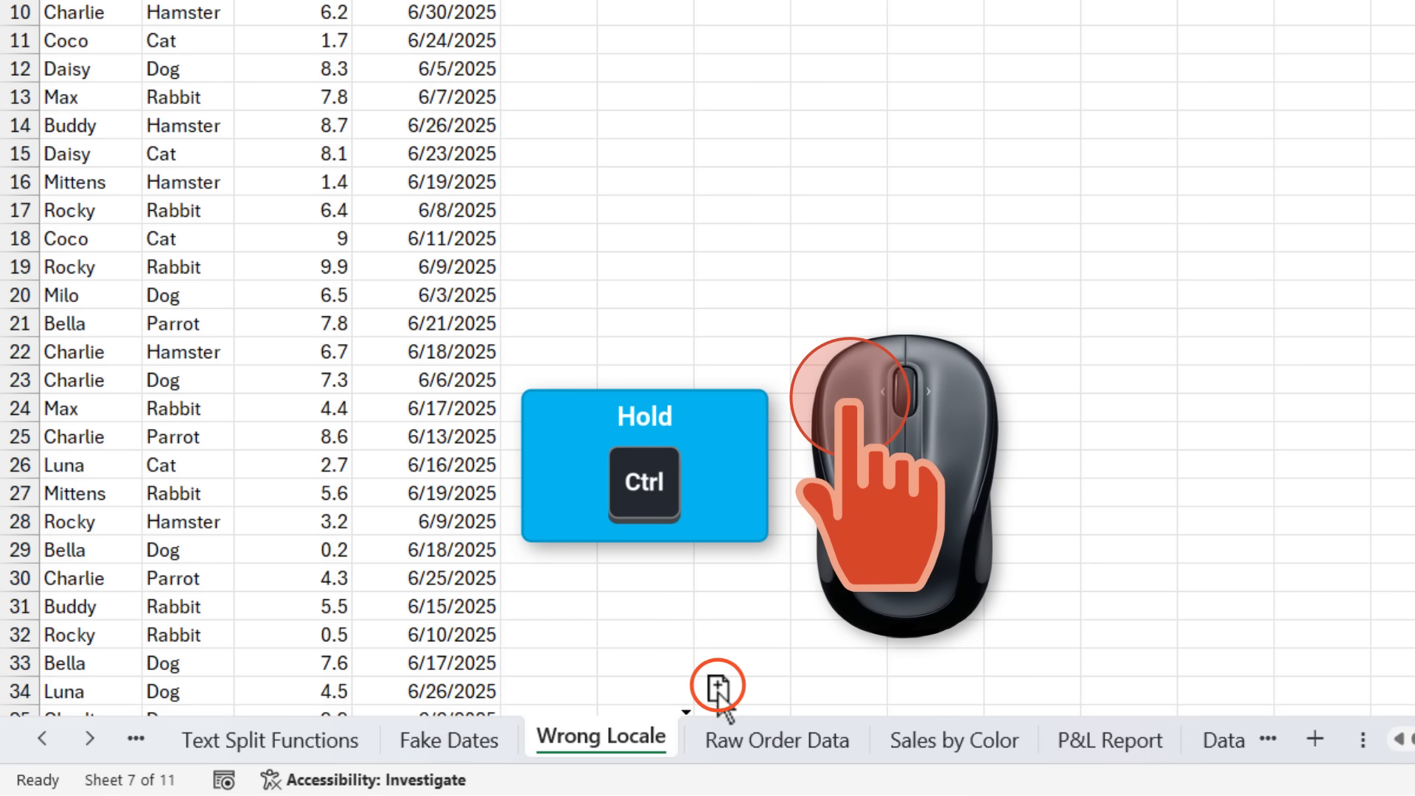
pyautogui.moveTo(722, 709)
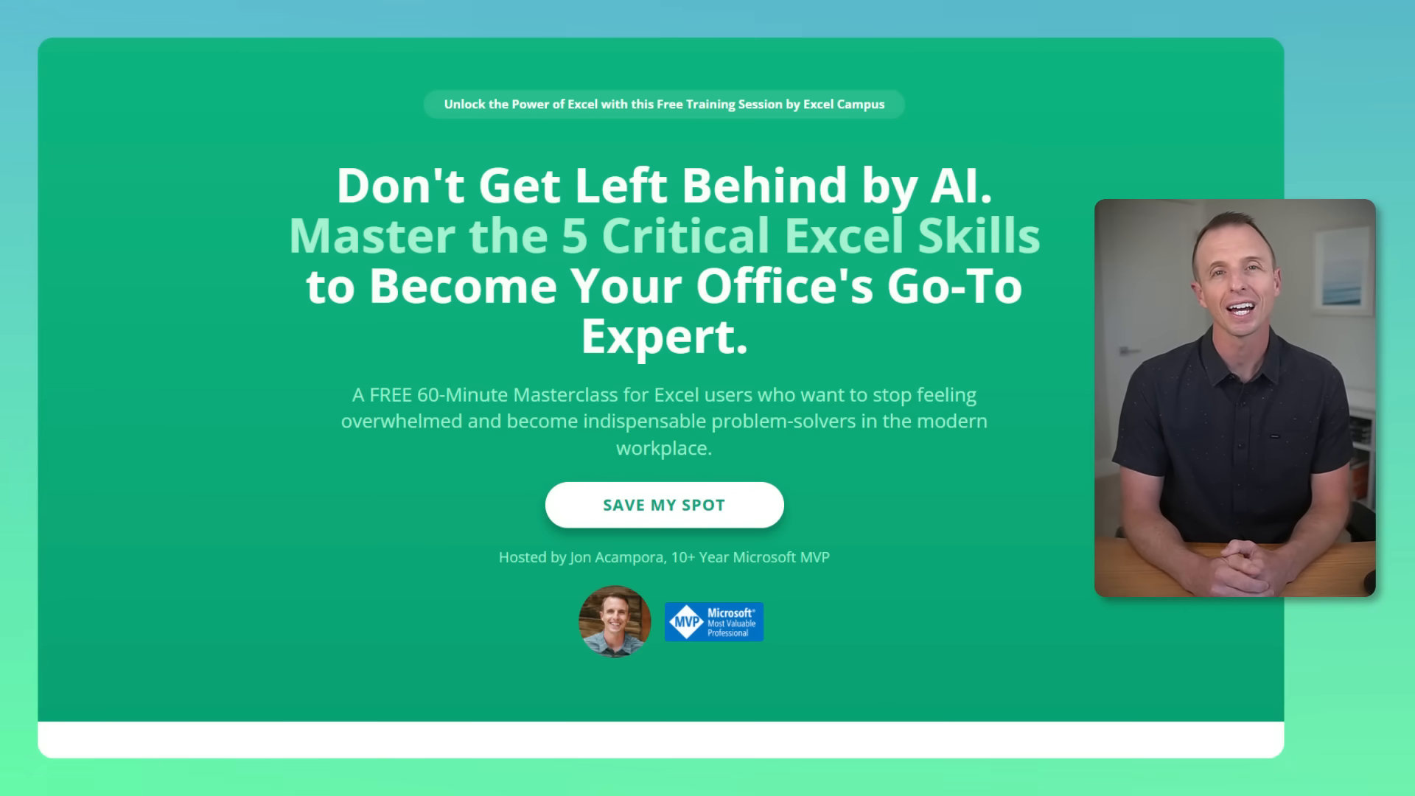
pyautogui.scroll(-3)
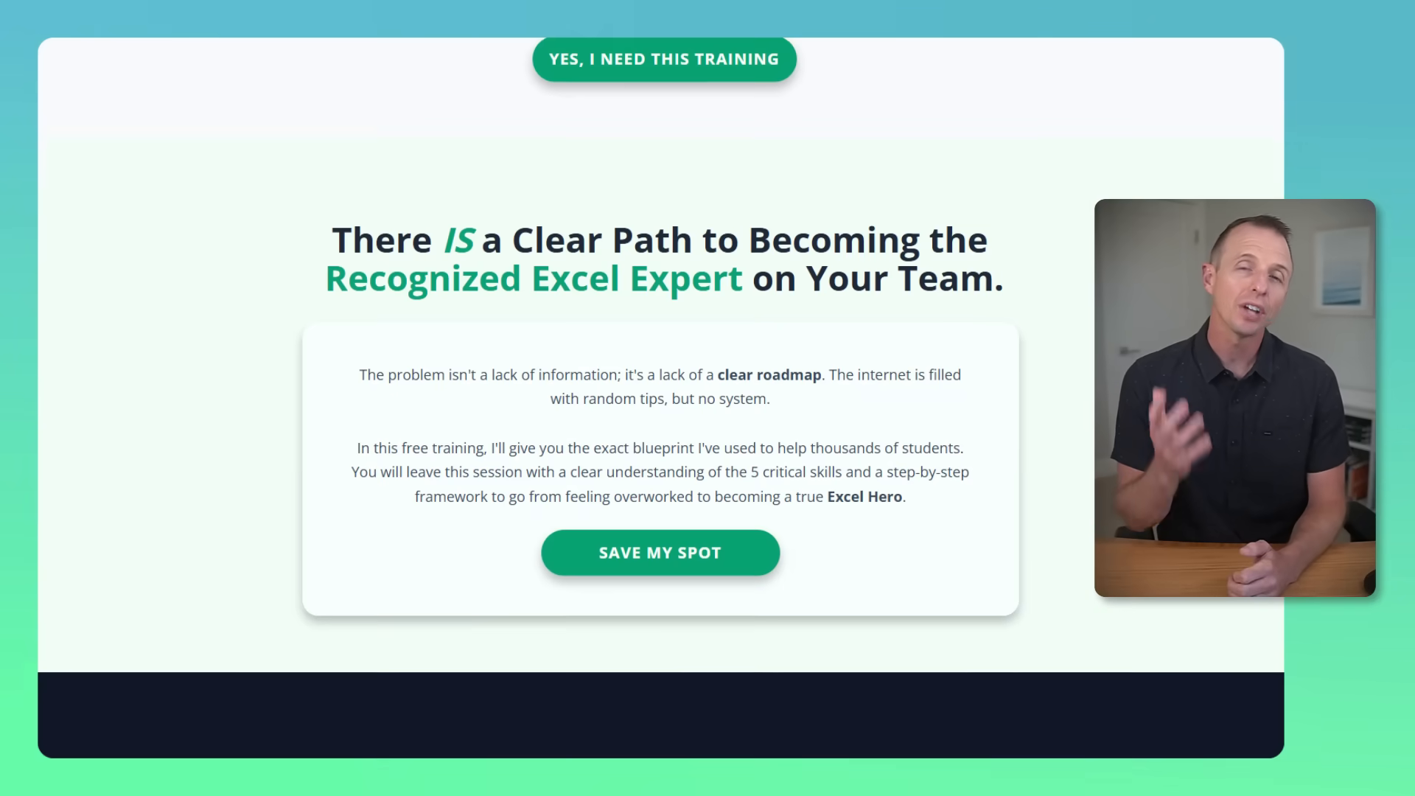
pyautogui.scroll(-3)
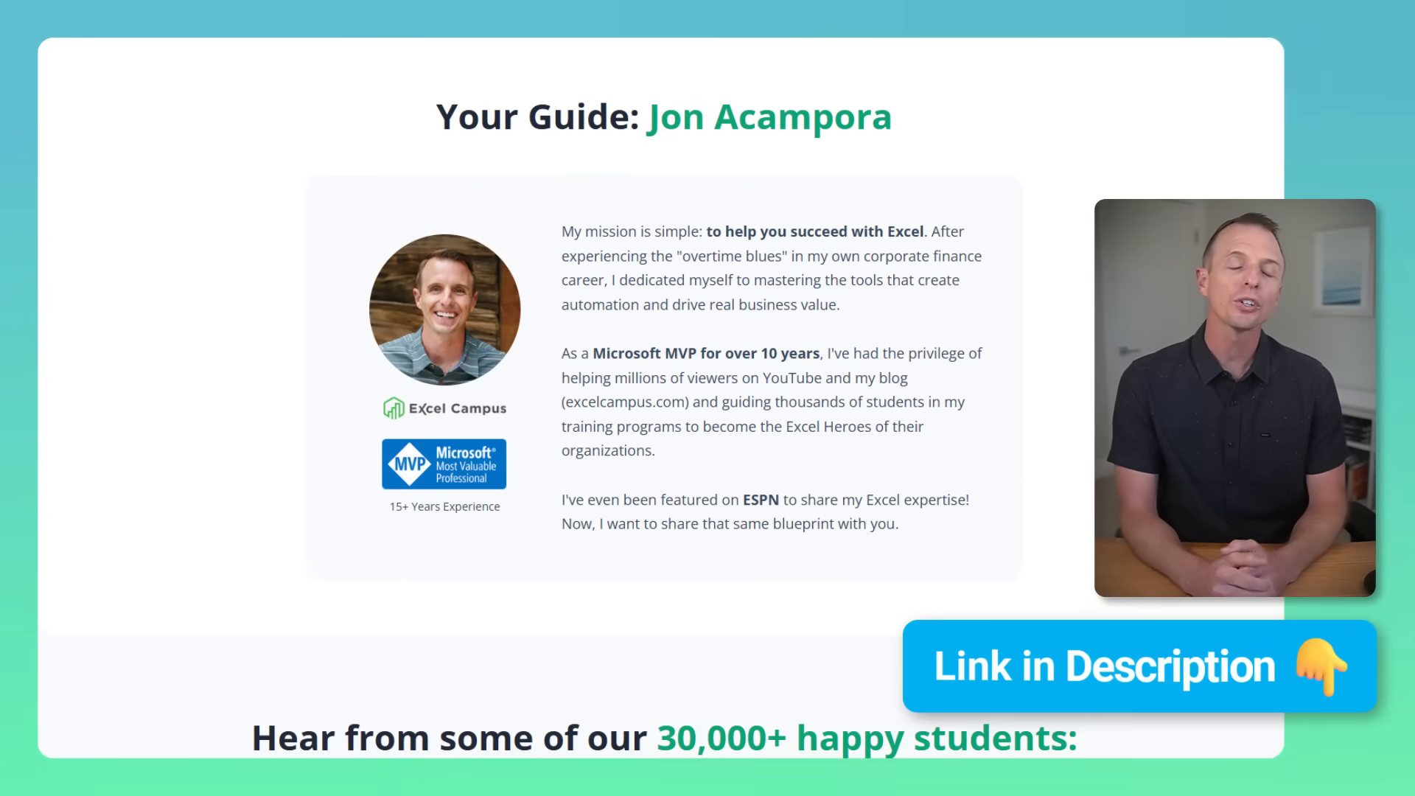
pyautogui.scroll(-3)
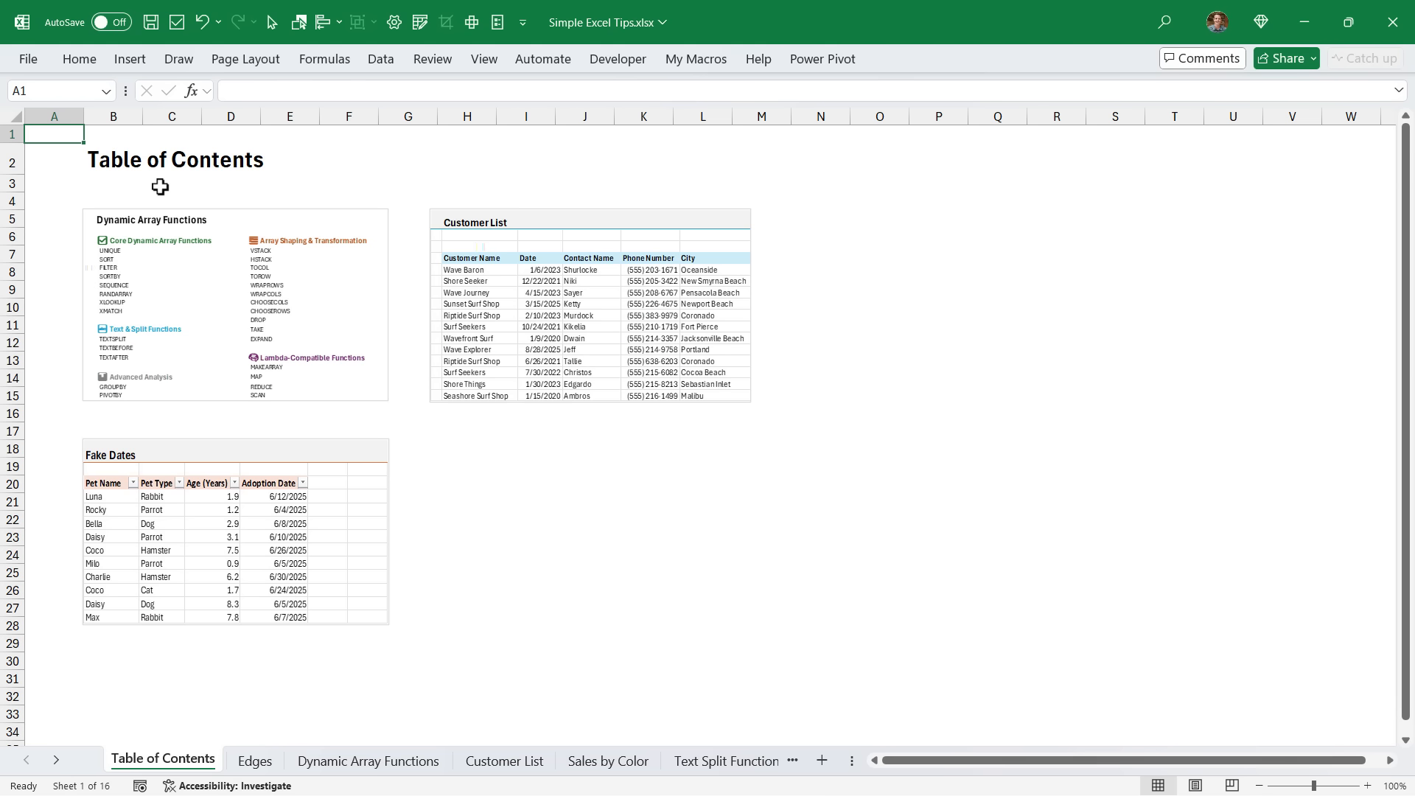
pyautogui.moveTo(189, 275)
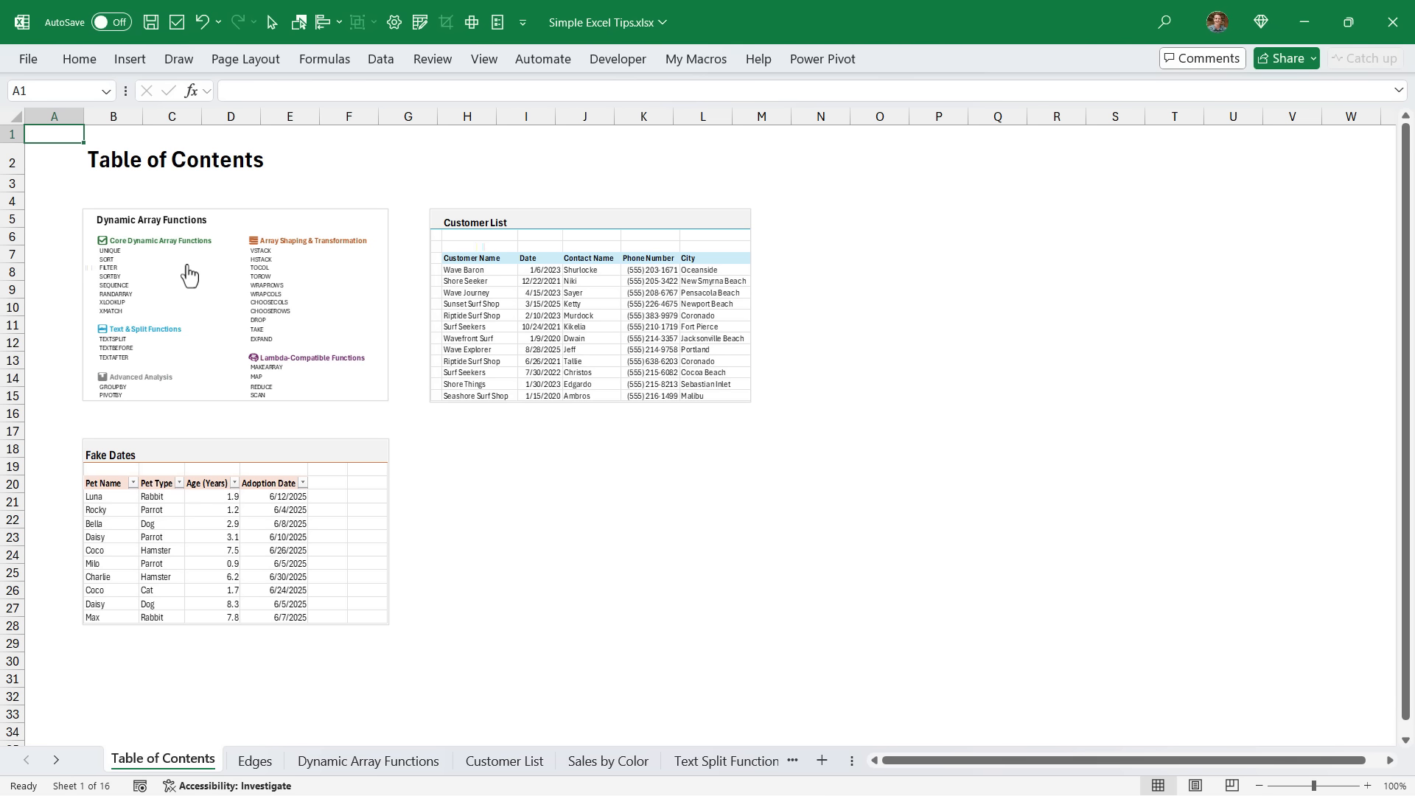
pyautogui.click(368, 761)
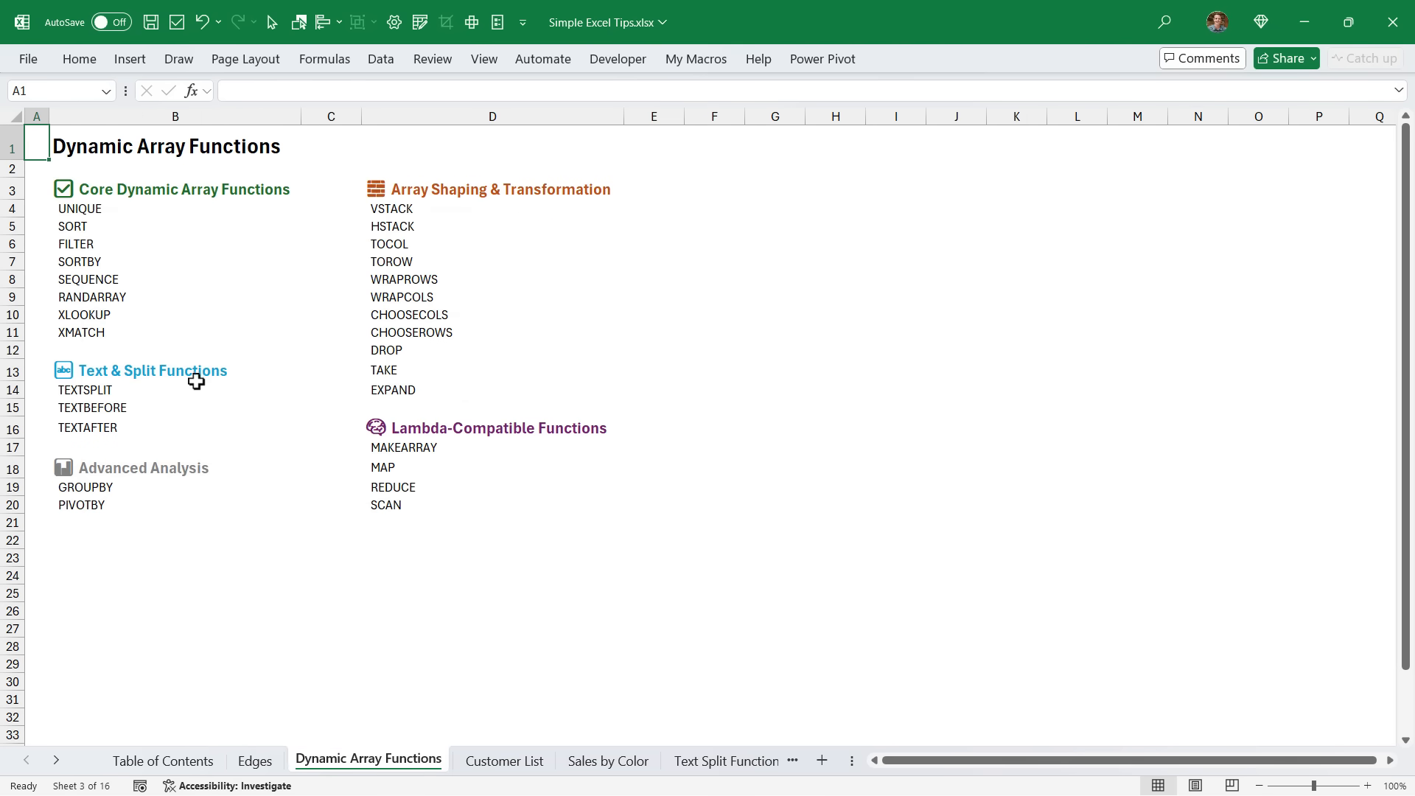
pyautogui.click(162, 760)
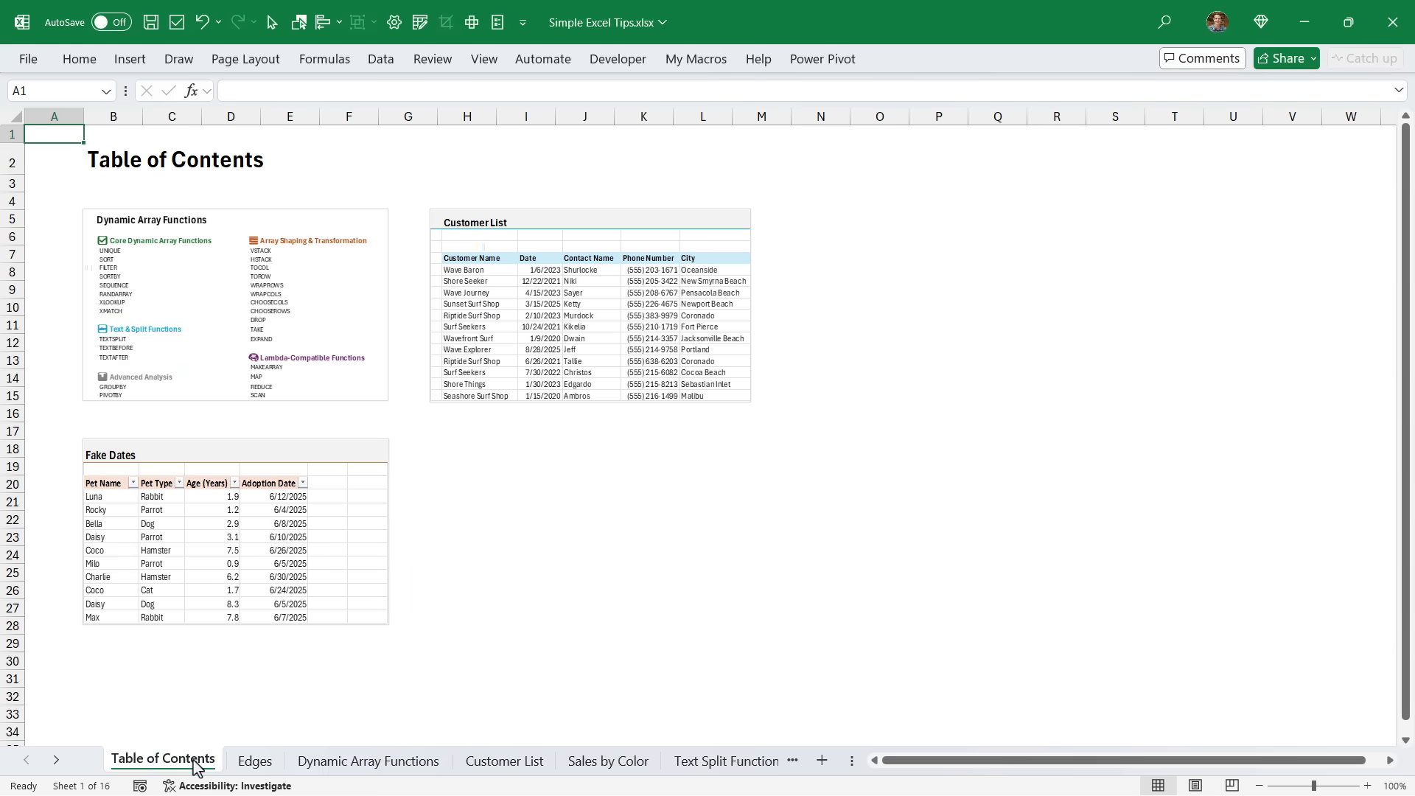
pyautogui.moveTo(274, 494)
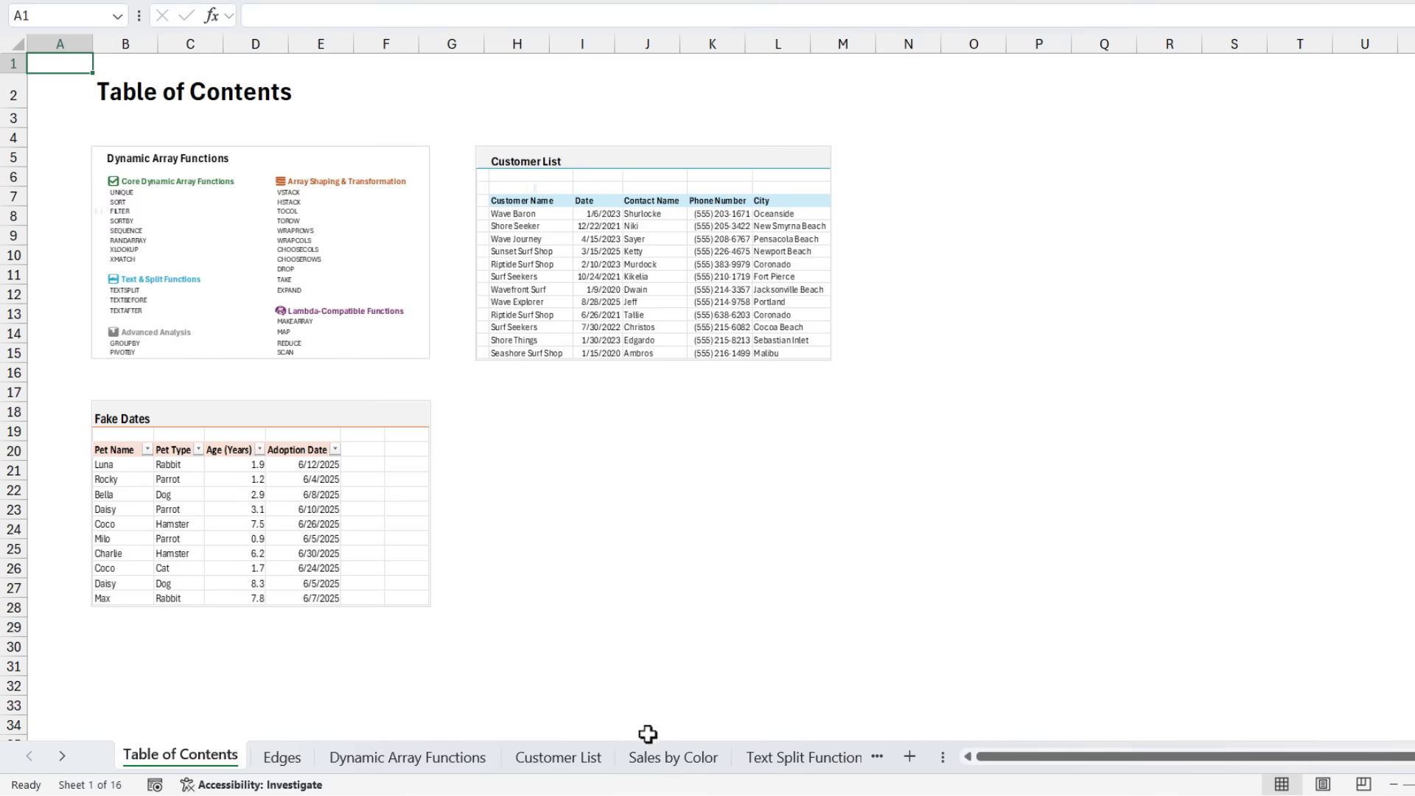
# Copy Sales by Color A1:L20 and bring up Paste Special at Table of Contents G18
pyautogui.click(671, 757)
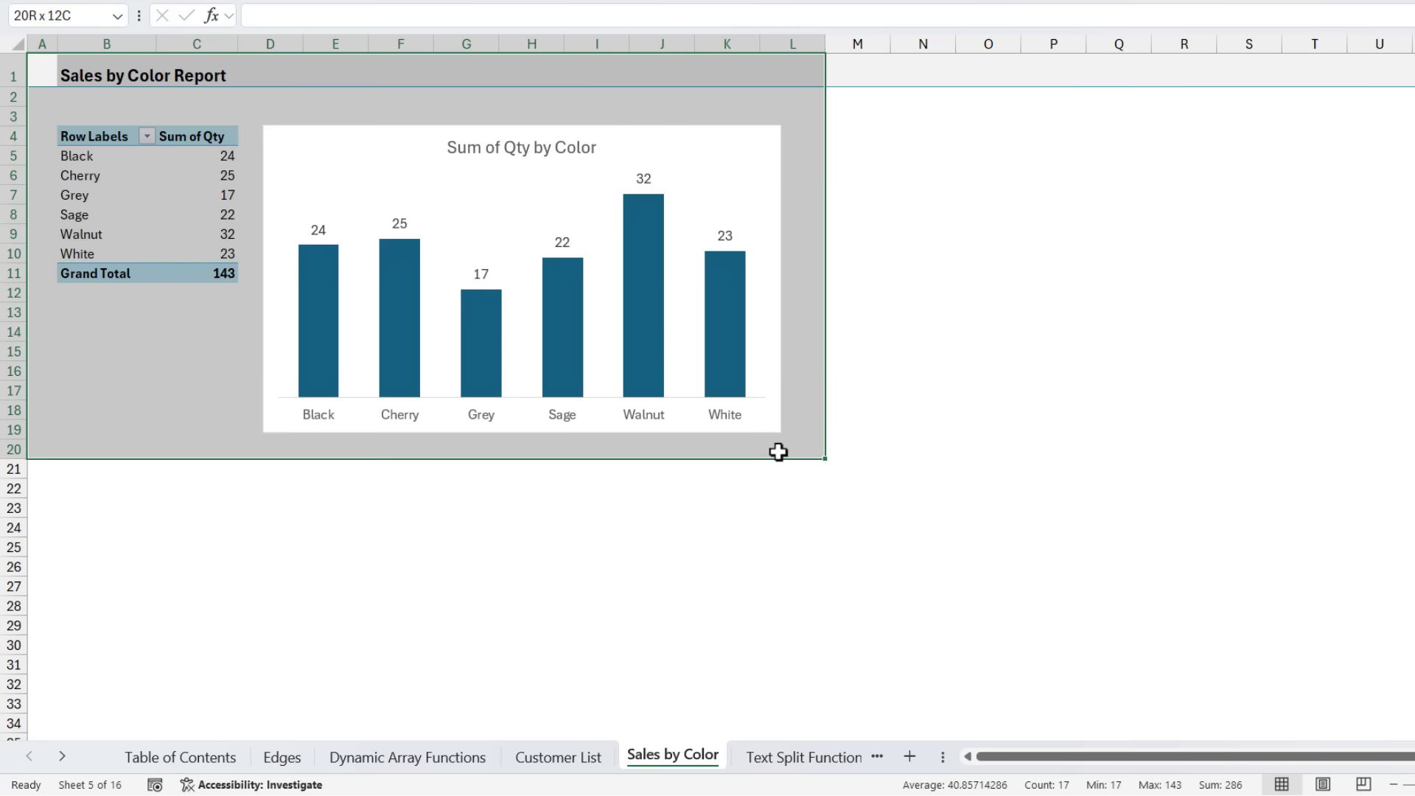
pyautogui.press('ctrl+c')
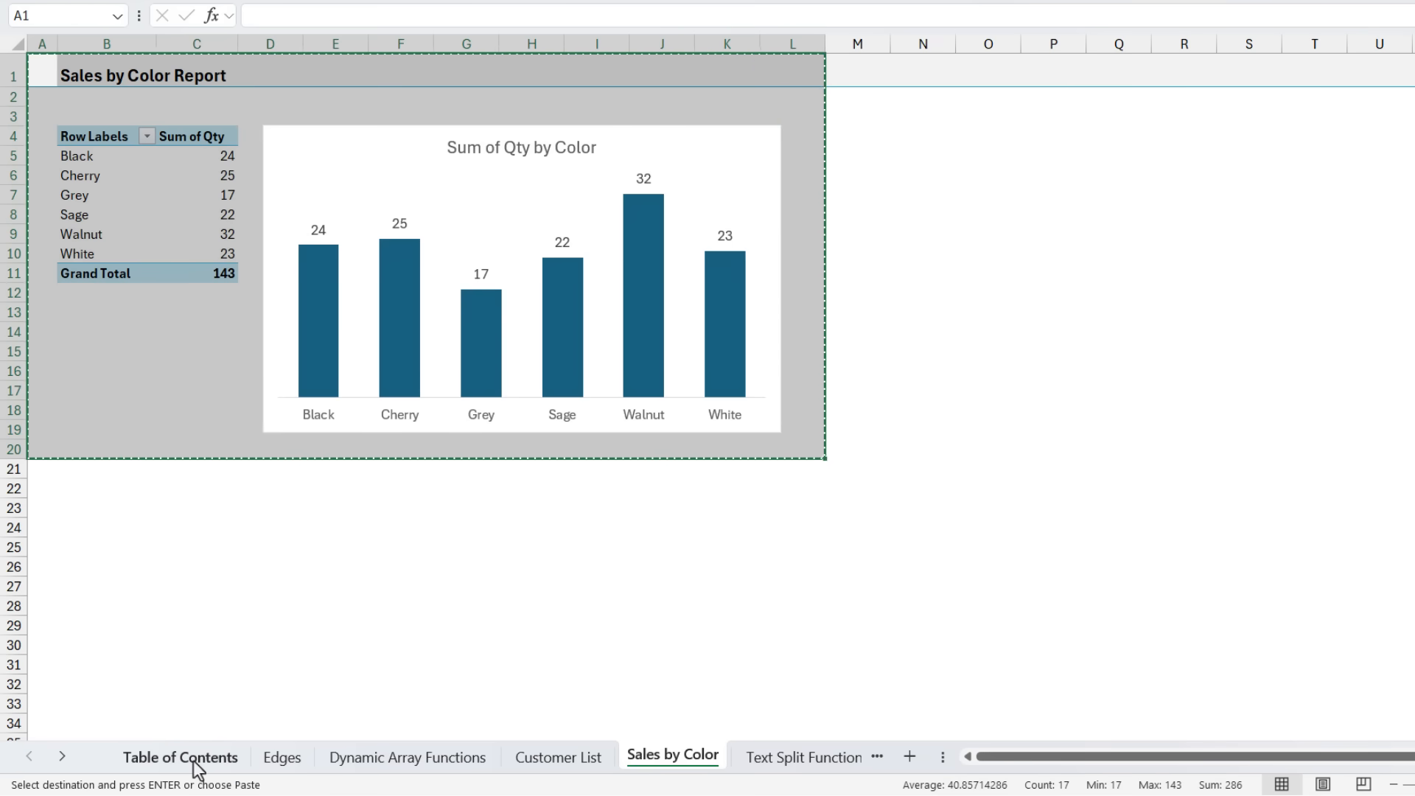
pyautogui.click(181, 756)
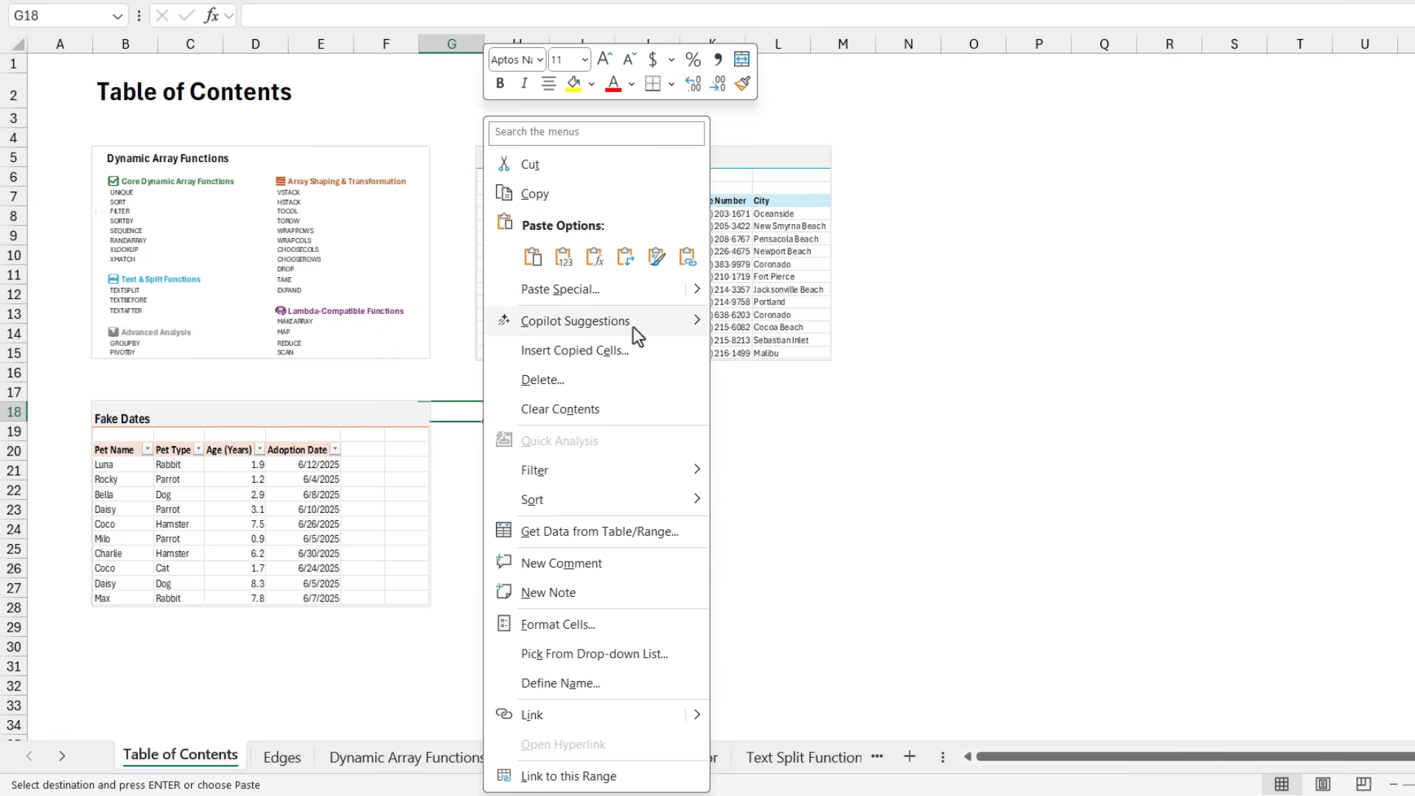
pyautogui.moveTo(562, 288)
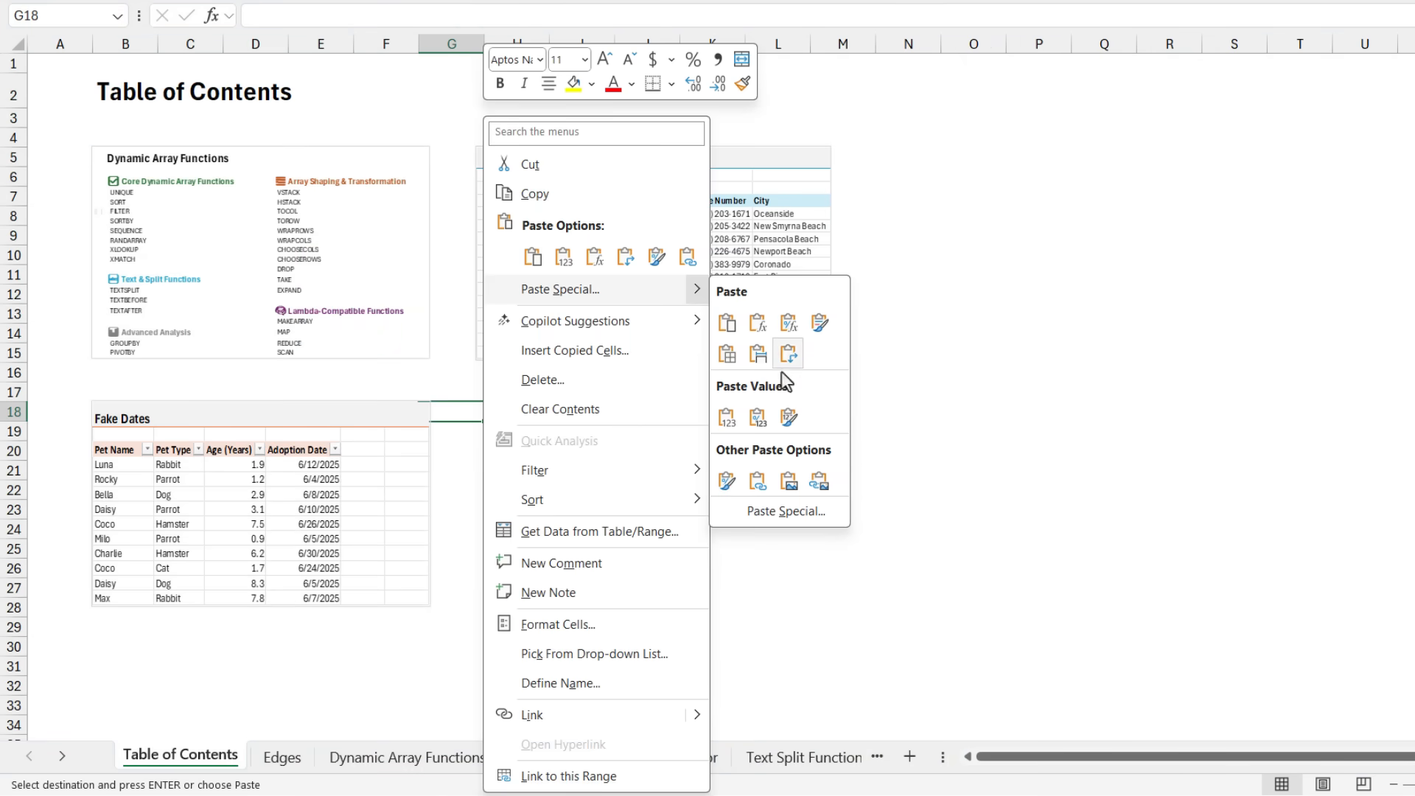
pyautogui.click(817, 479)
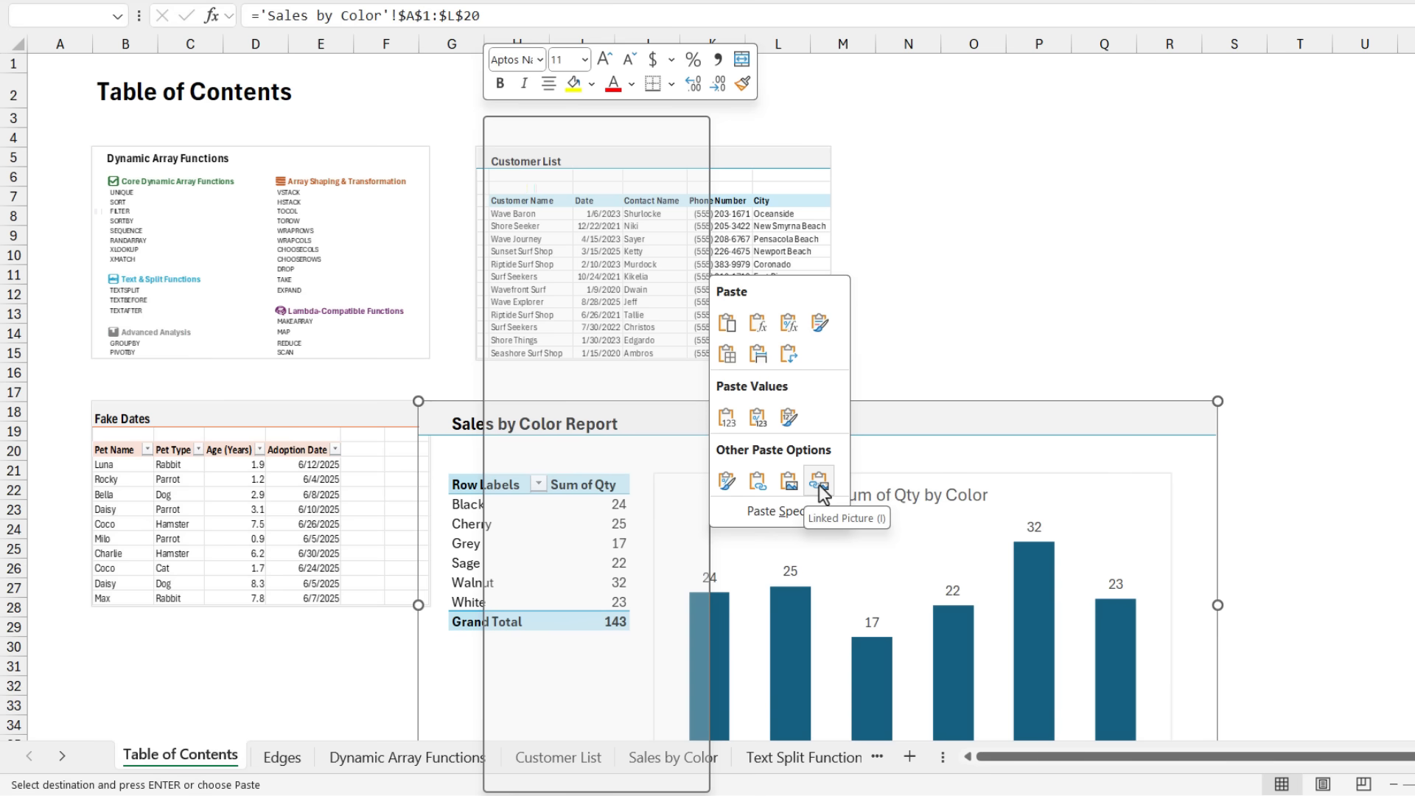
# Paste a linked picture, shrink it, and hyperlink it to 'Sales by Color'!A1
pyautogui.click(817, 478)
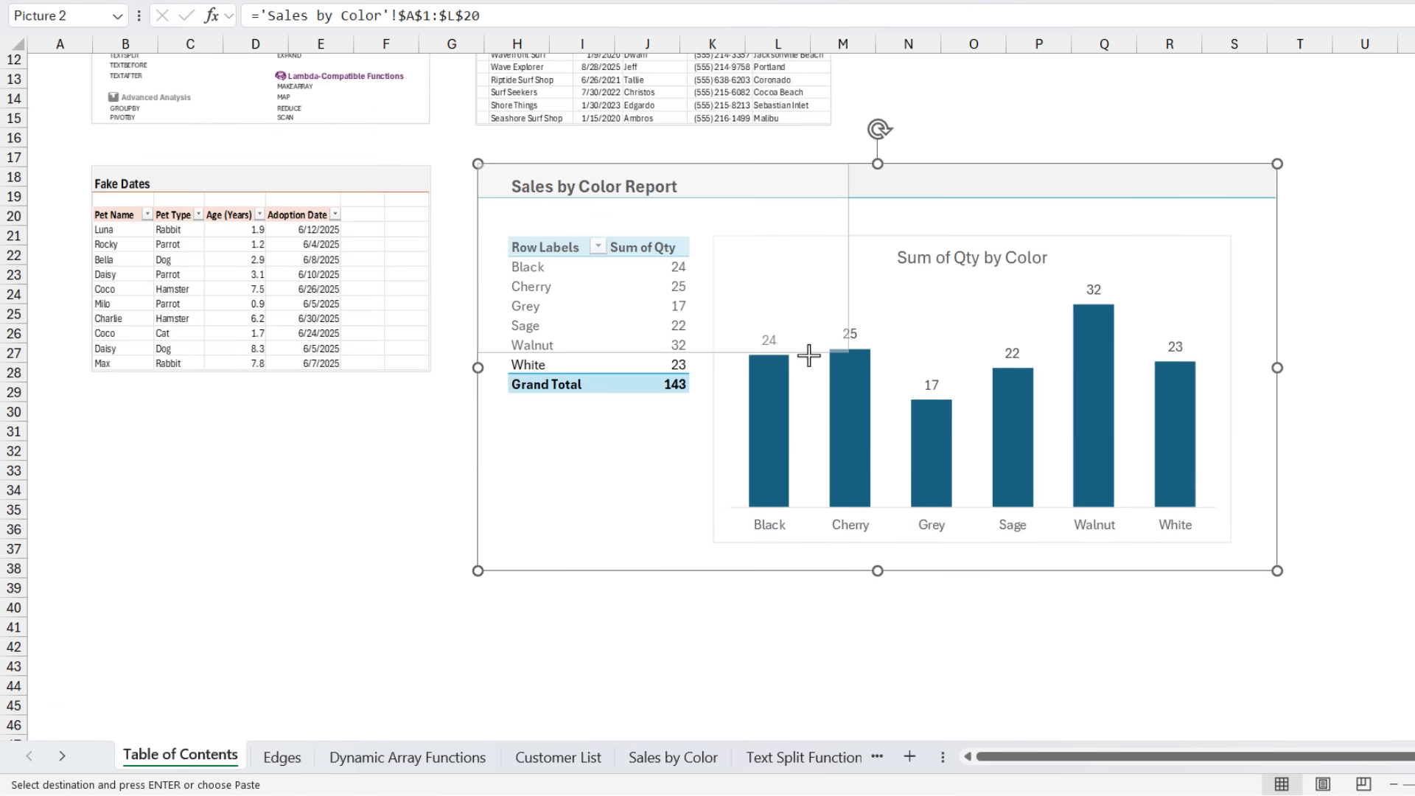
pyautogui.moveTo(1274, 569); pyautogui.dragTo(887, 371)
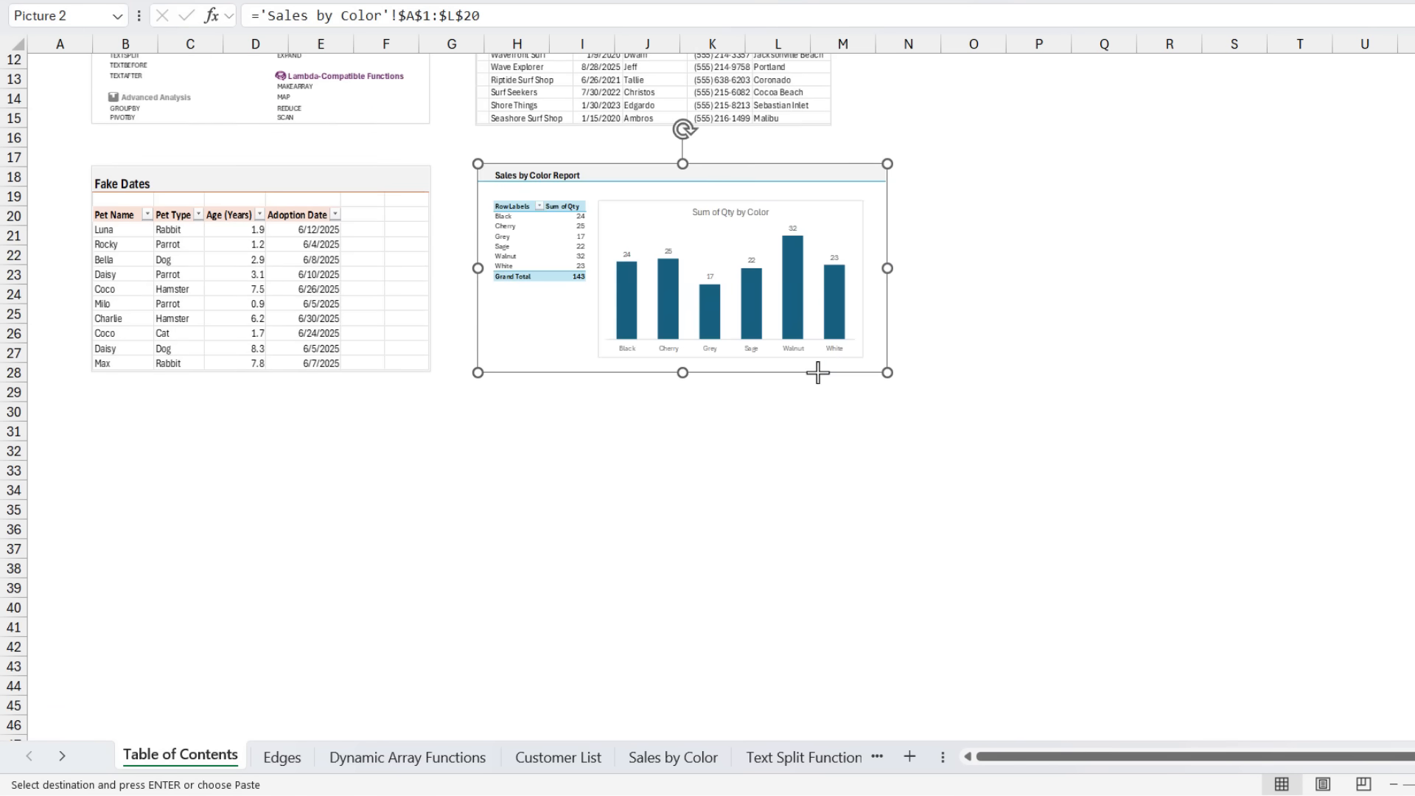
pyautogui.rightClick(816, 373)
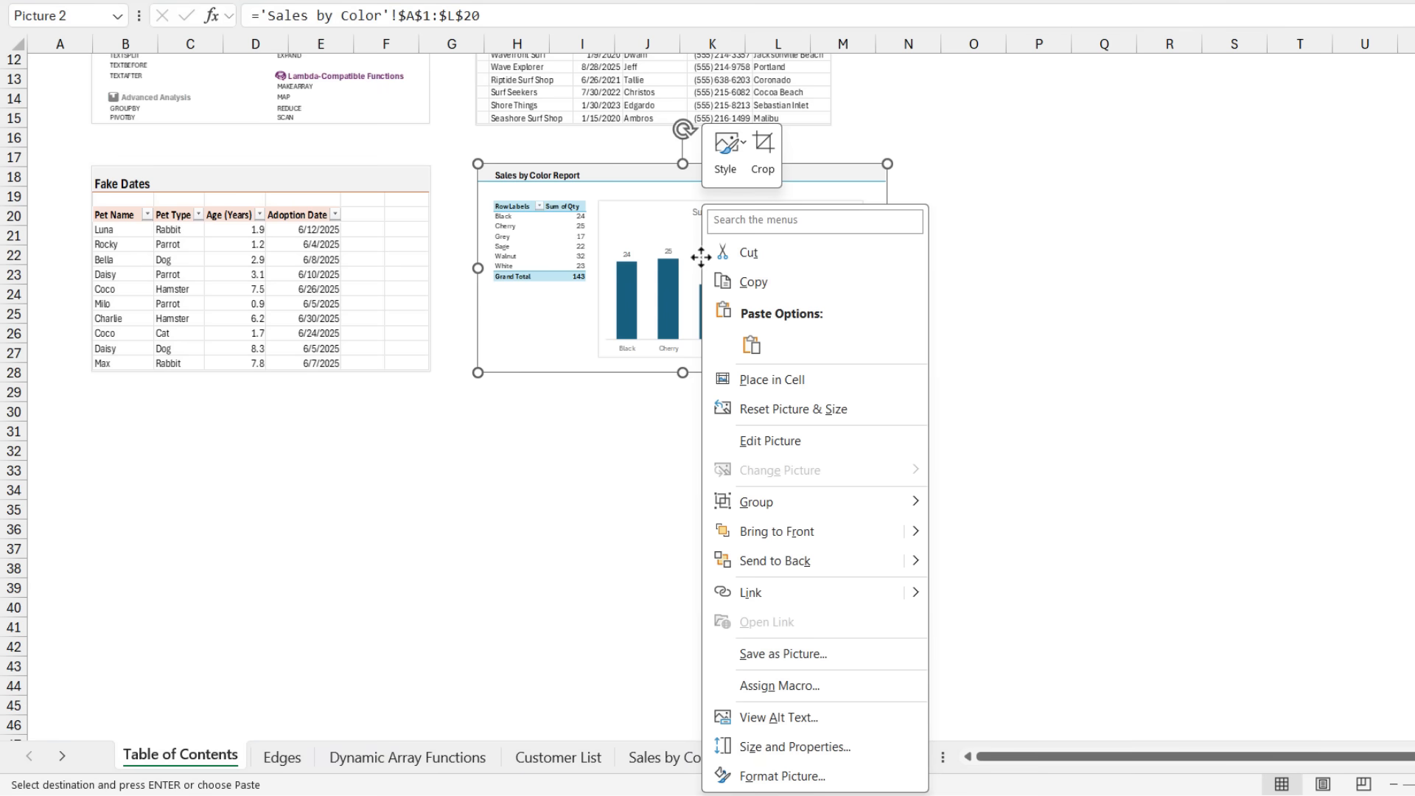
pyautogui.click(750, 592)
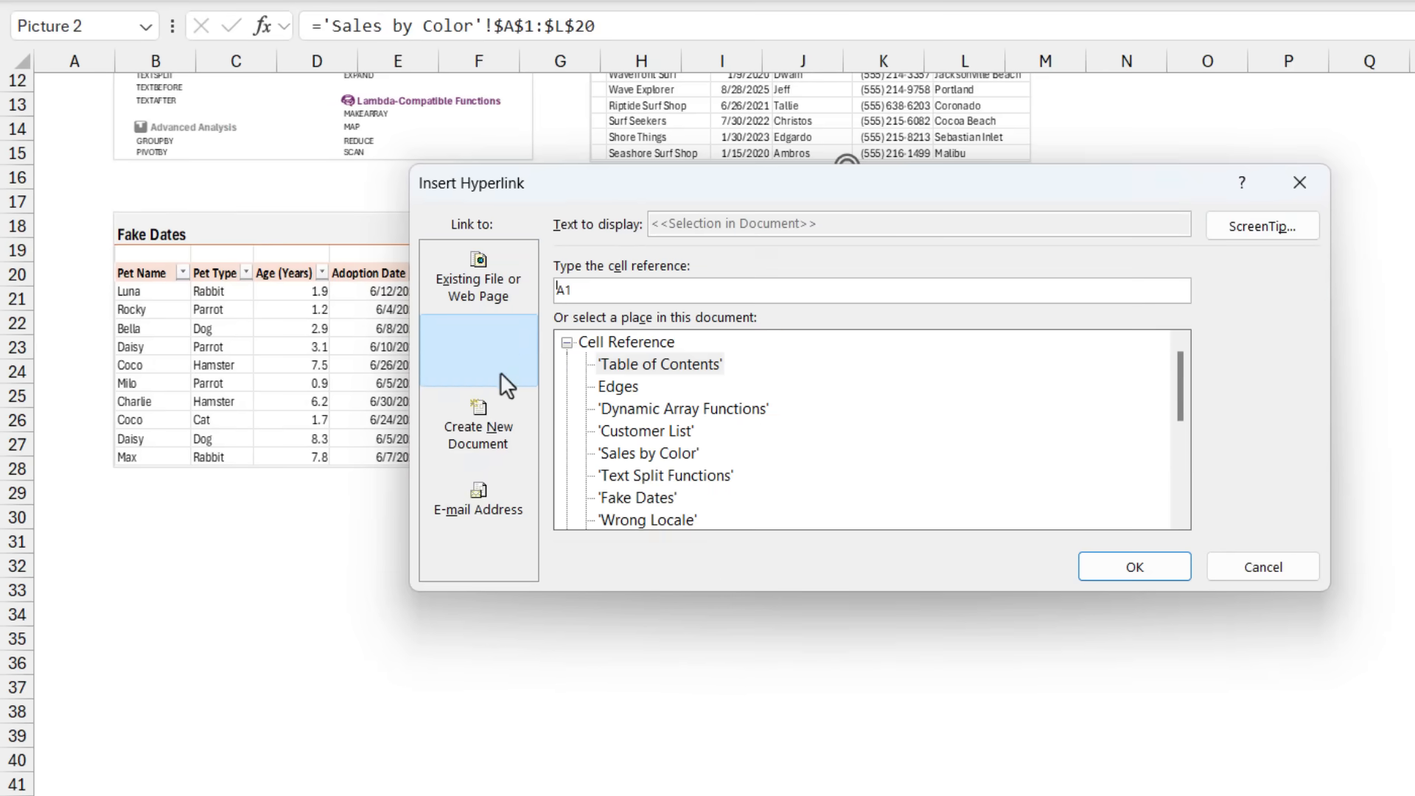
pyautogui.click(479, 350)
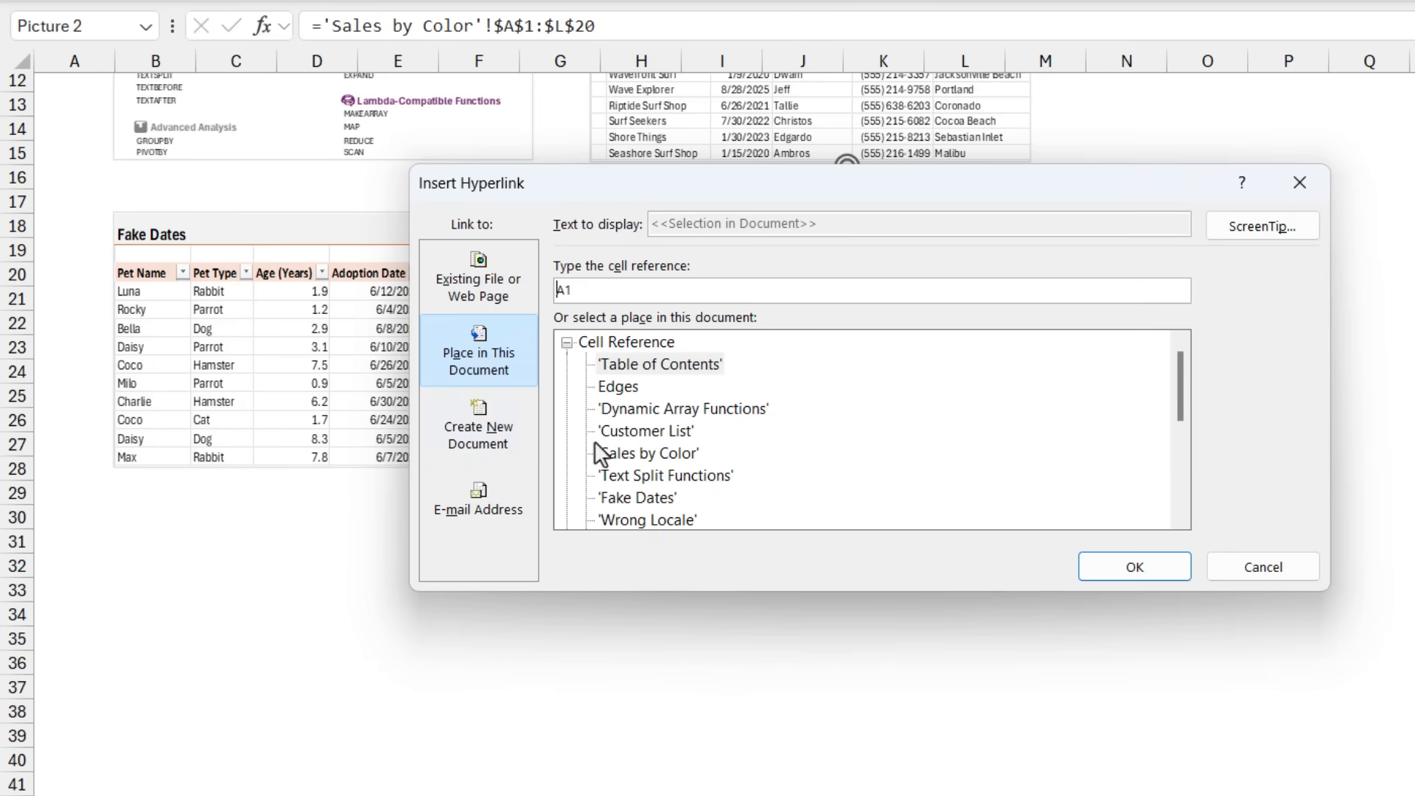
pyautogui.click(654, 452)
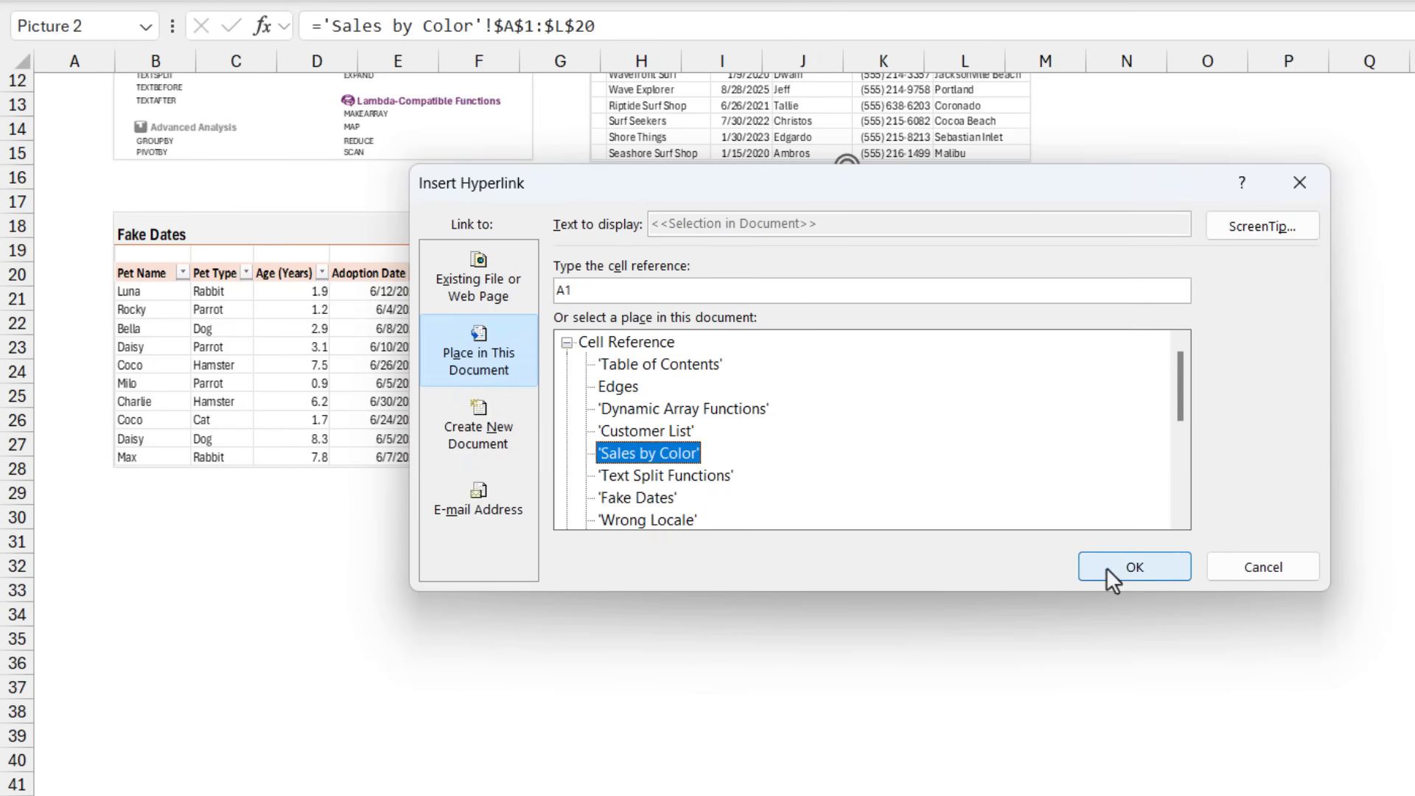
pyautogui.click(1133, 567)
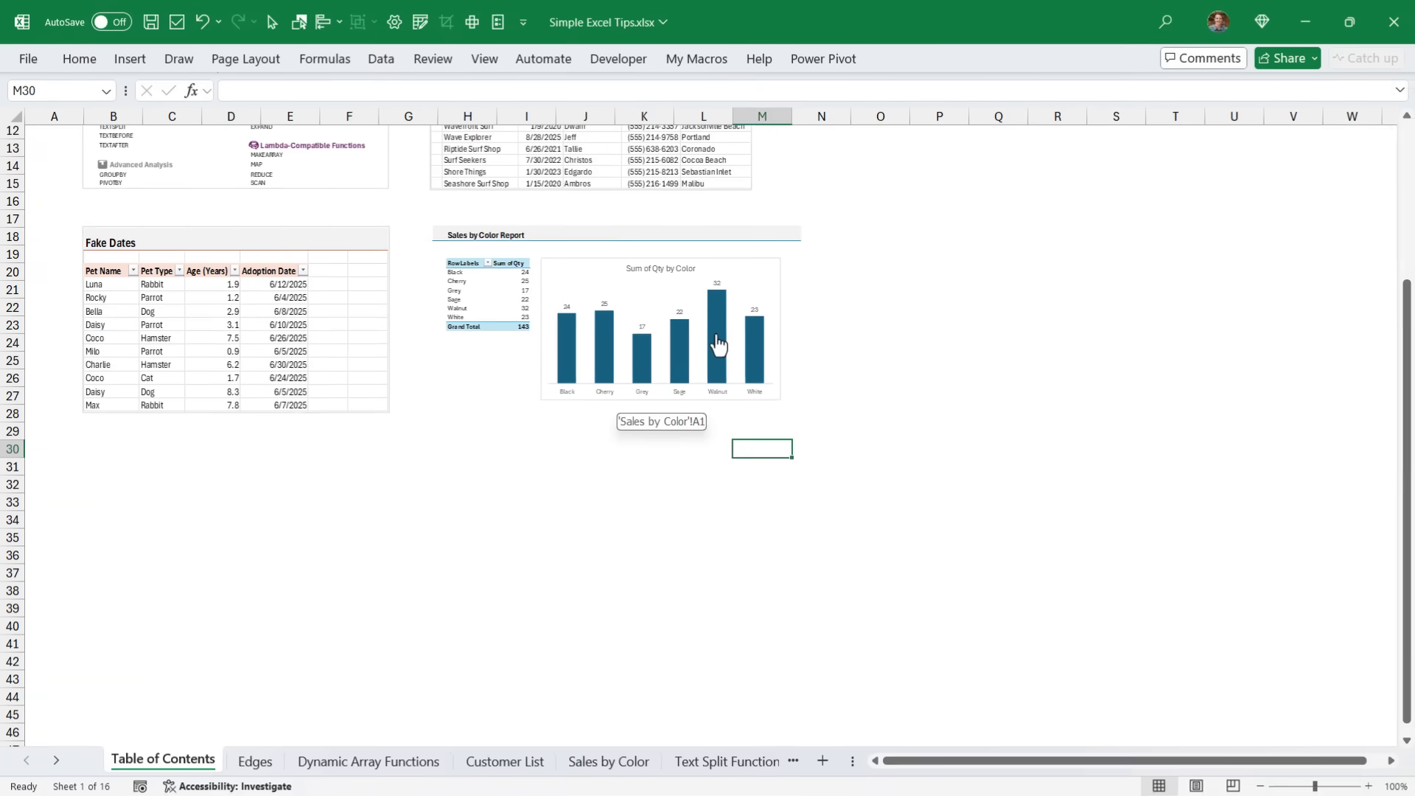
# Follow the tile's link to Sales by Color and fill the chart bars green
pyautogui.click(608, 761)
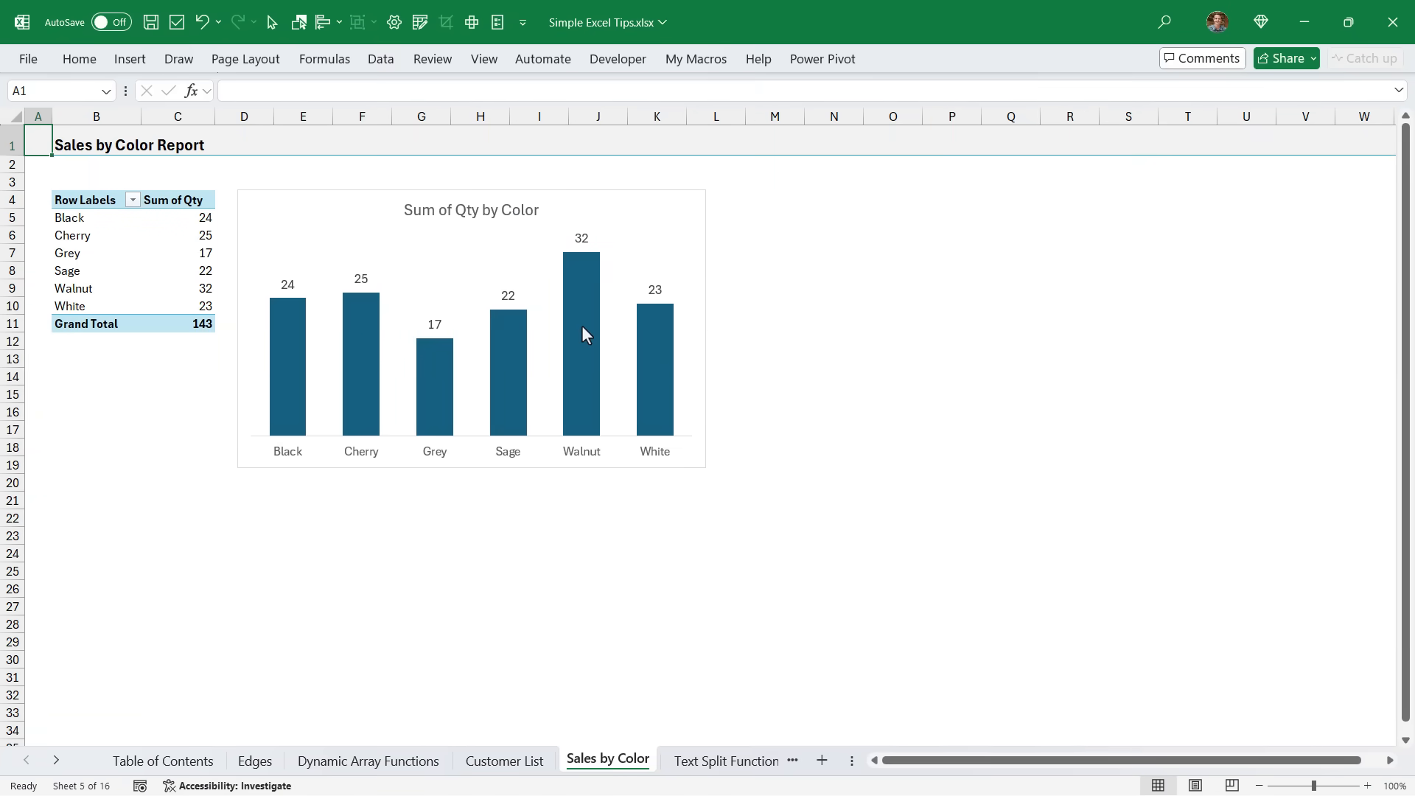
pyautogui.click(581, 311)
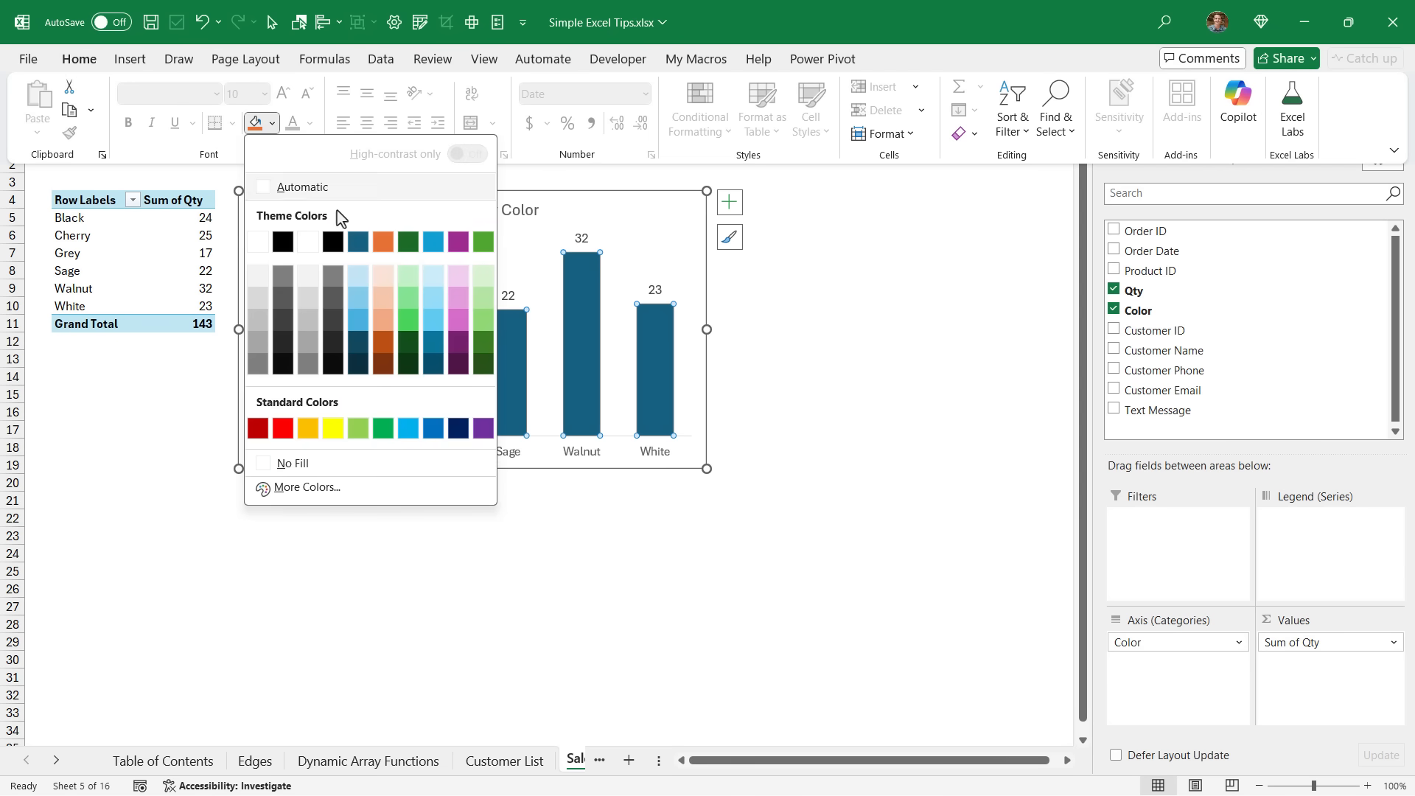
pyautogui.click(355, 427)
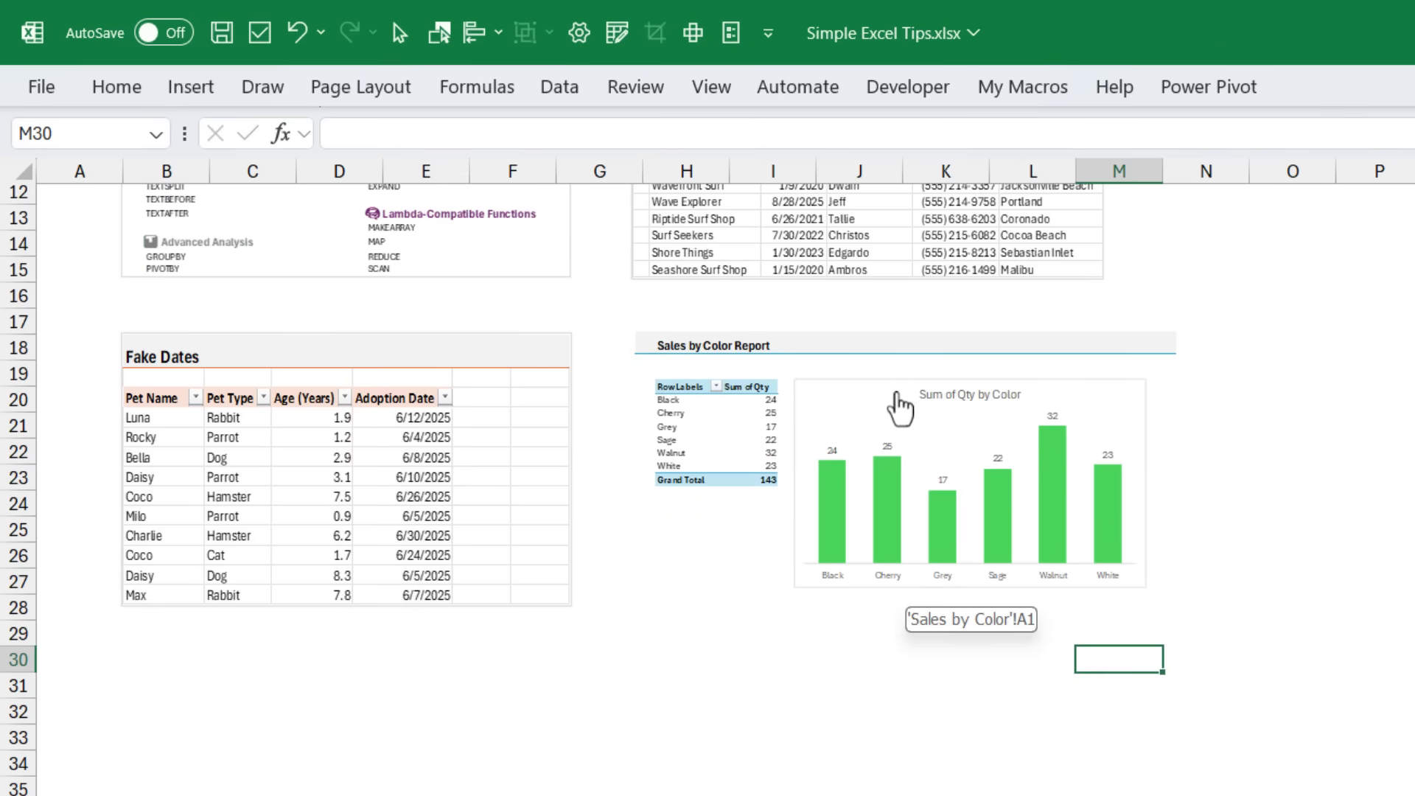
pyautogui.moveTo(973, 446)
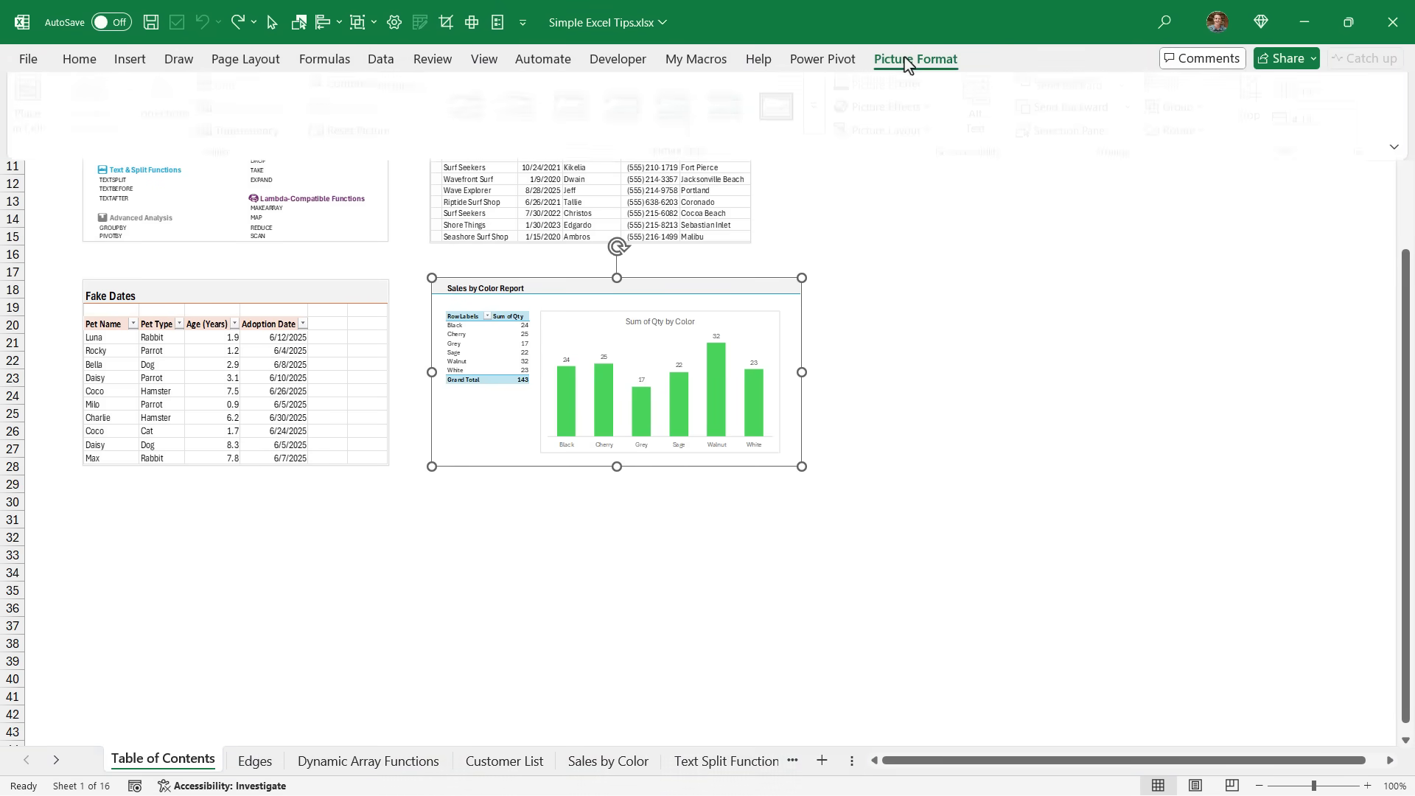
# Crop the right side of the Sales by Color picture tile and set its outline
pyautogui.click(915, 59)
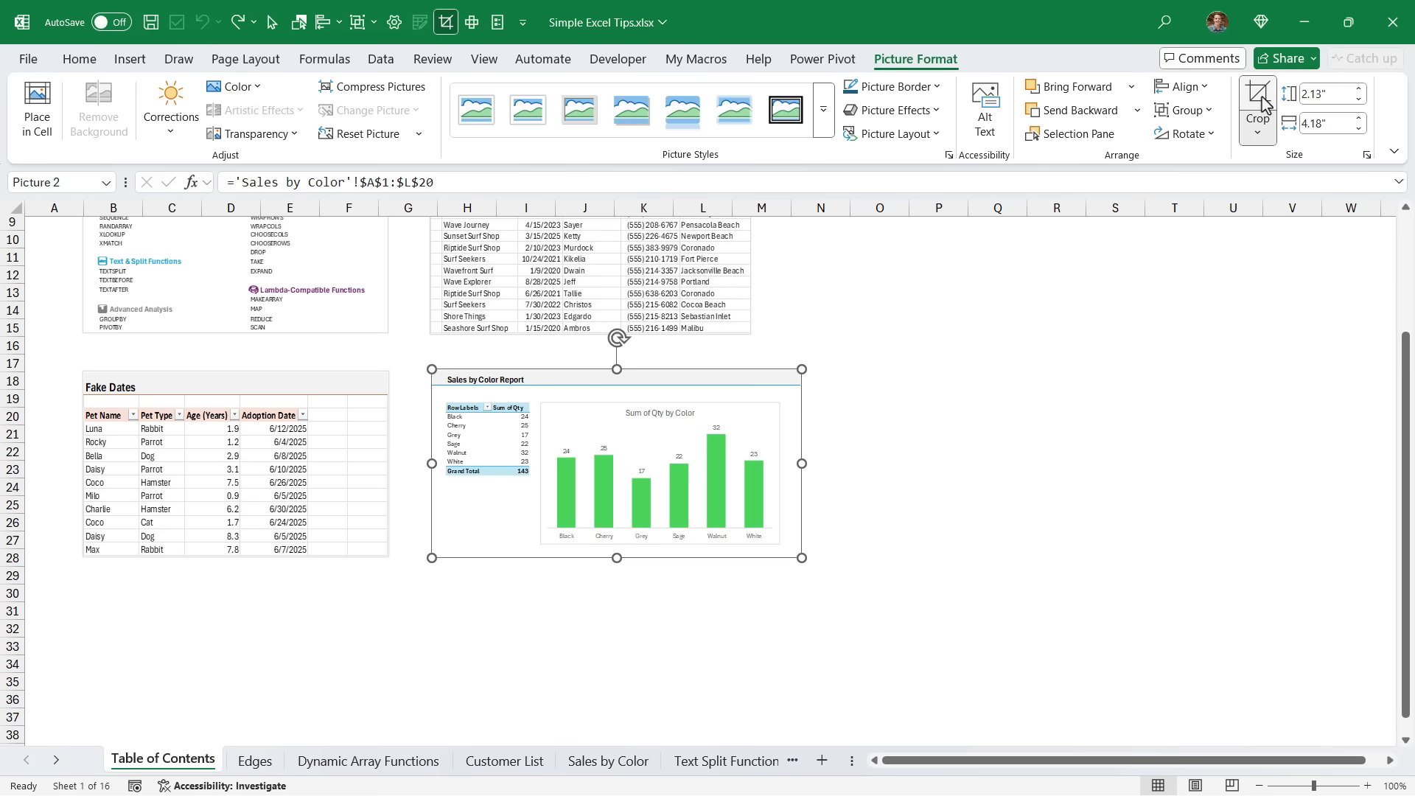
pyautogui.click(1257, 99)
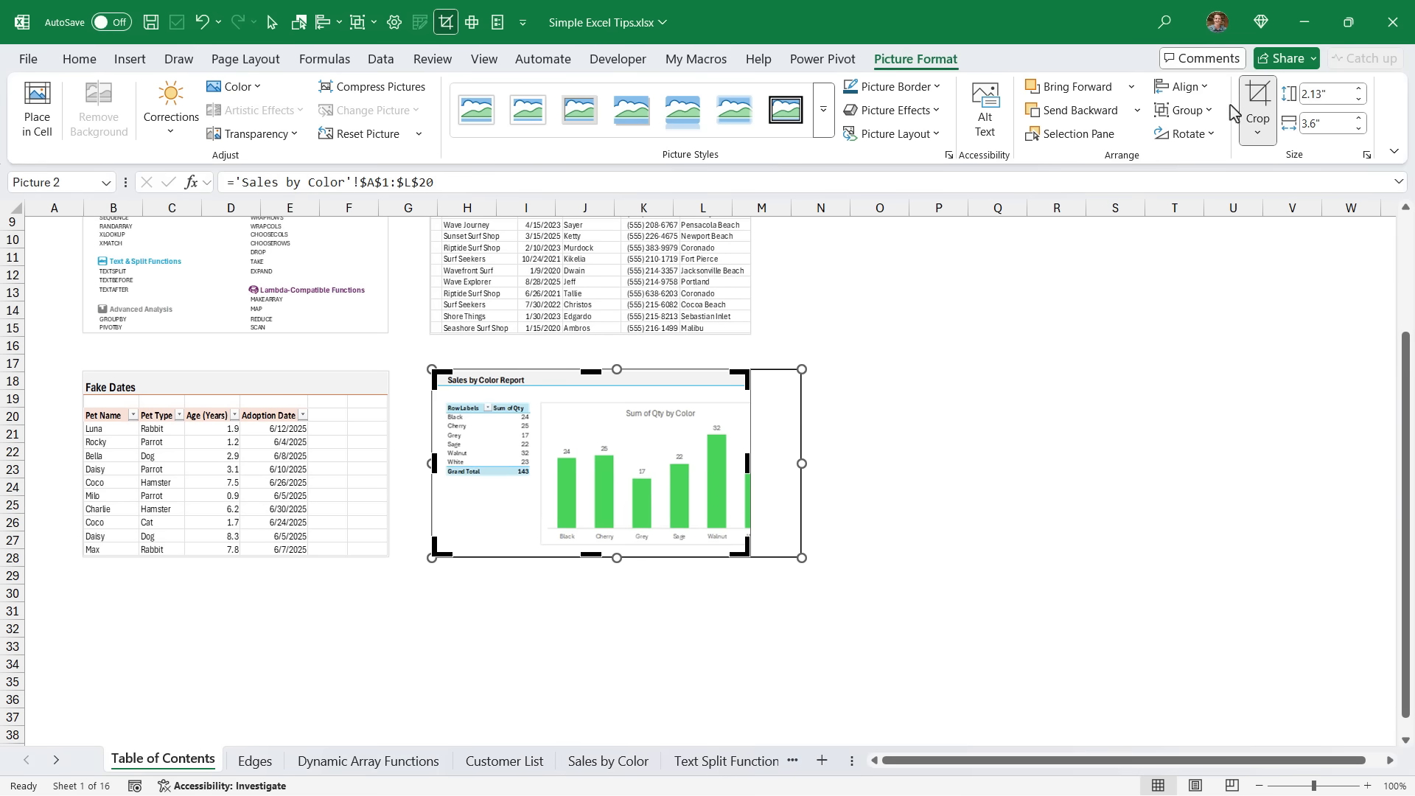
pyautogui.click(891, 87)
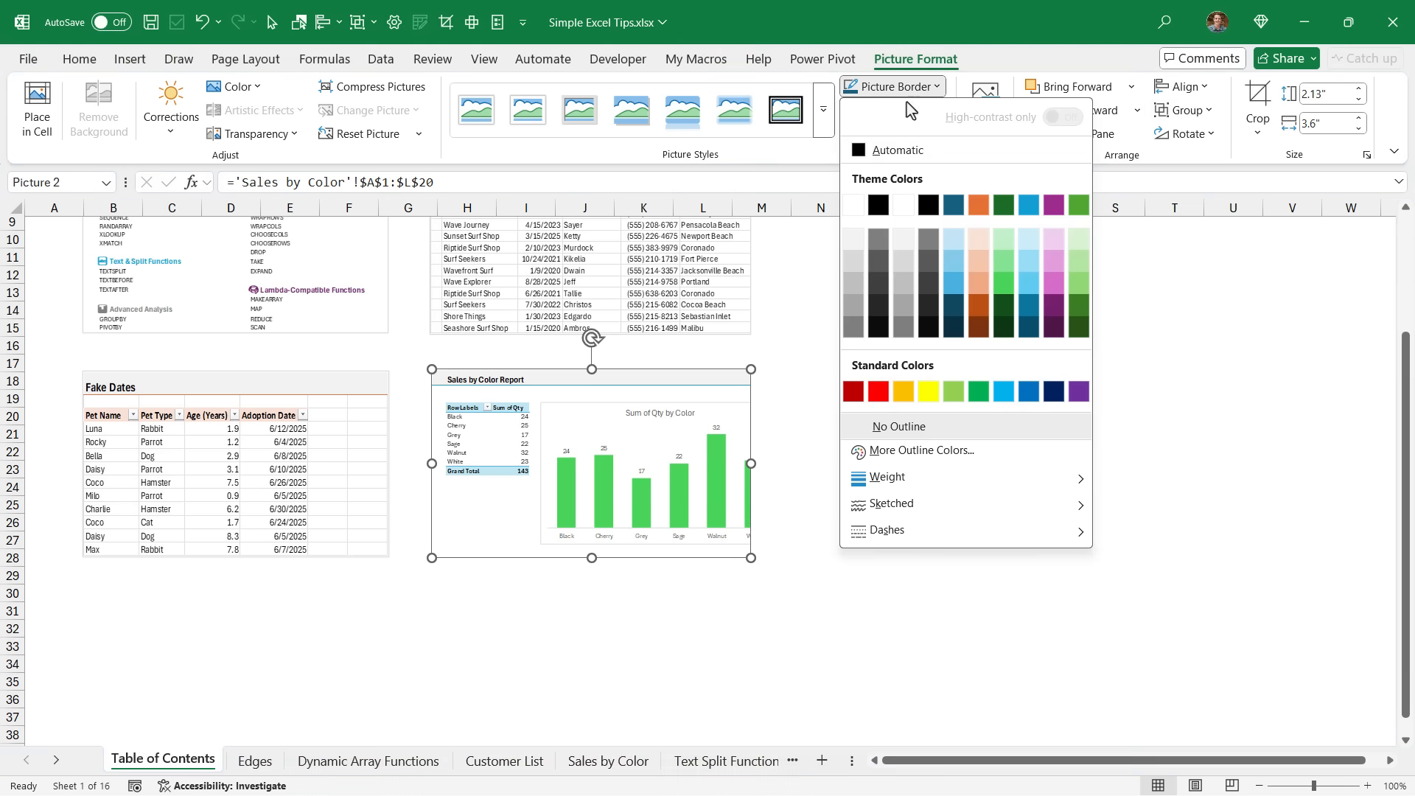
pyautogui.click(819, 451)
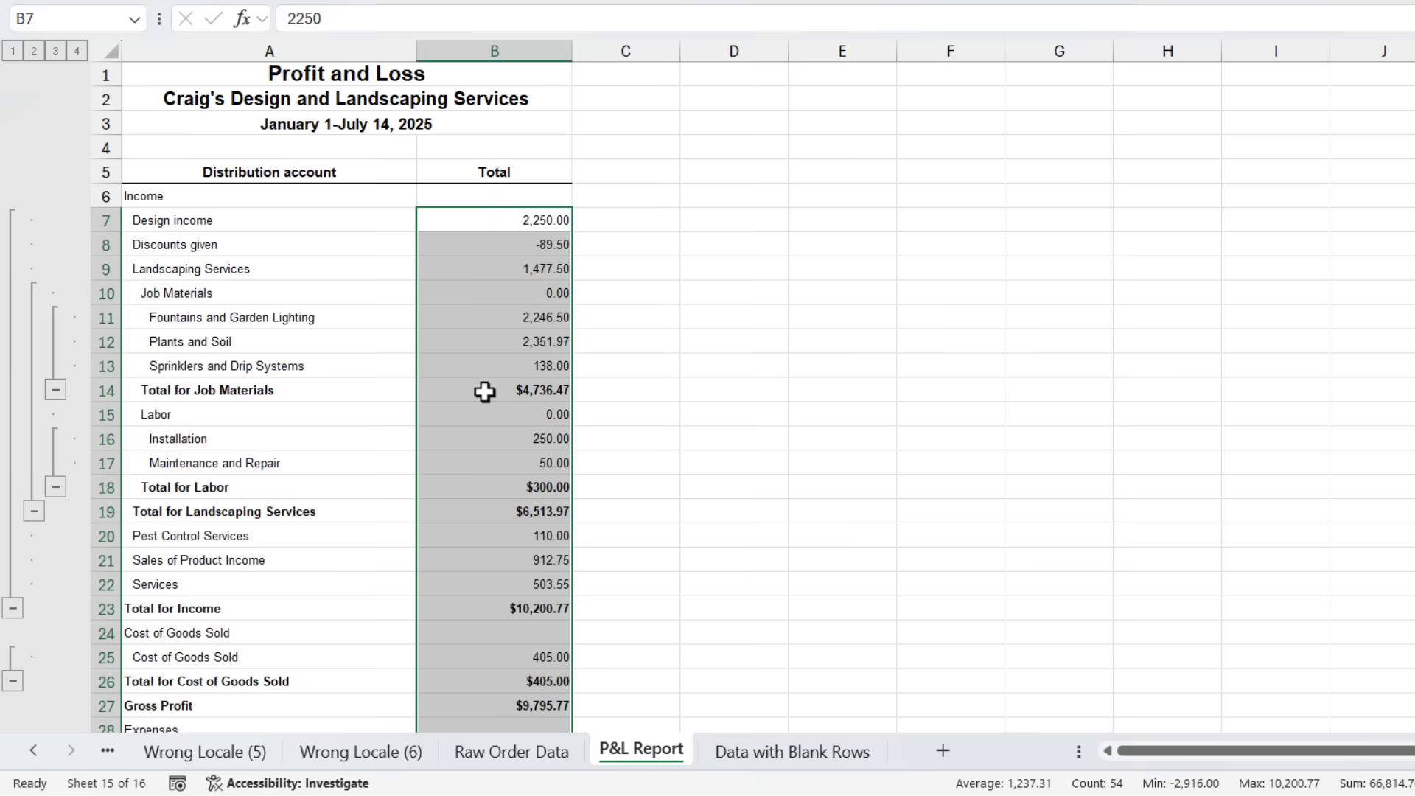
# Outline the Net Income row ($1,642.46) with a border using Ctrl+Shift+7
pyautogui.scroll(-3)
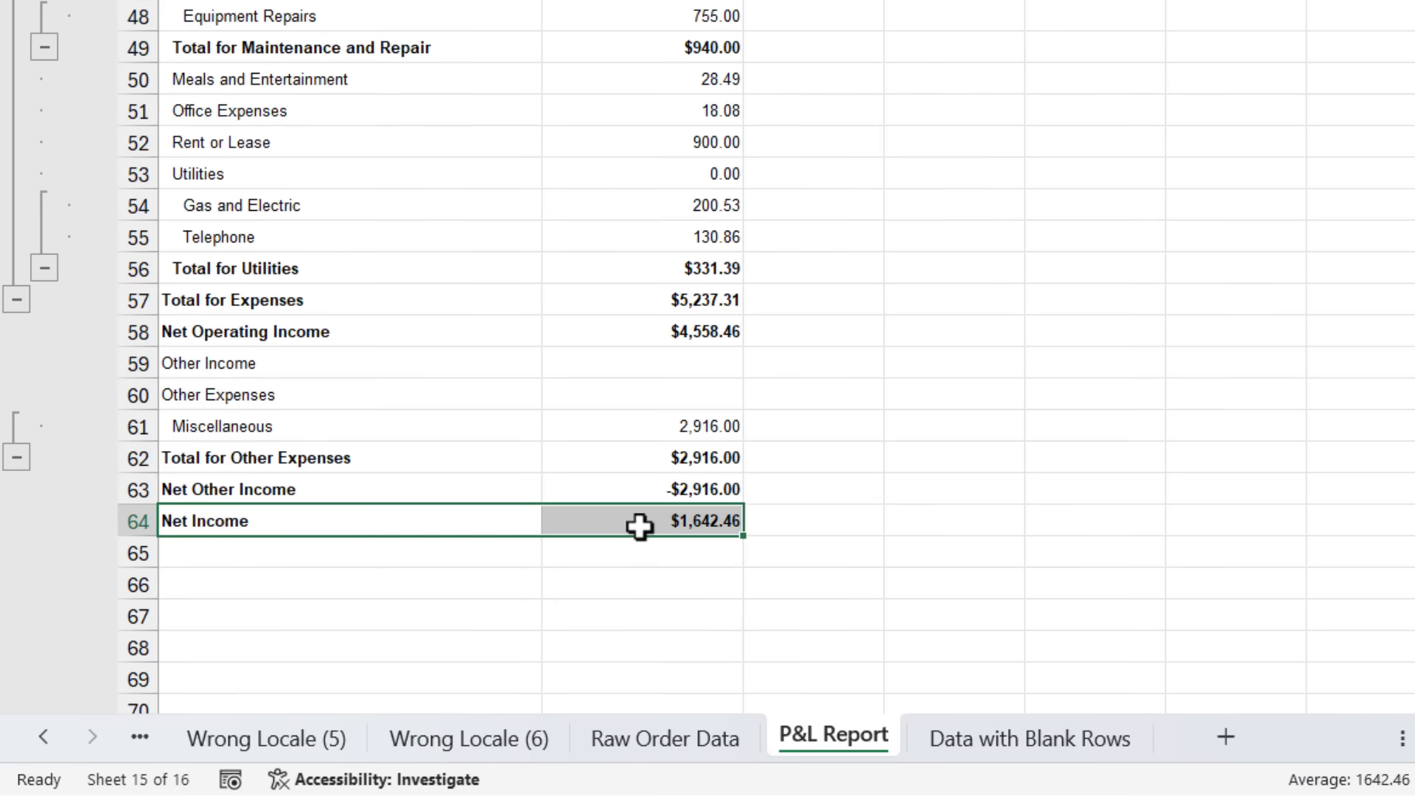
pyautogui.press('ctrl+shift+7')
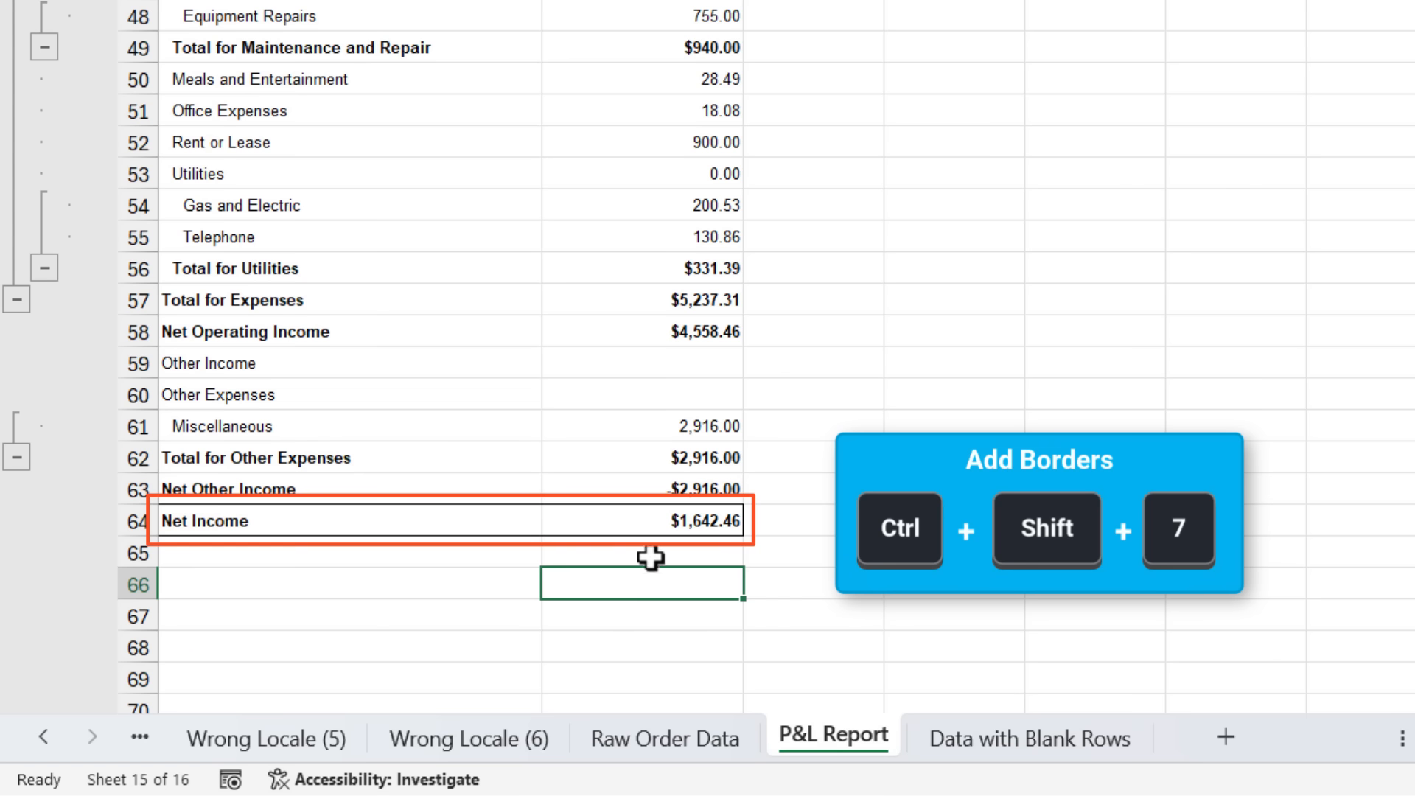
pyautogui.moveTo(479, 534)
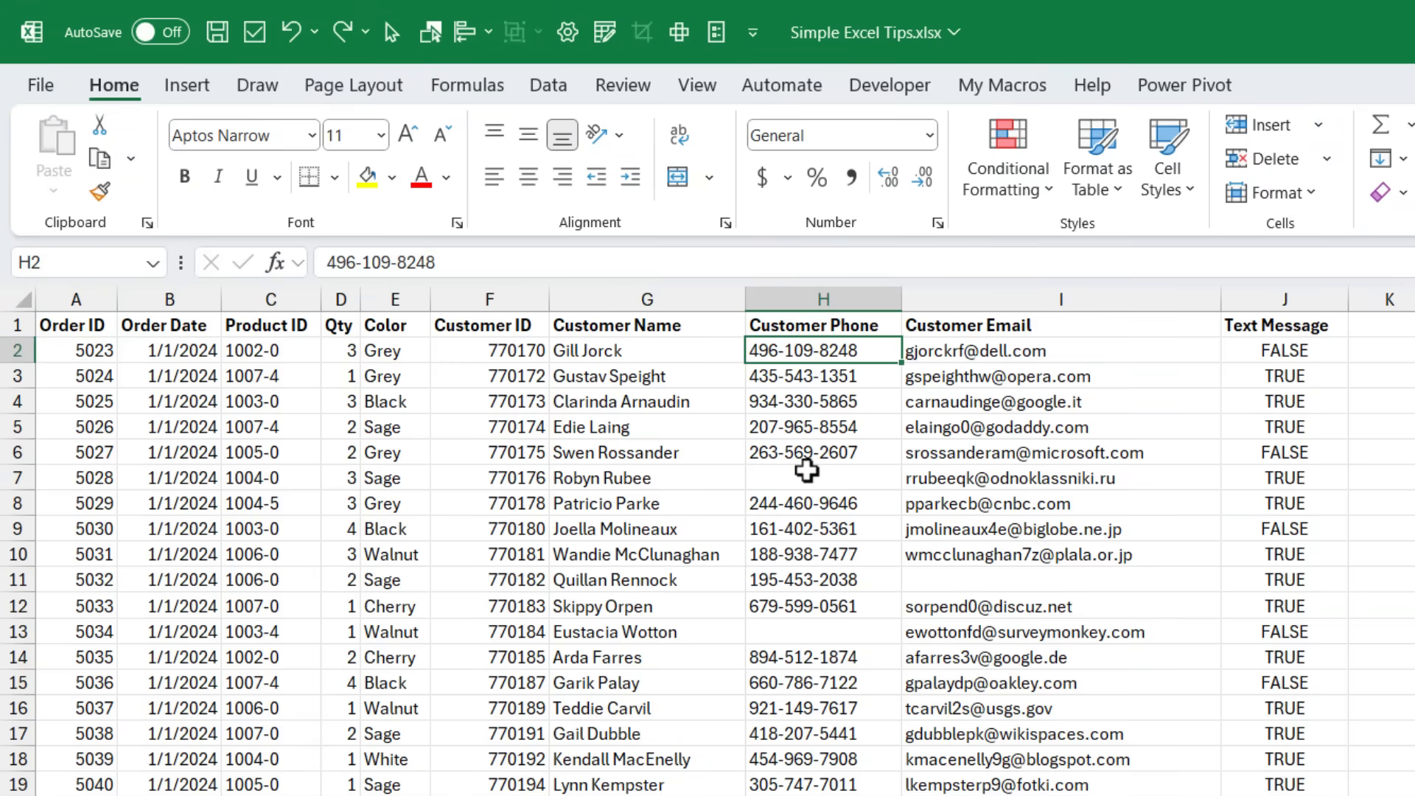
# Select blank phone and email cells like H13 and I11 via Go To Special, and fill them yellow
pyautogui.click(1059, 579)
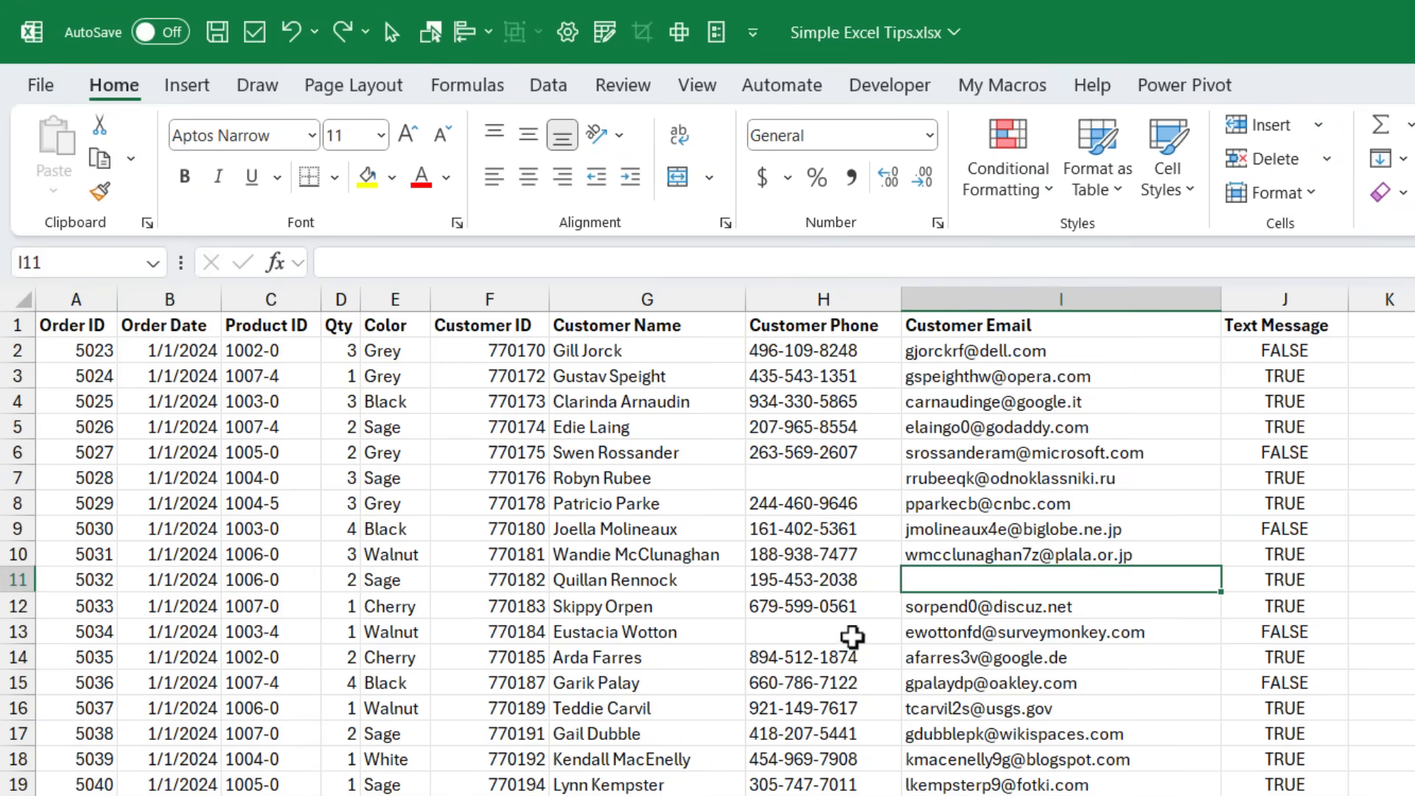
pyautogui.click(821, 632)
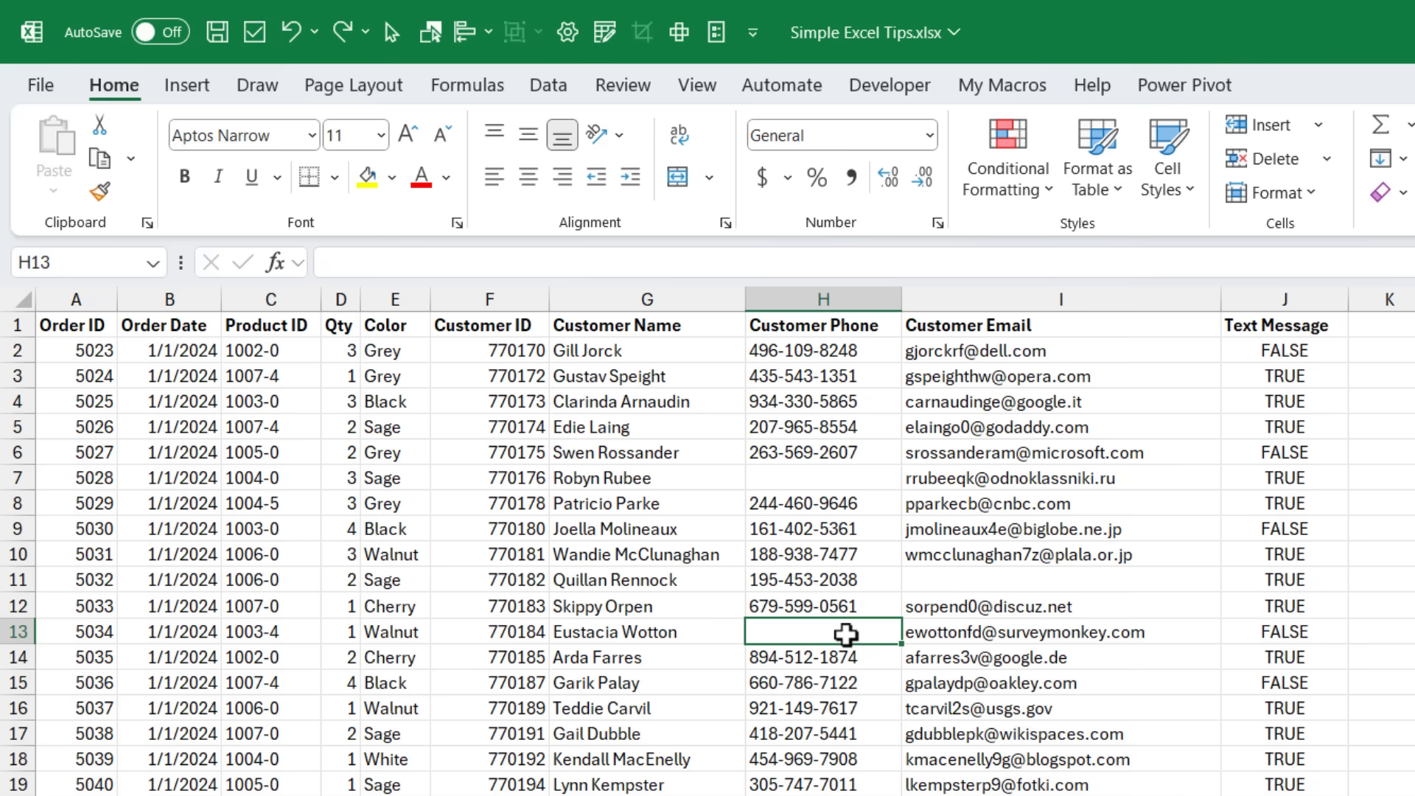
pyautogui.press('Ctrl+g')
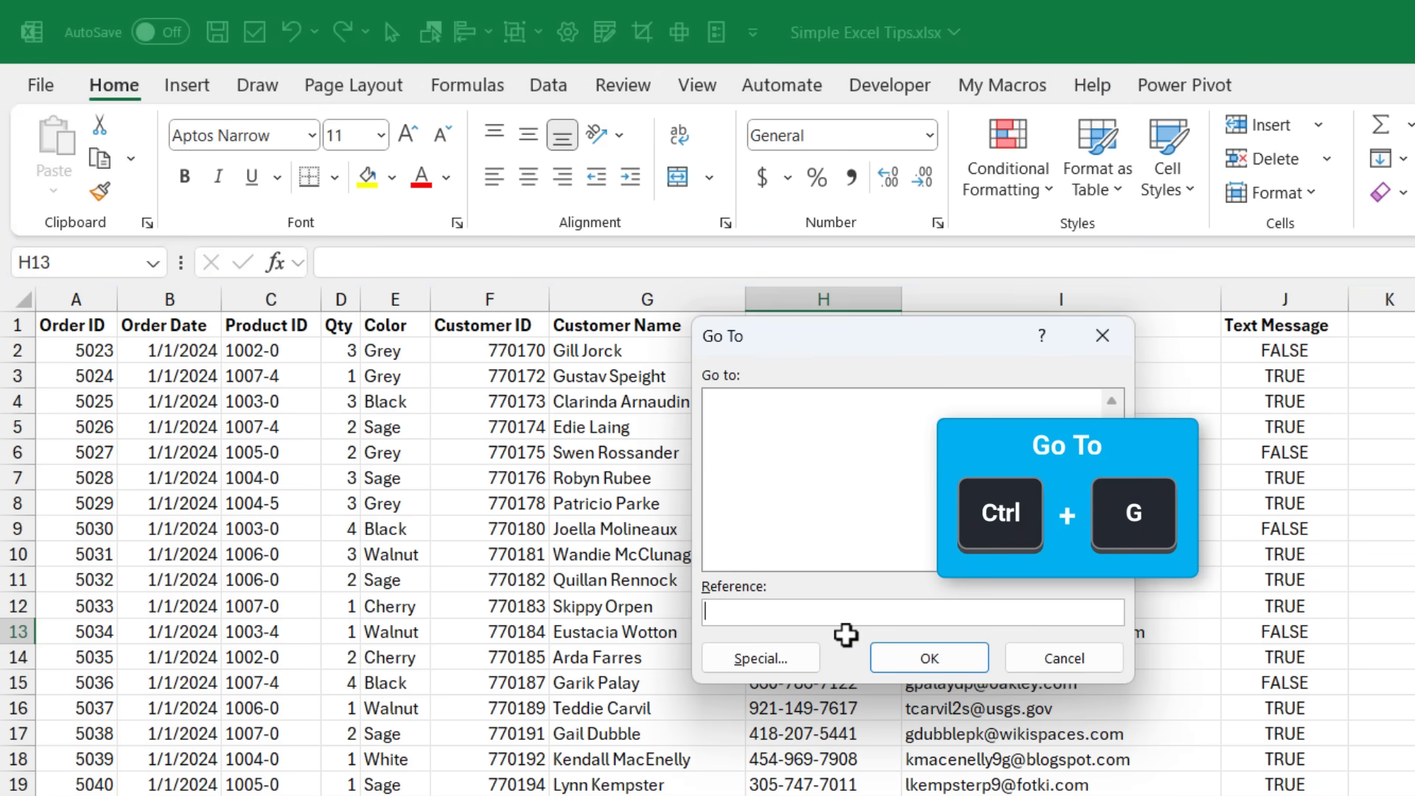
pyautogui.click(760, 656)
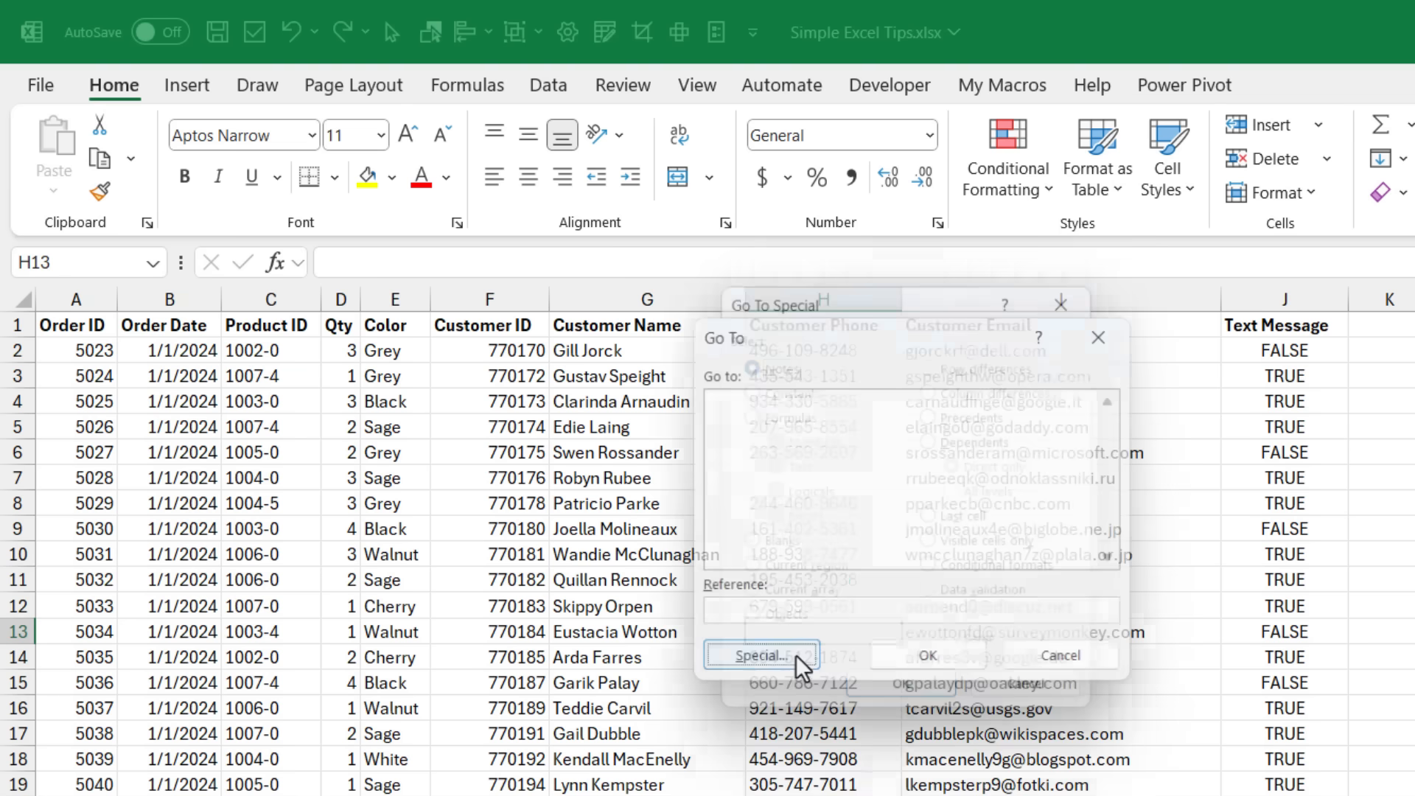
pyautogui.click(761, 655)
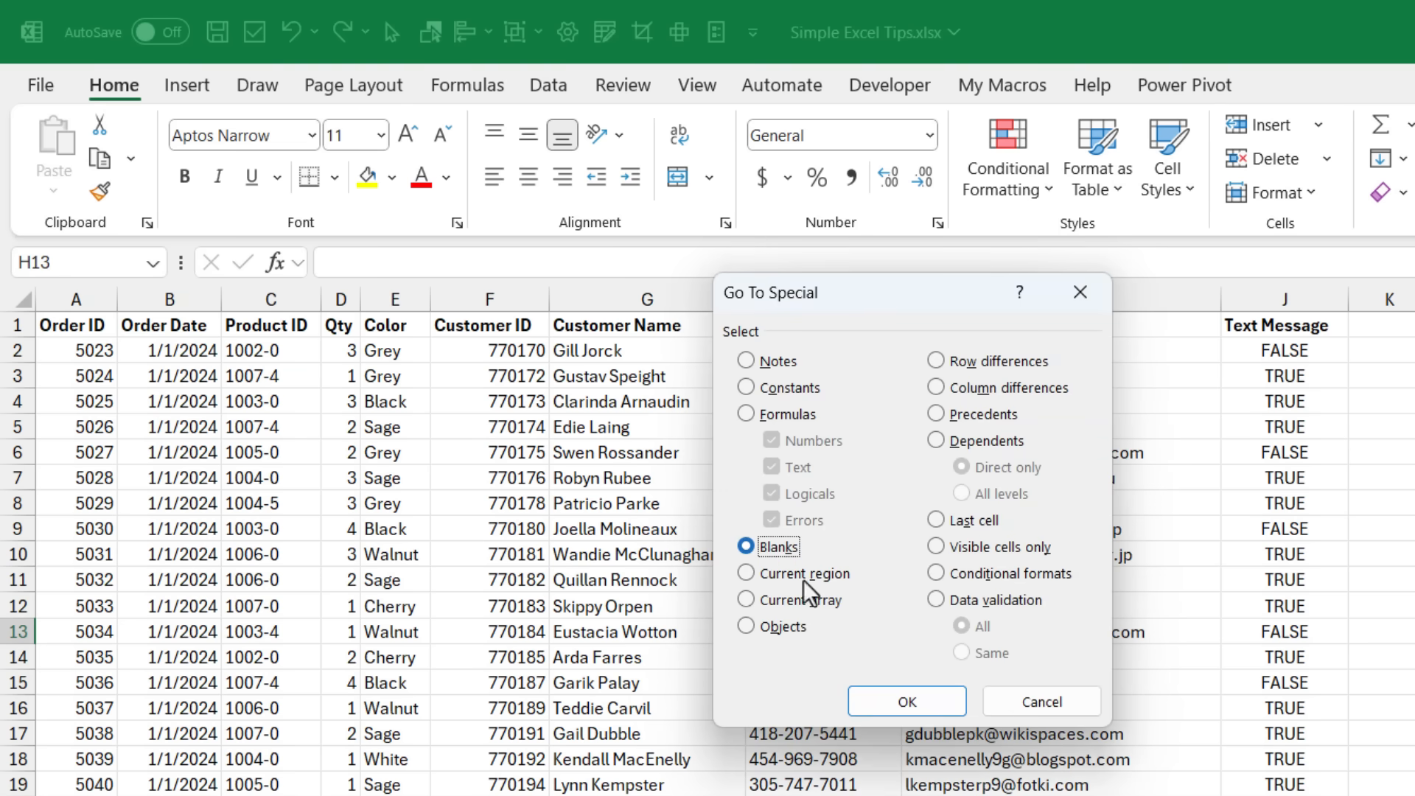
pyautogui.click(906, 701)
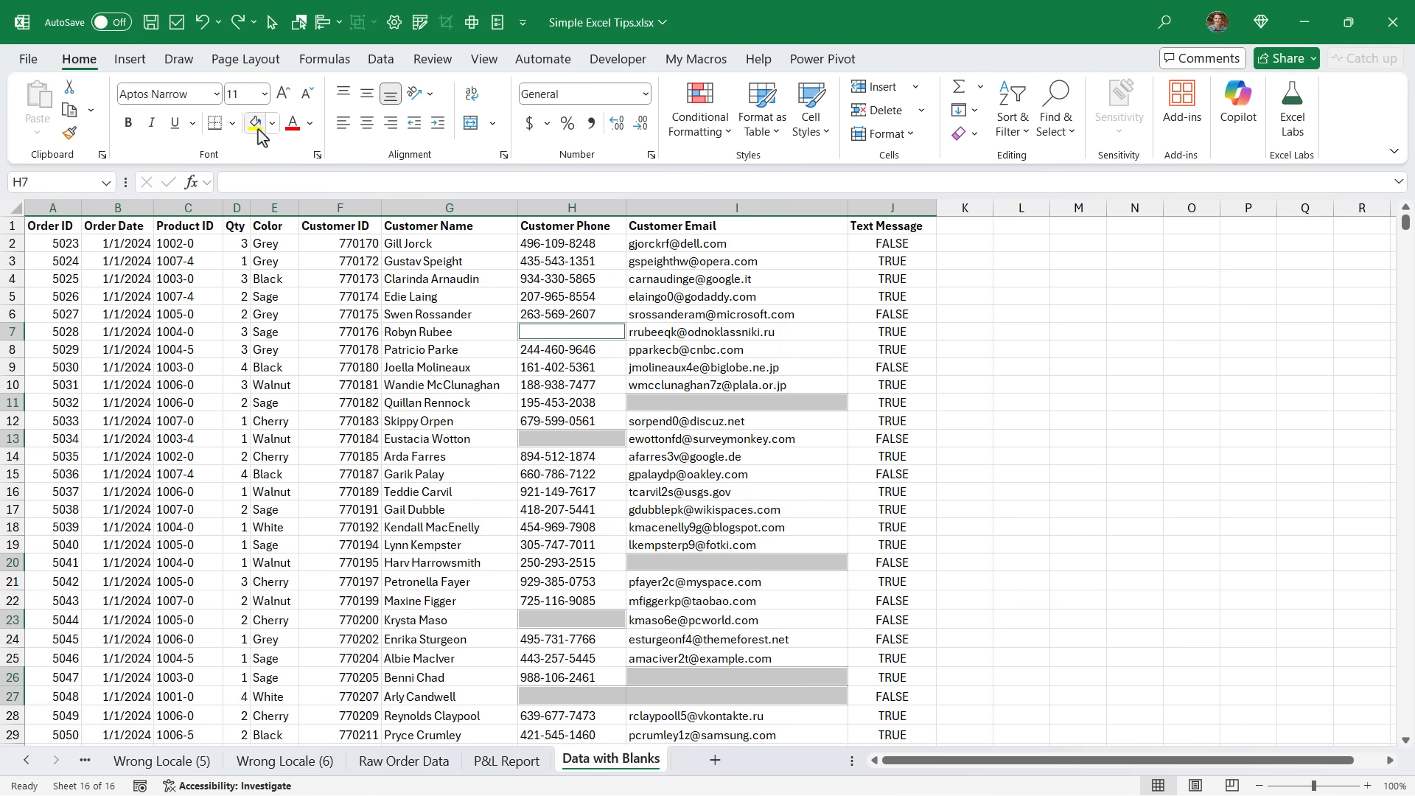
pyautogui.click(256, 124)
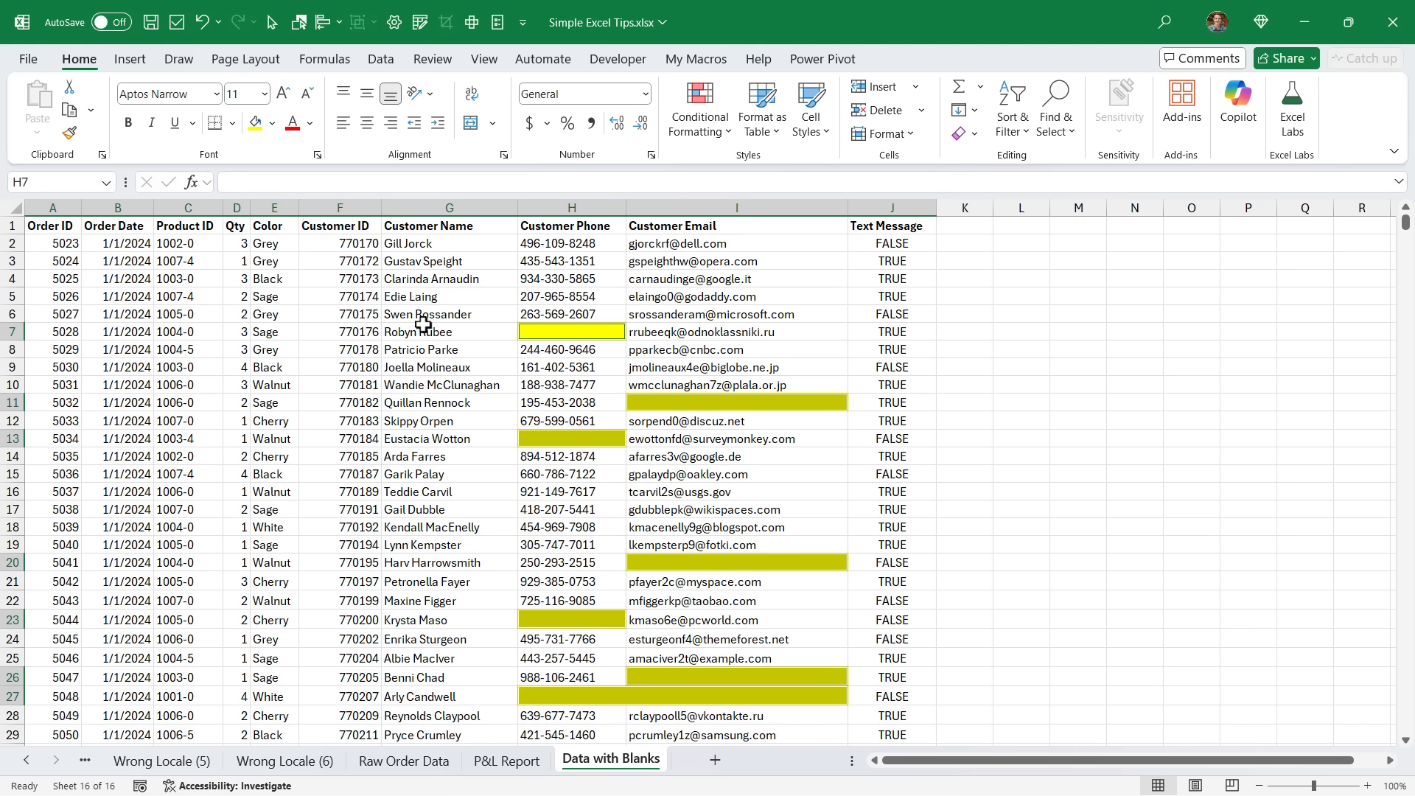
pyautogui.click(570, 349)
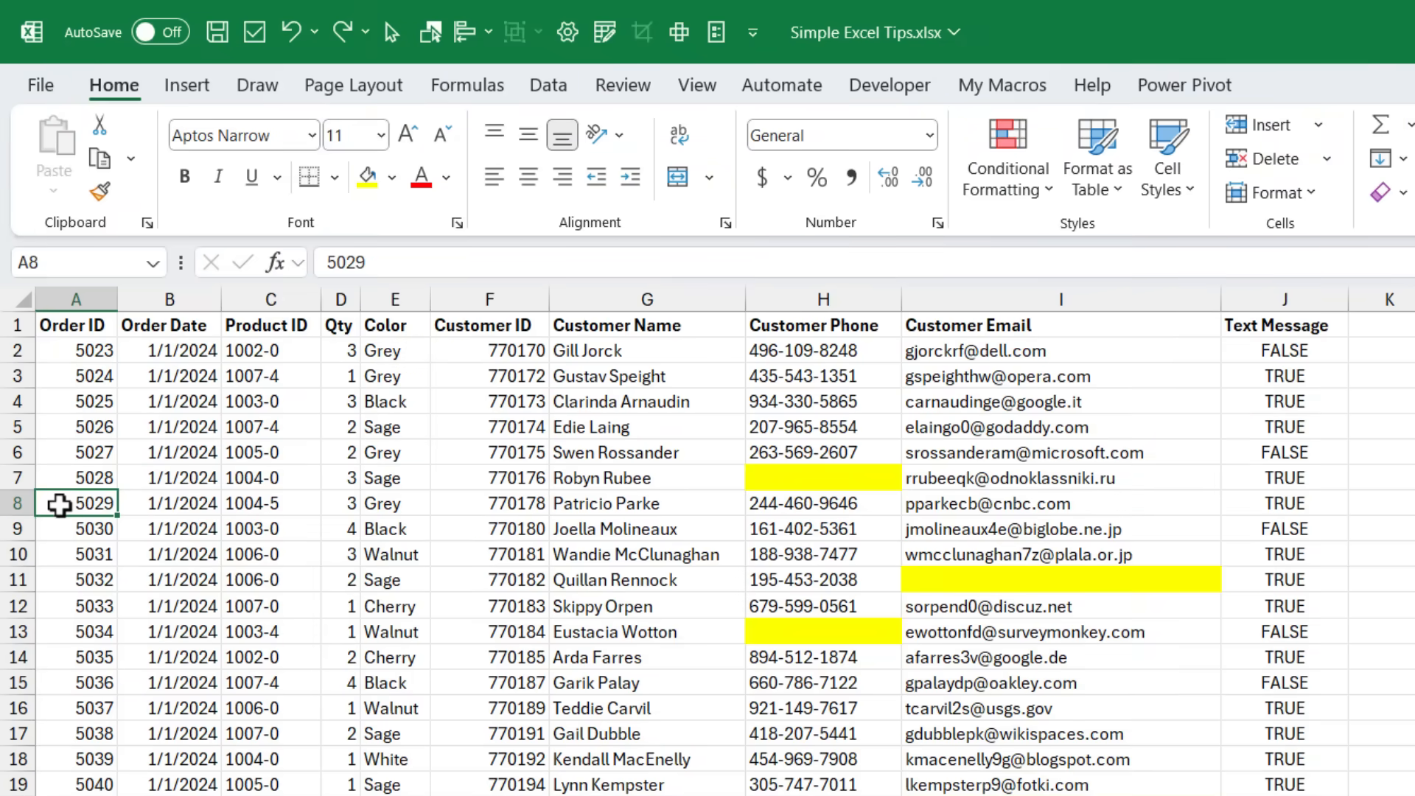
pyautogui.click(21, 503)
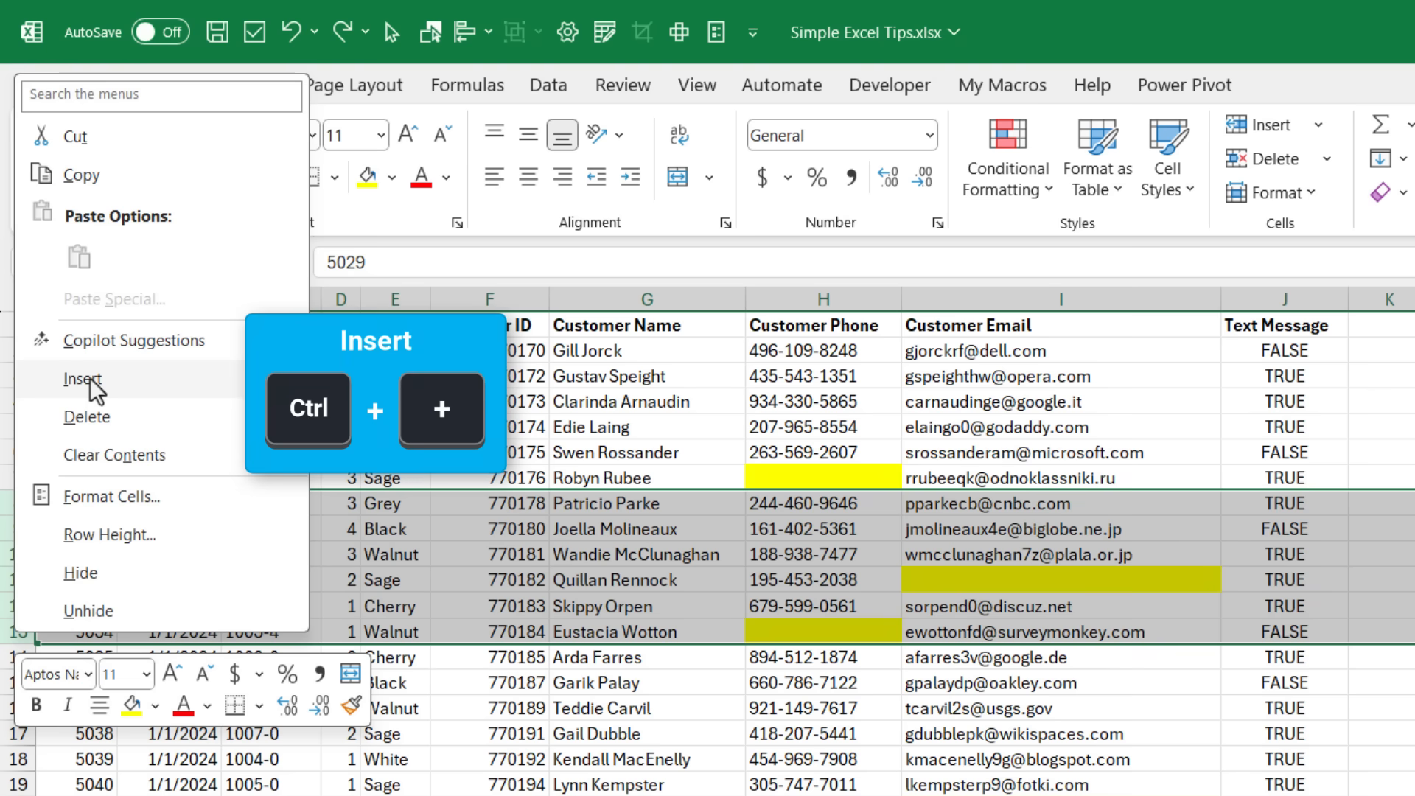
pyautogui.click(82, 378)
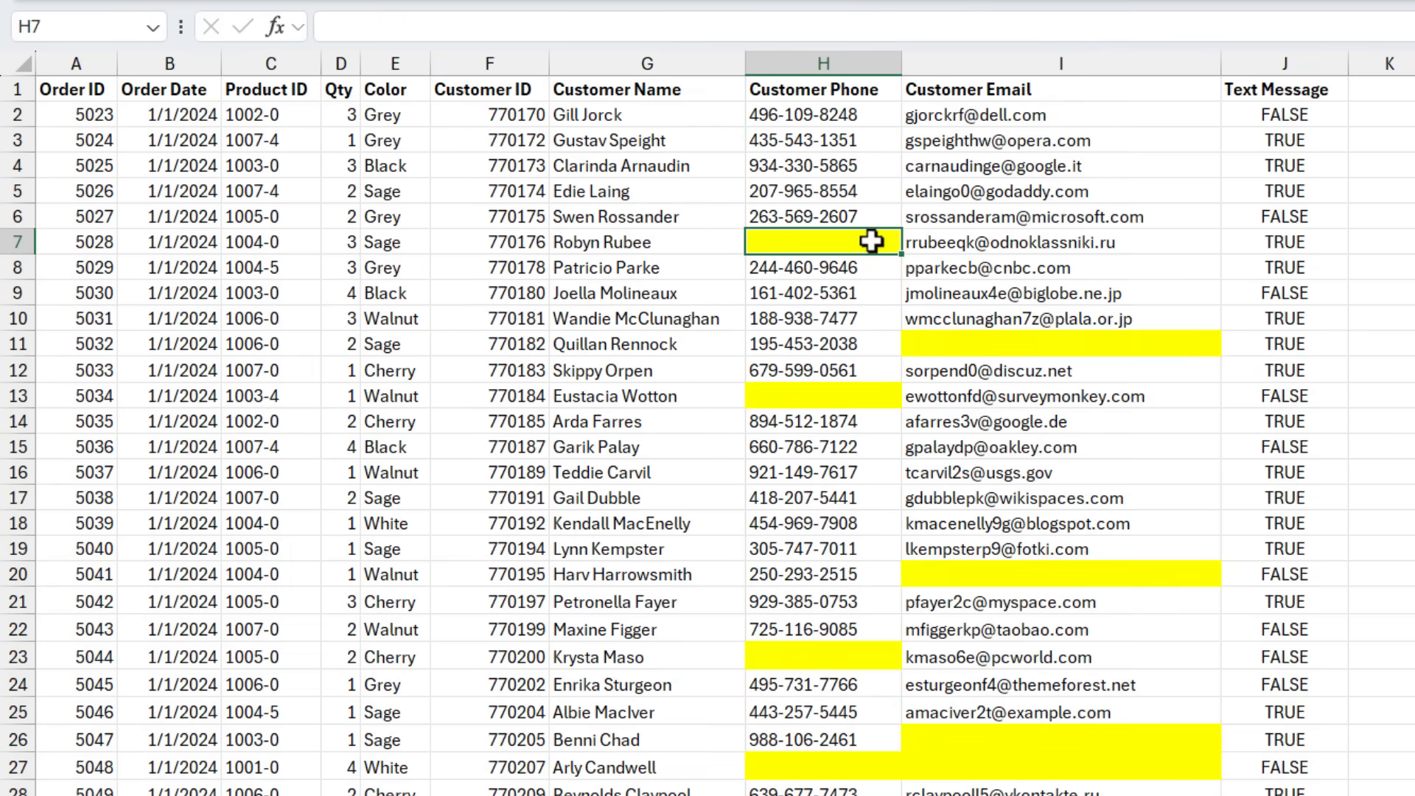
pyautogui.press('shift+f2')
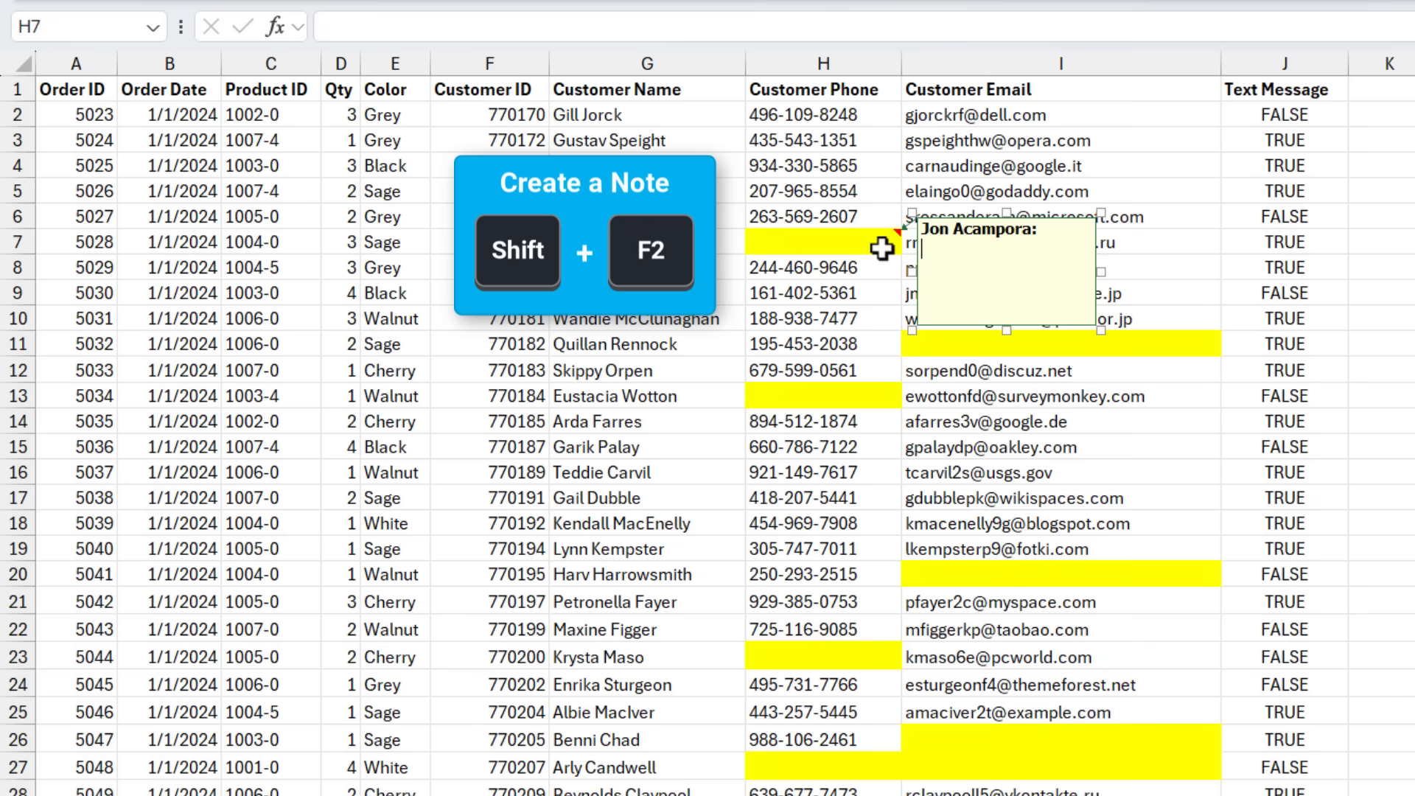
pyautogui.write('Please look at this.')
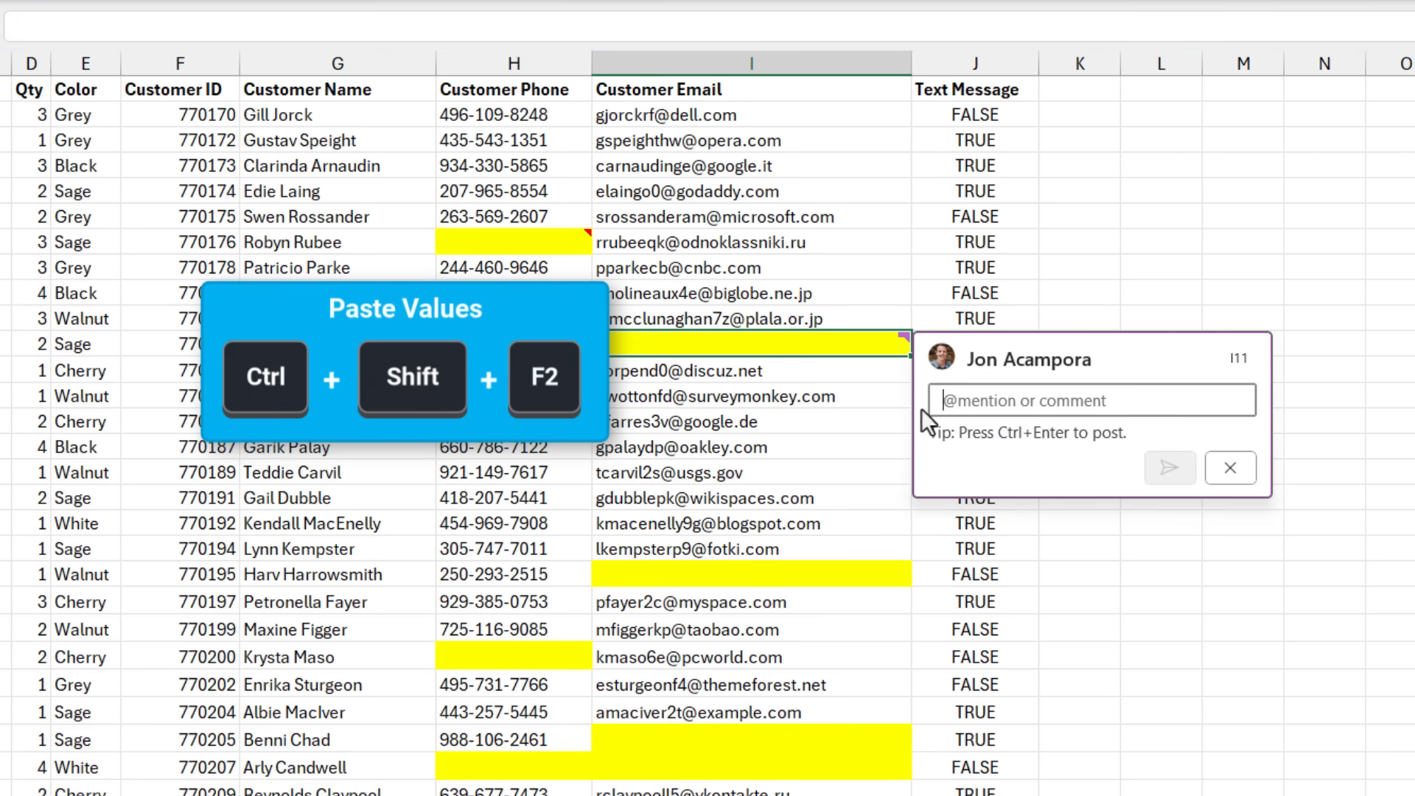
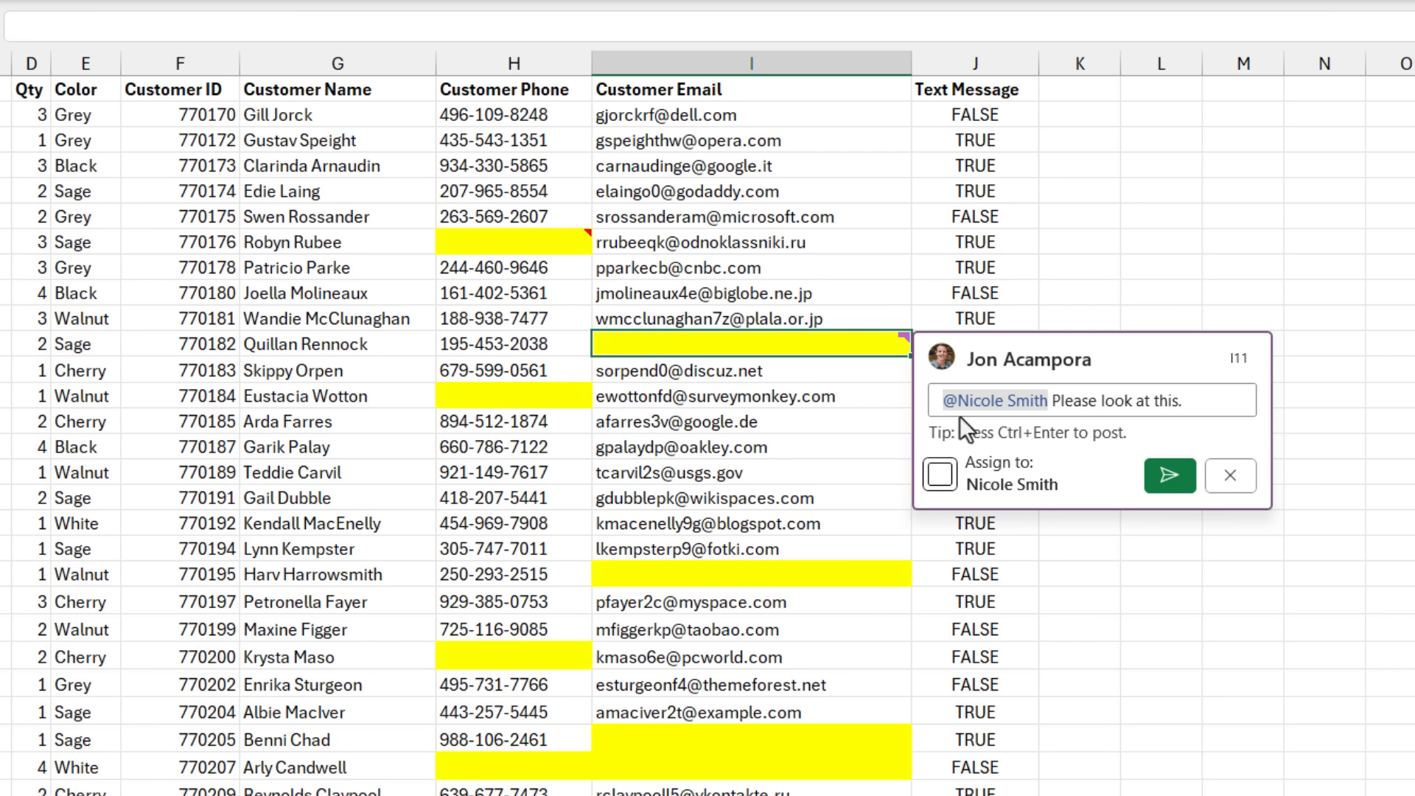
pyautogui.click(938, 476)
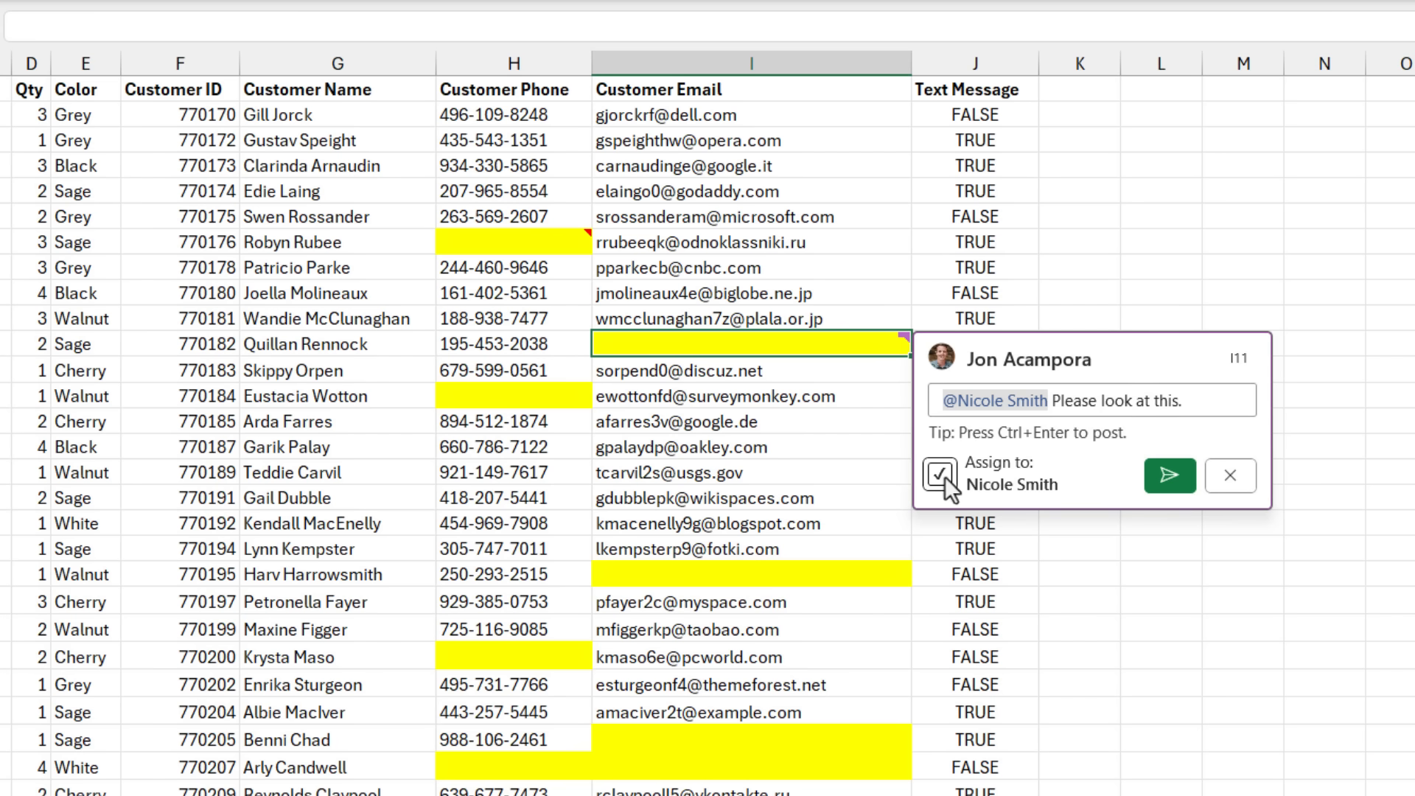